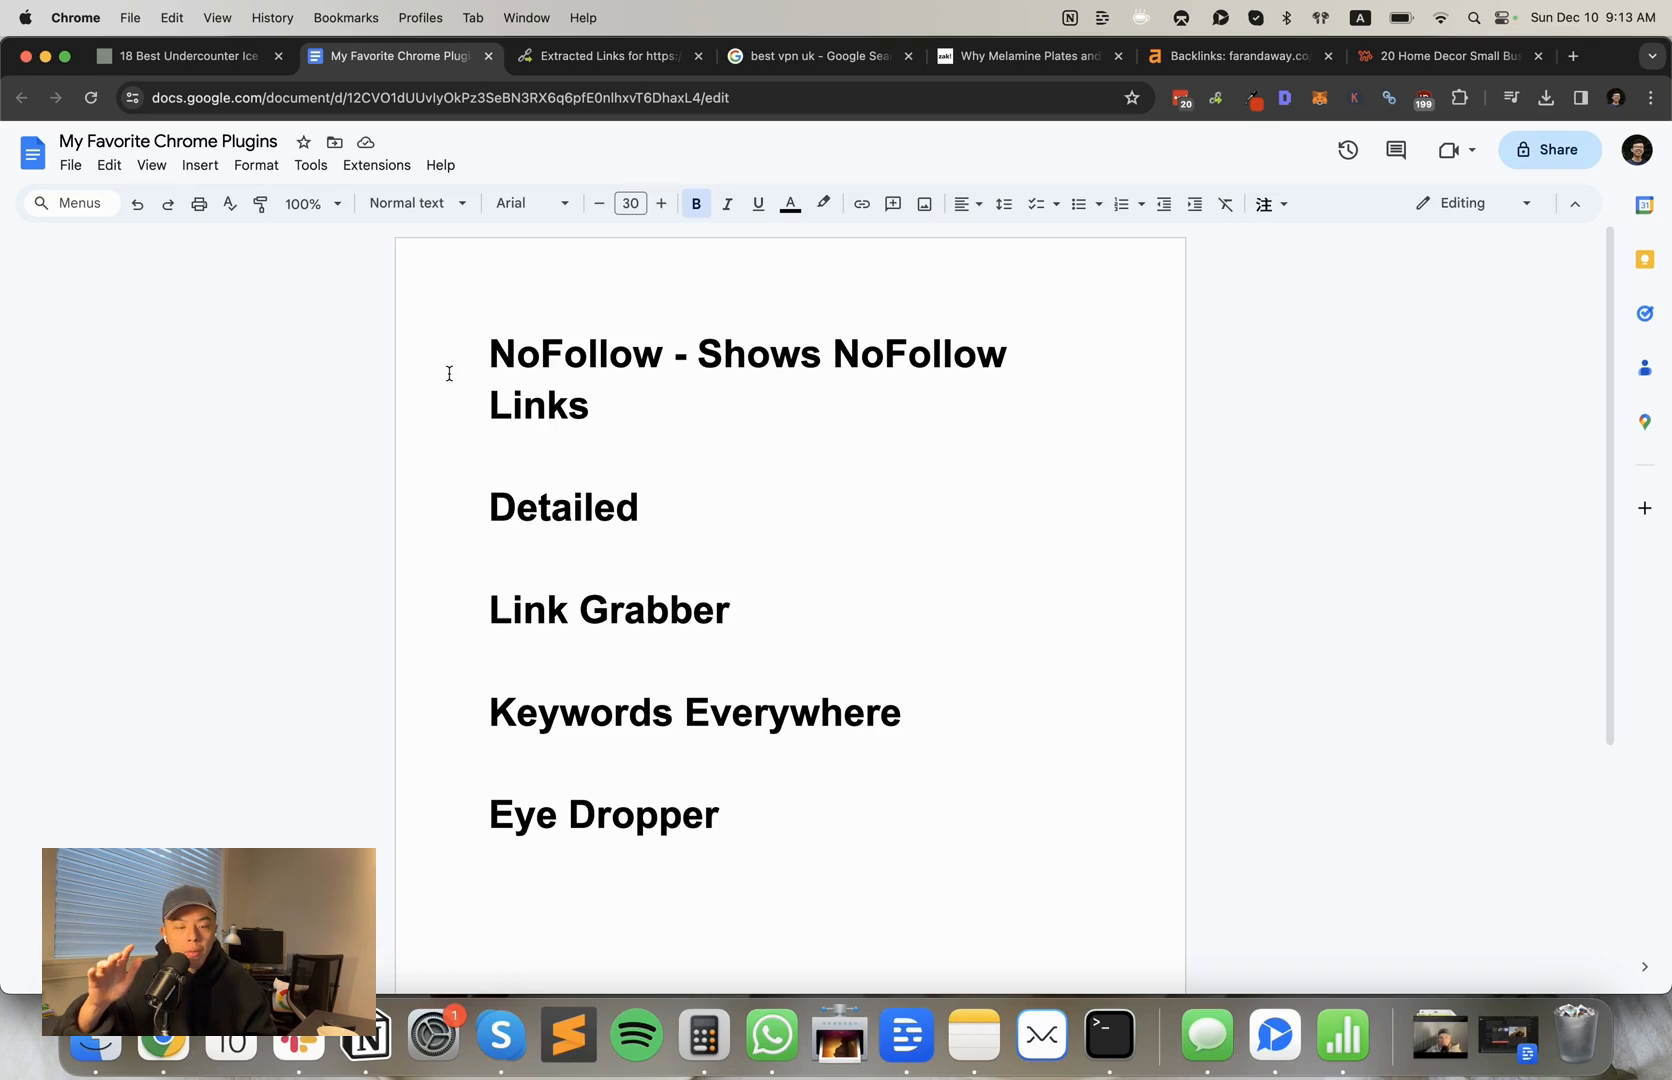
Step: Highlight the word NoFollow in the plugins document's first heading, then deselect it
left_click(721, 815)
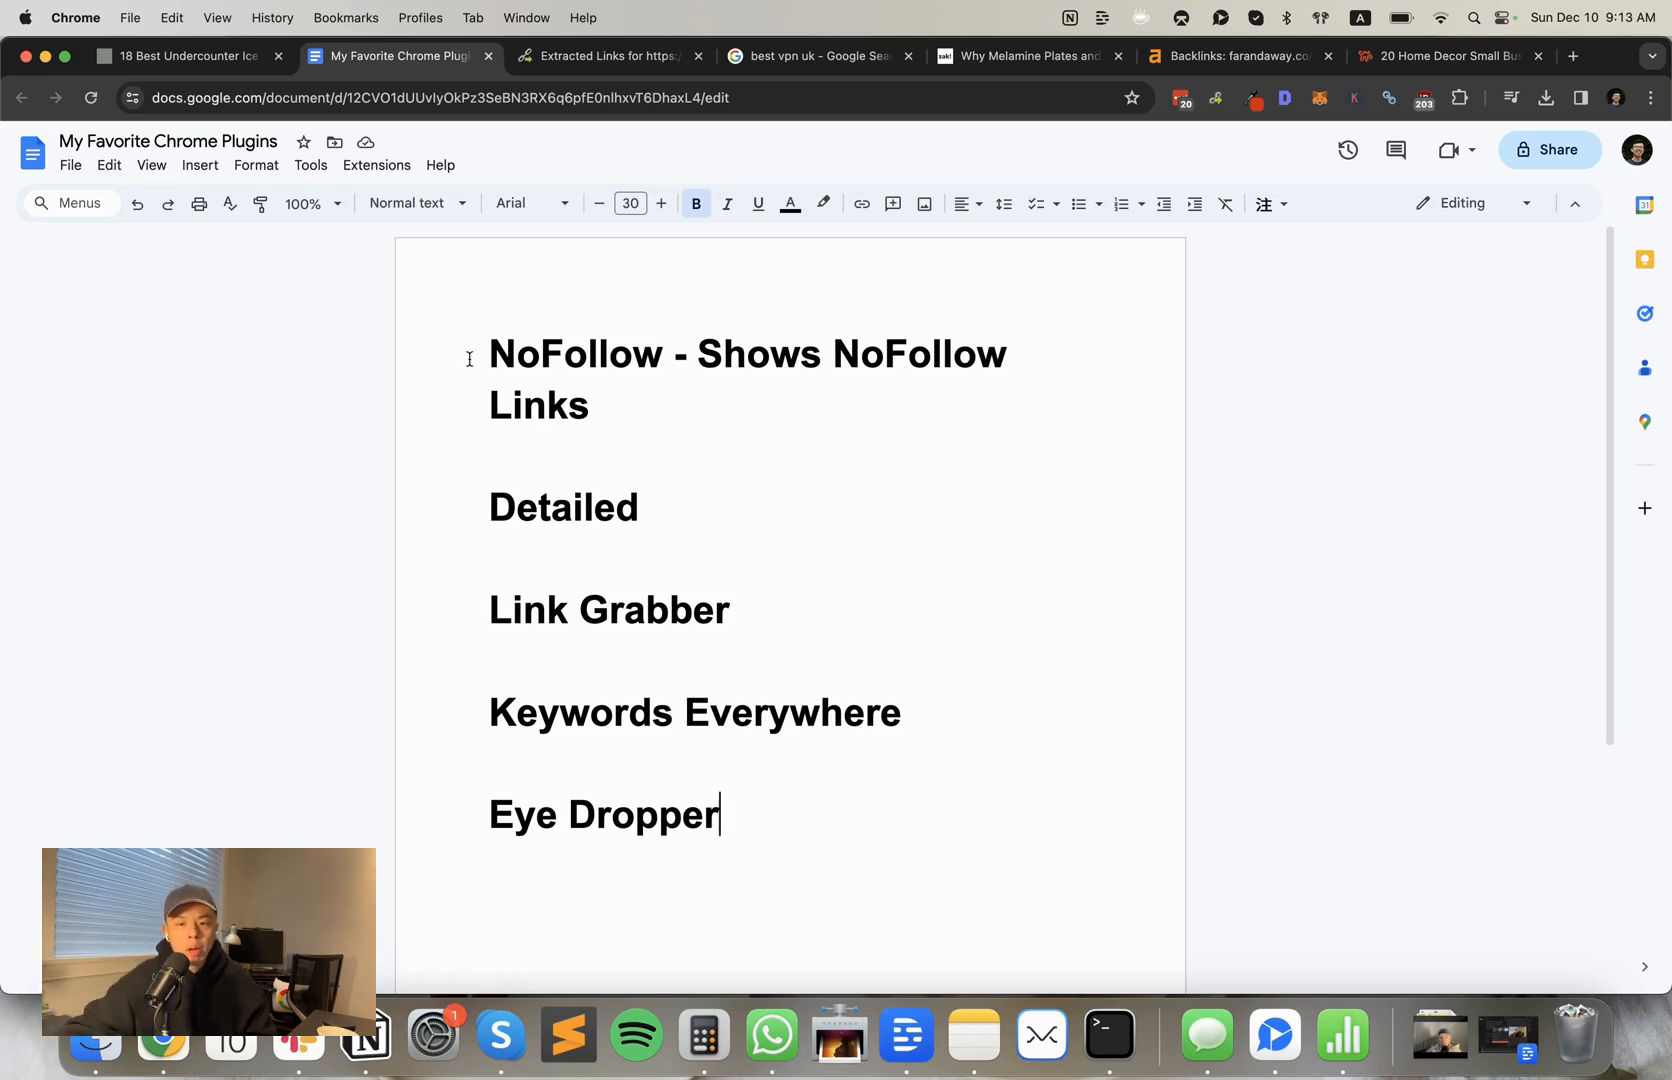
double_click(575, 354)
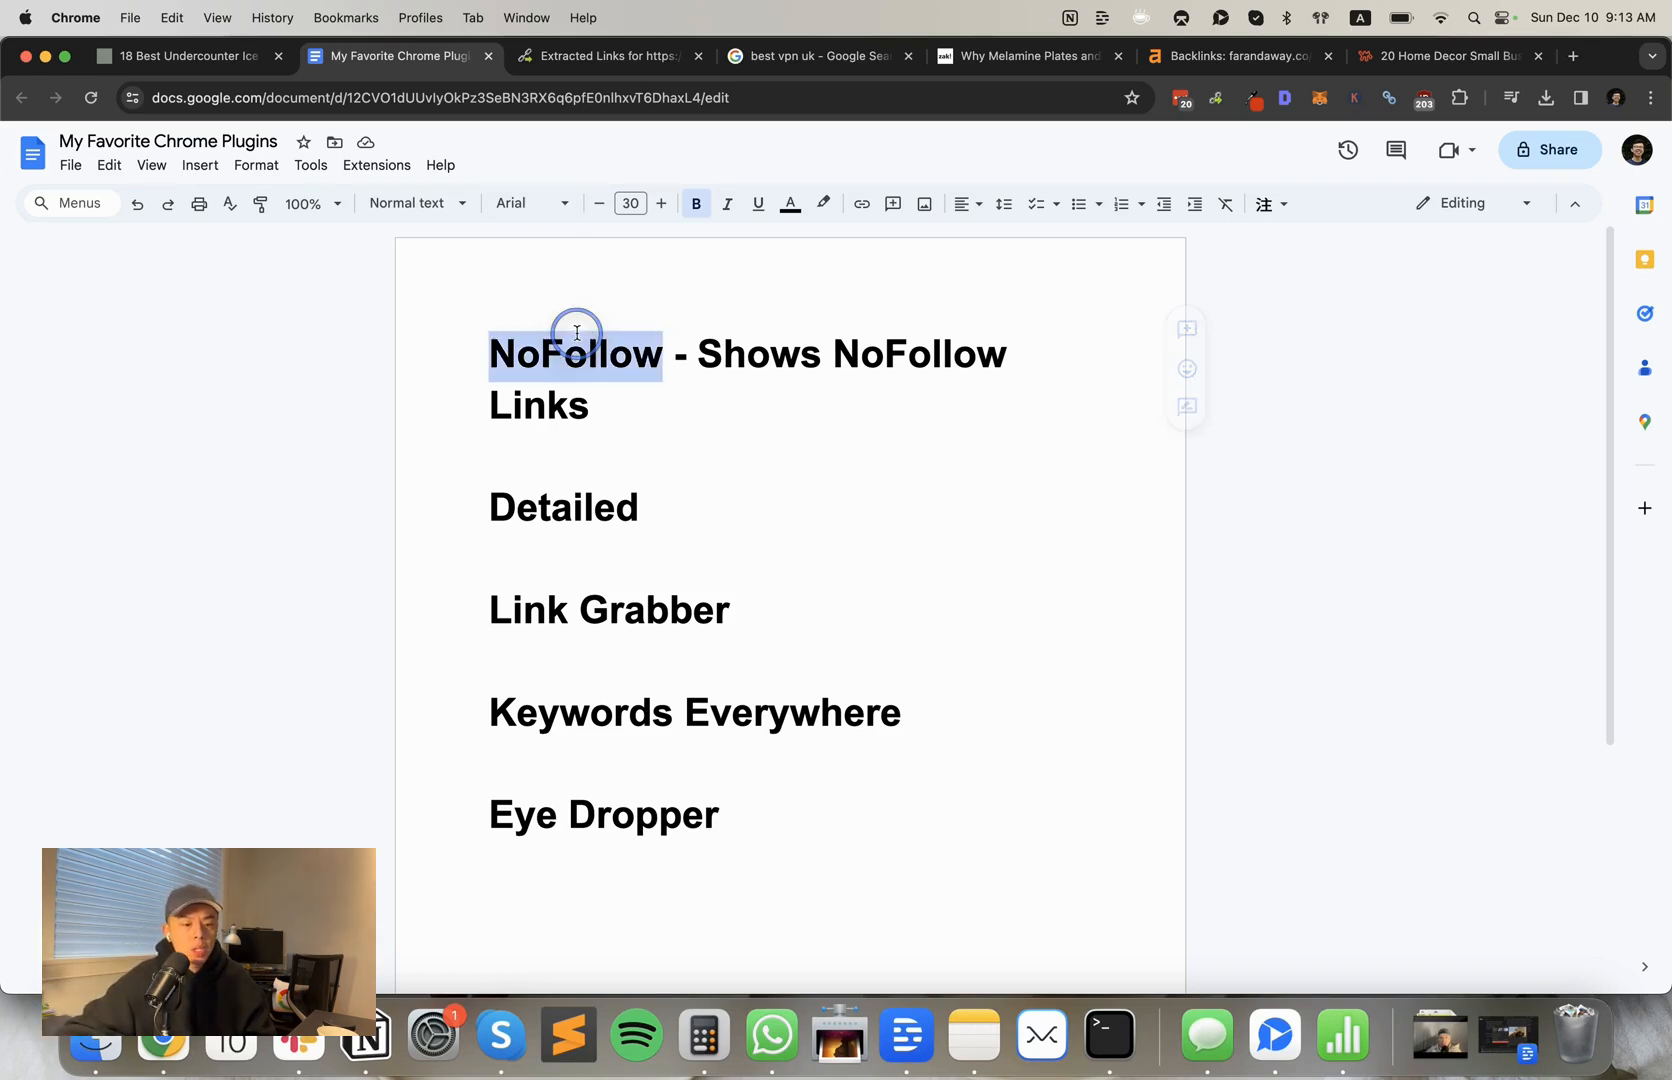
left_click(761, 354)
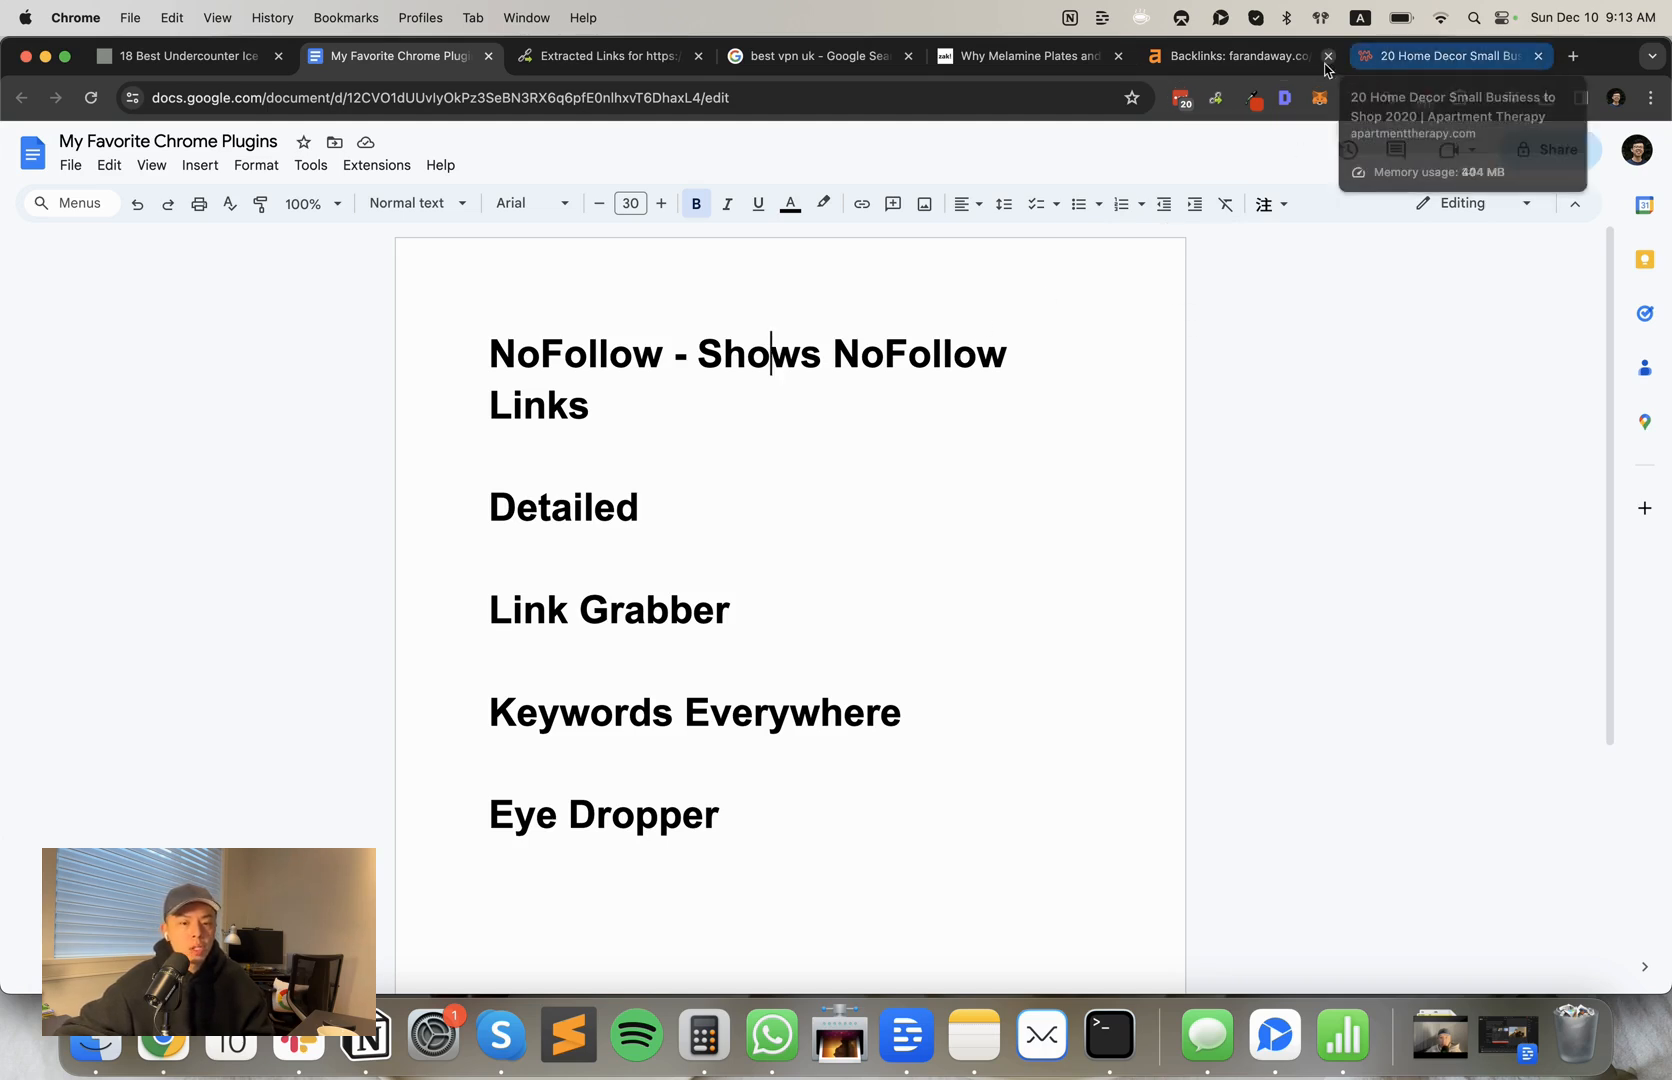
Step: From the Ahrefs nofollow backlinks report, view the Apartment Therapy referring article, then return to the plugins document
left_click(1237, 55)
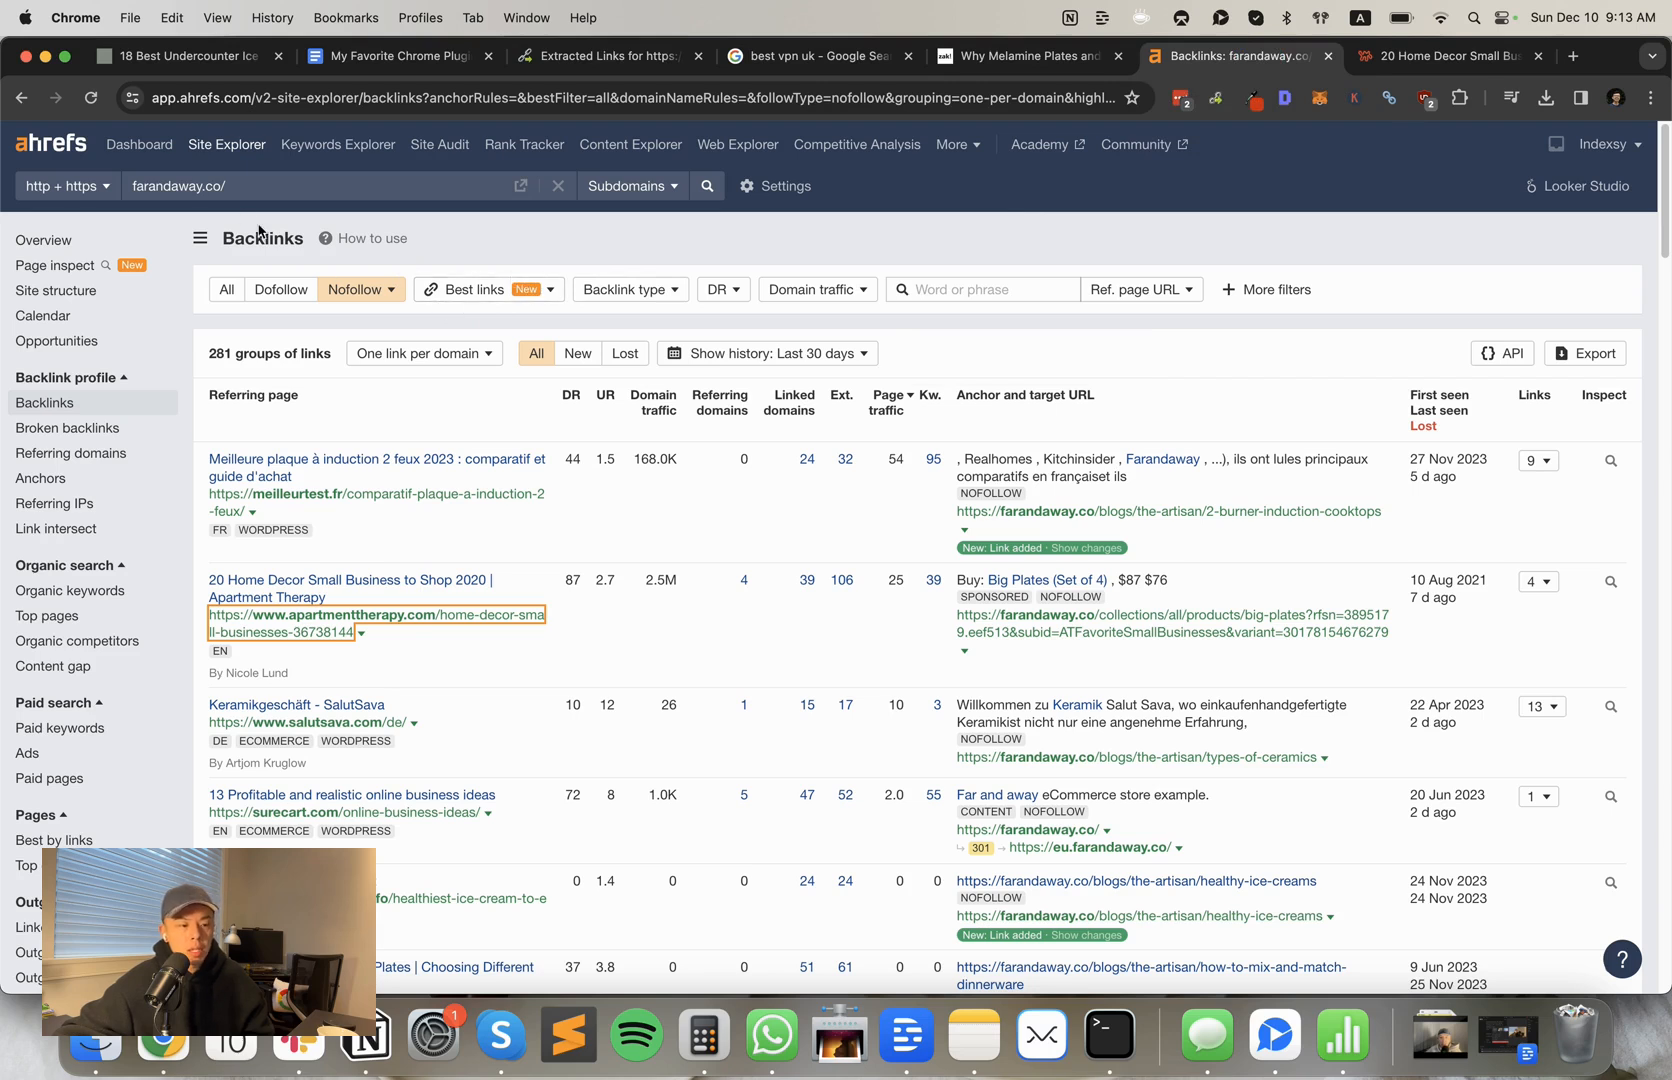
left_click(1450, 55)
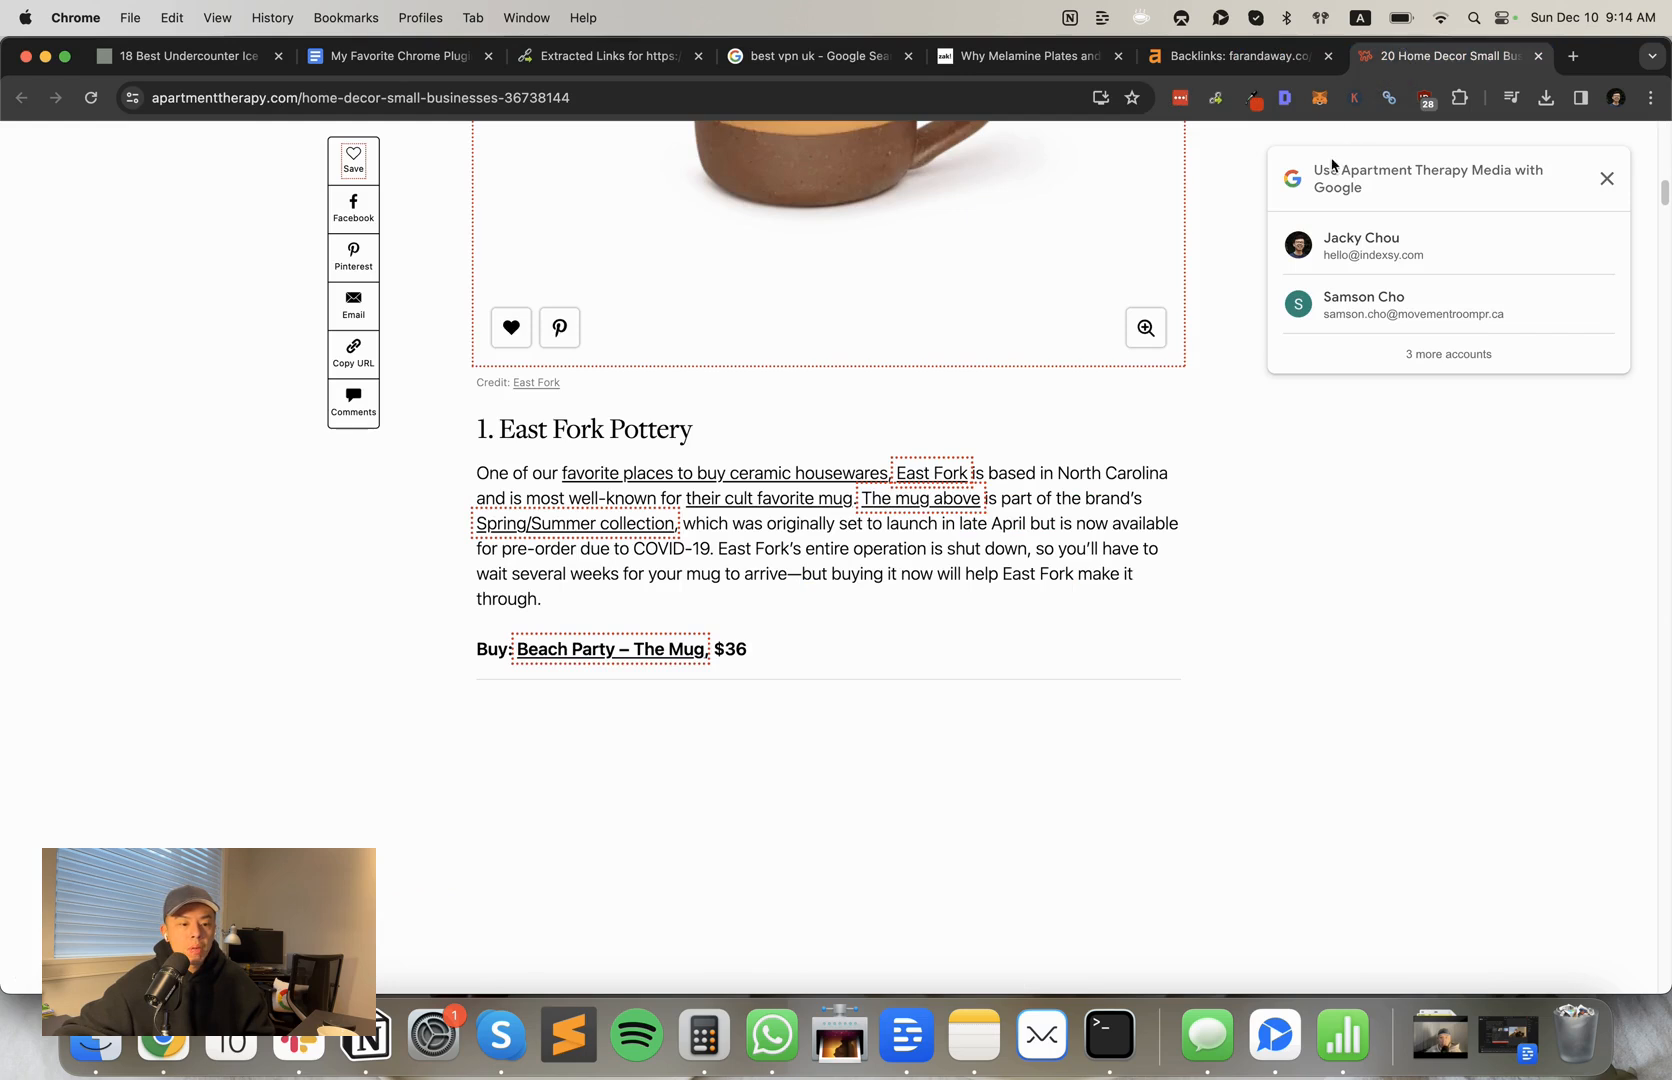
scroll("down", 3)
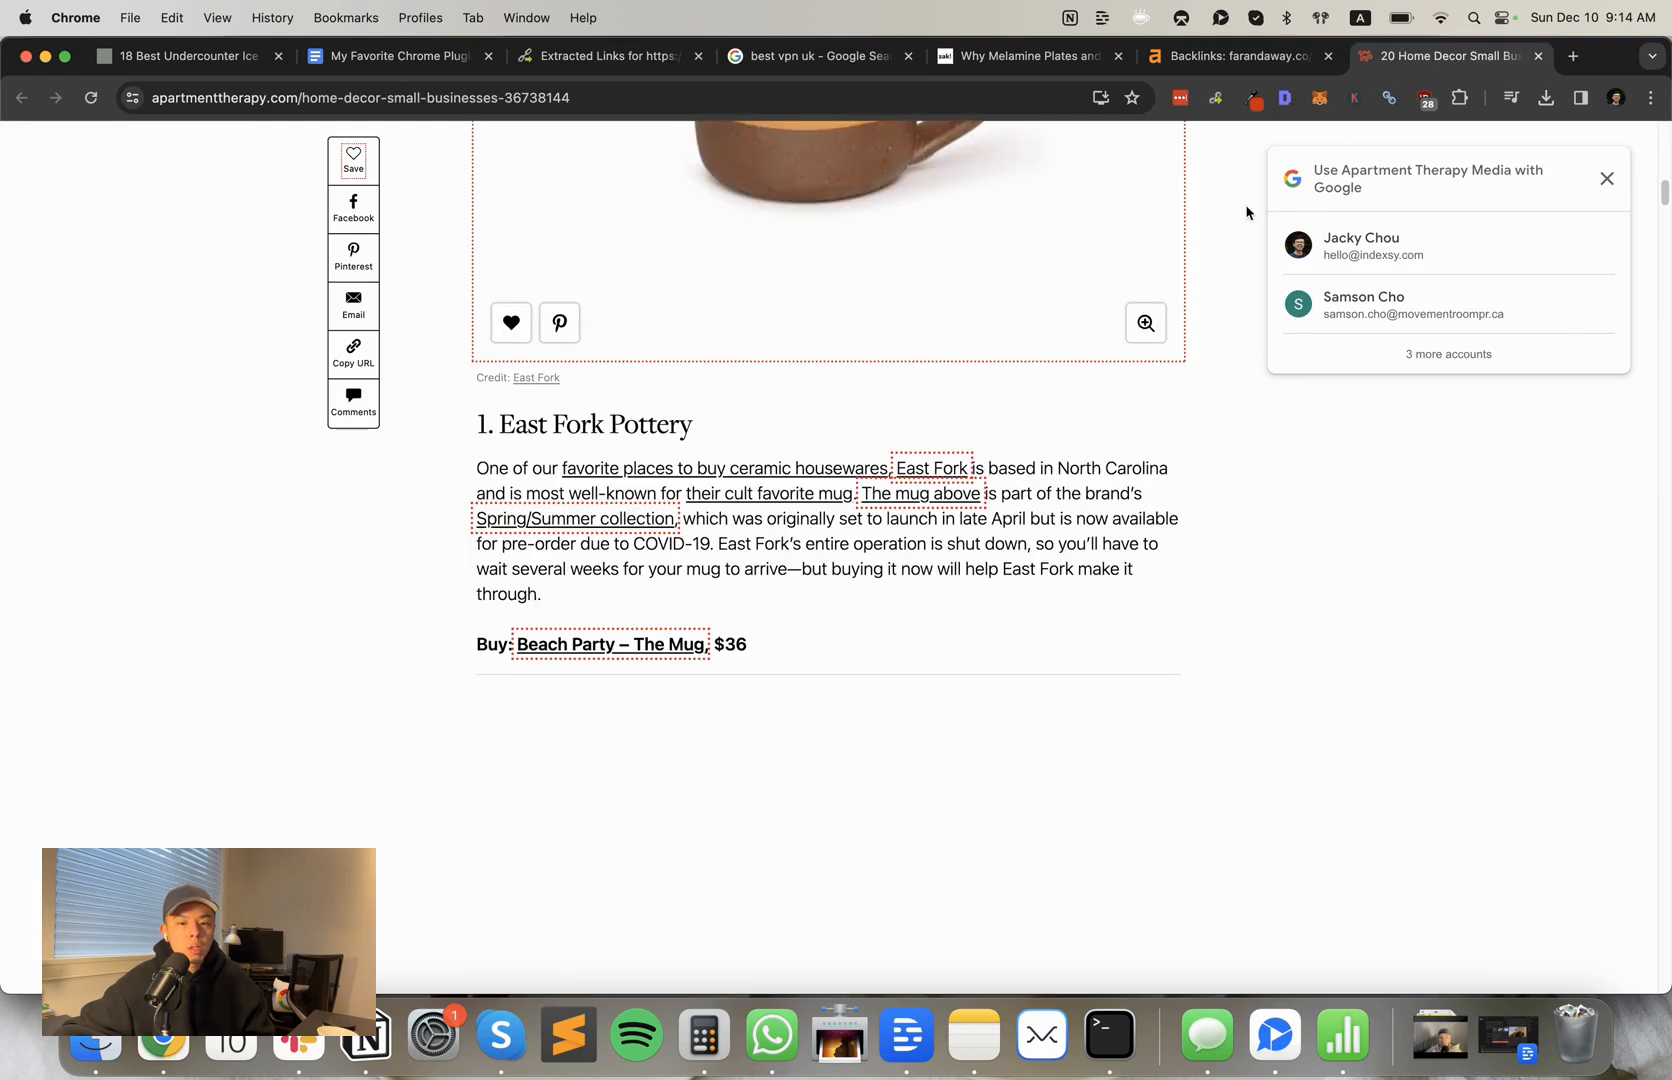
mouse_move(889, 458)
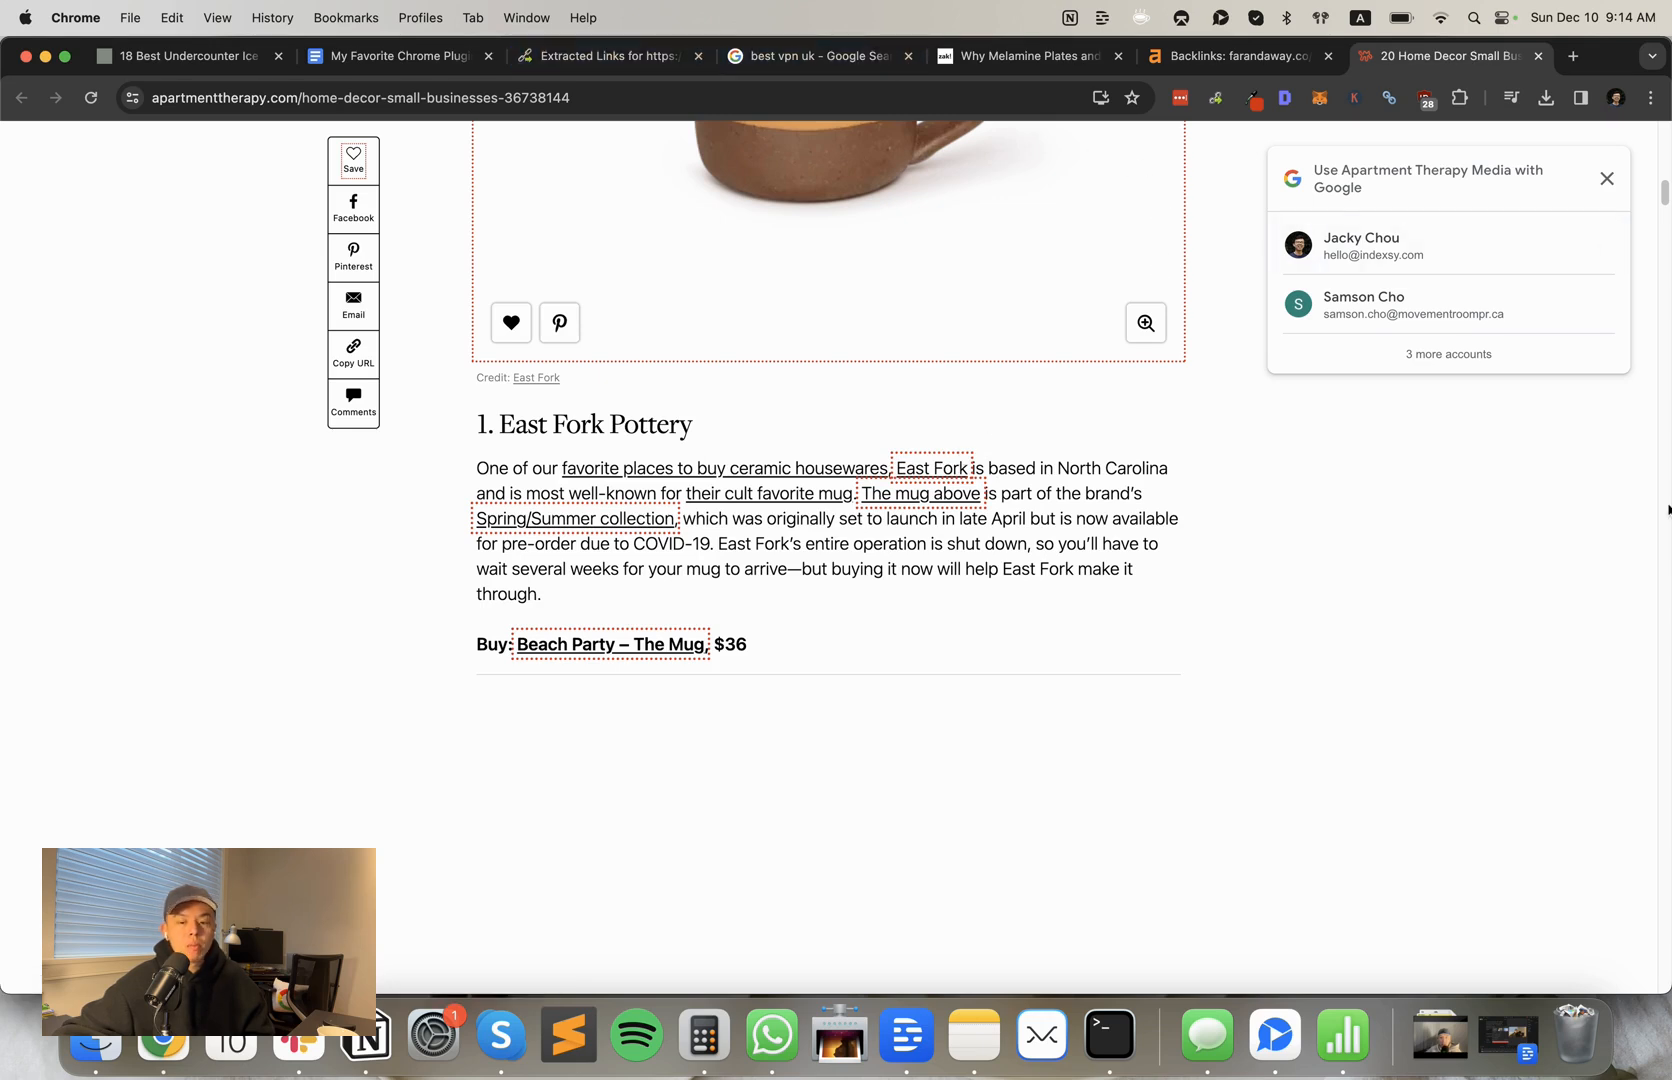
left_click(398, 55)
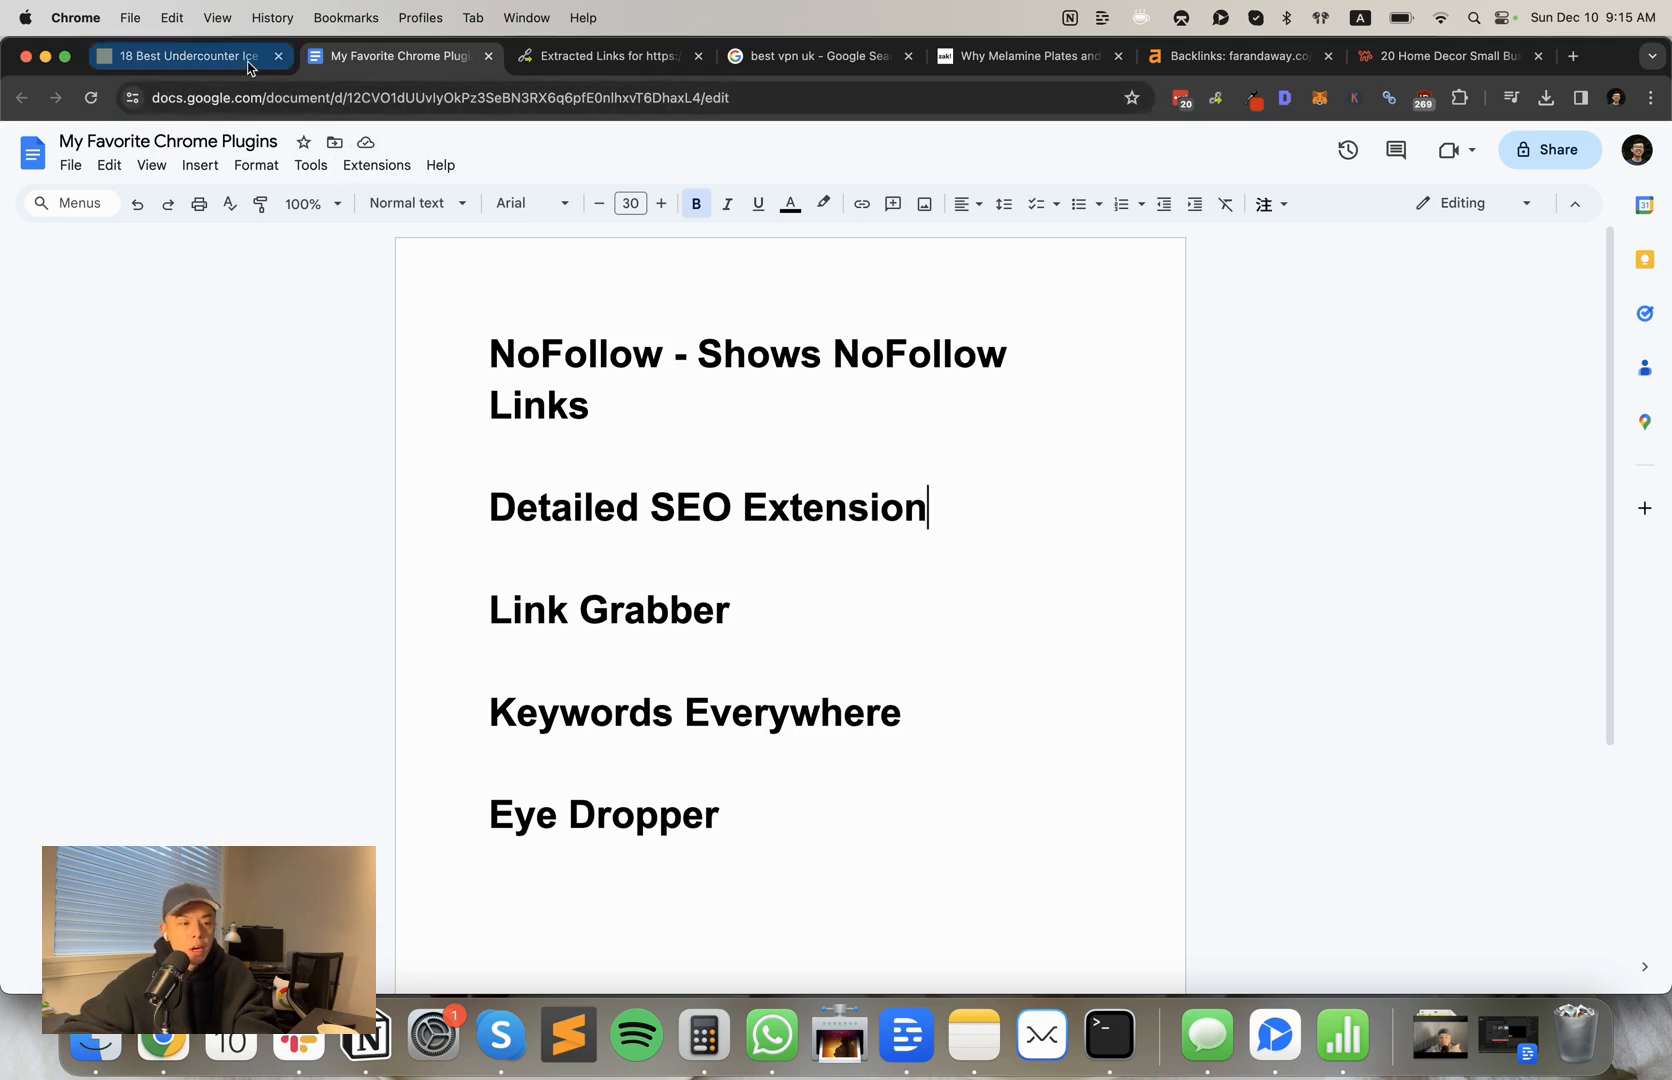
Step: Review the Detailed SEO overview for the 18 Best Undercounter Ice Makers article
left_click(181, 55)
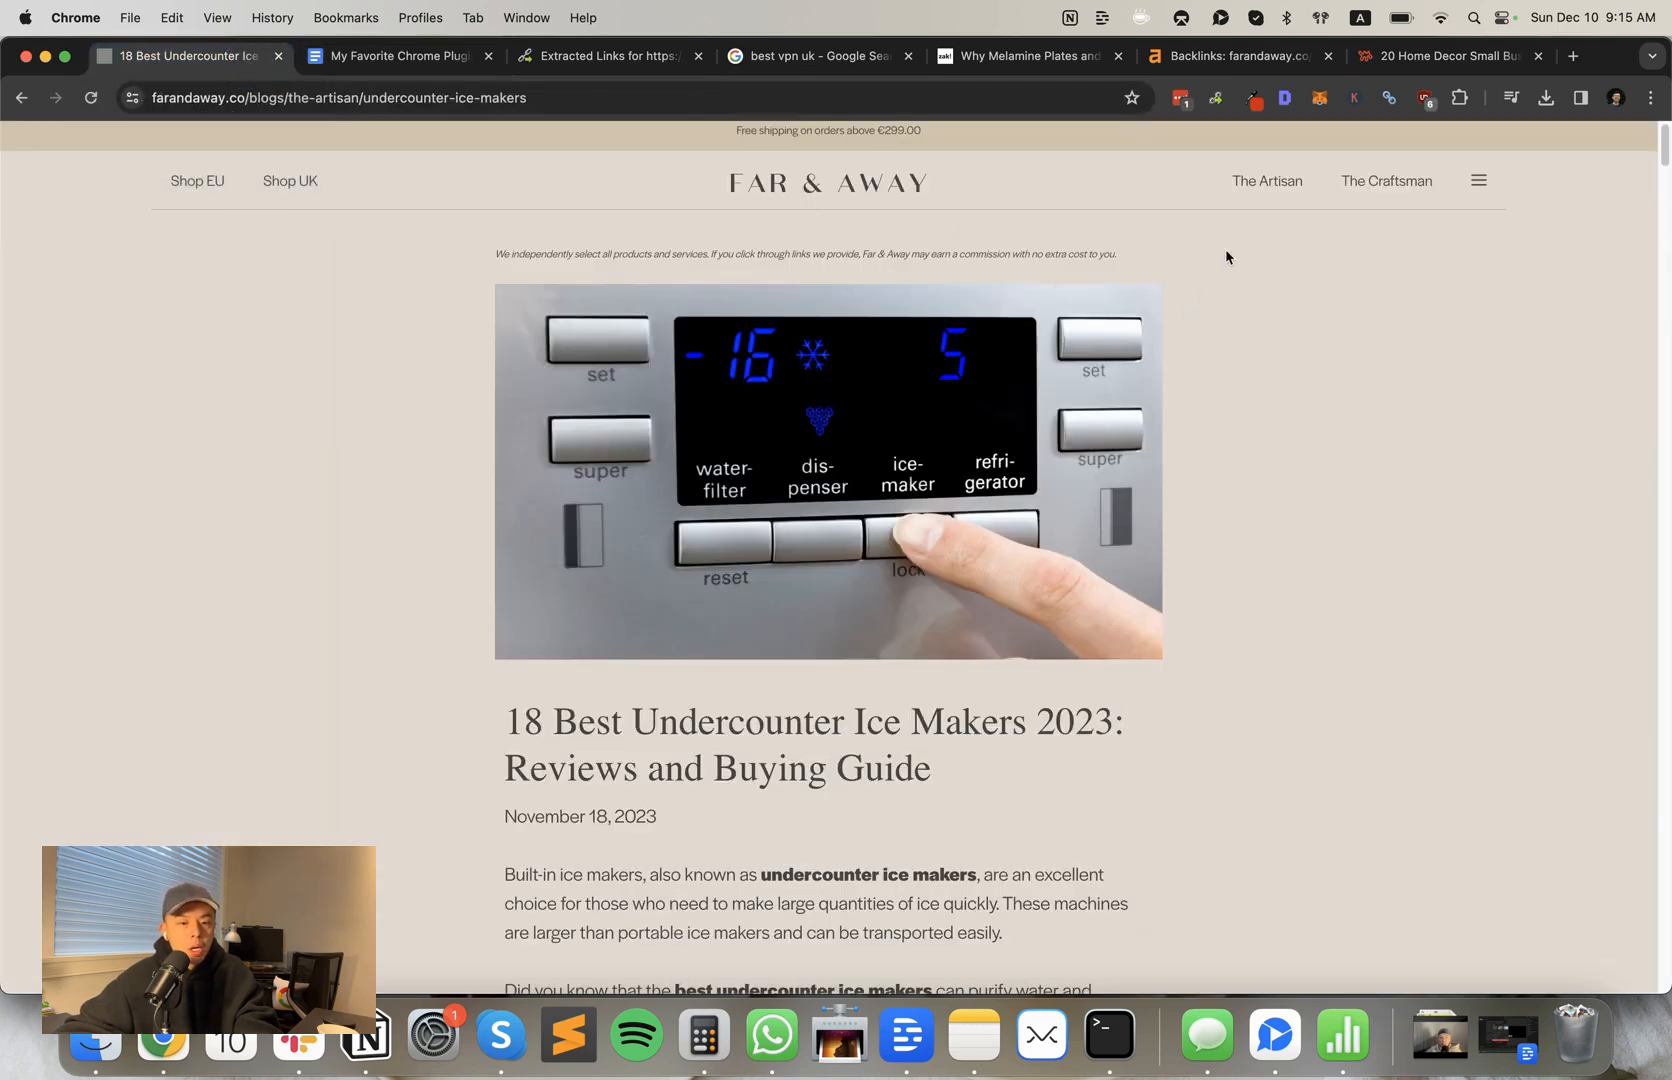
left_click(1284, 97)
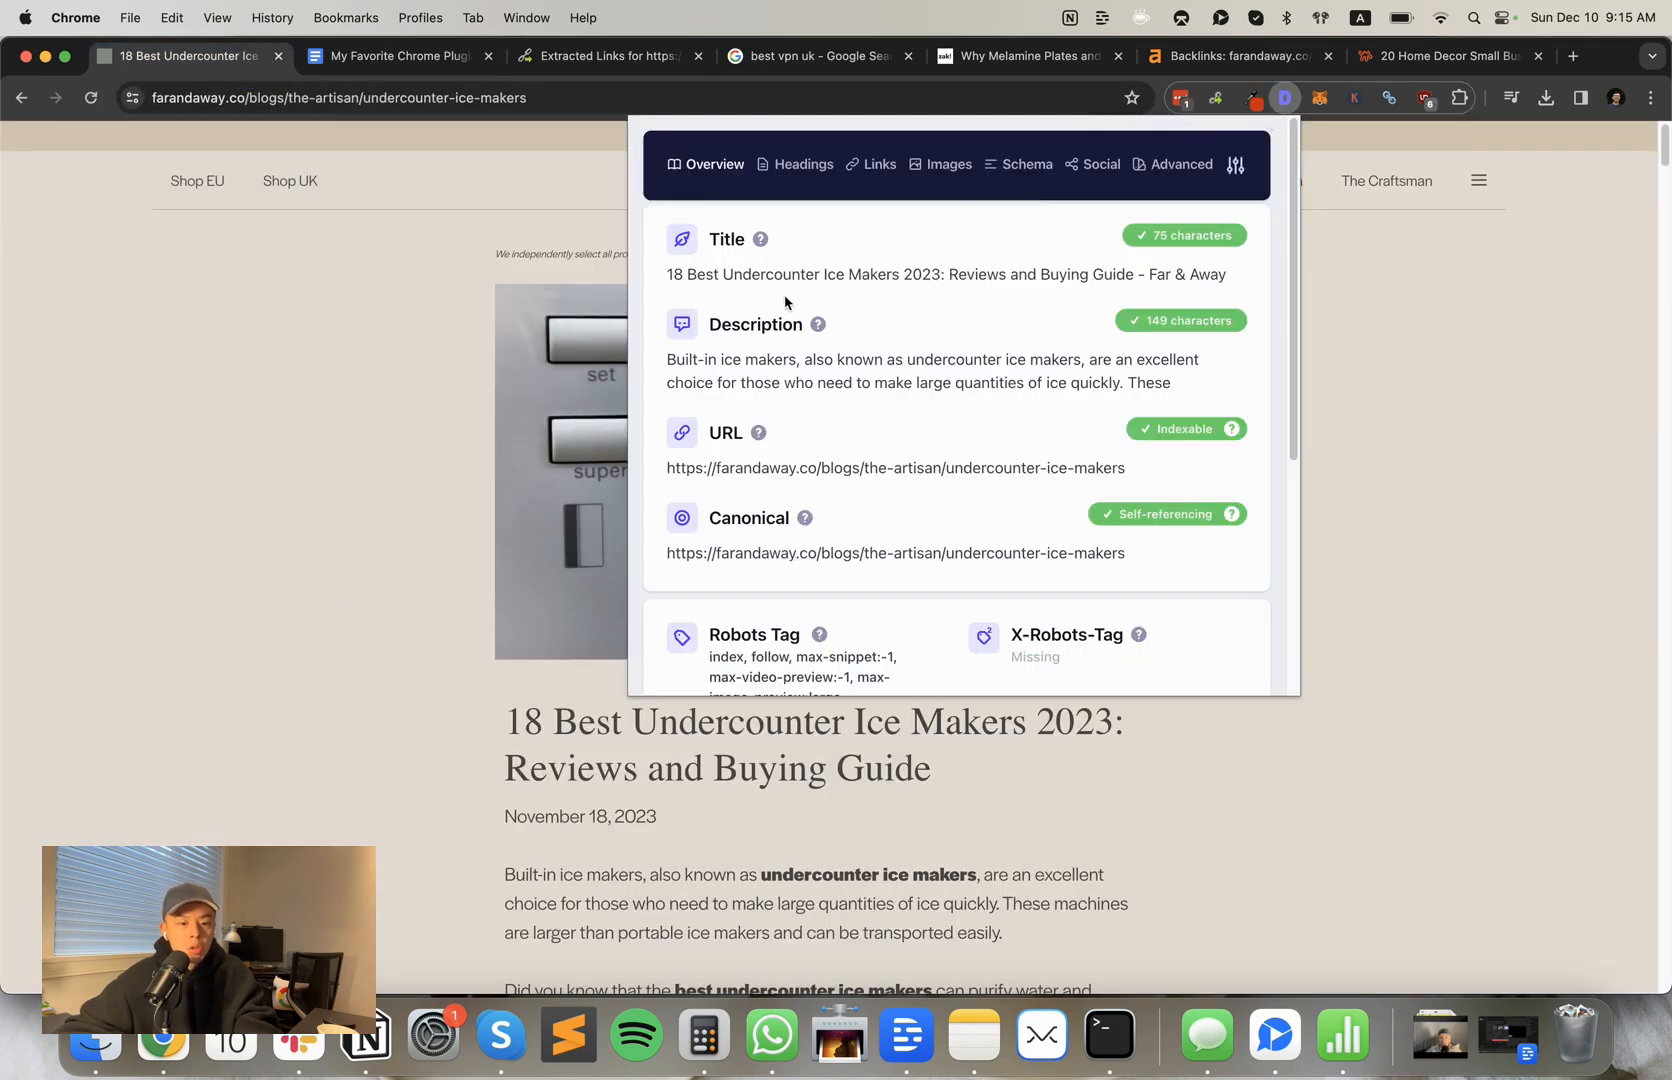
mouse_move(818, 324)
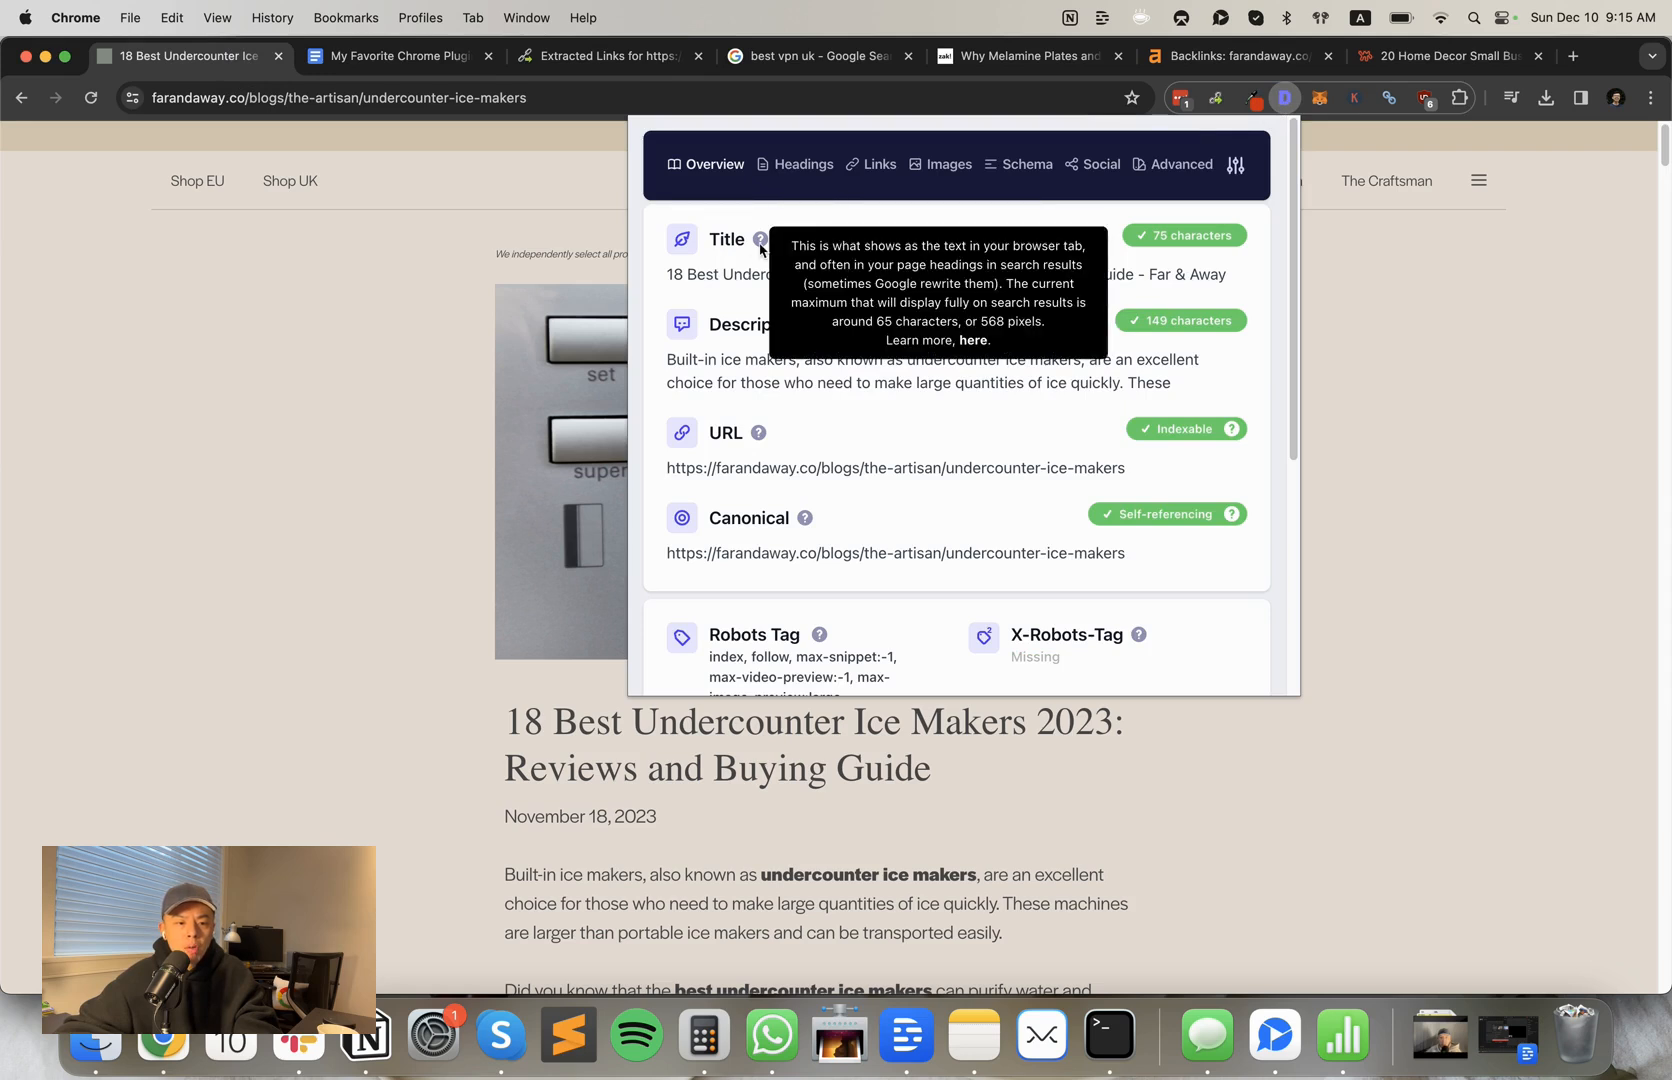
scroll("down", 3)
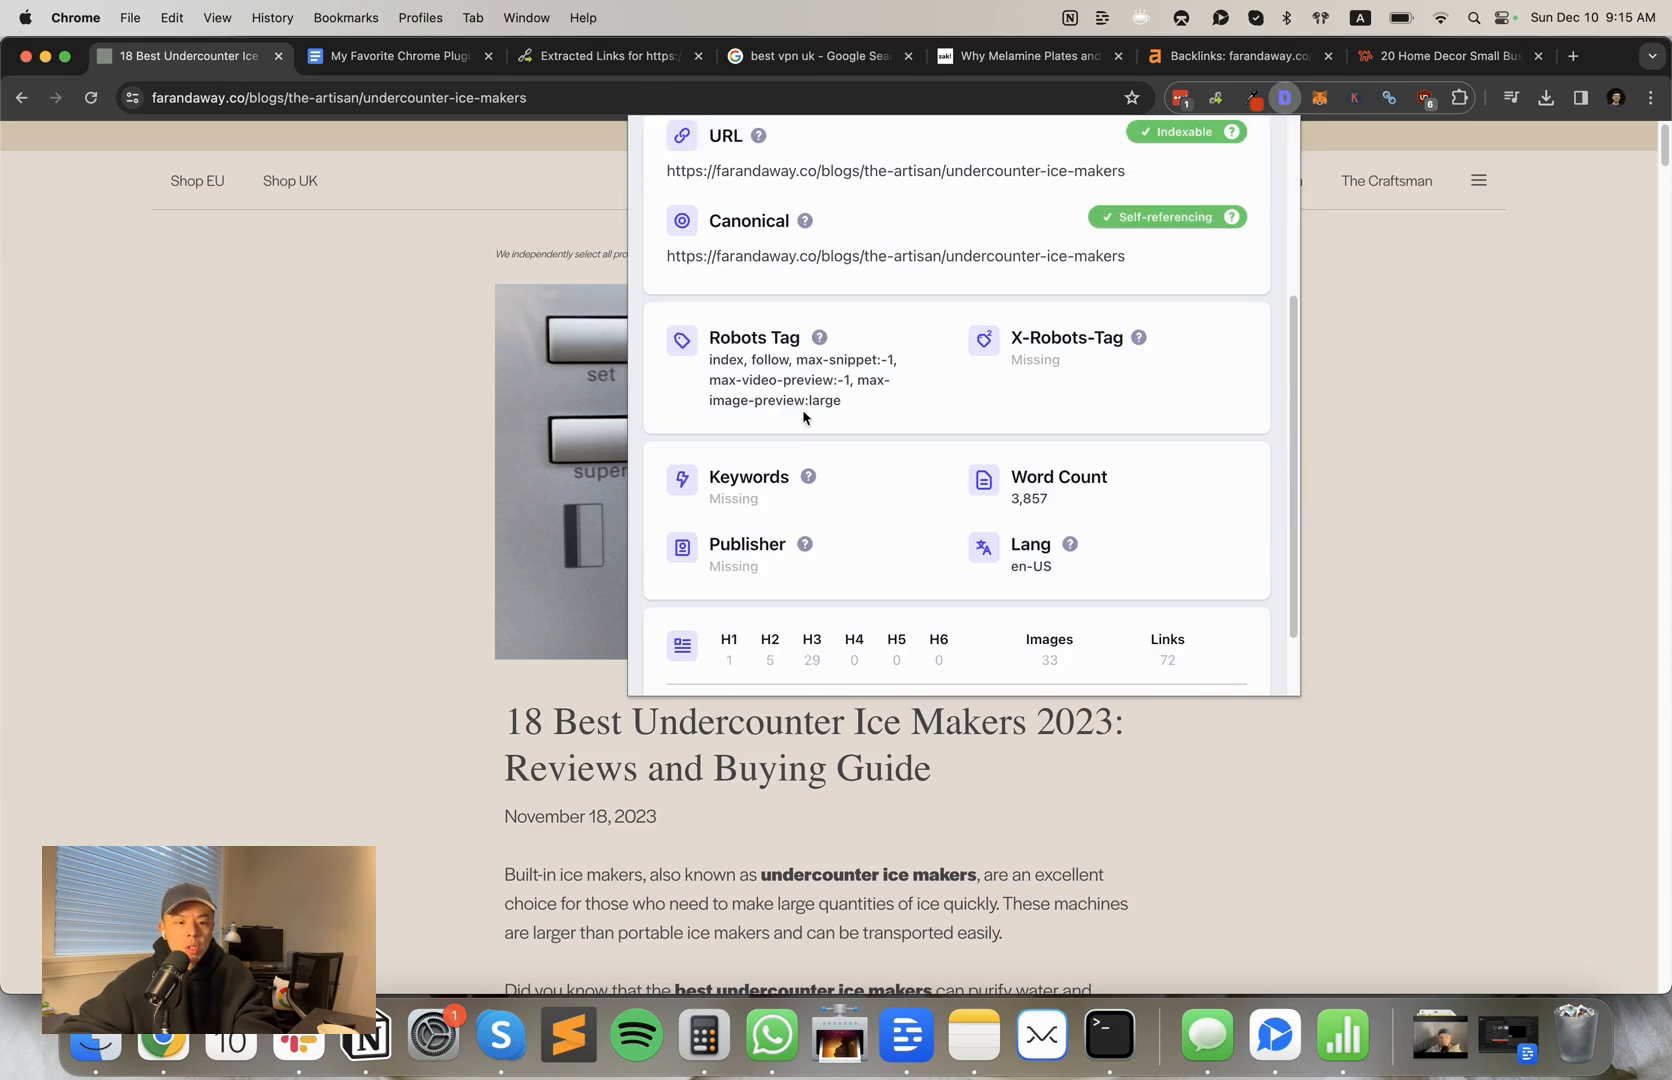
mouse_move(807, 259)
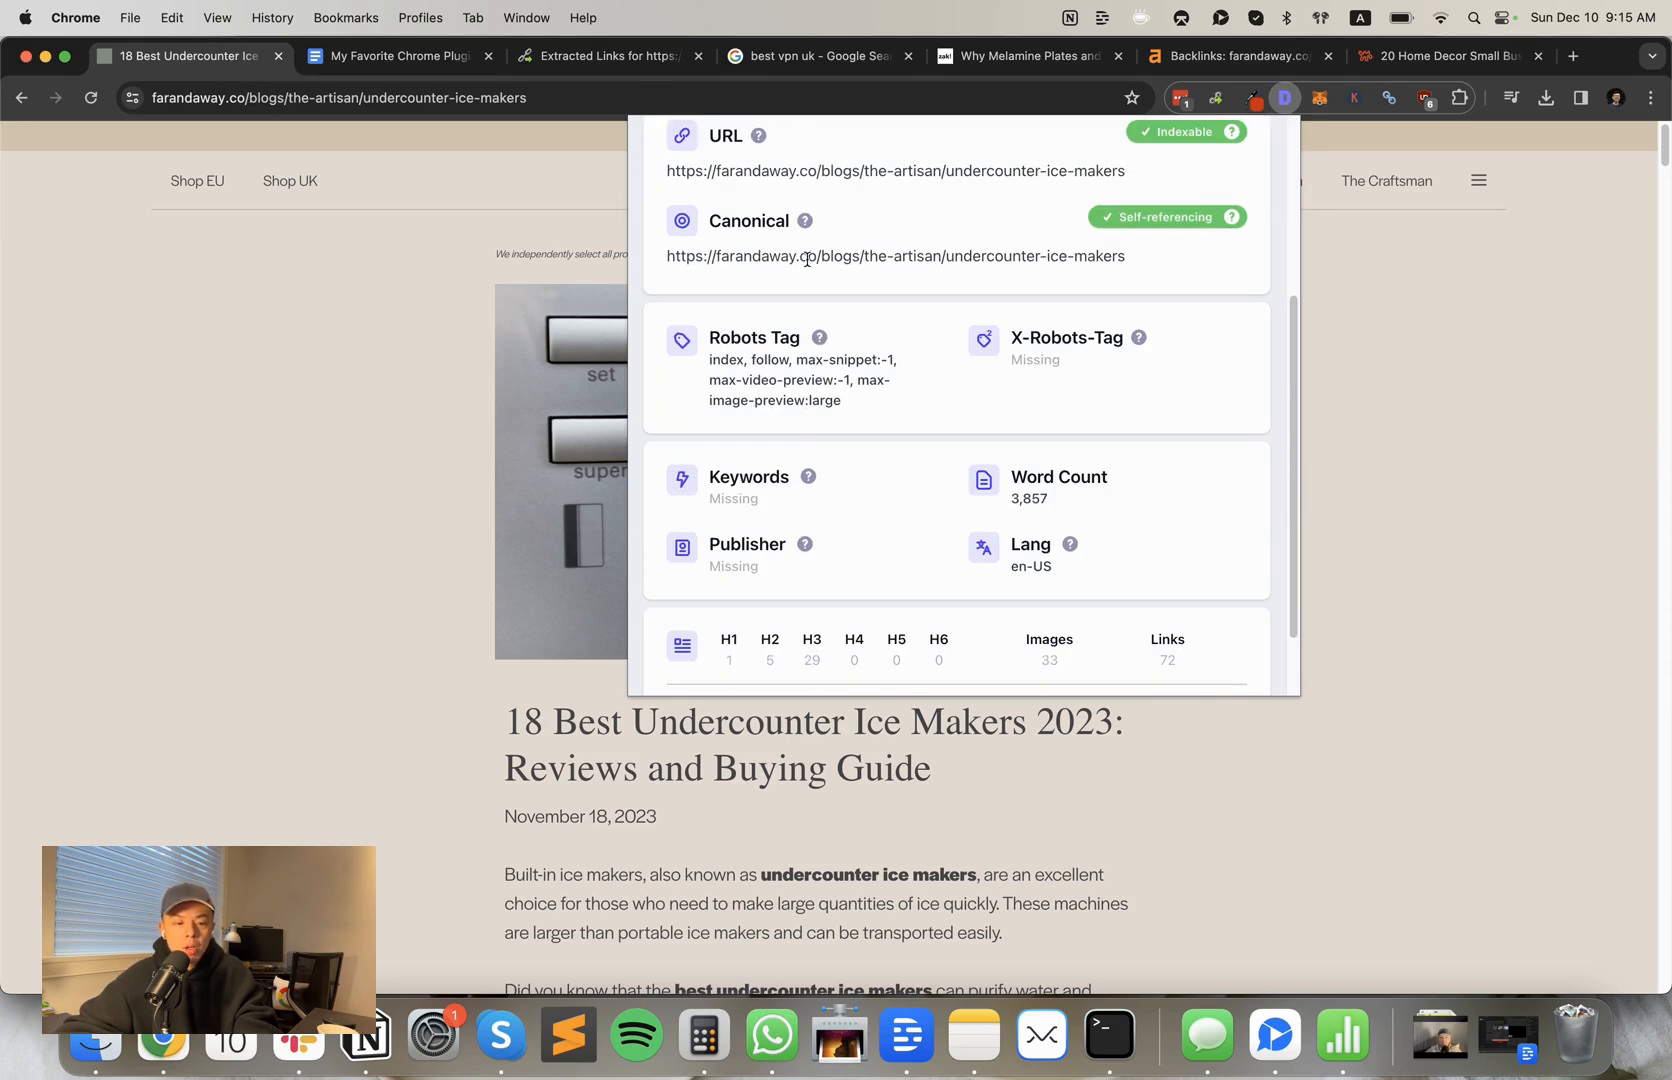
scroll("down", 3)
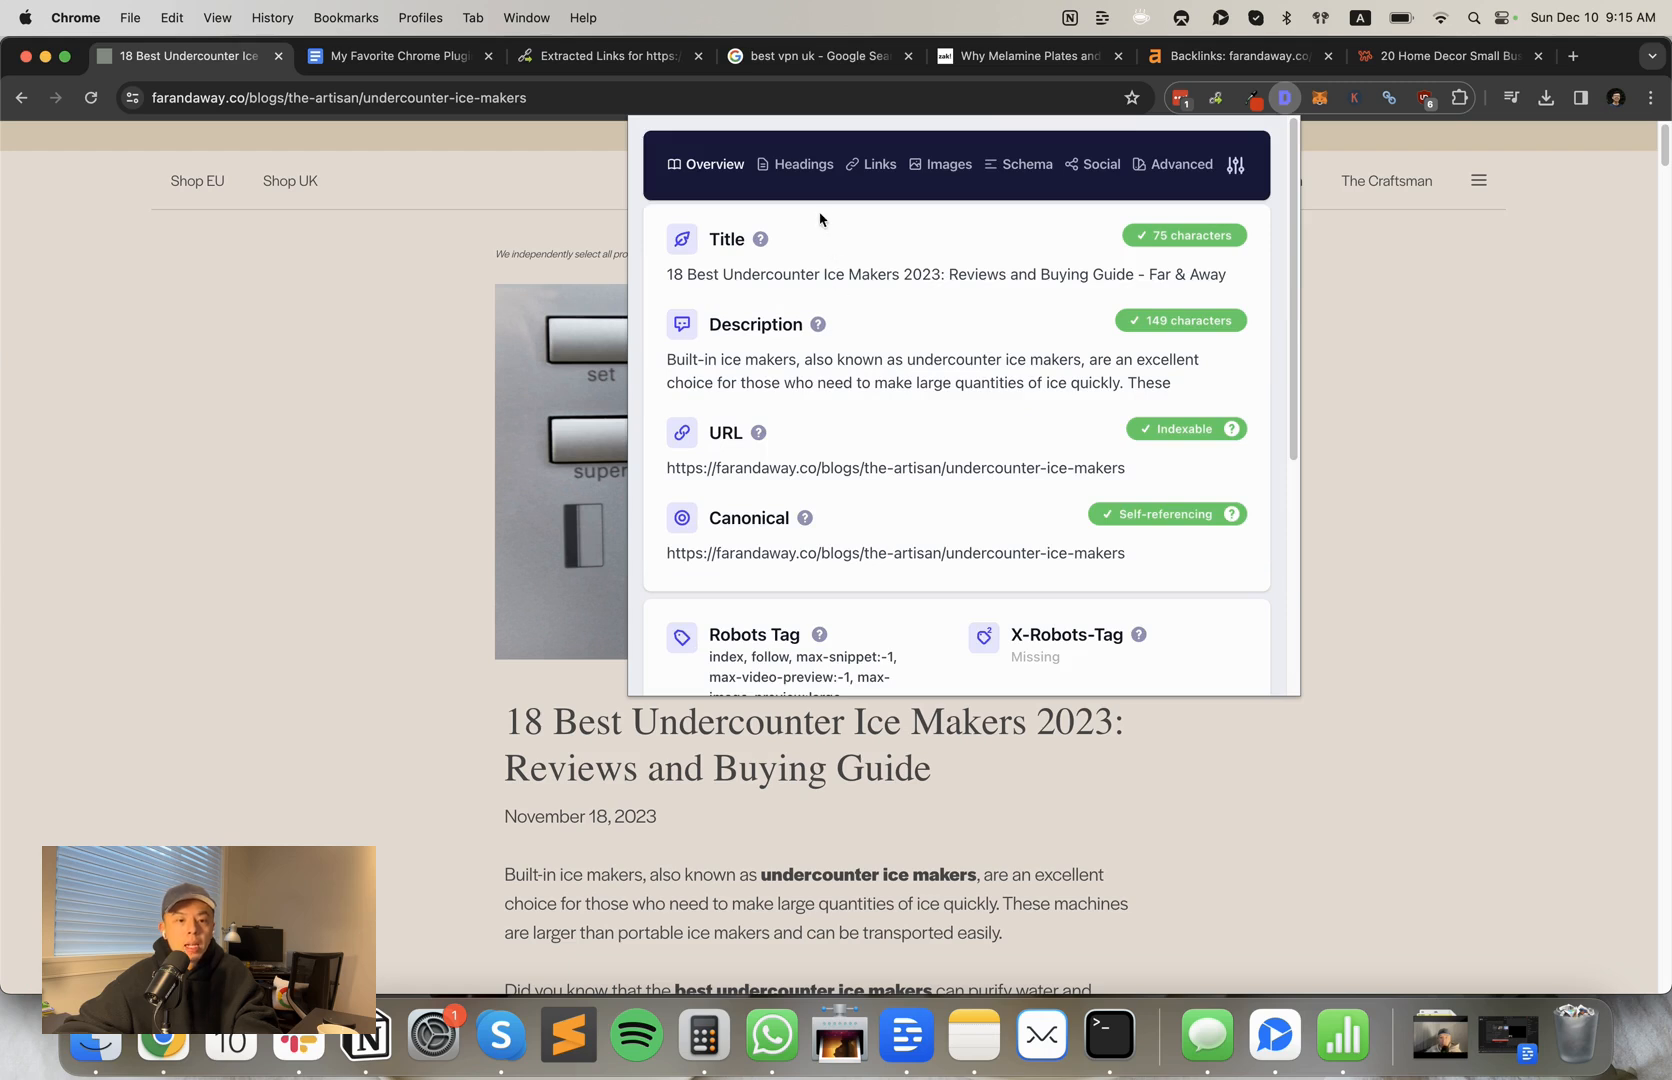
mouse_move(793, 171)
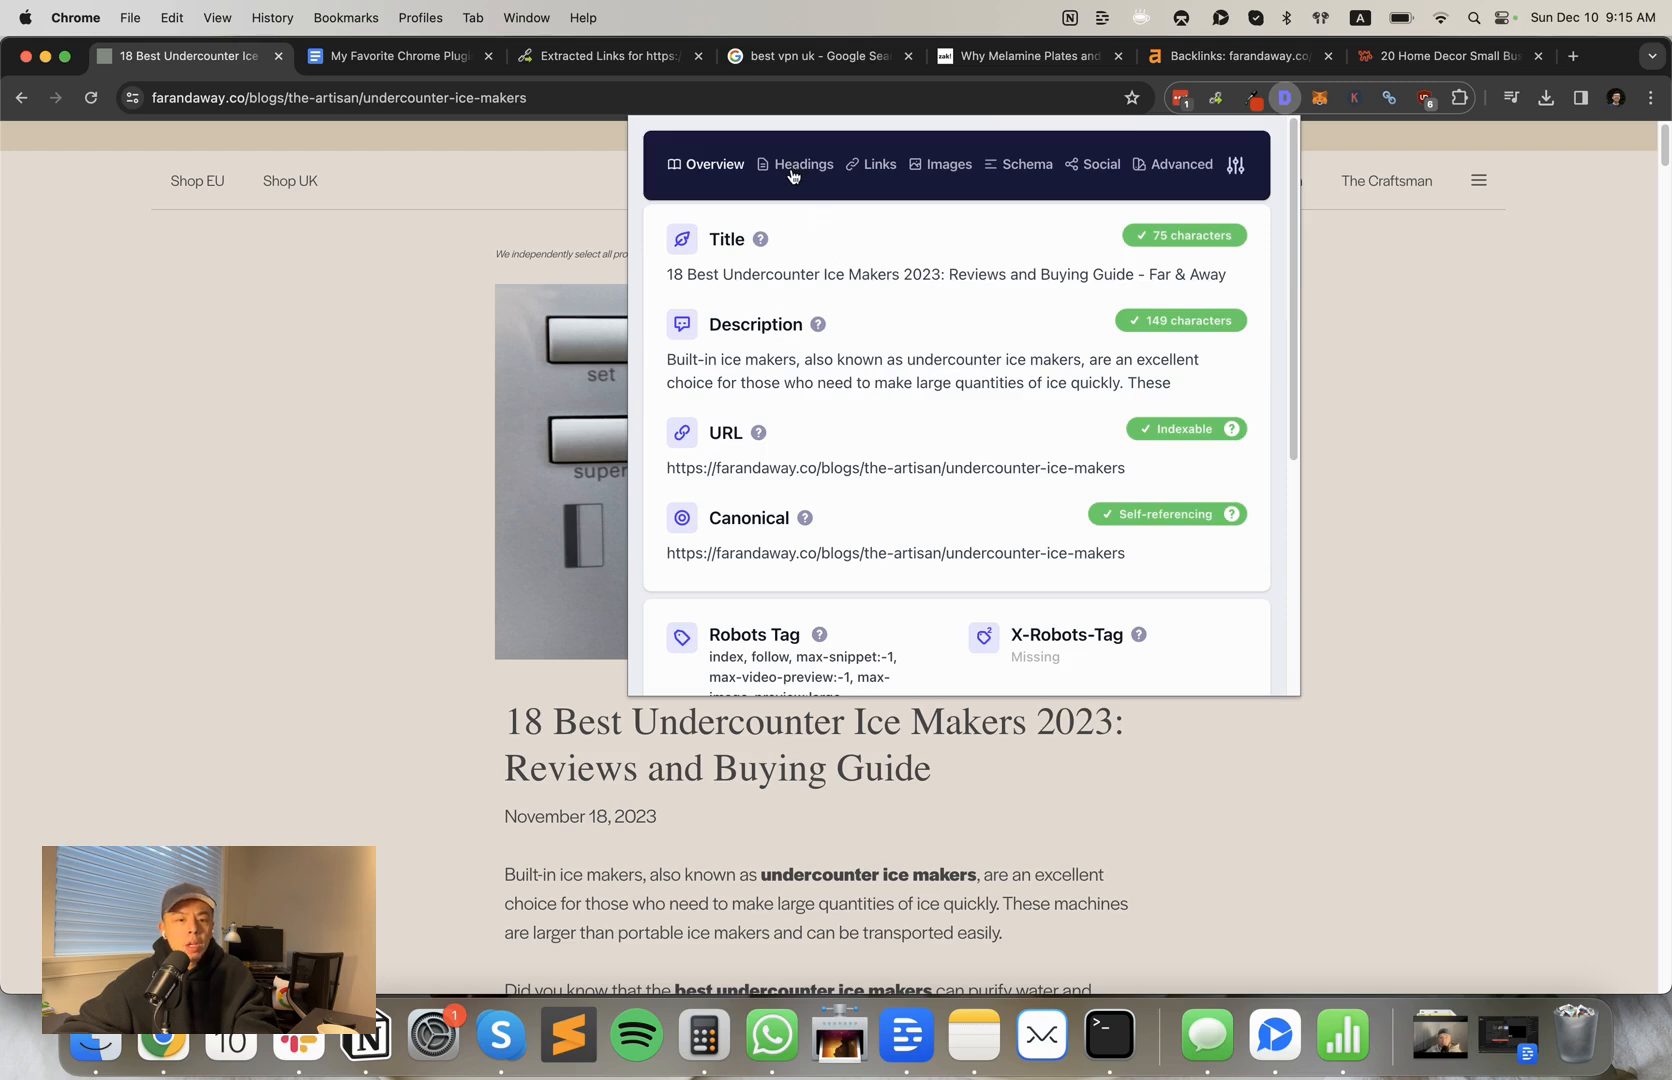
Step: Review the ice-maker article's headings outline in the Detailed extension
left_click(804, 164)
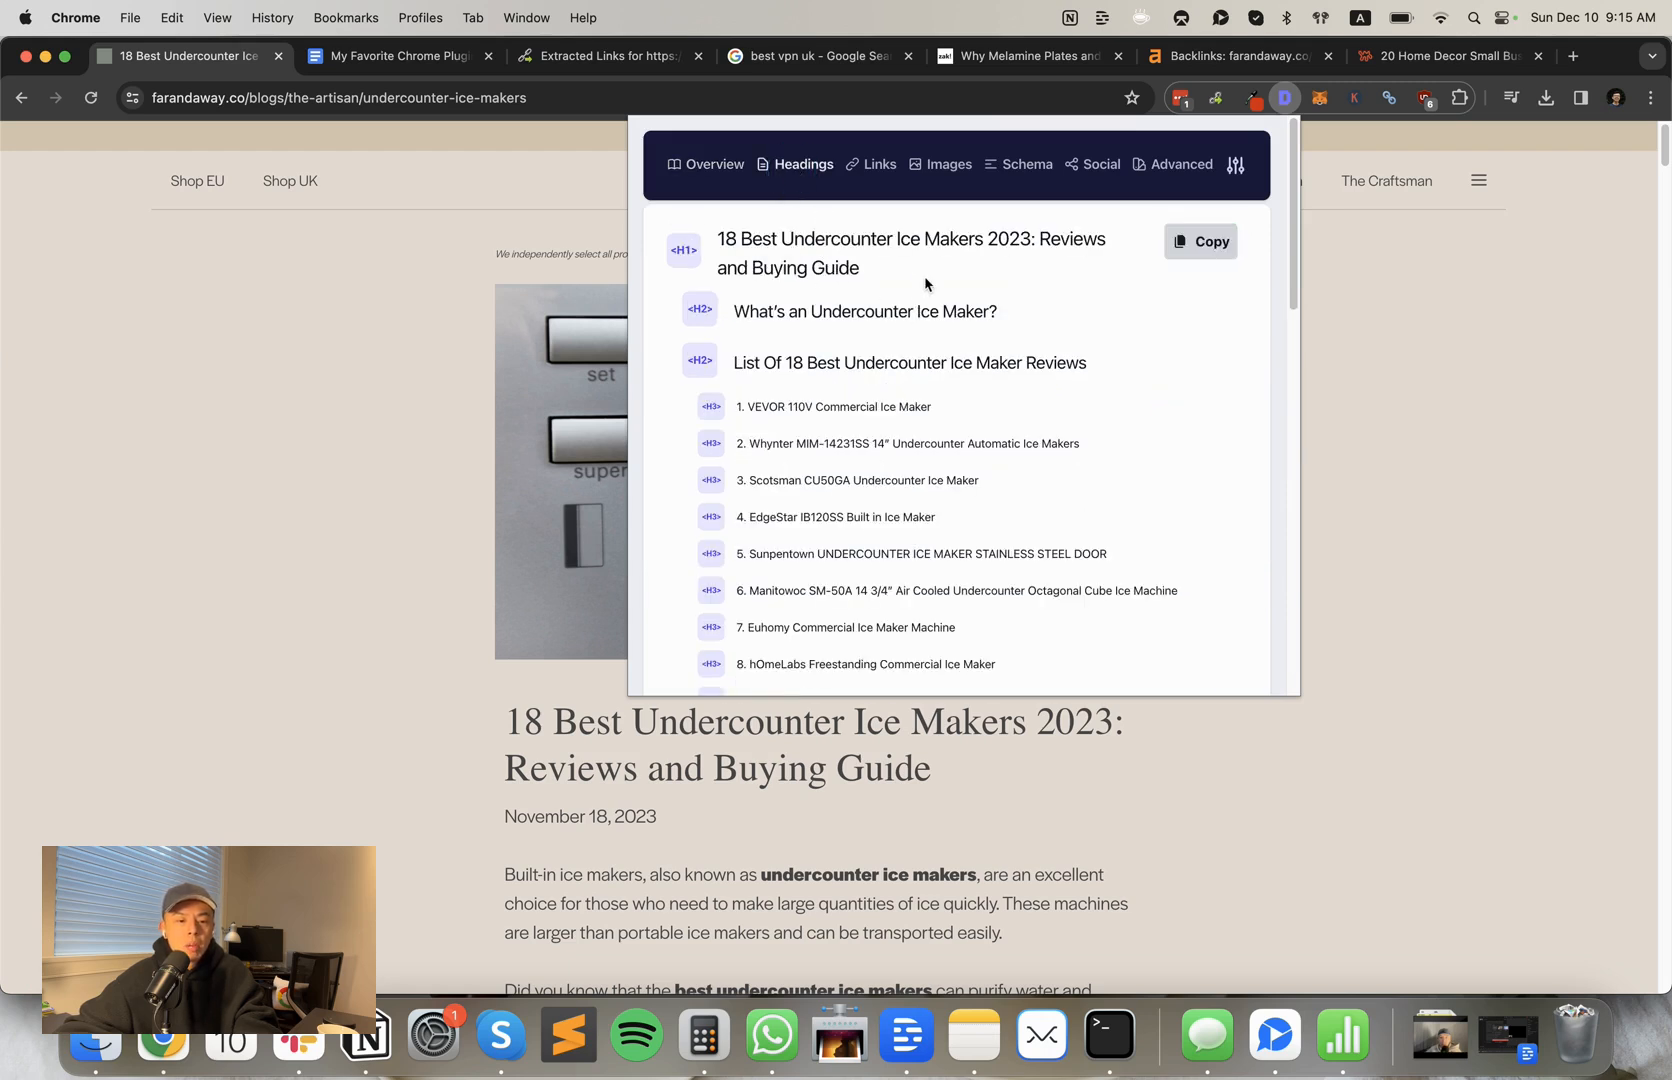
scroll("down", 3)
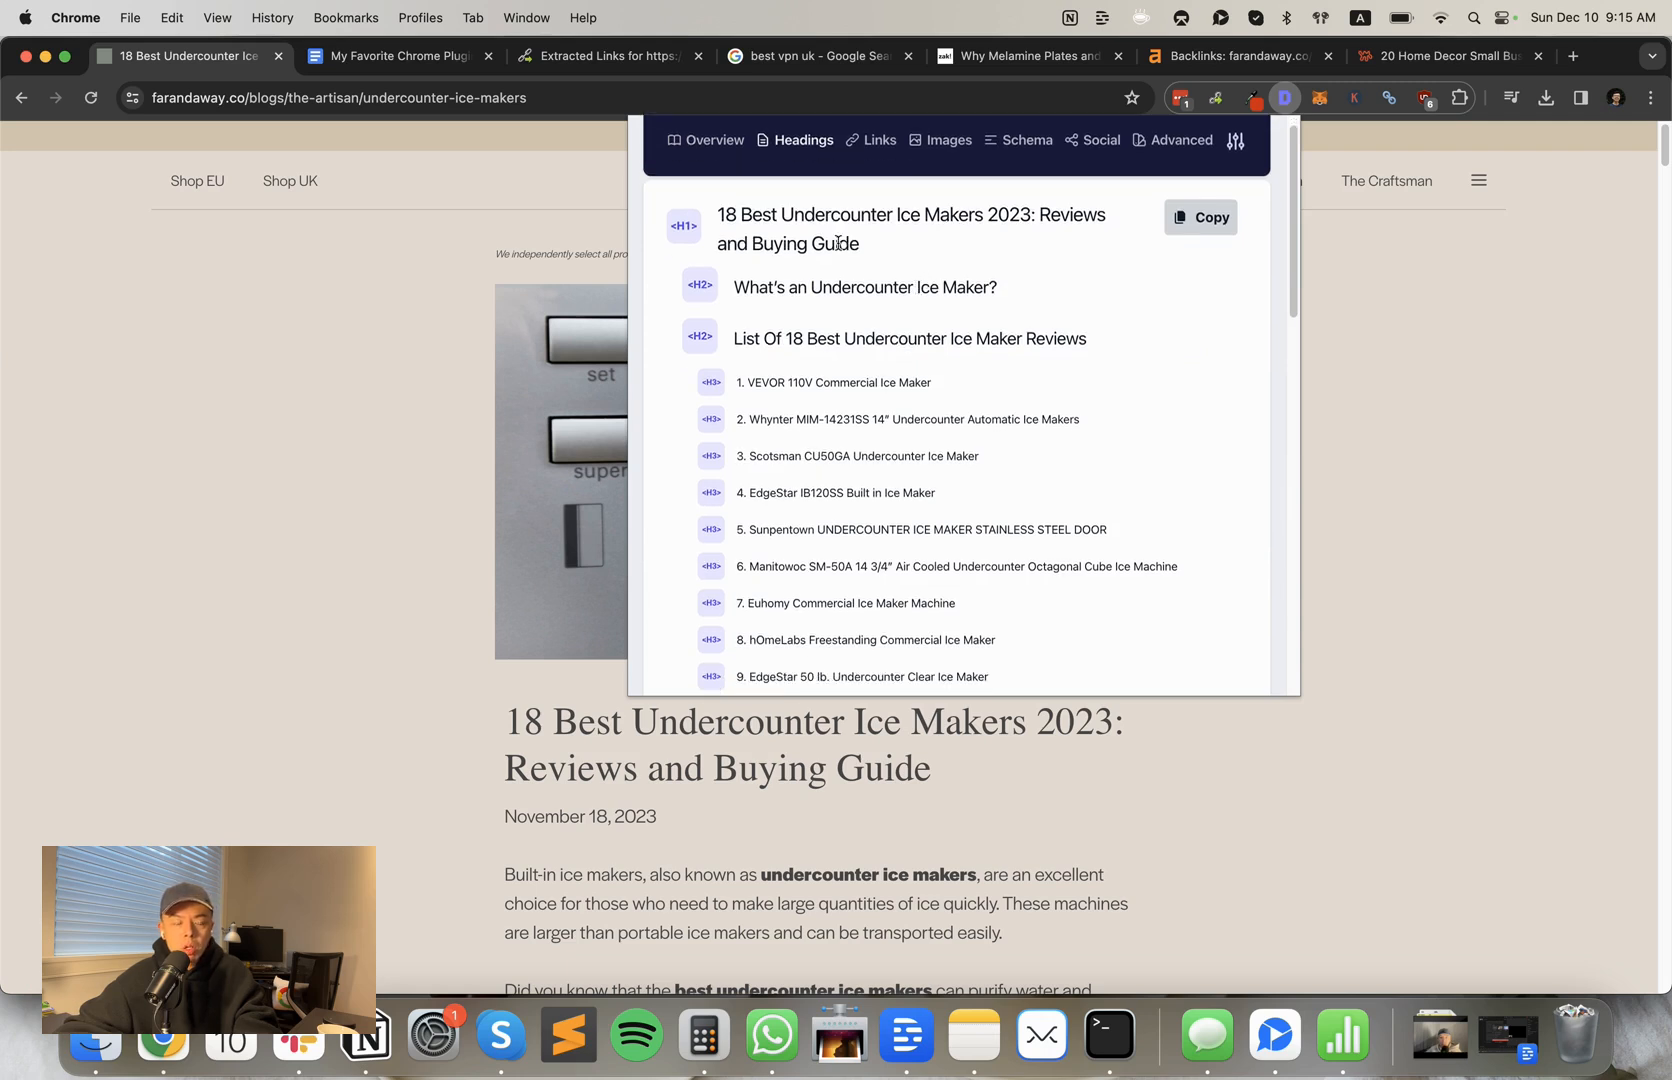
mouse_move(830, 232)
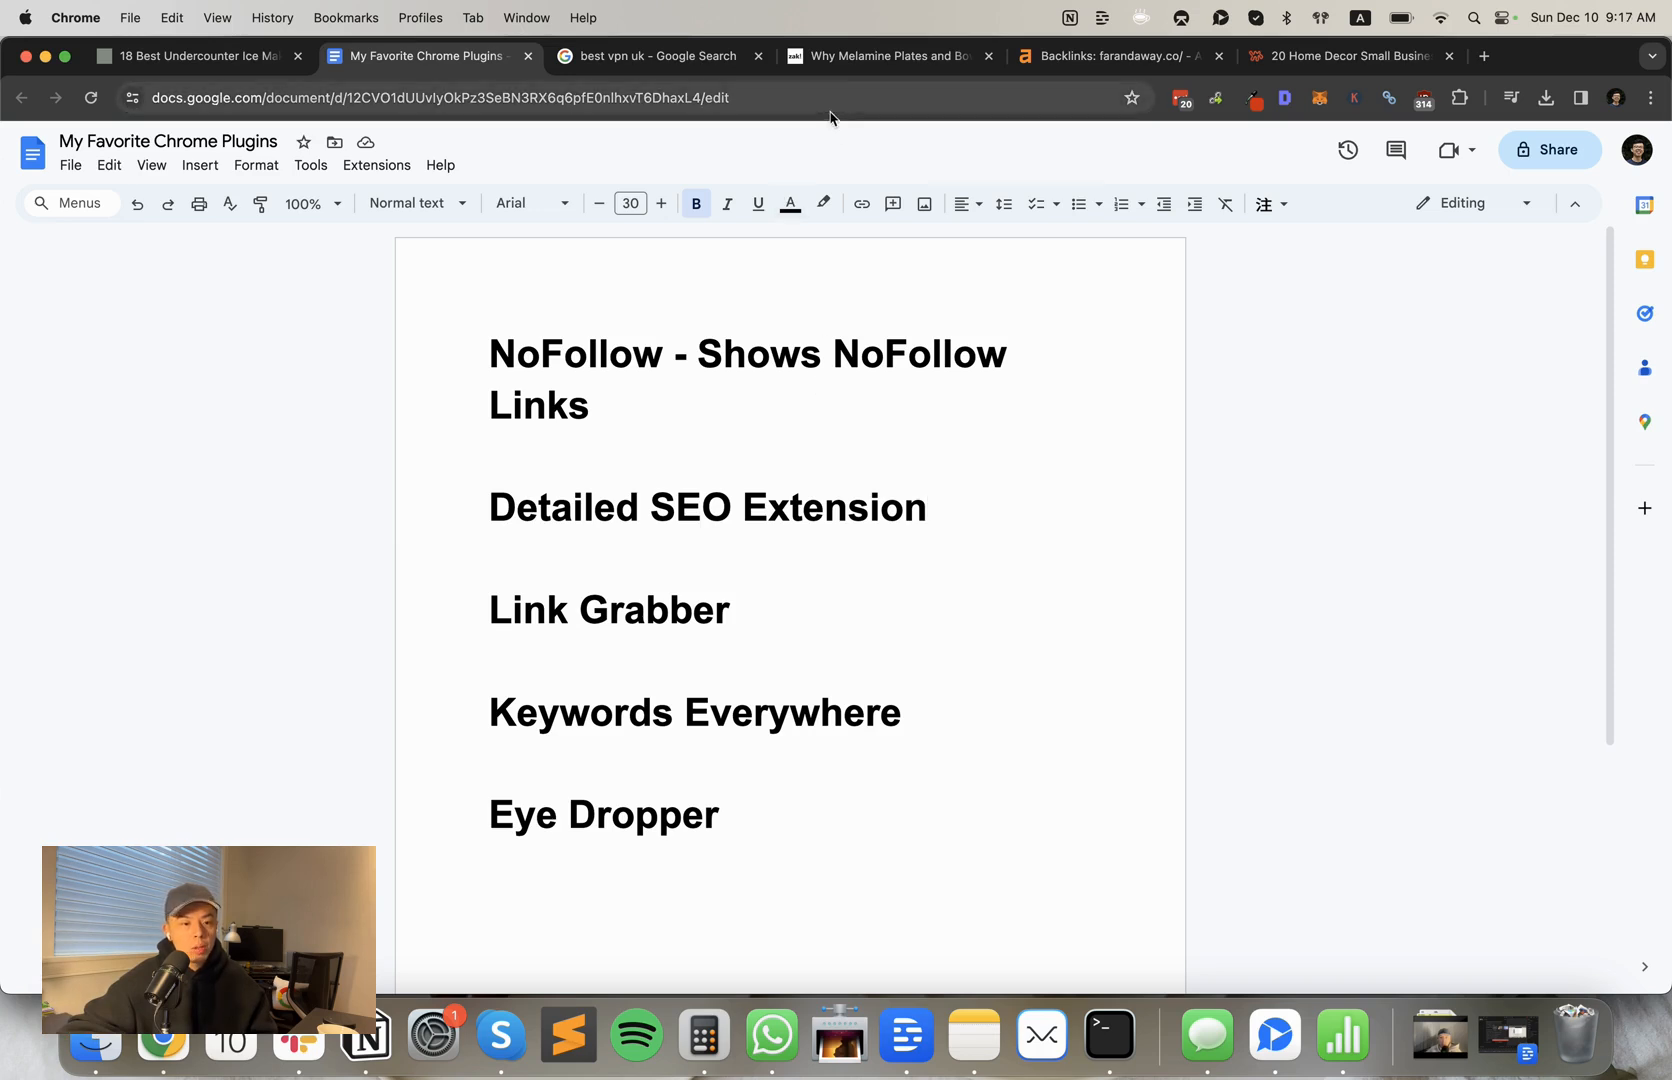
Step: From the Ahrefs dofollow backlinks report, view the zak.com melamine plates article and scroll its sections
left_click(1112, 55)
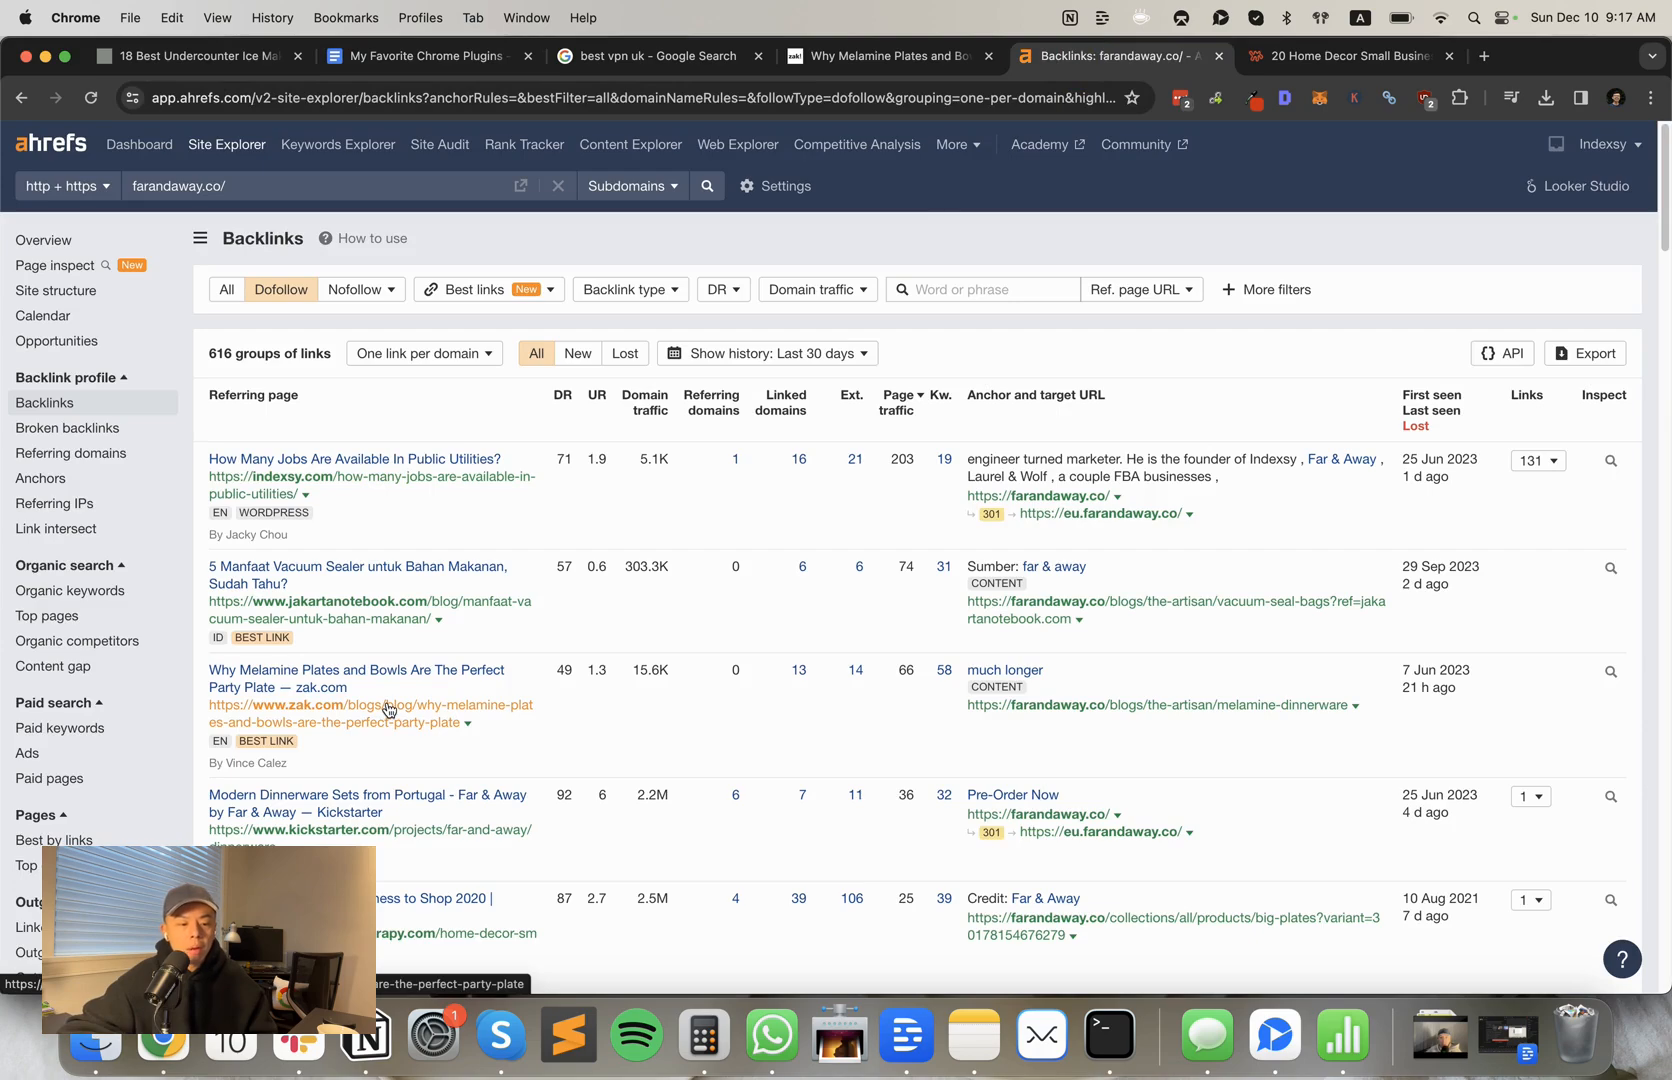
left_click(888, 55)
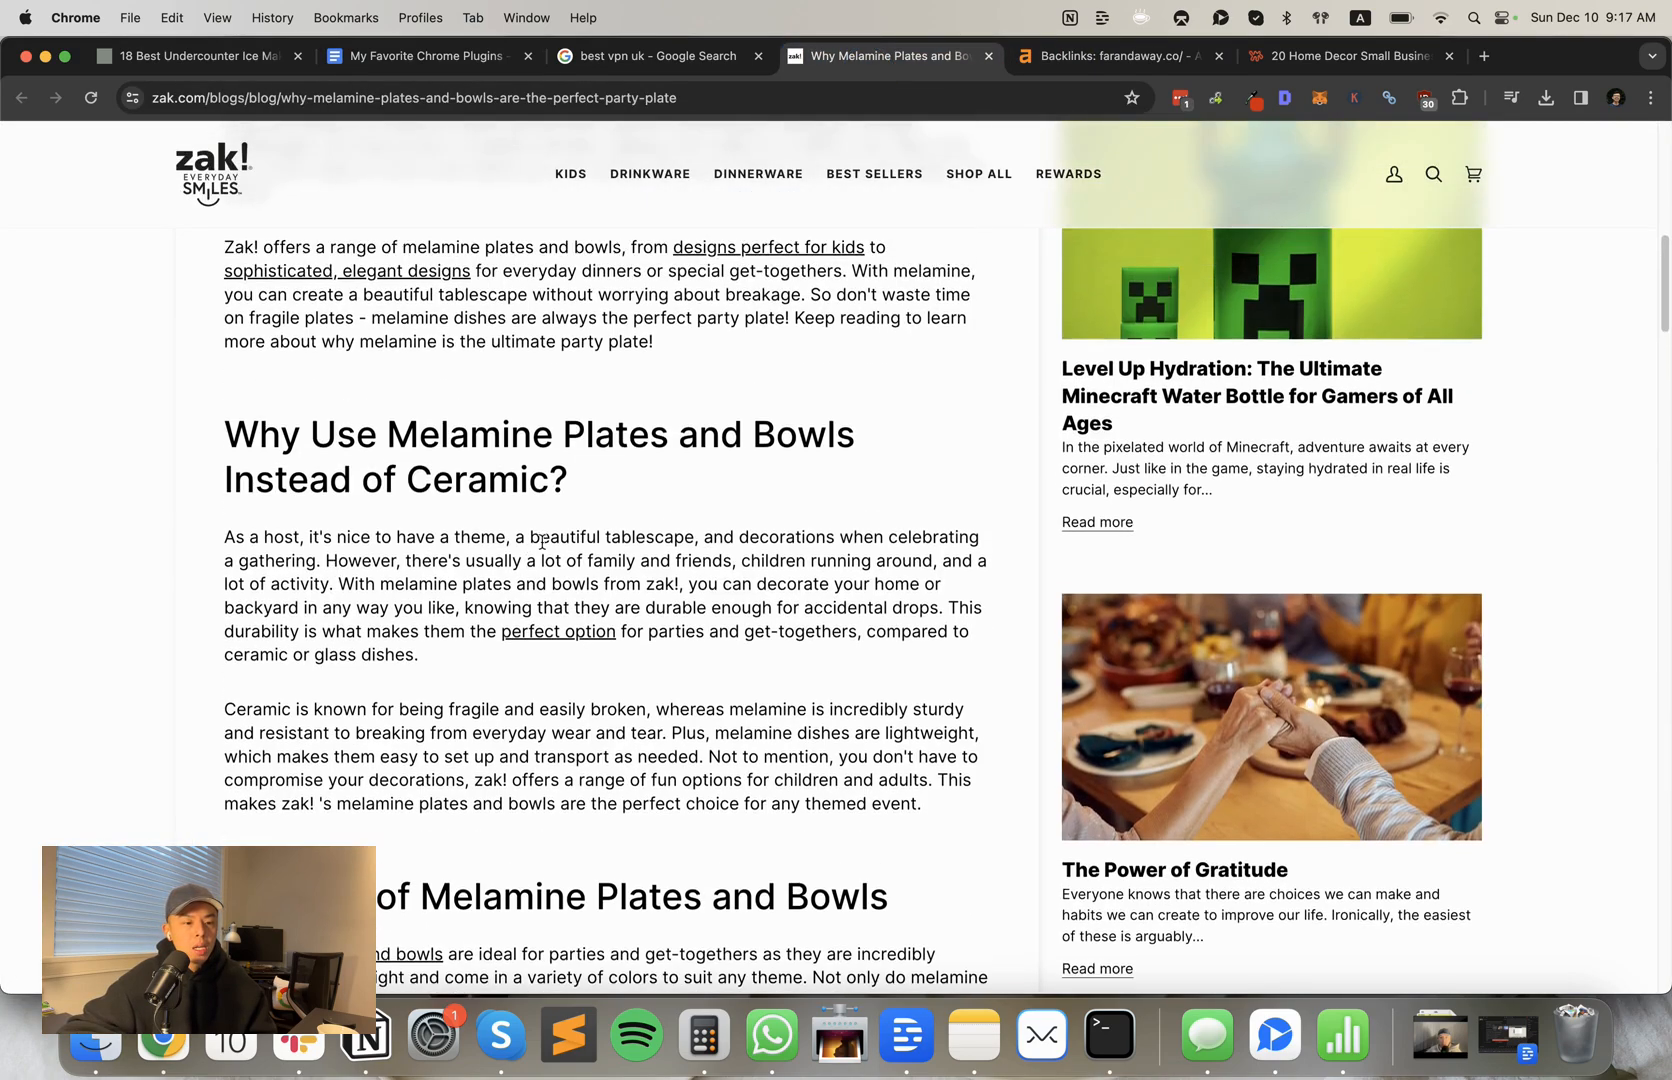
scroll("down", 3)
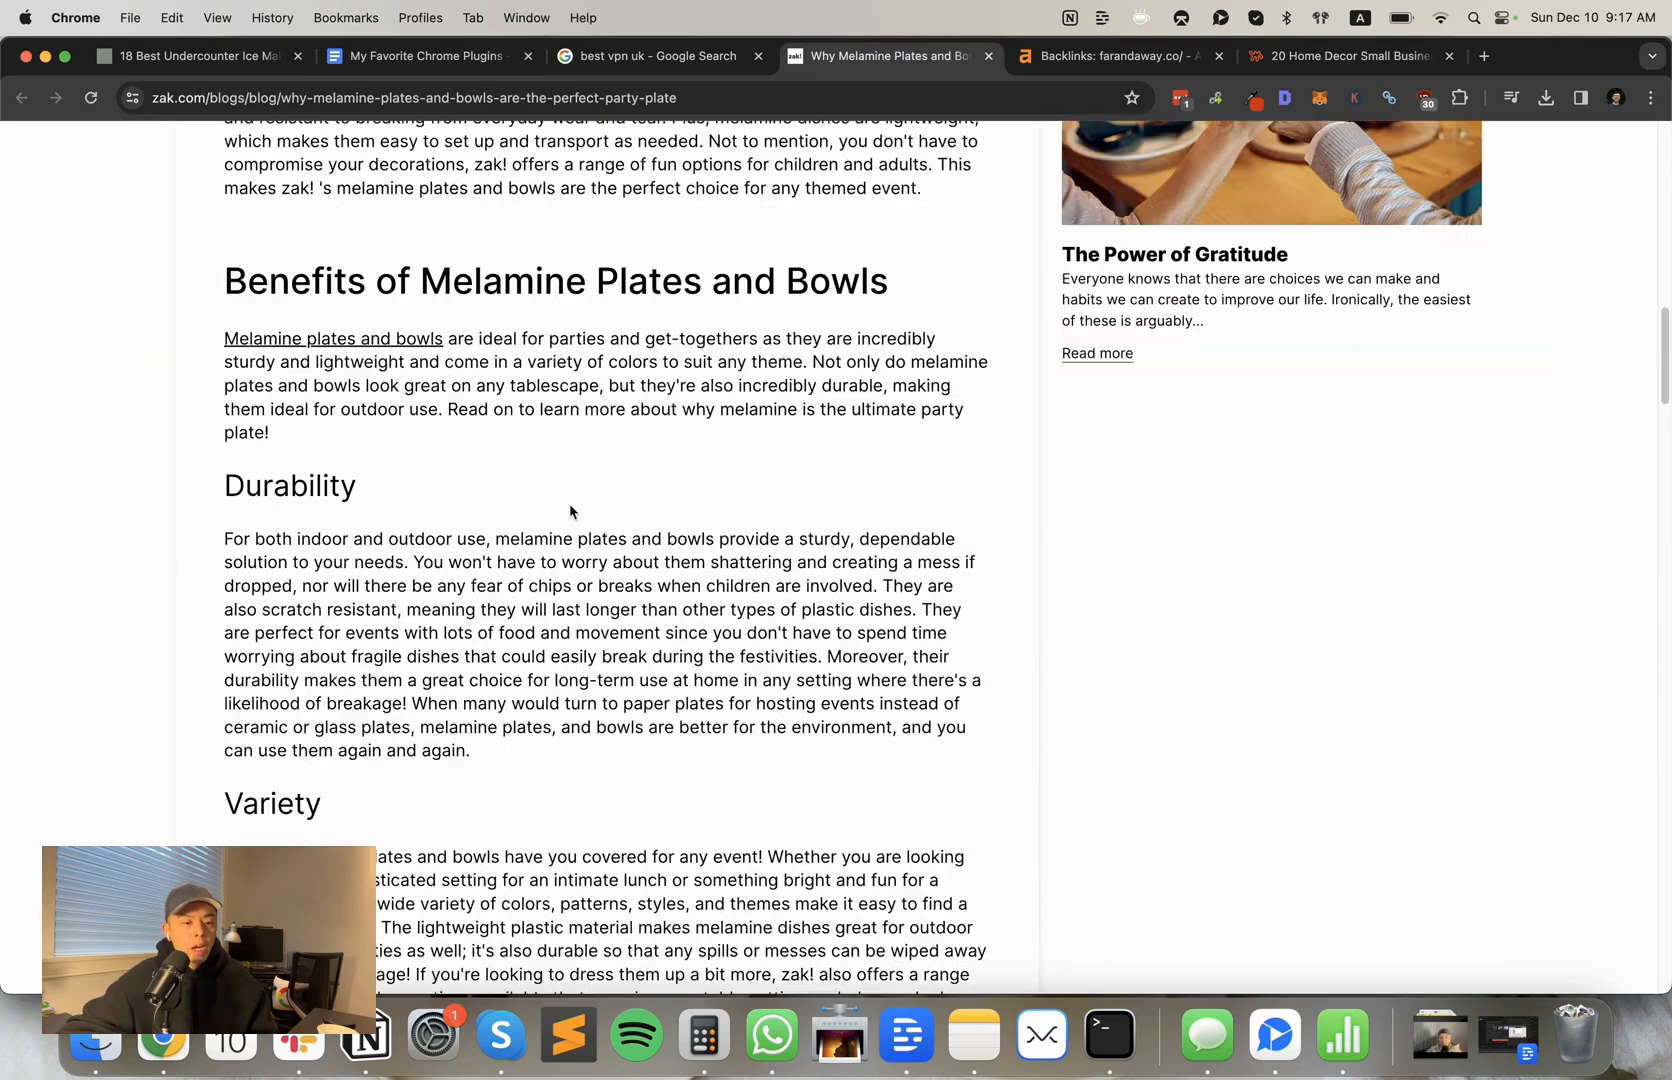
scroll("down", 3)
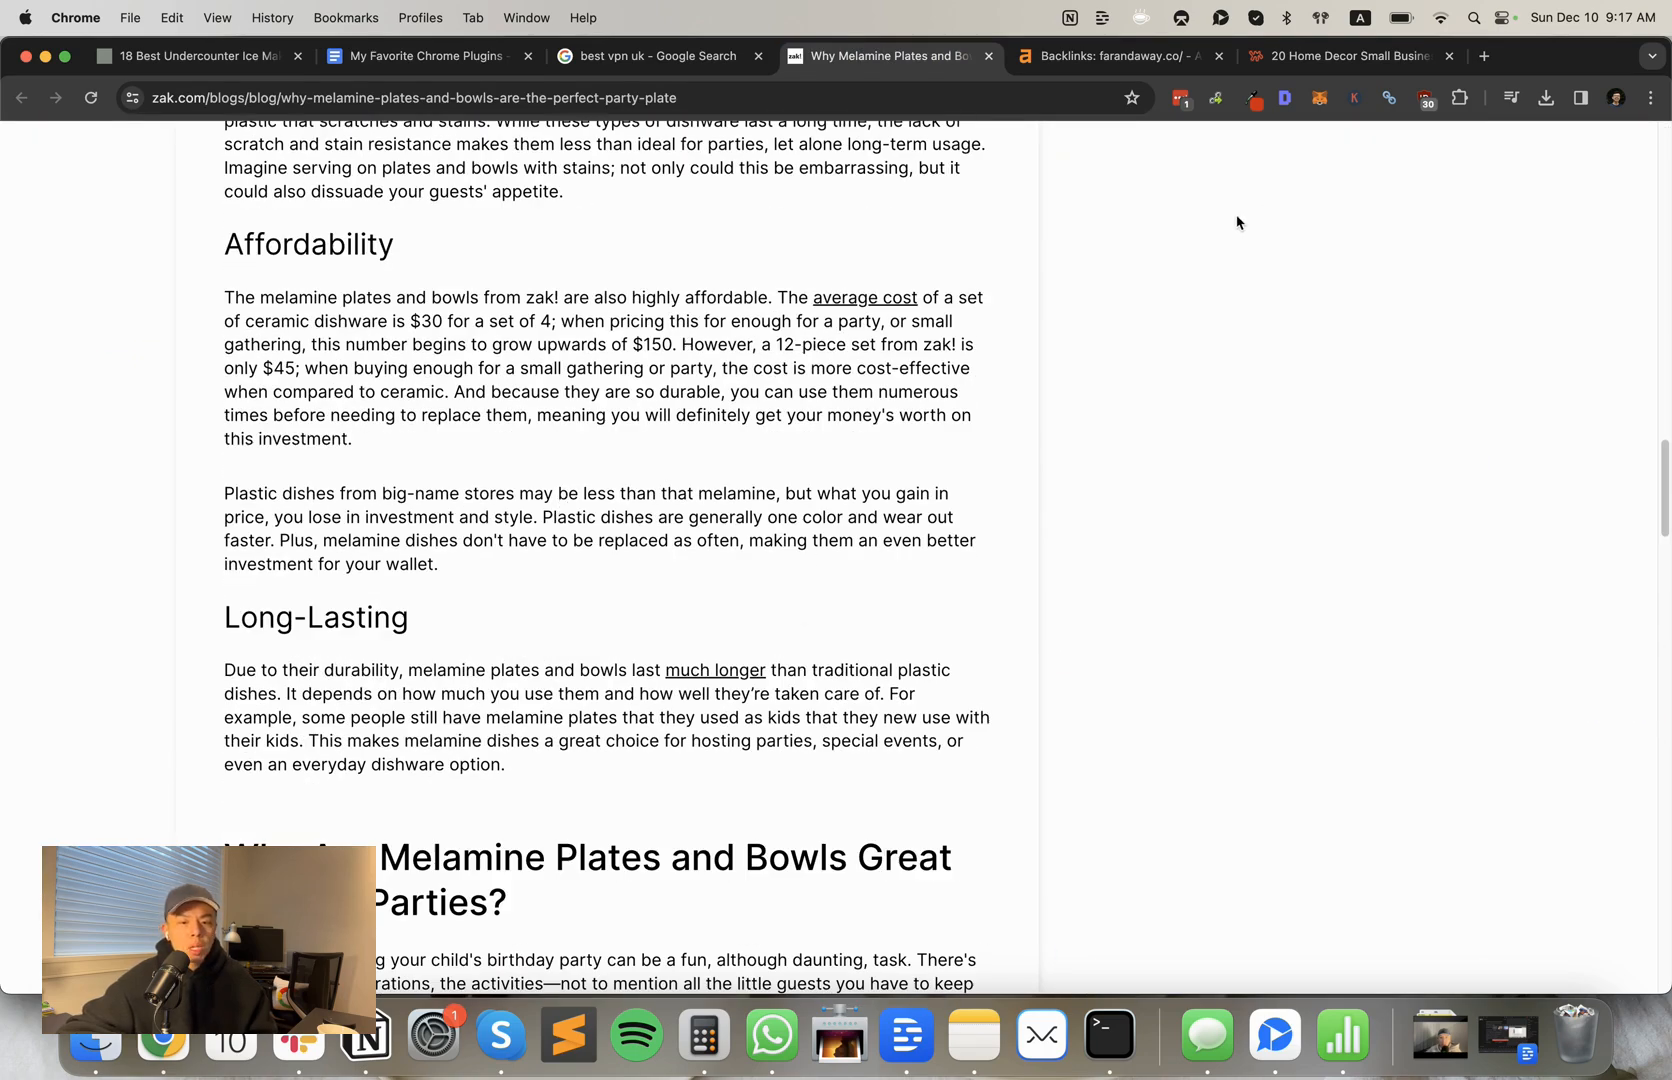
Step: Extract the Zak article's links with Link Grabber, hide same-hostname links leaving 14 of 137, then return to the plugins document
left_click(1213, 98)
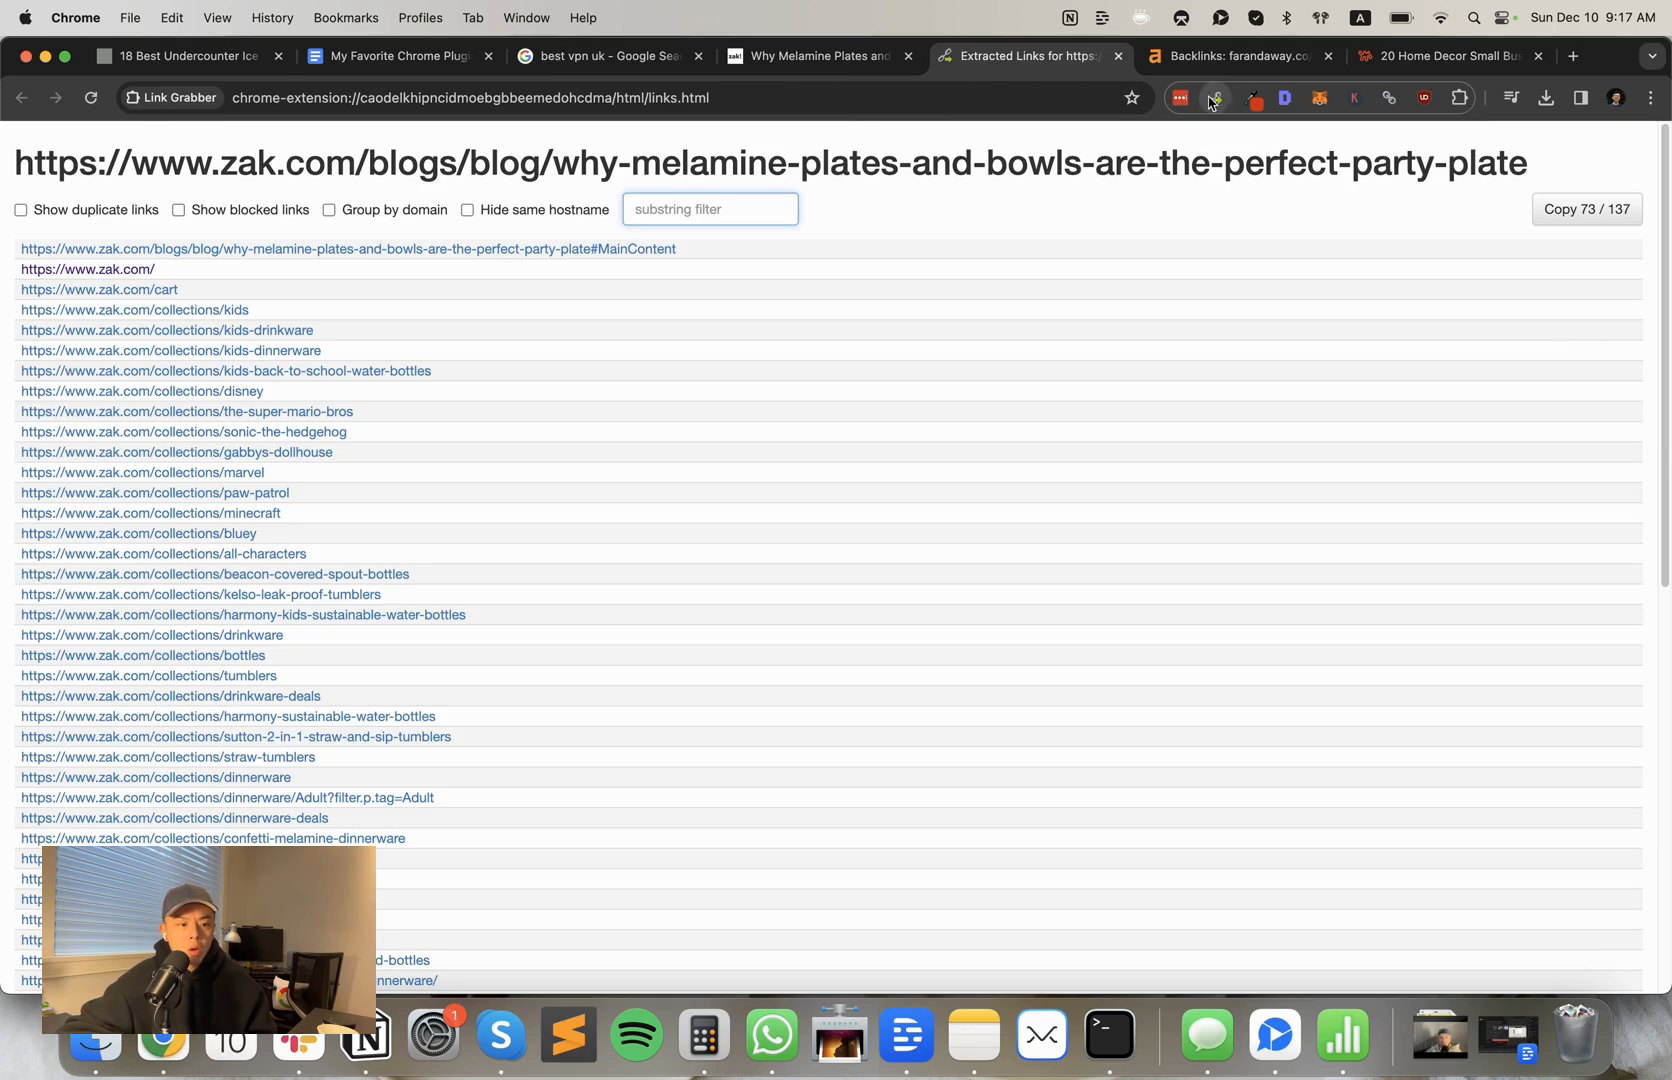
scroll("down", 3)
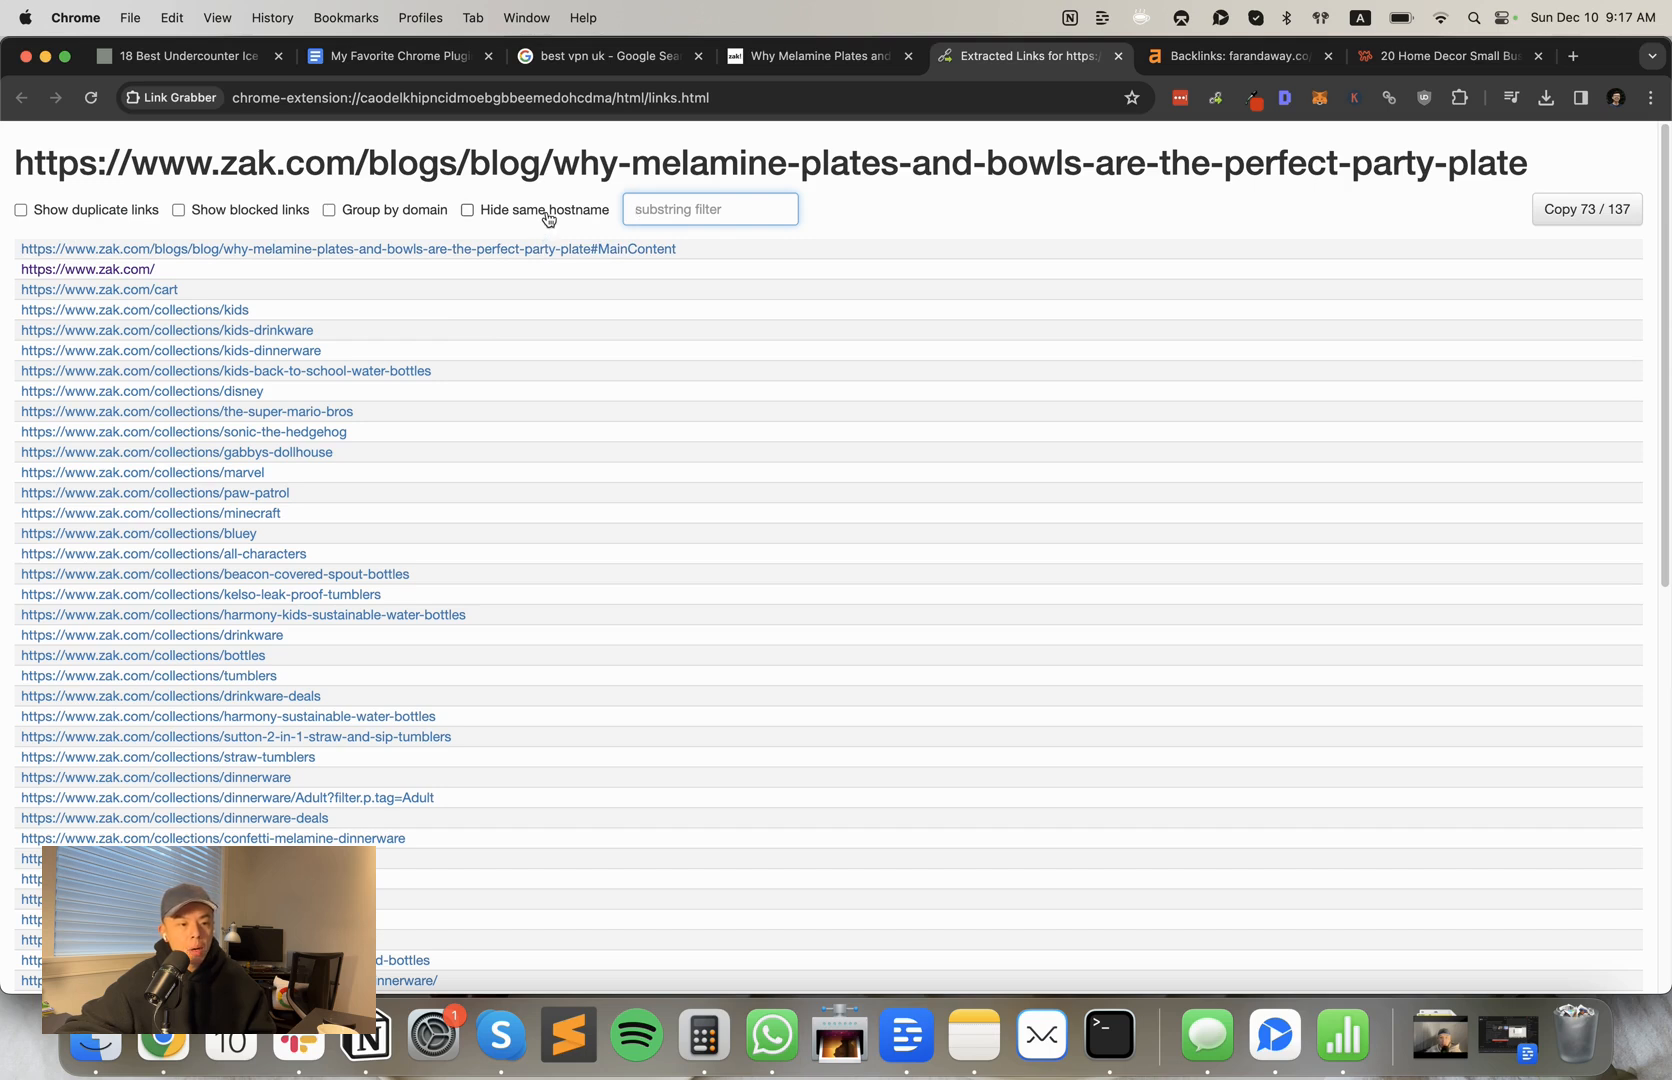
left_click(467, 209)
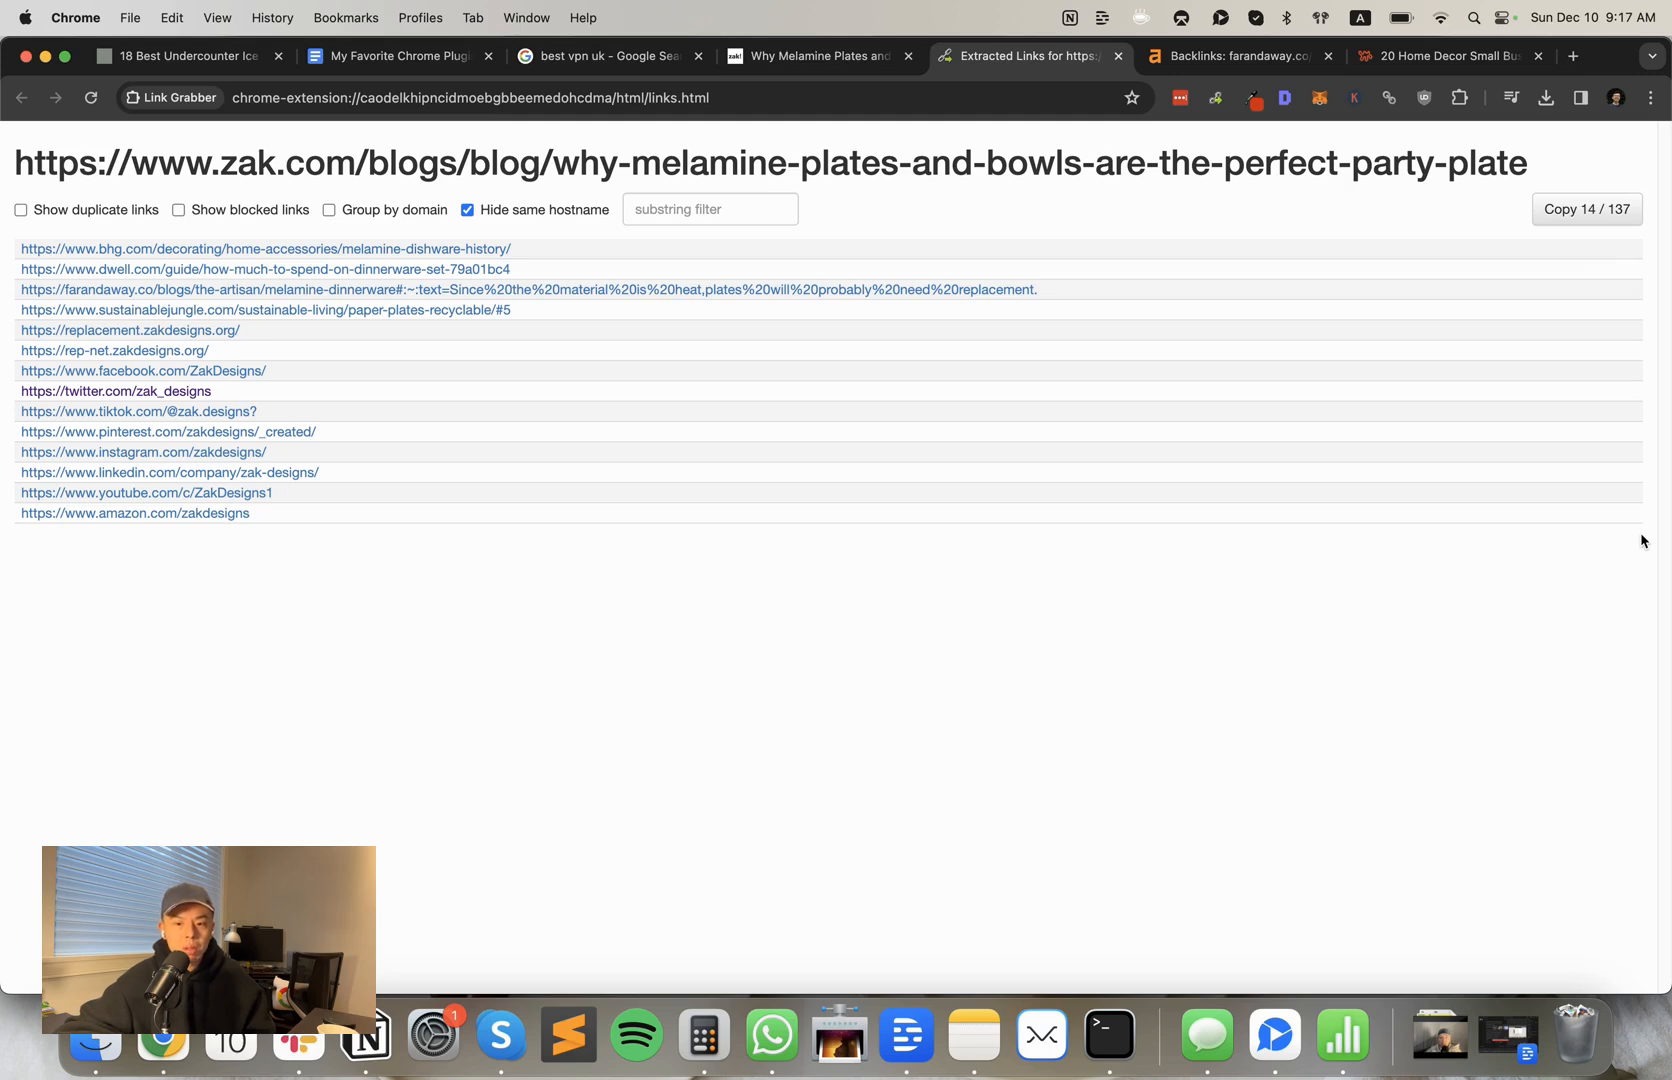
left_click(398, 55)
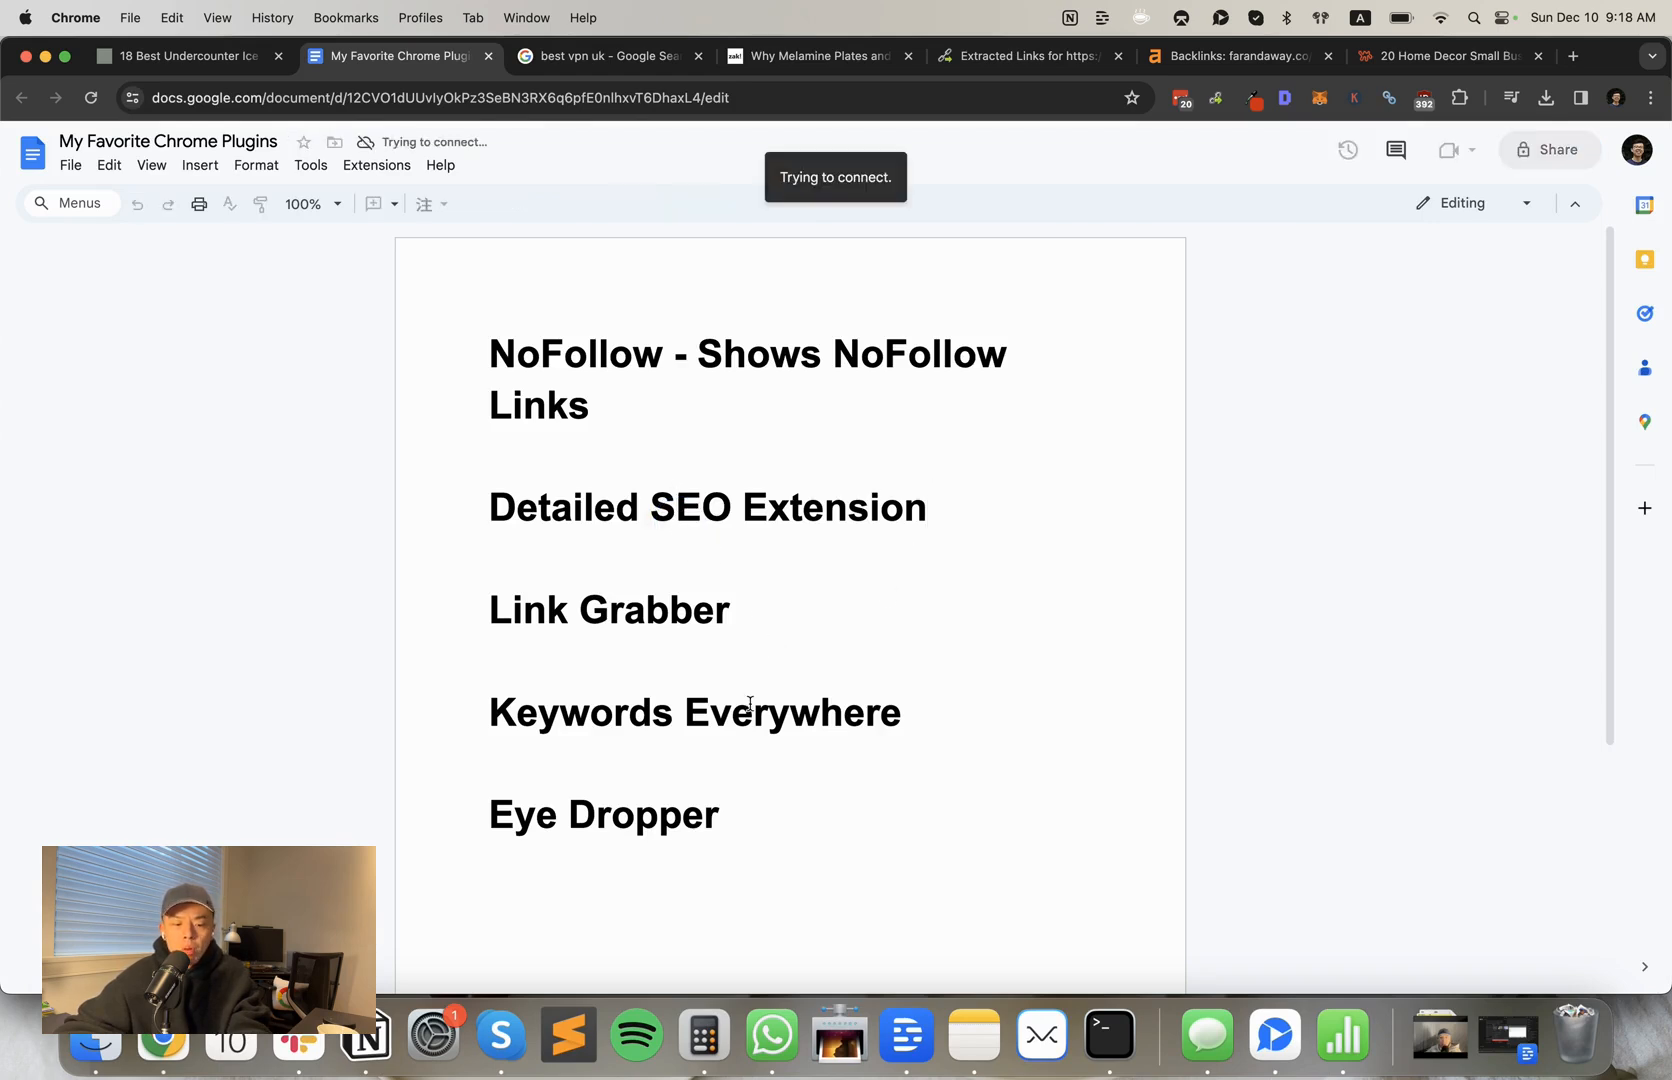
left_click(608, 55)
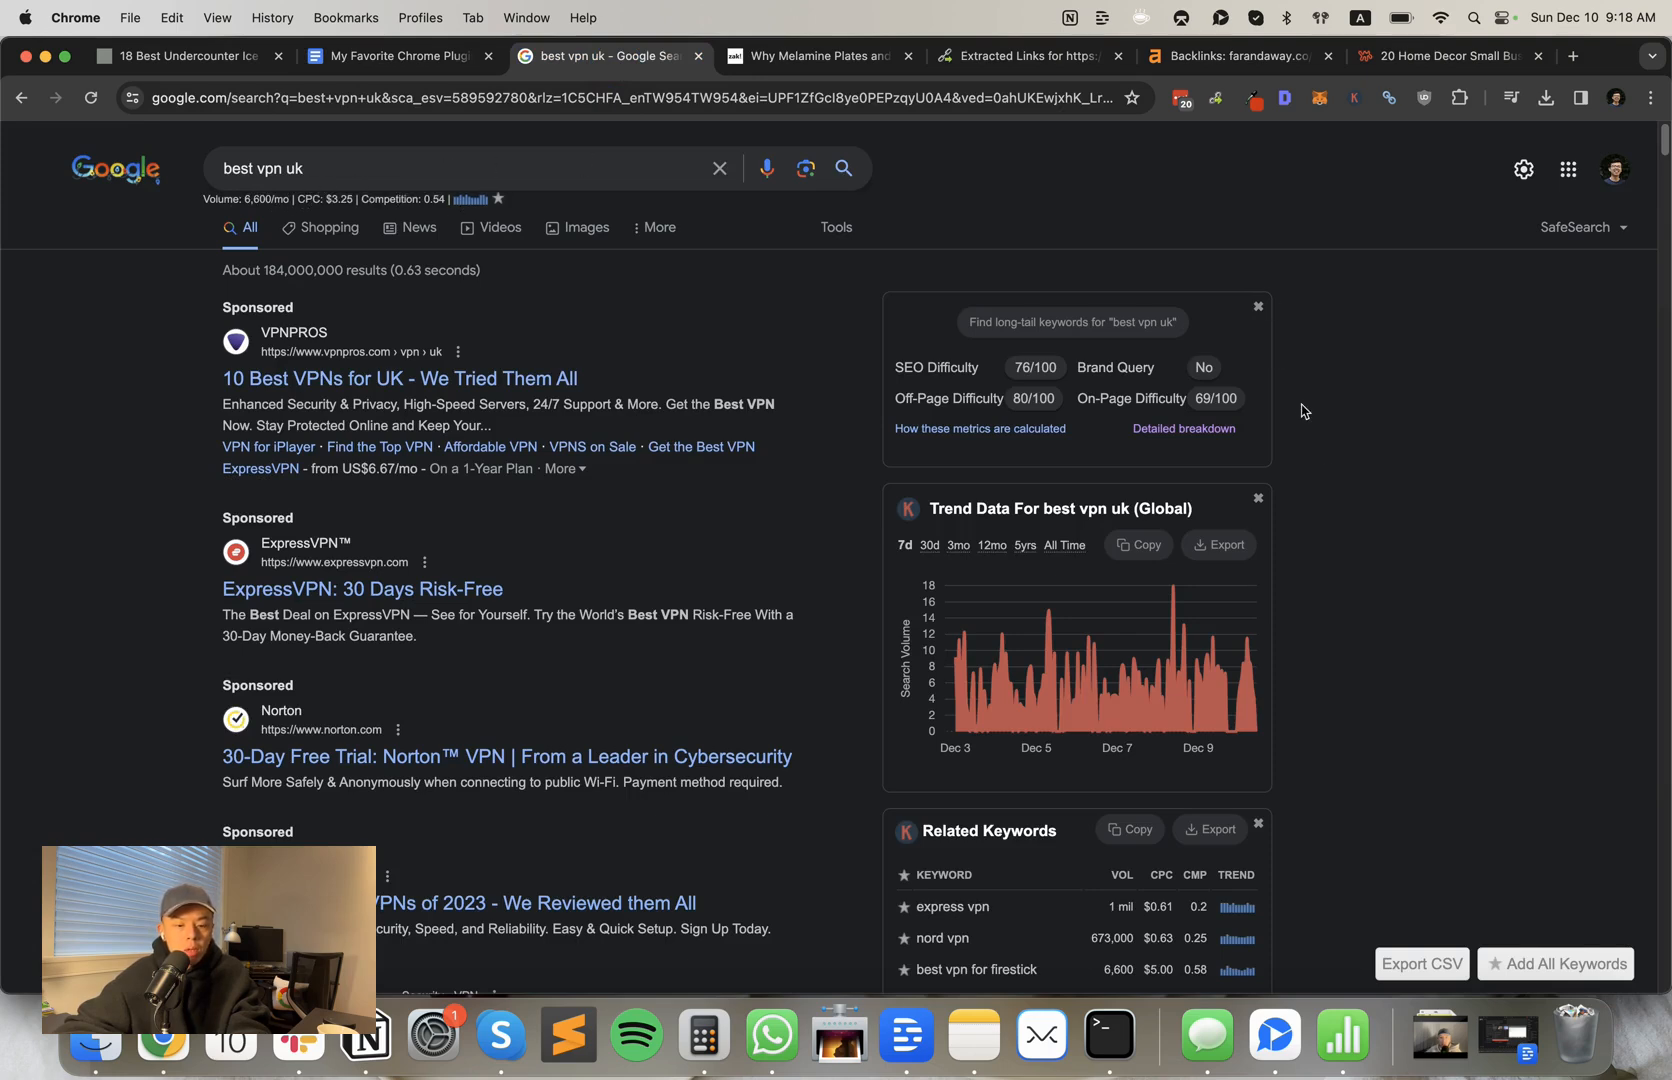
scroll("down", 3)
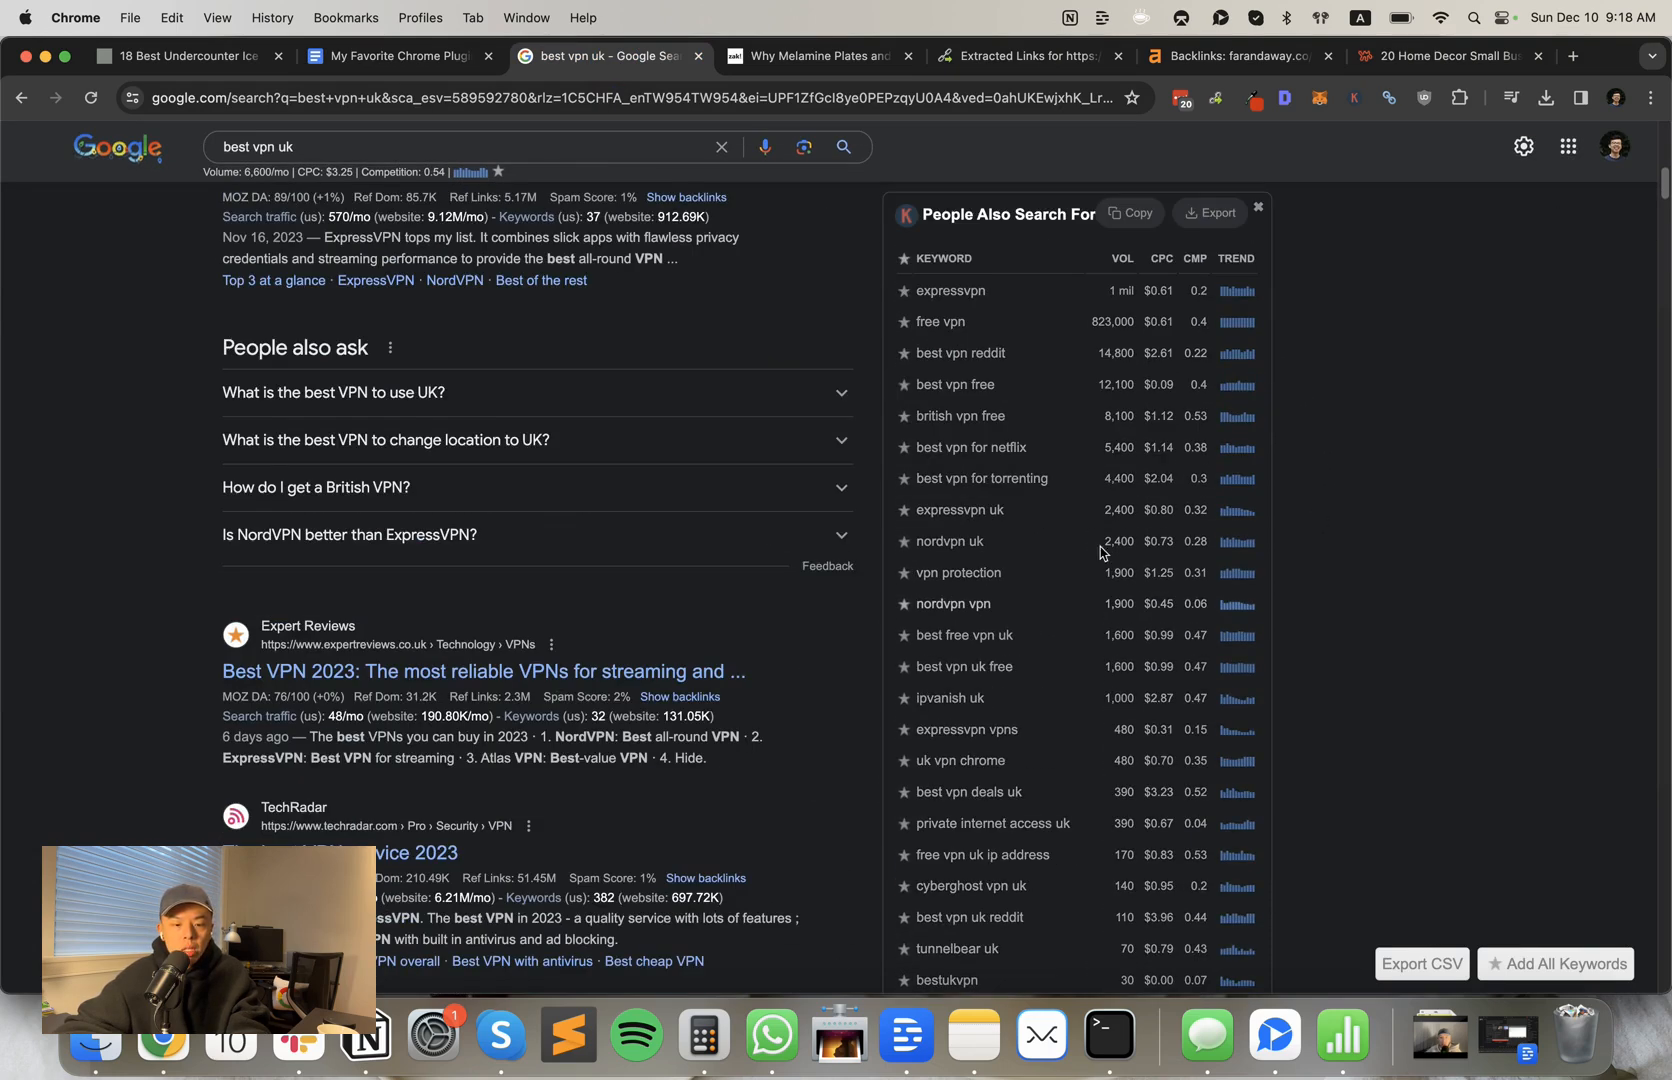
scroll("down", 3)
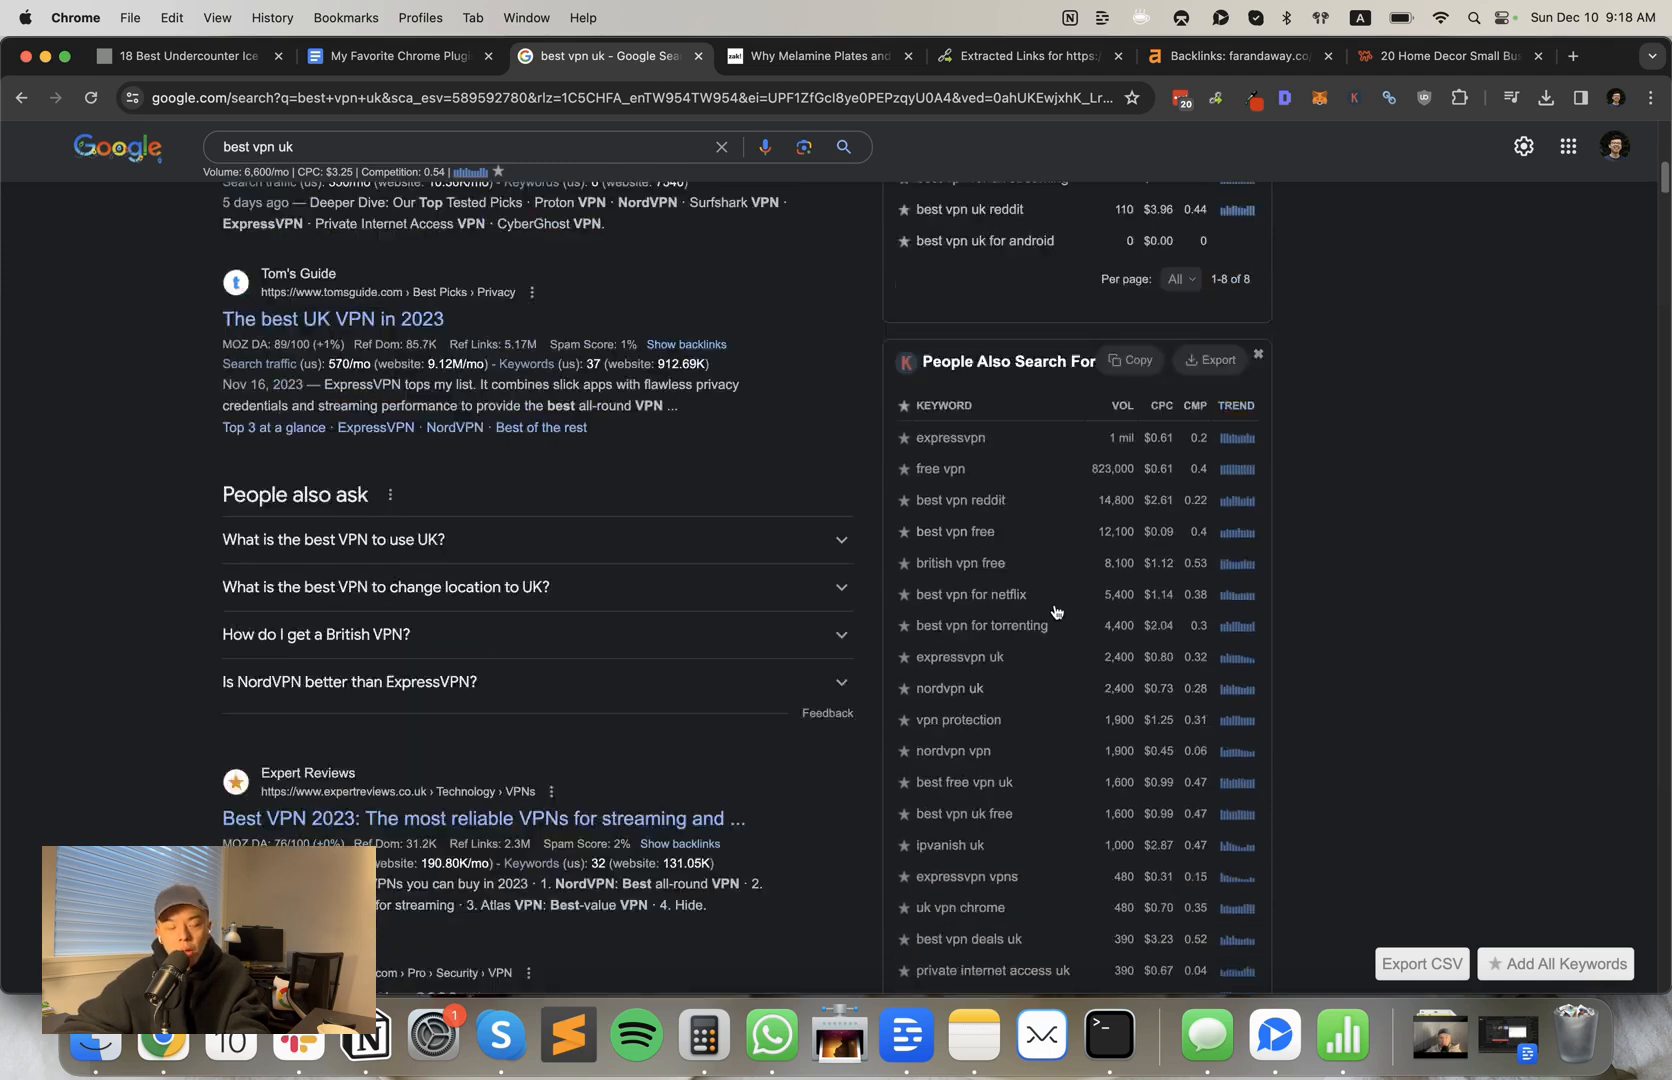
scroll("up", 3)
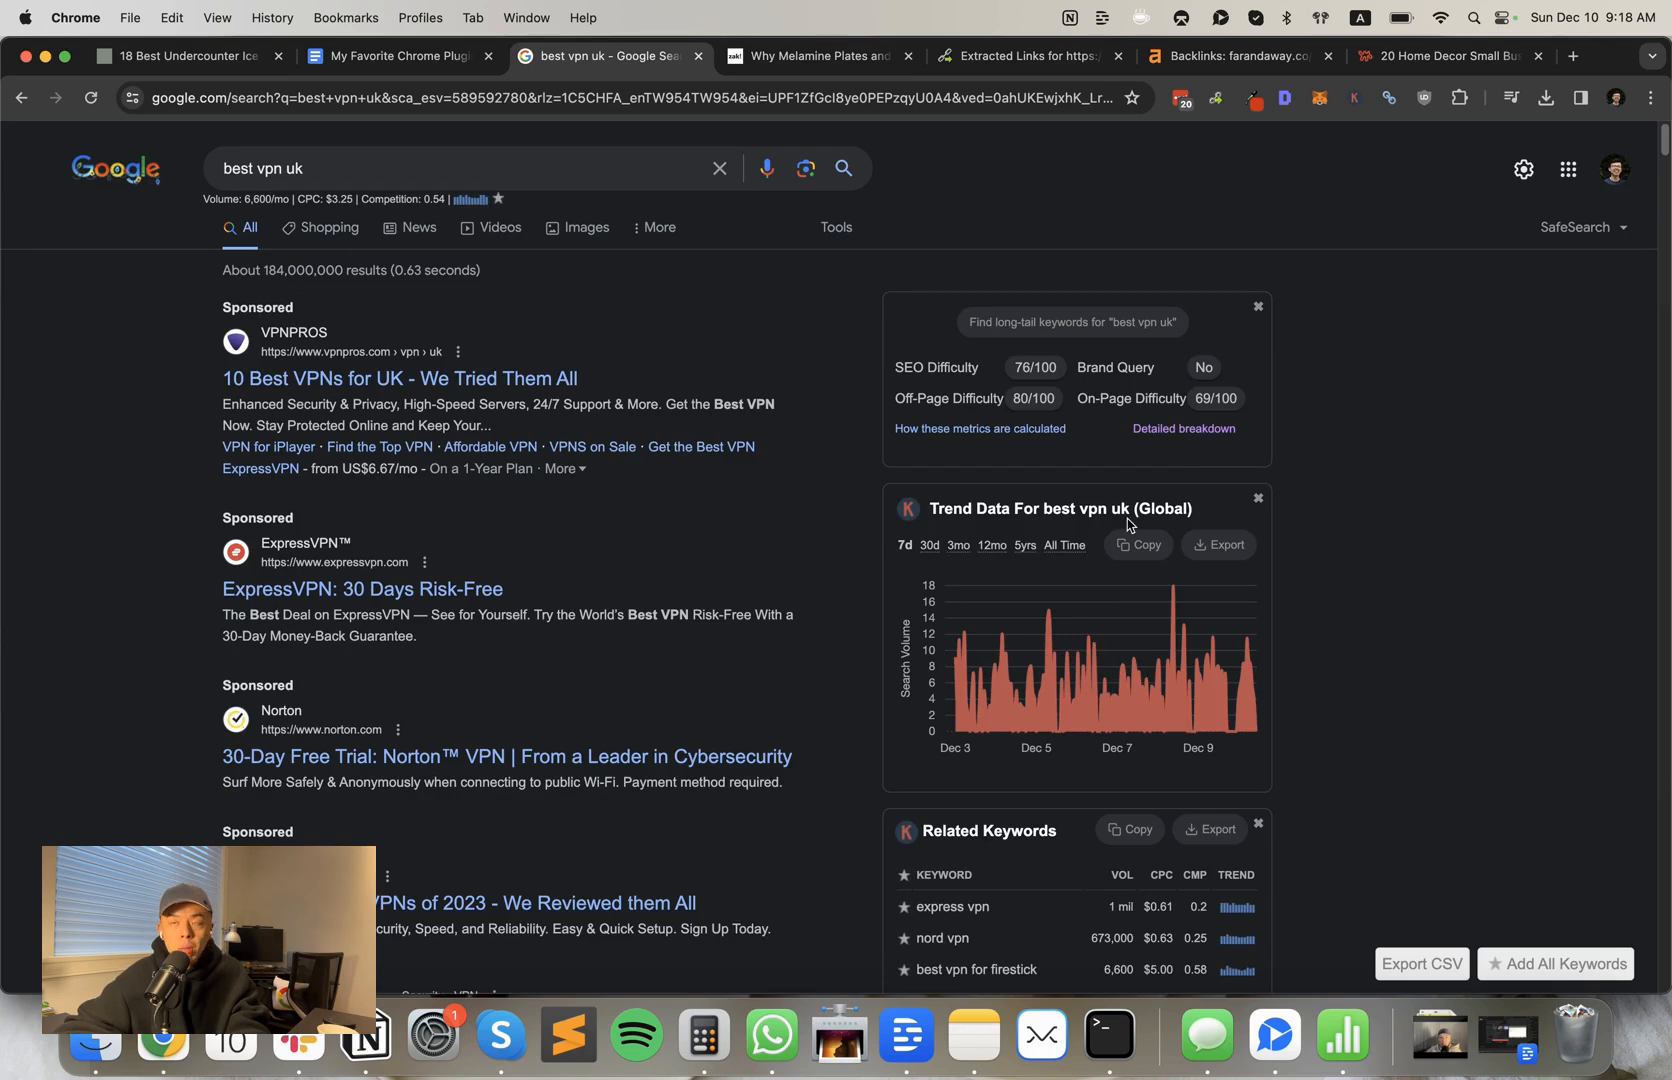
mouse_move(766, 168)
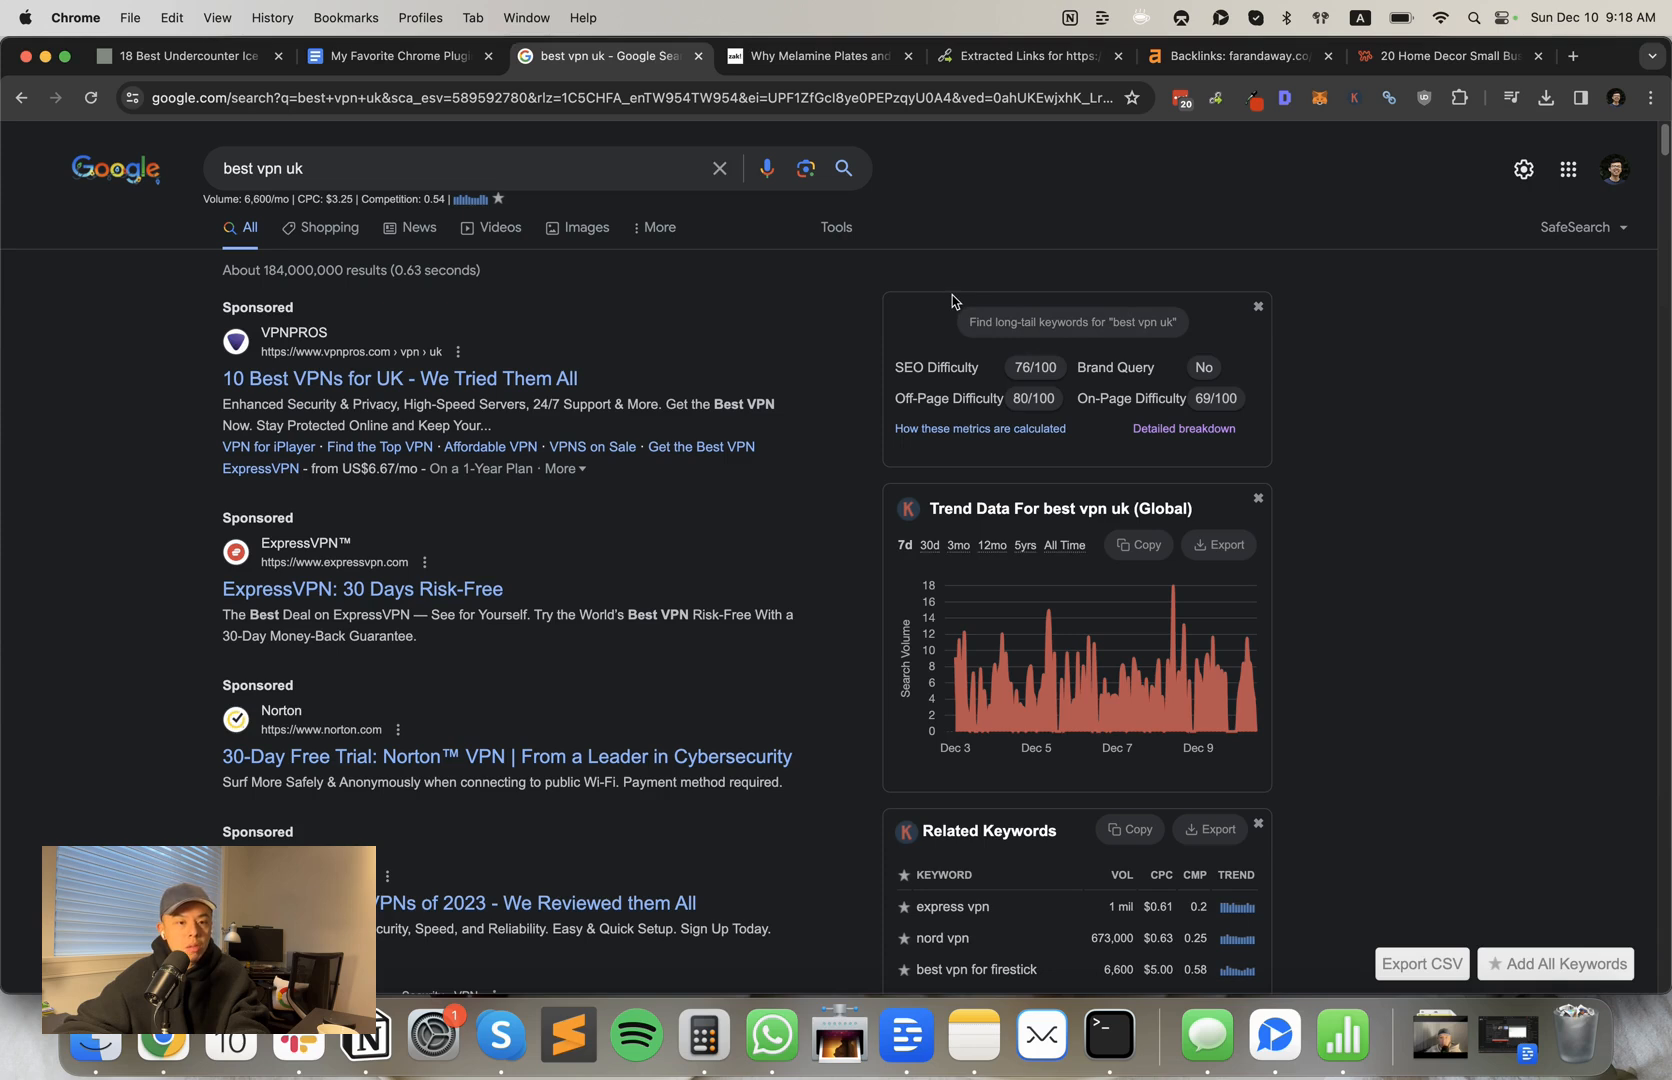
scroll("down", 3)
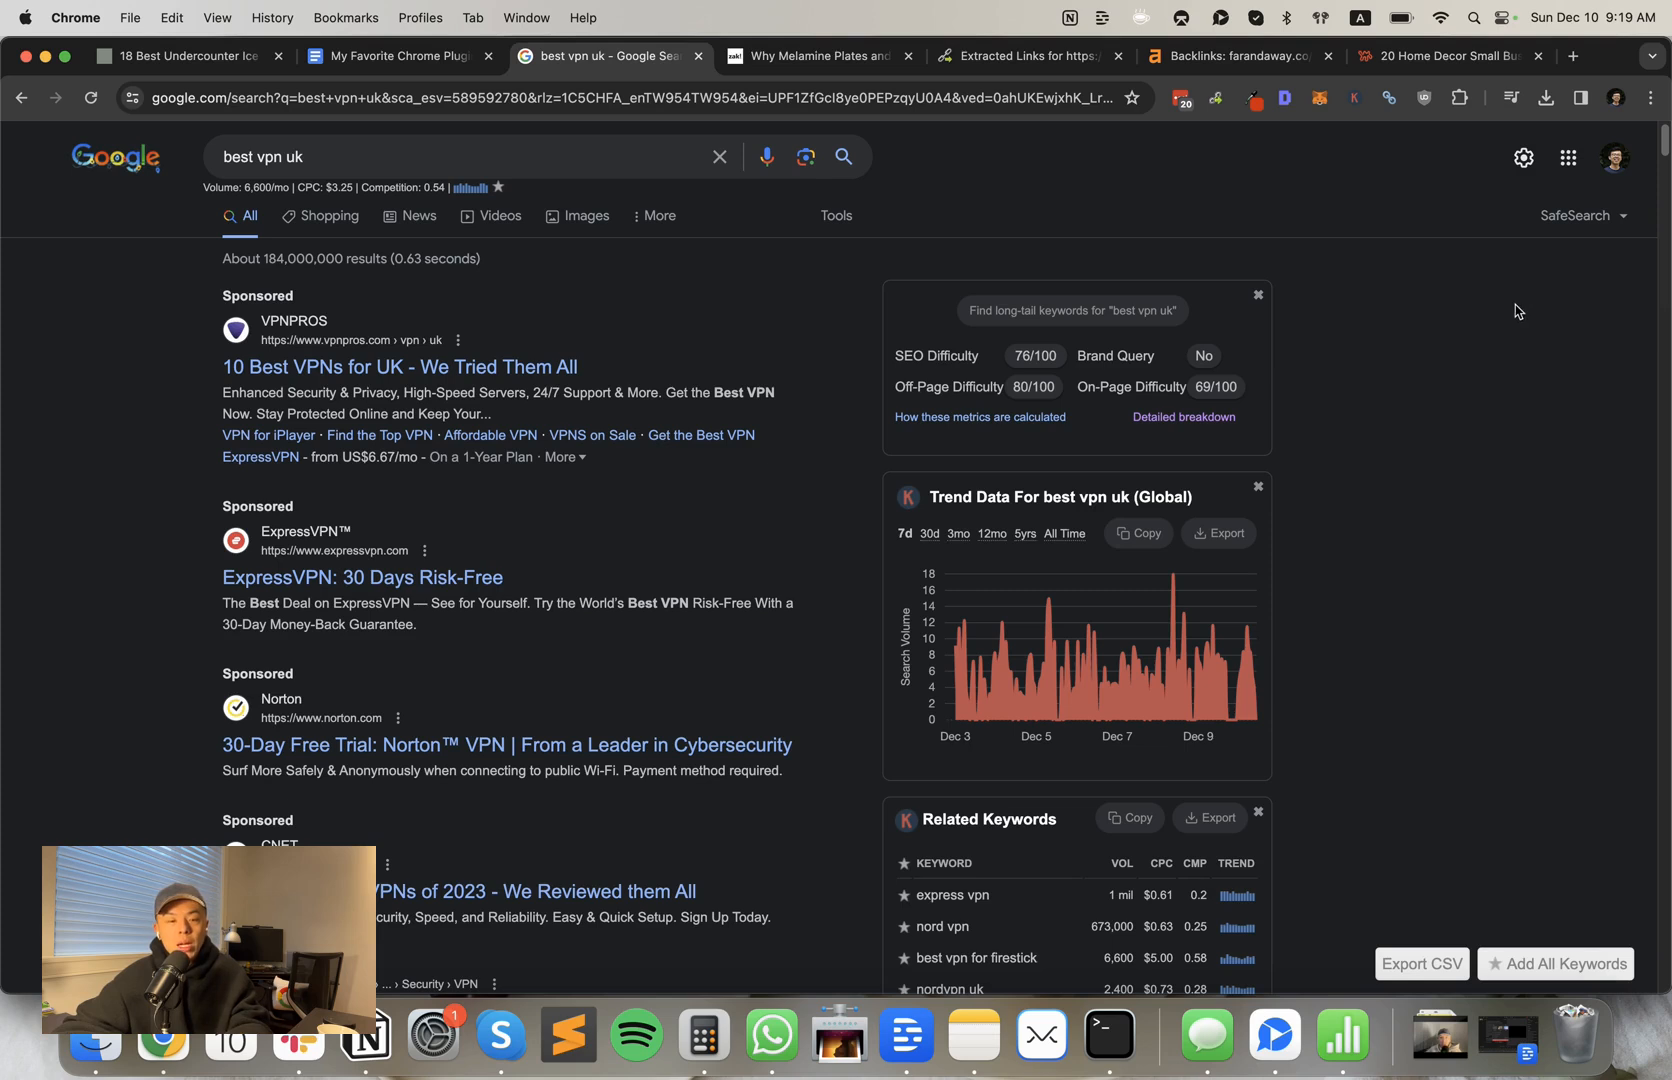
mouse_move(1378, 358)
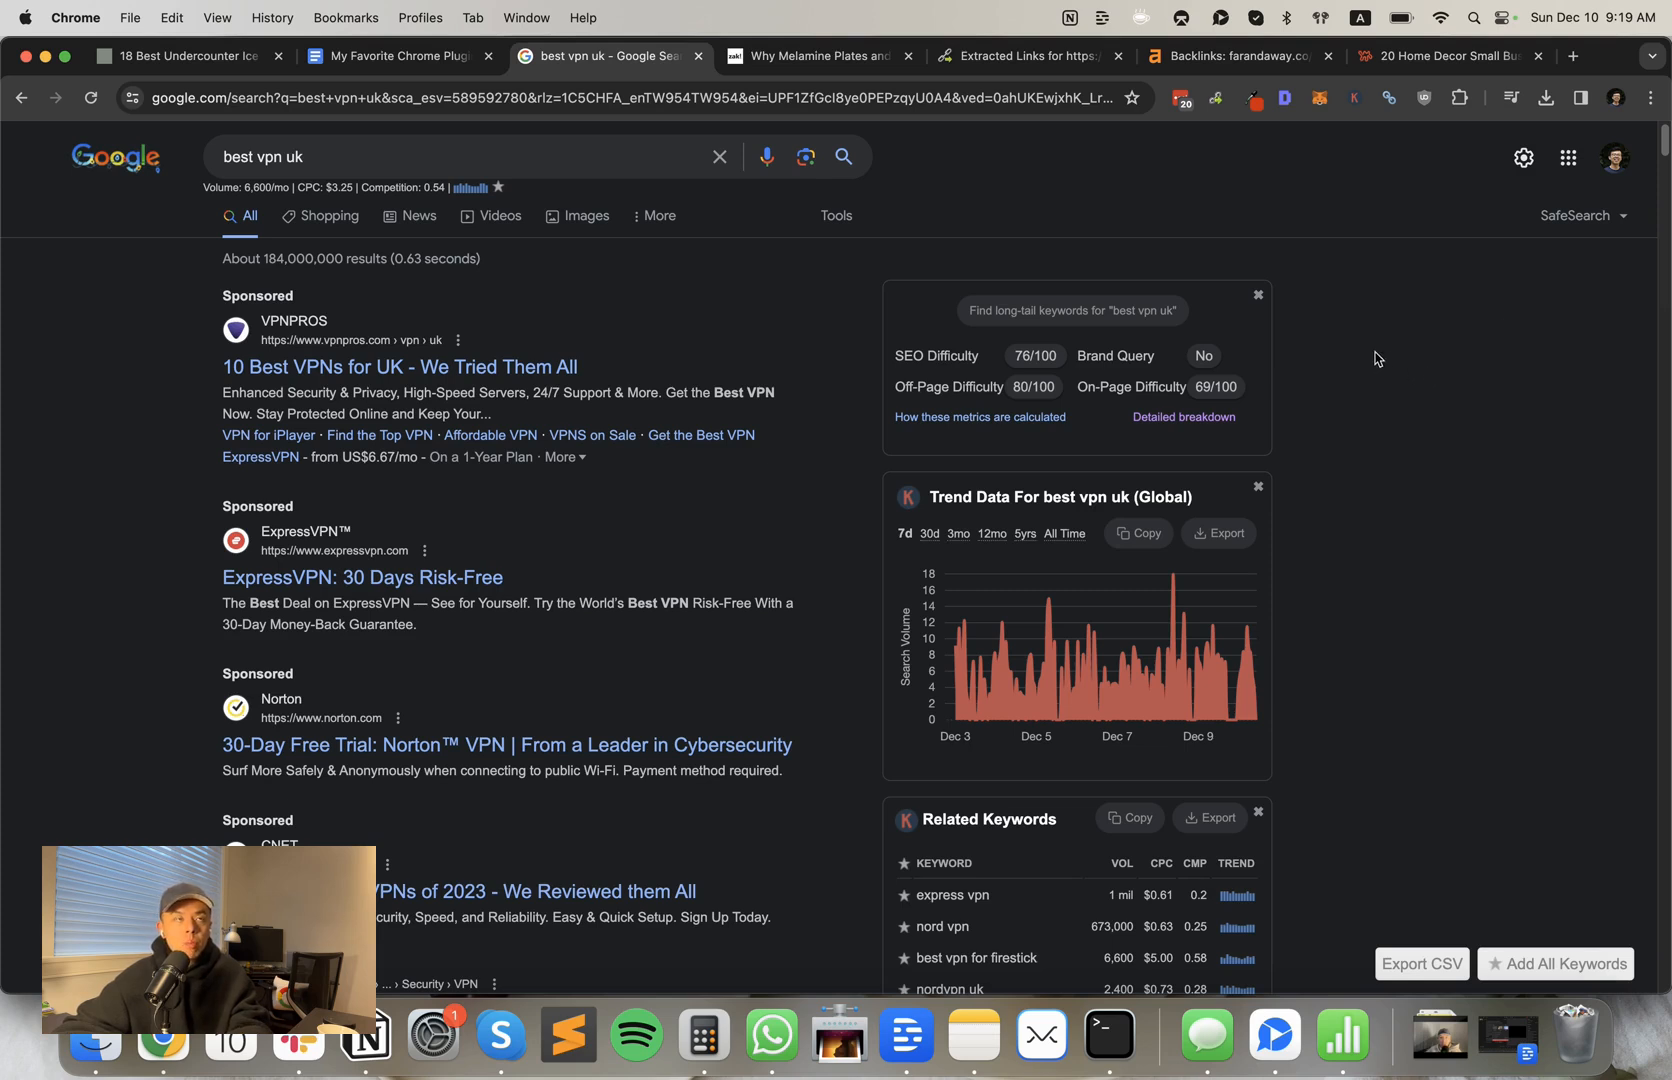
mouse_move(1341, 352)
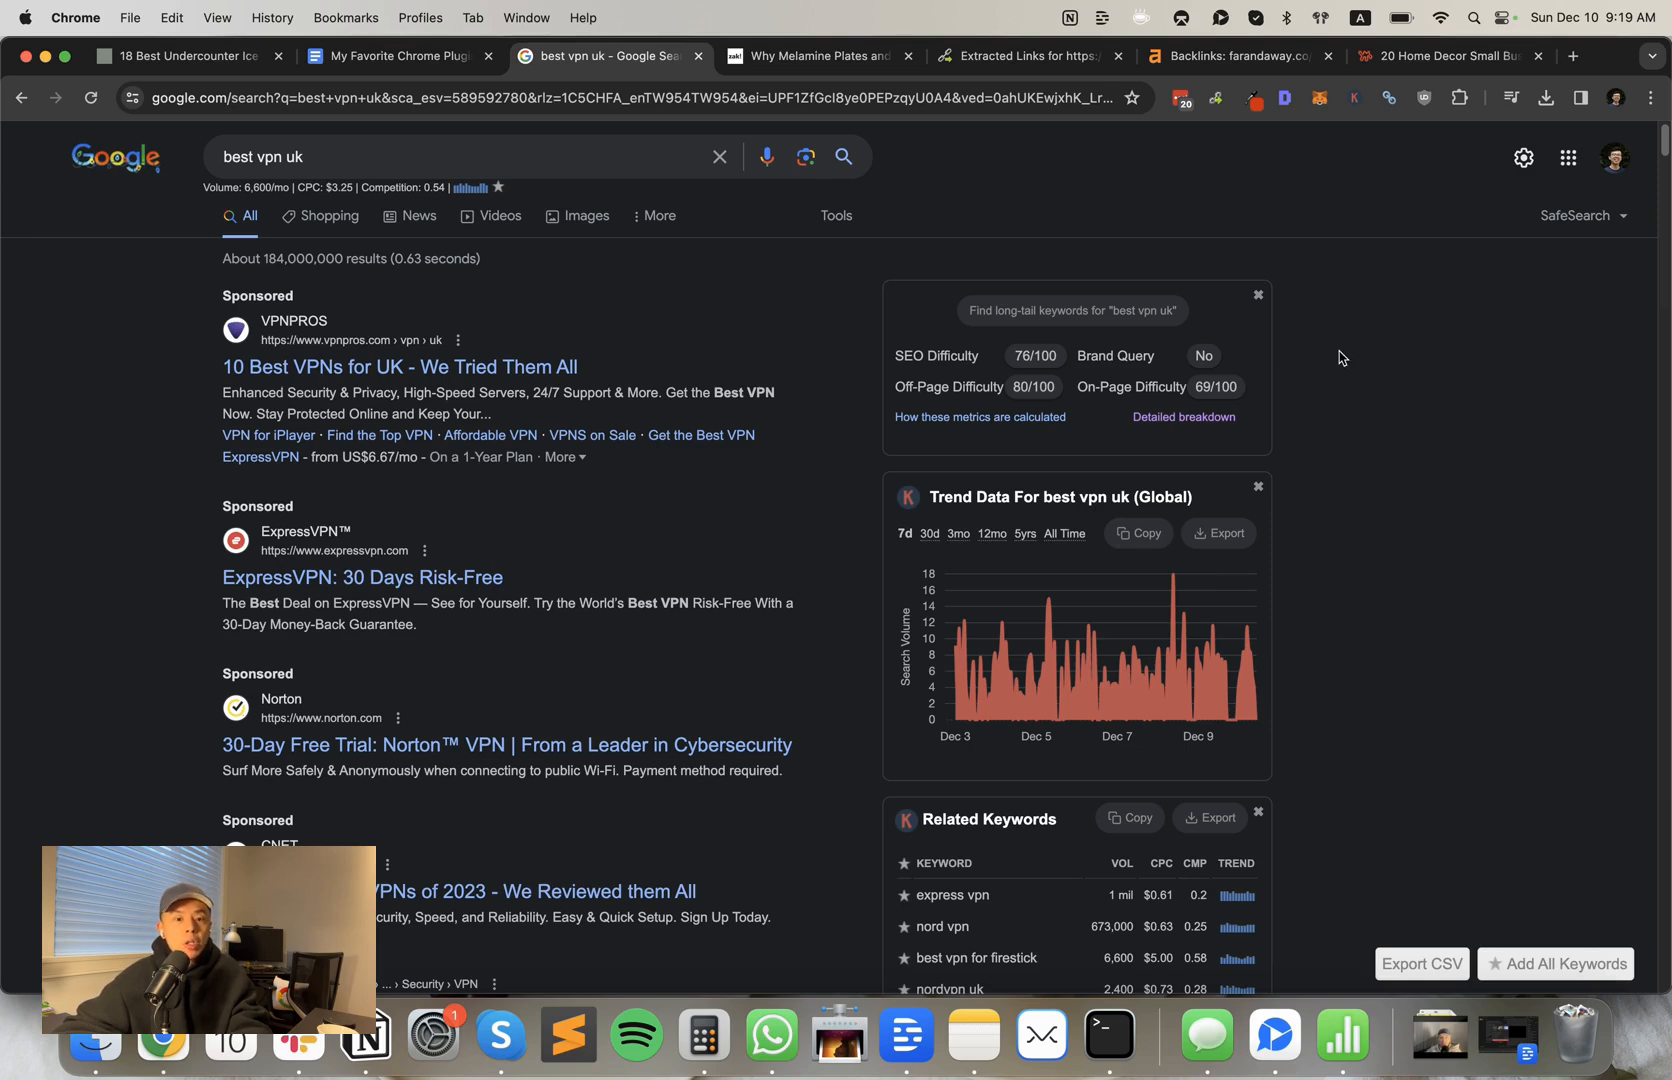
mouse_move(1643, 550)
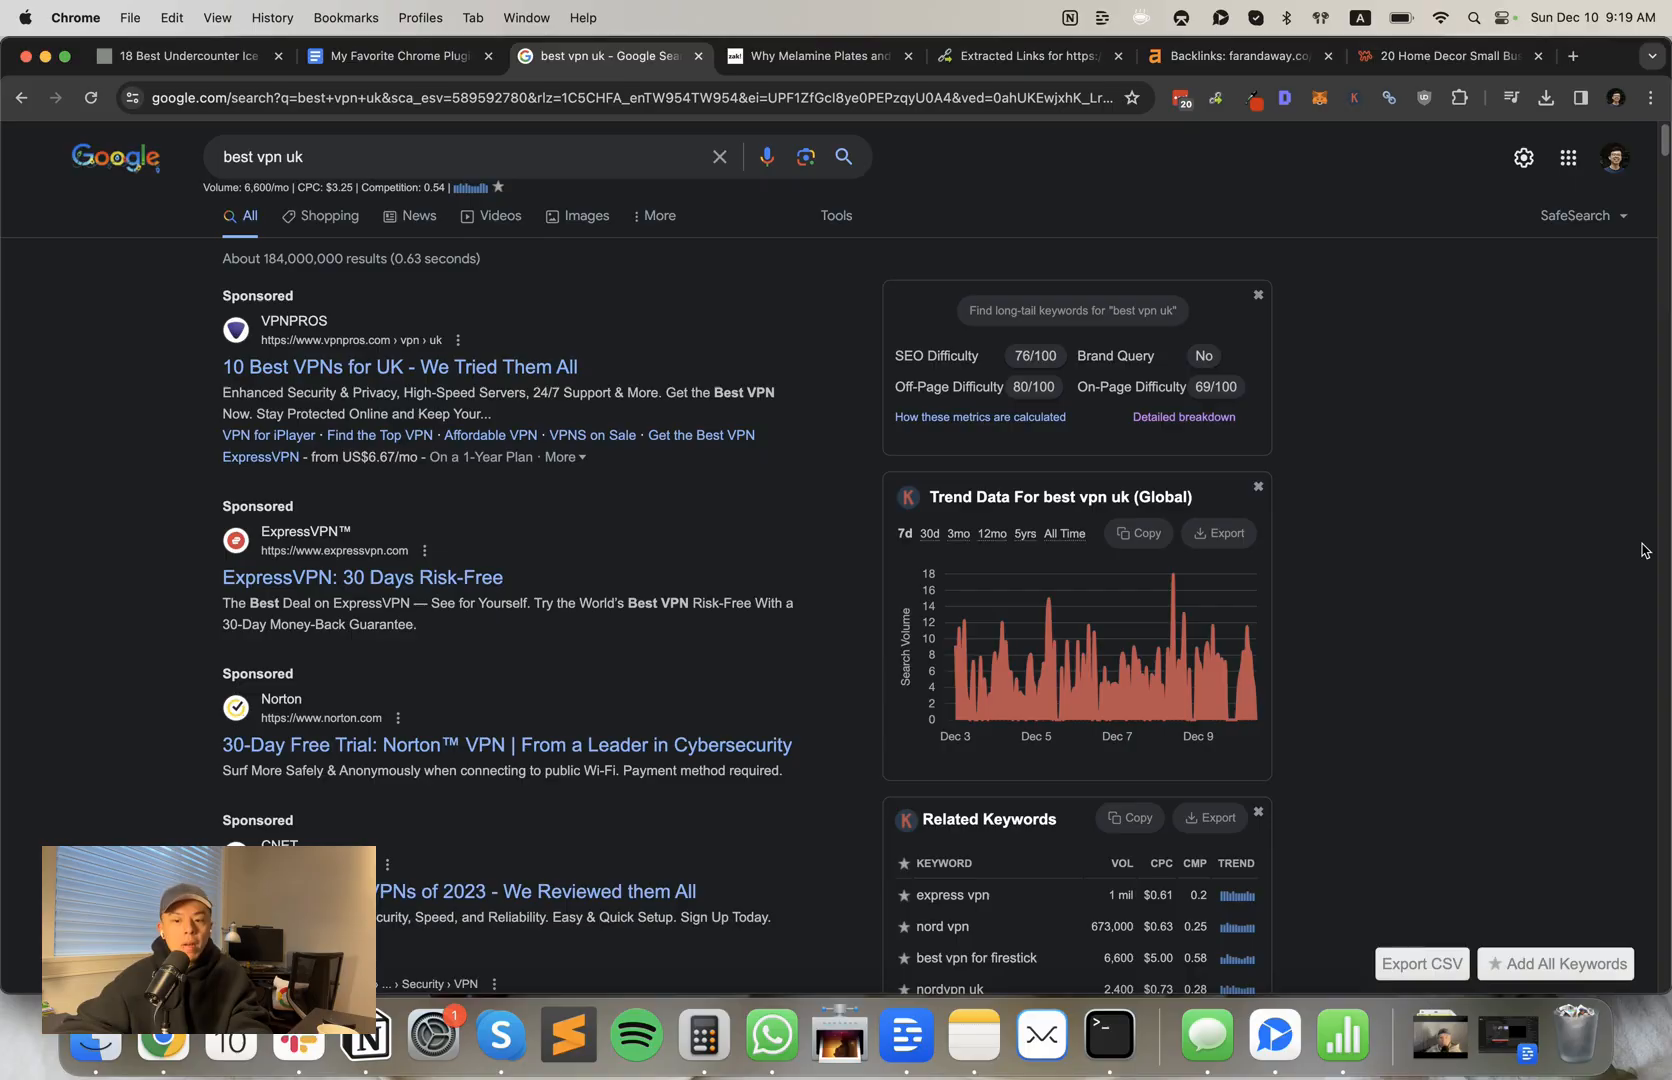
left_click(399, 55)
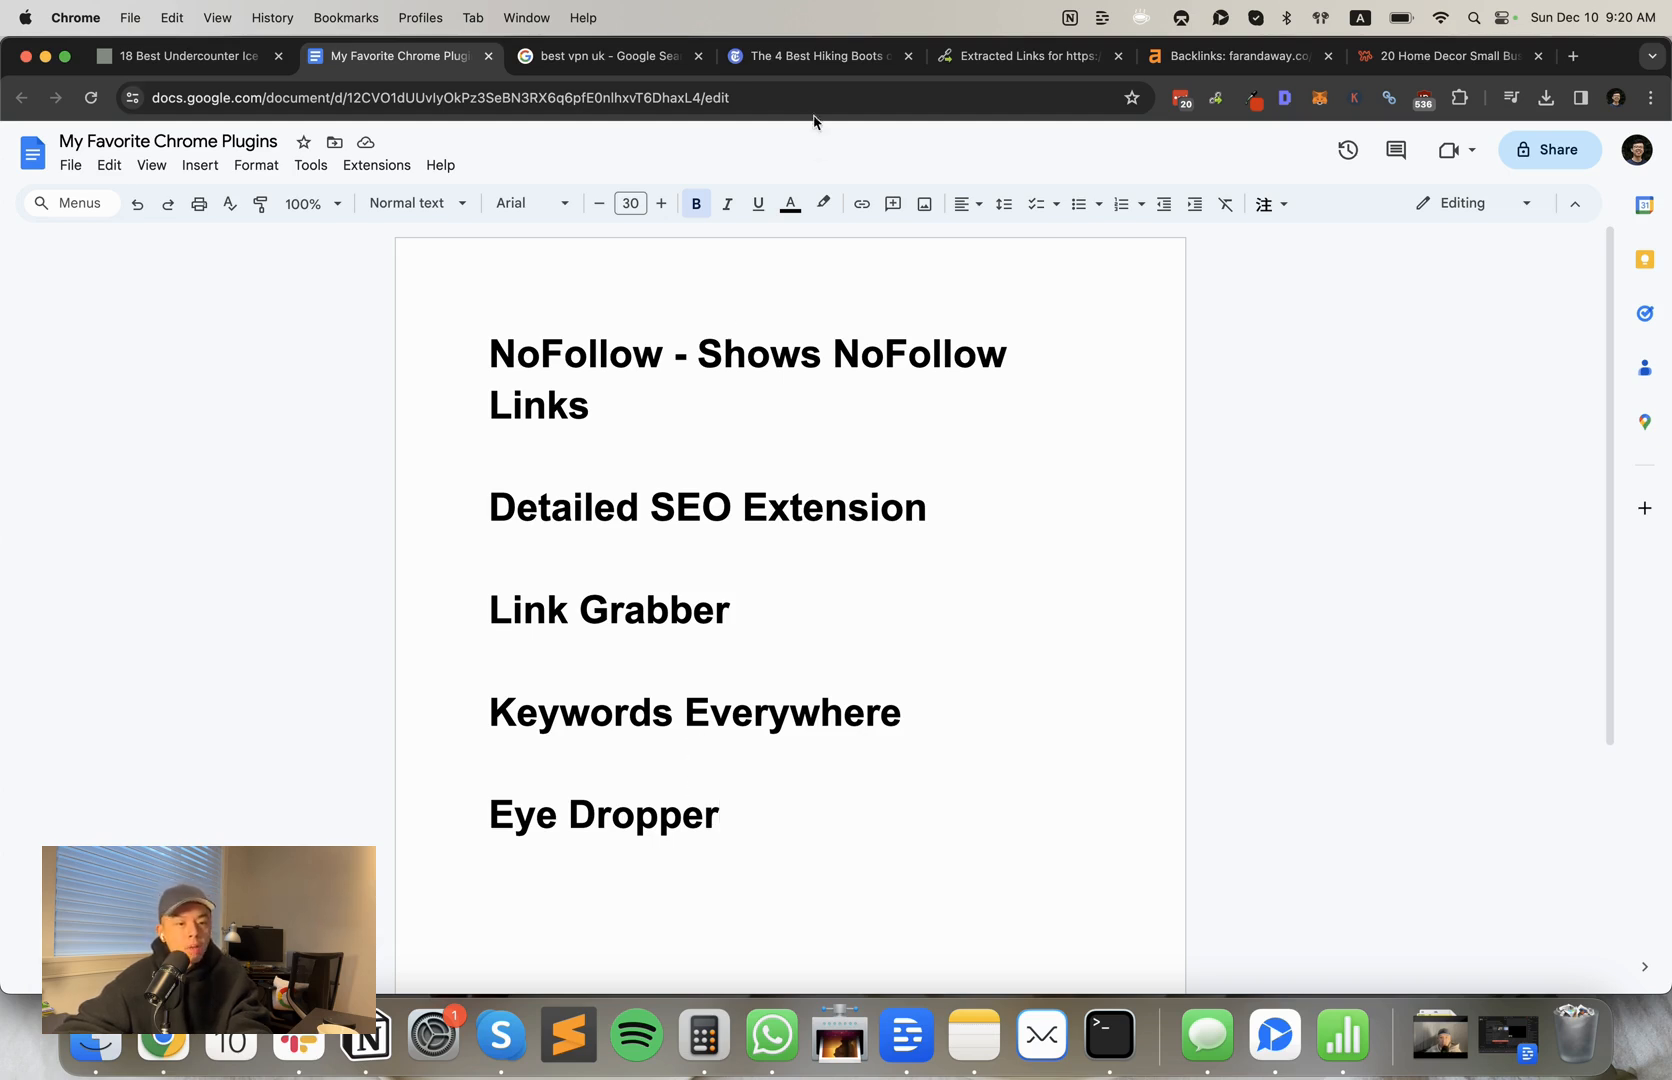
Step: On the Wirecutter hiking boots review, sample the blue of the Our pick badge with Eye Dropper
left_click(818, 55)
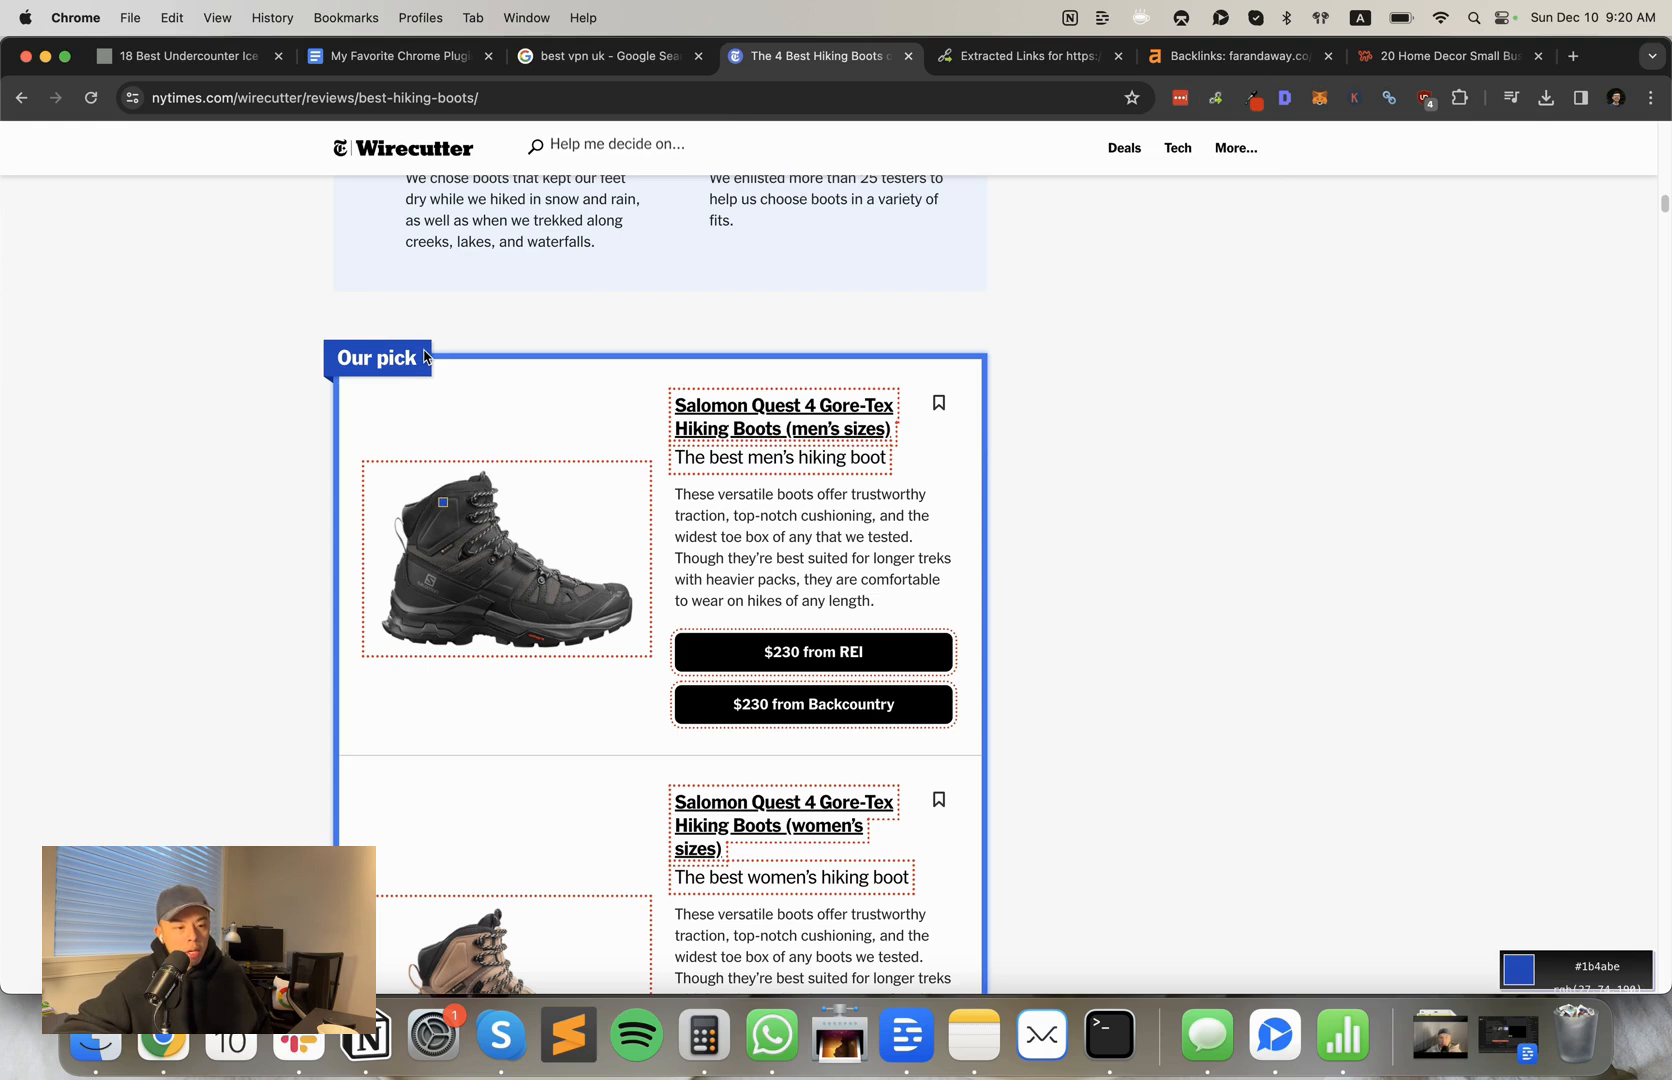
left_click(1252, 97)
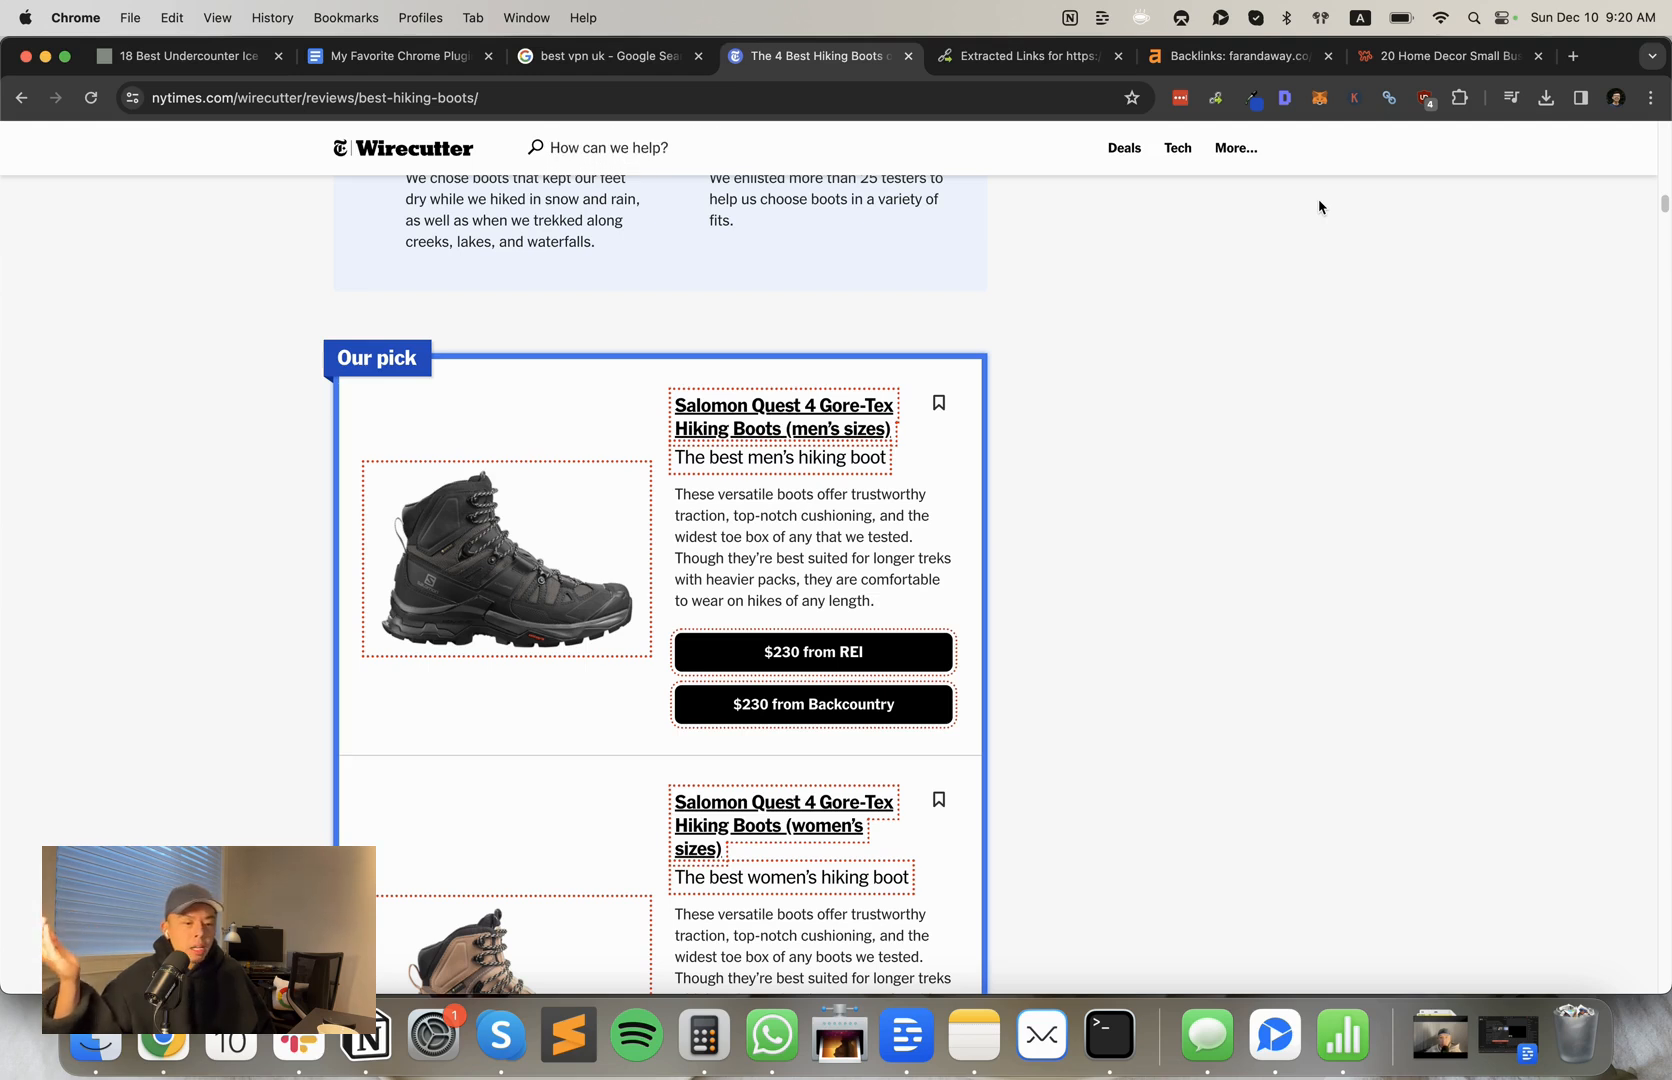
mouse_move(1013, 141)
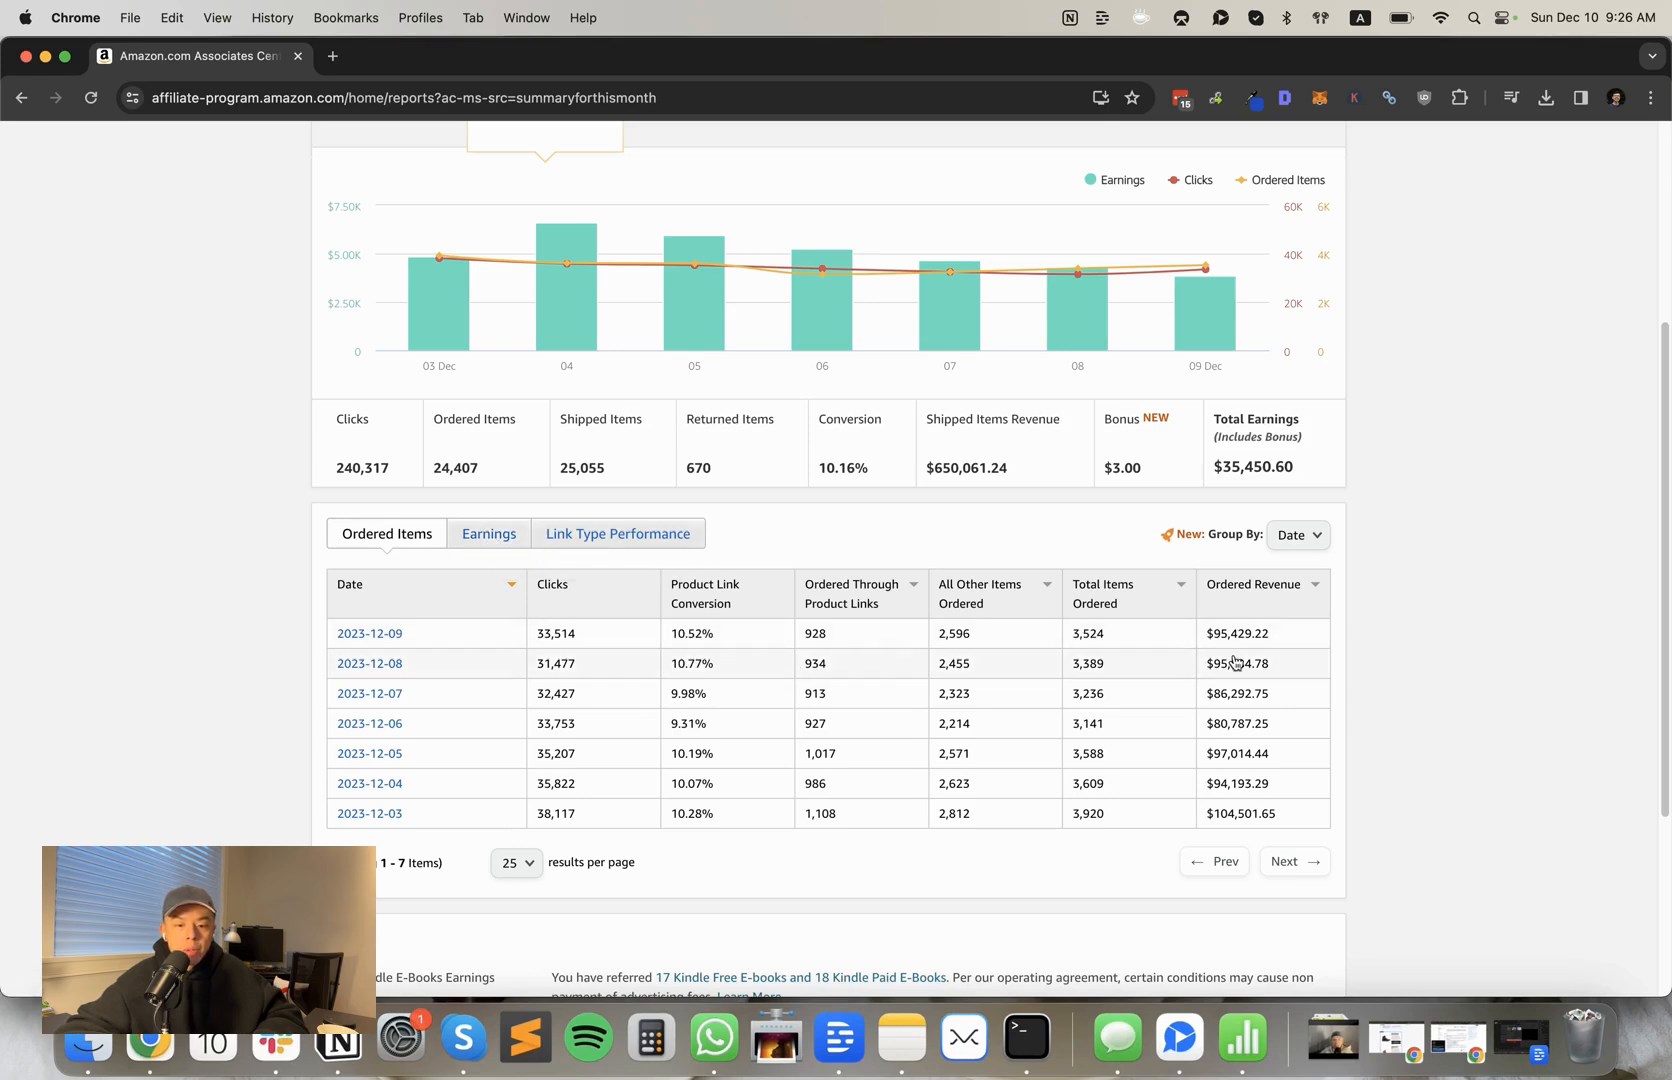
mouse_move(730, 594)
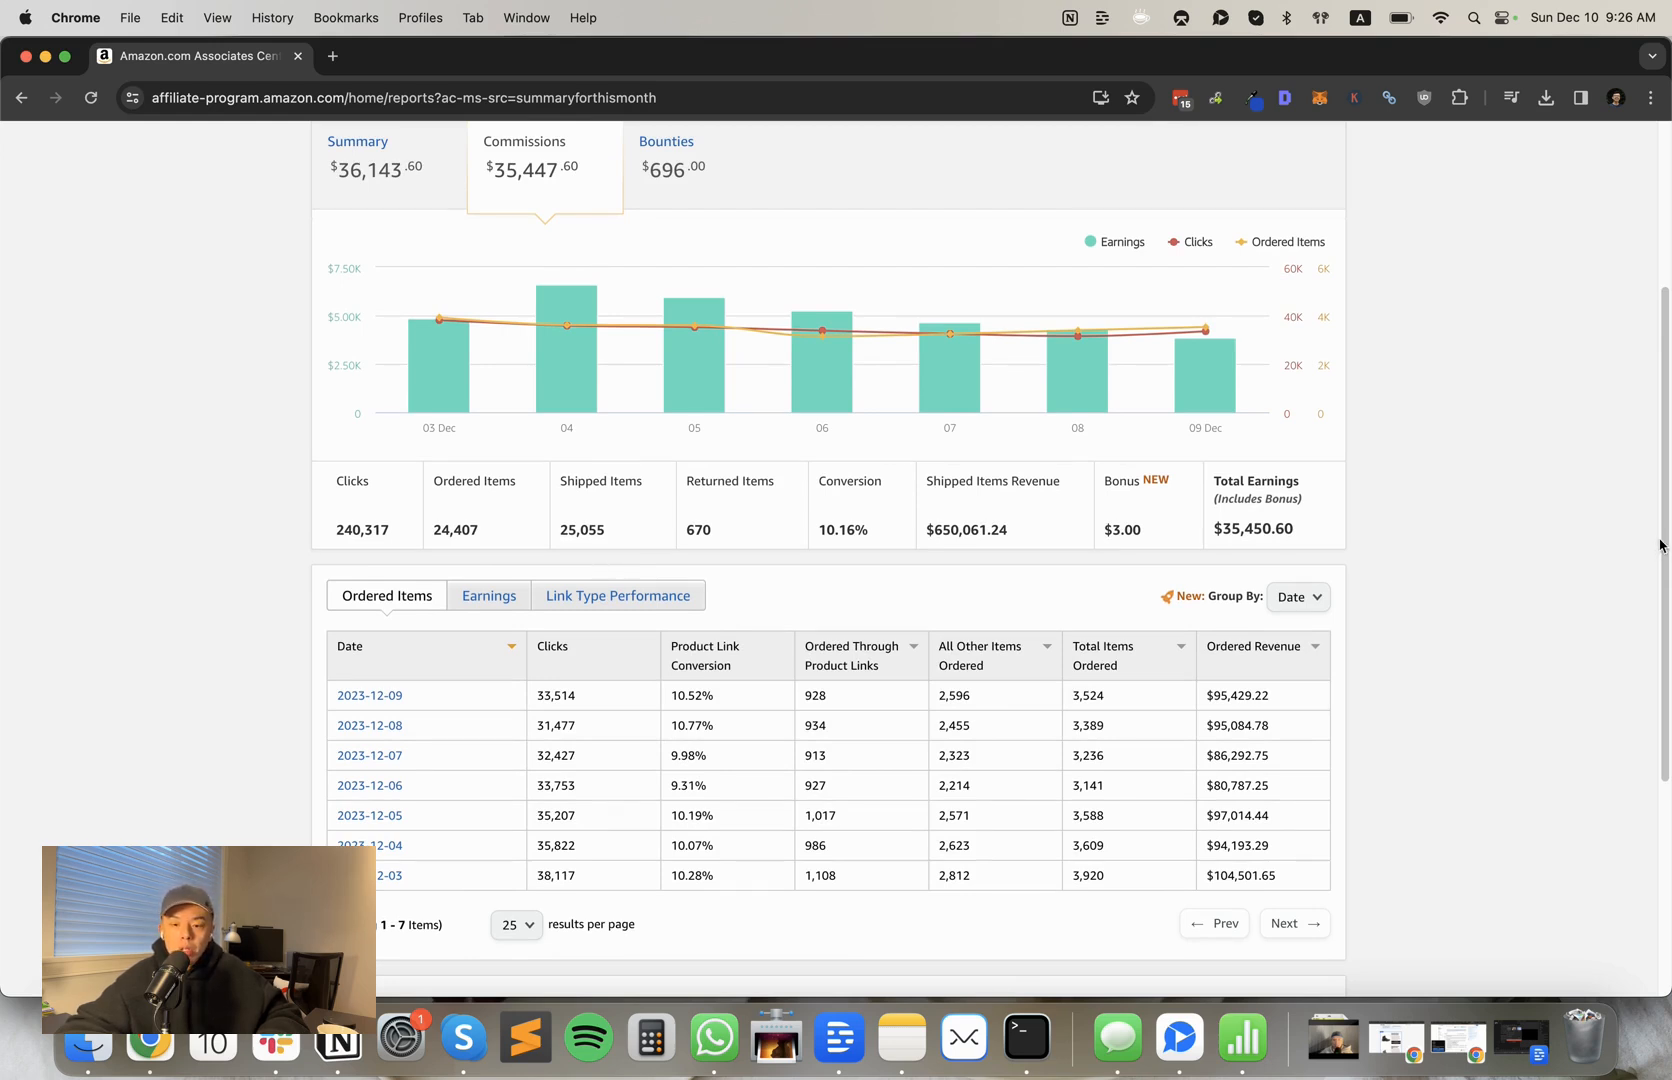
Step: Switch to the YouTube Studio Audience analytics showing +8 subscribers for the rank-and-rent video
left_click(427, 55)
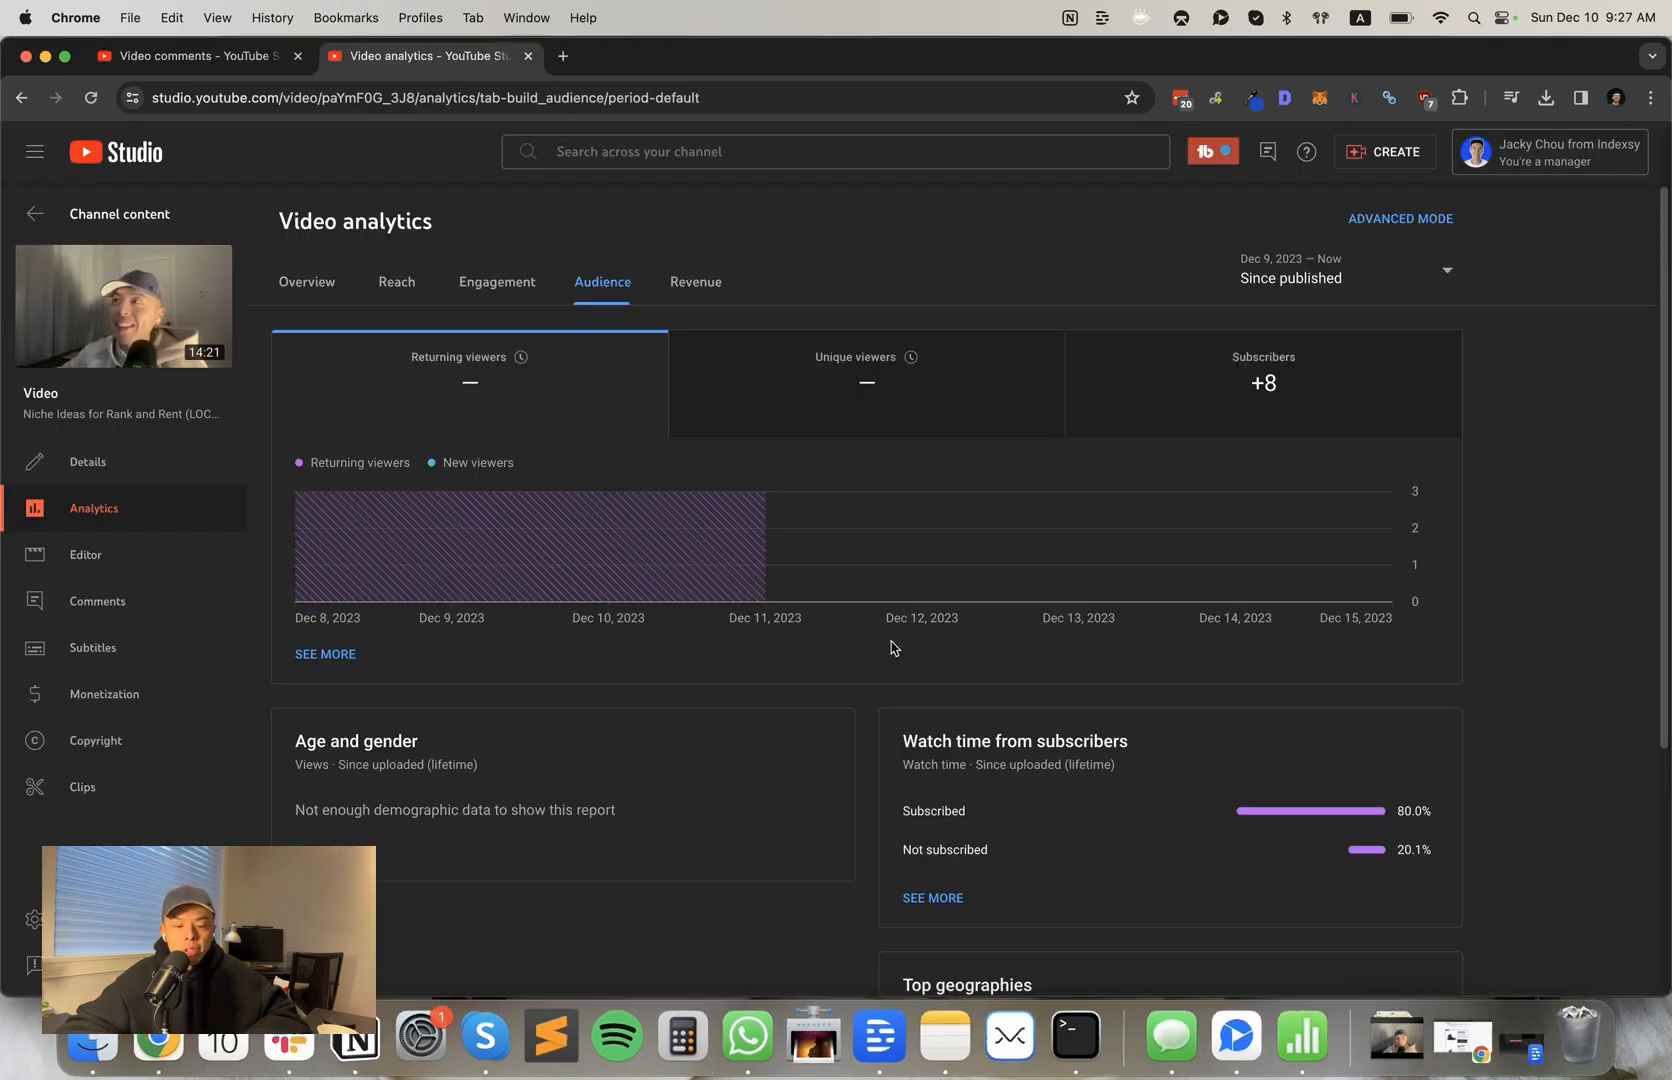
mouse_move(1232, 851)
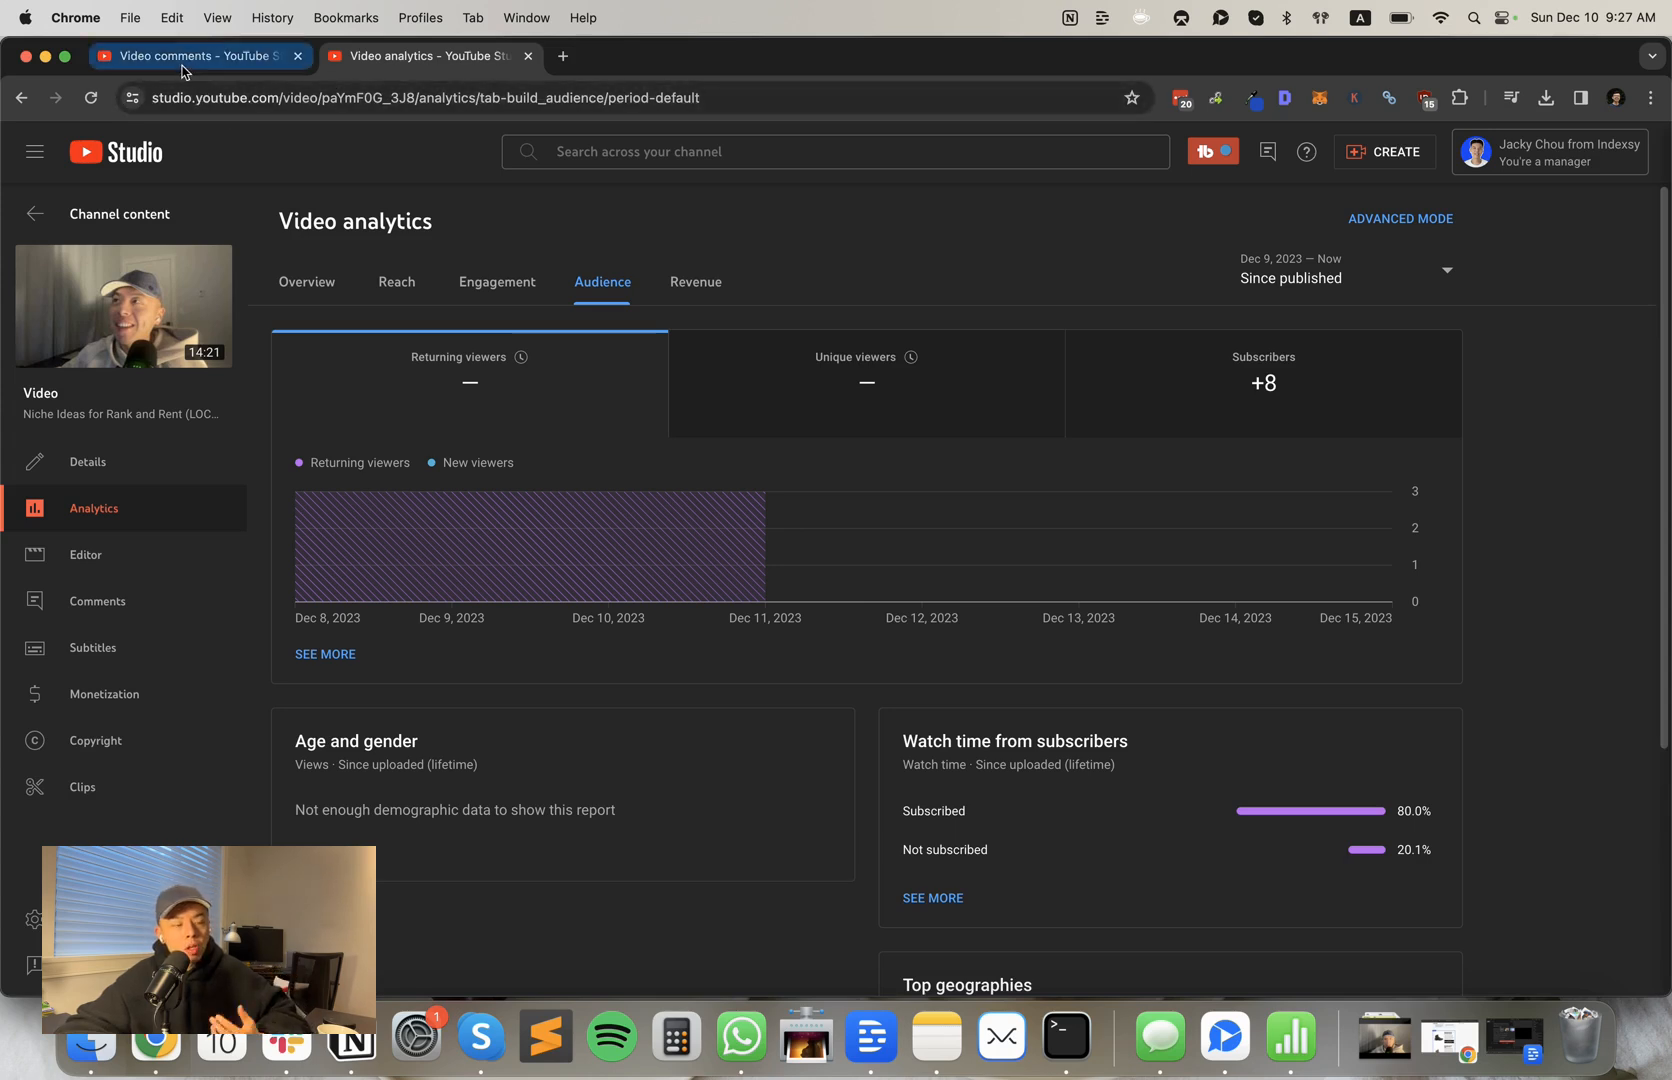
mouse_move(192, 55)
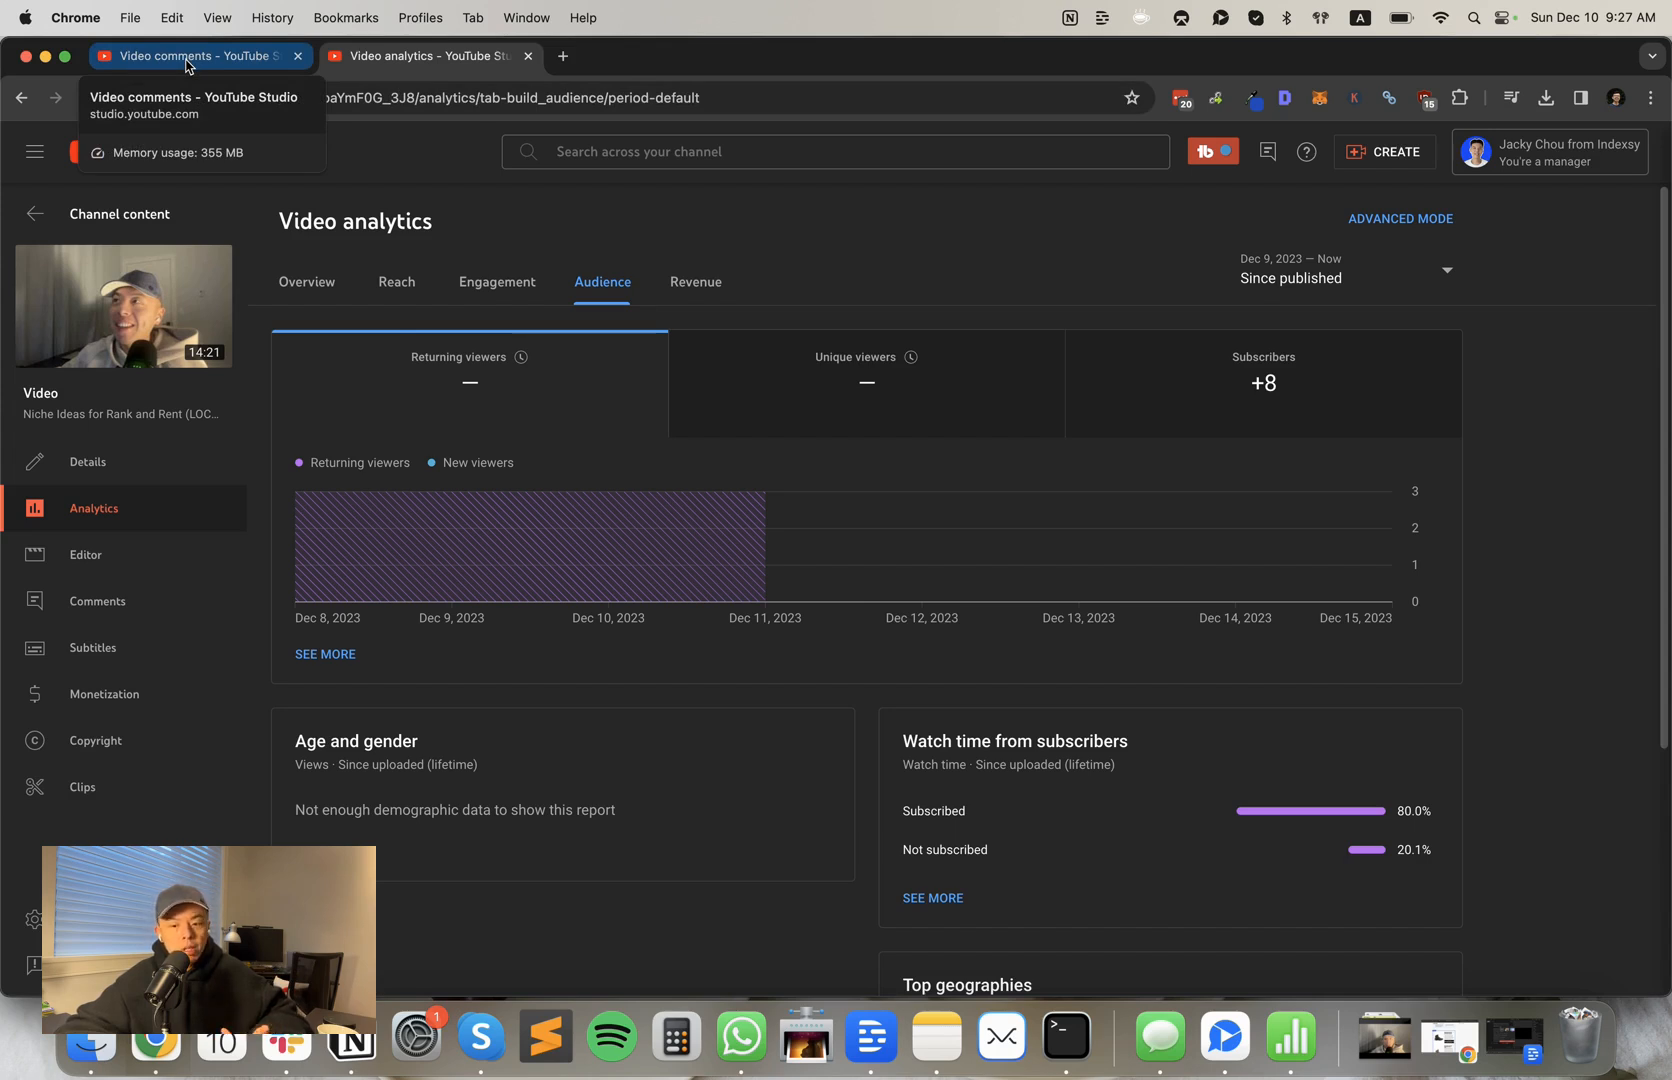
Step: In the video's comments, heart the short hype comment and the Scope first thank-you comment
left_click(192, 55)
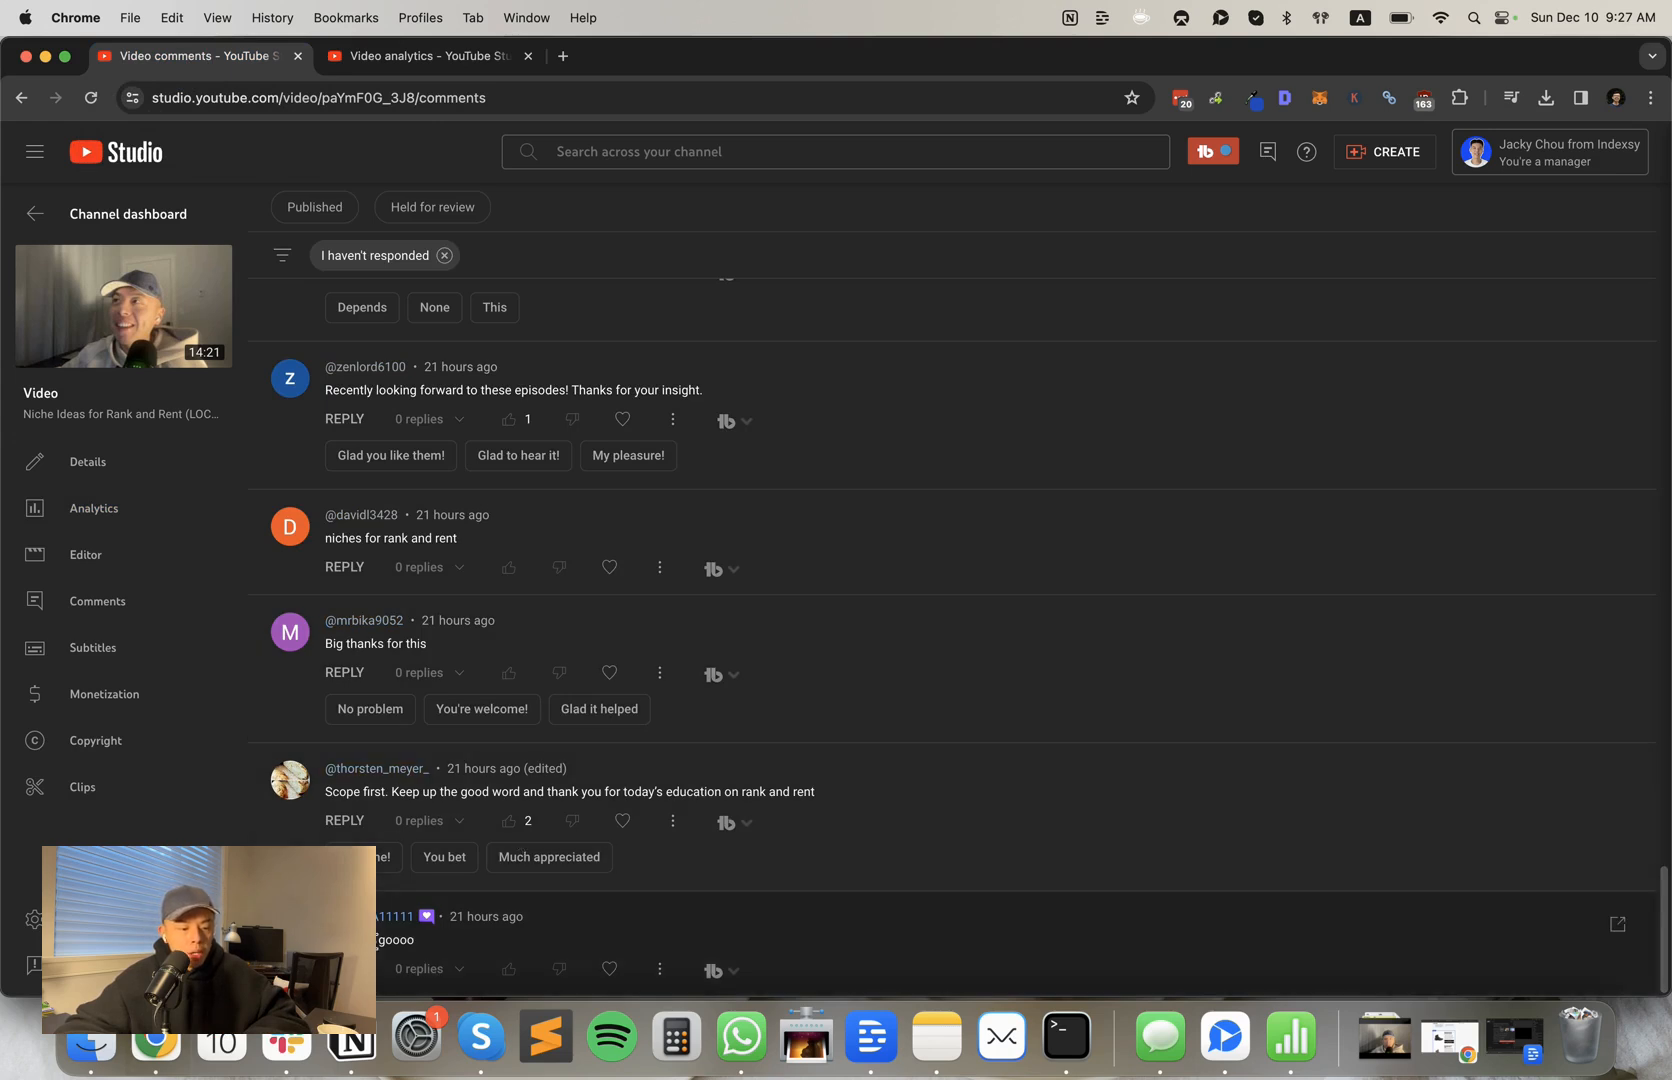
left_click(609, 970)
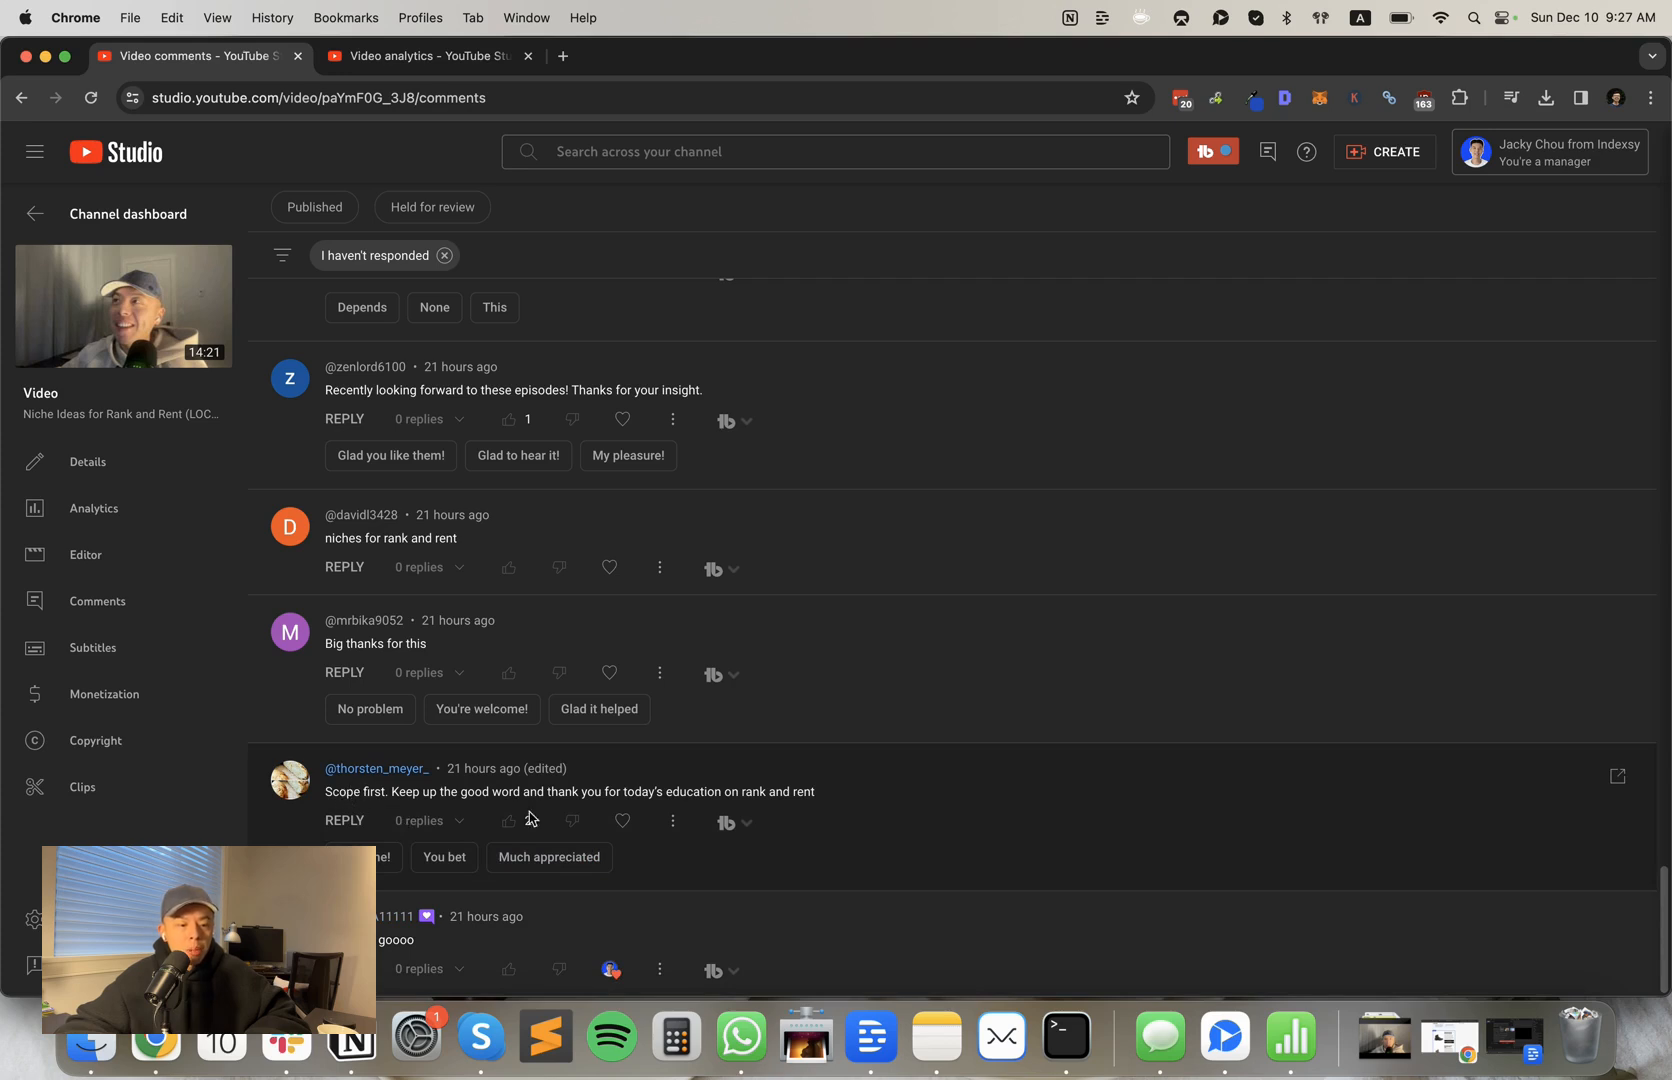
left_click(493, 821)
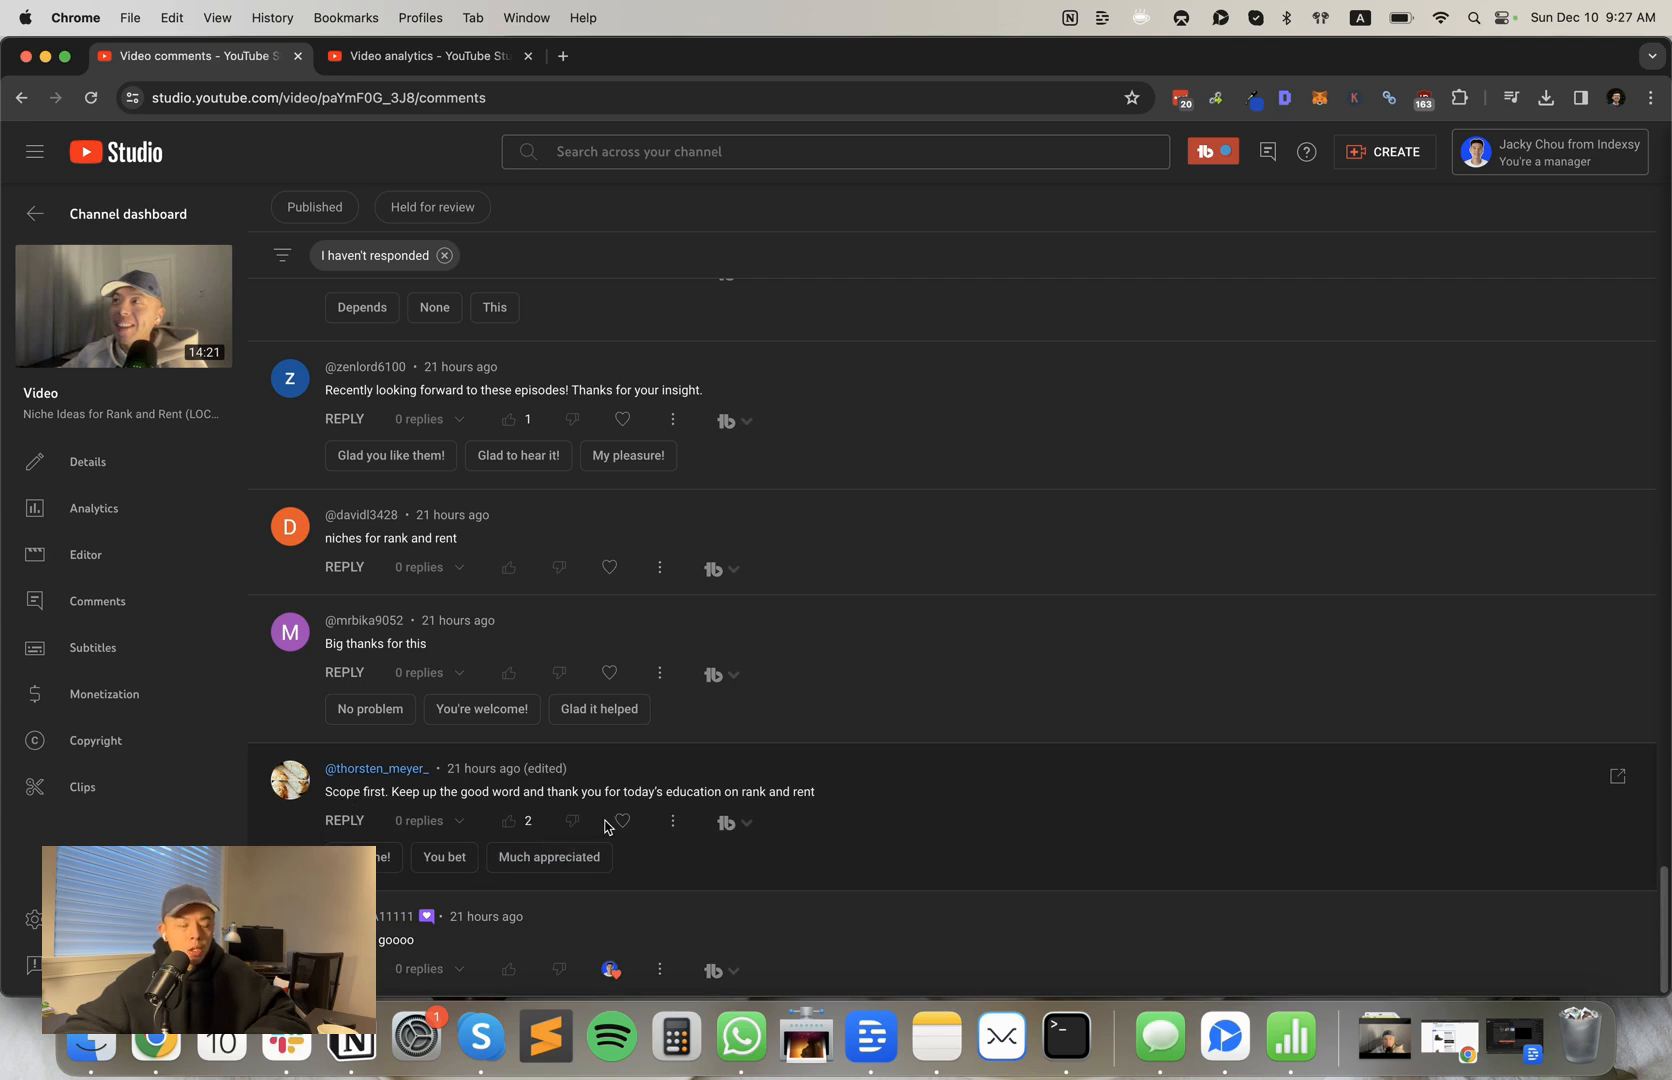
scroll("down", 3)
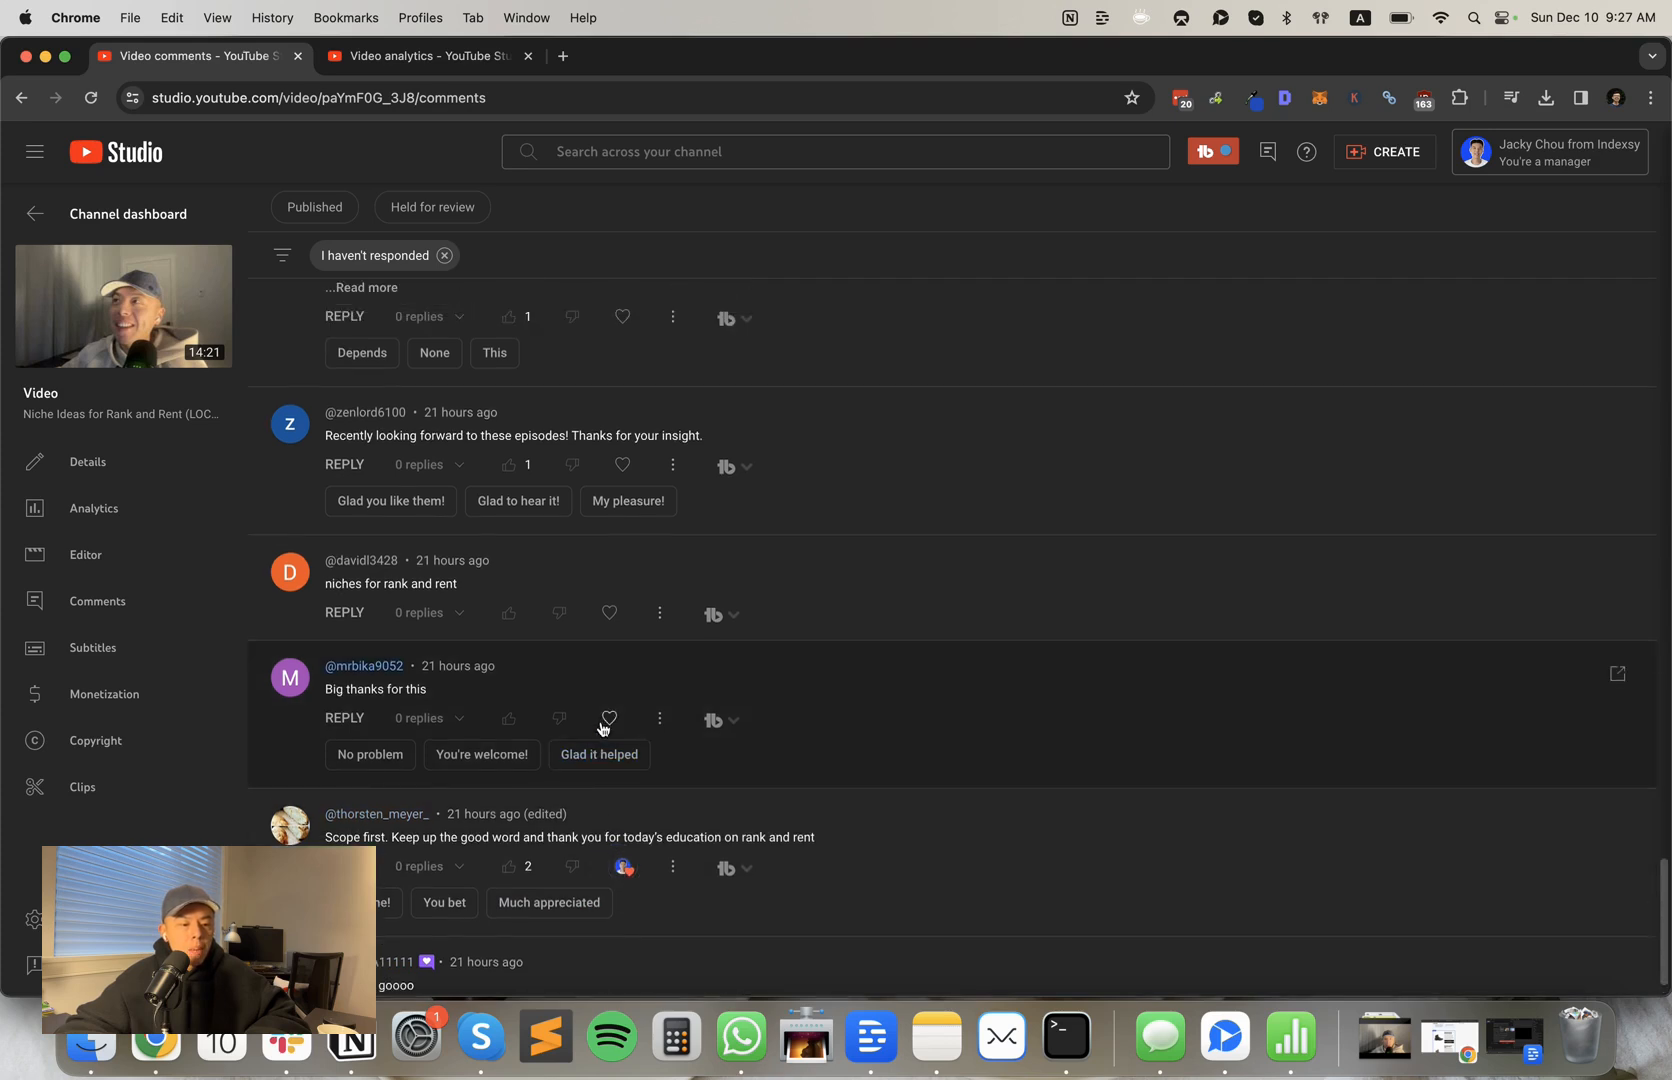
scroll("down", 3)
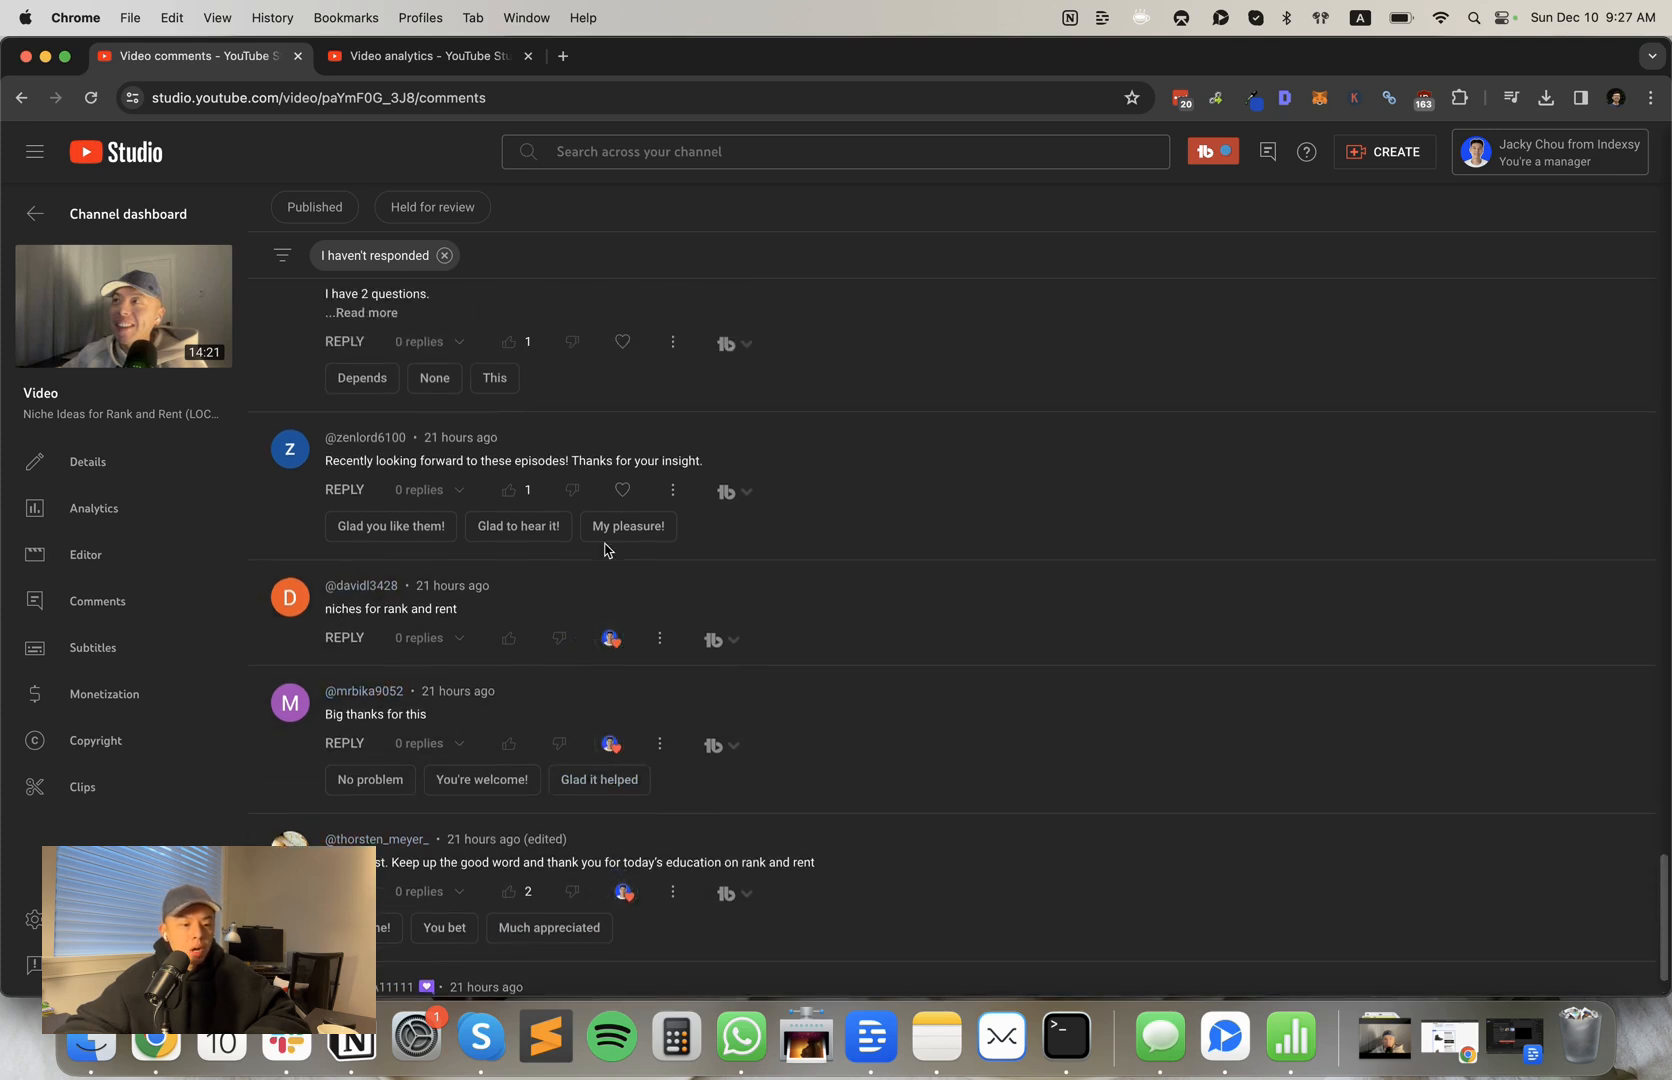
scroll("down", 3)
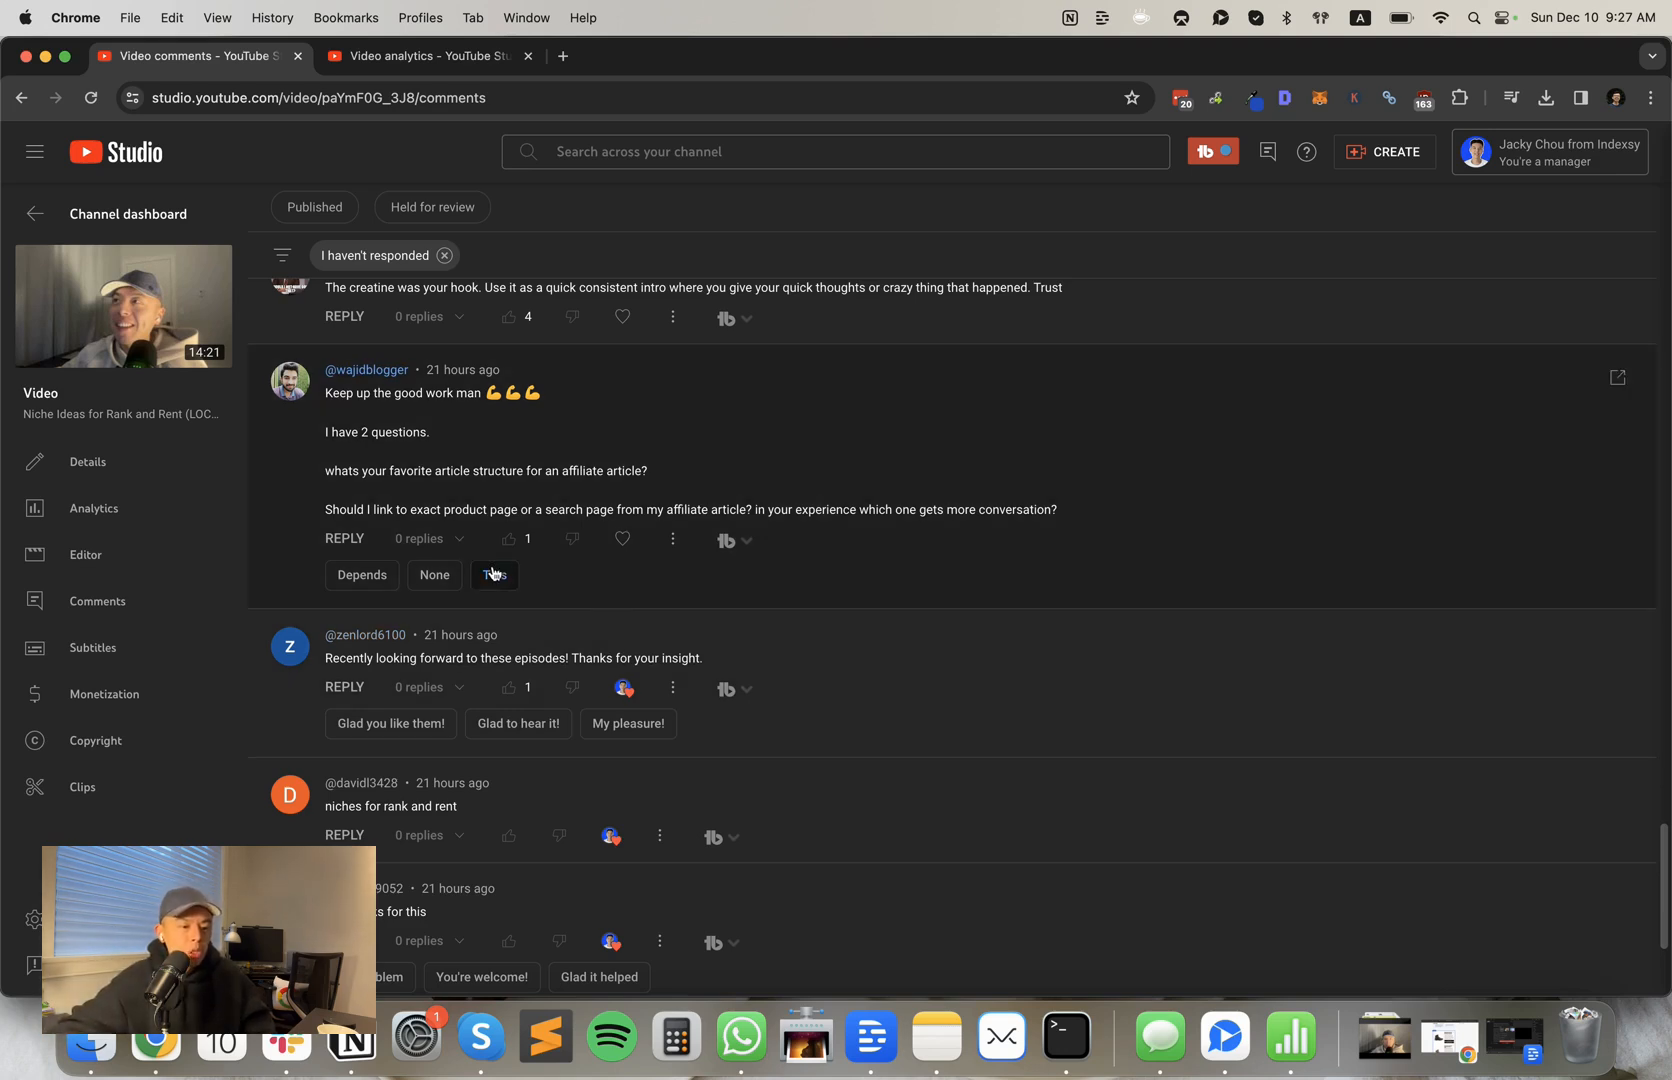
mouse_move(573, 538)
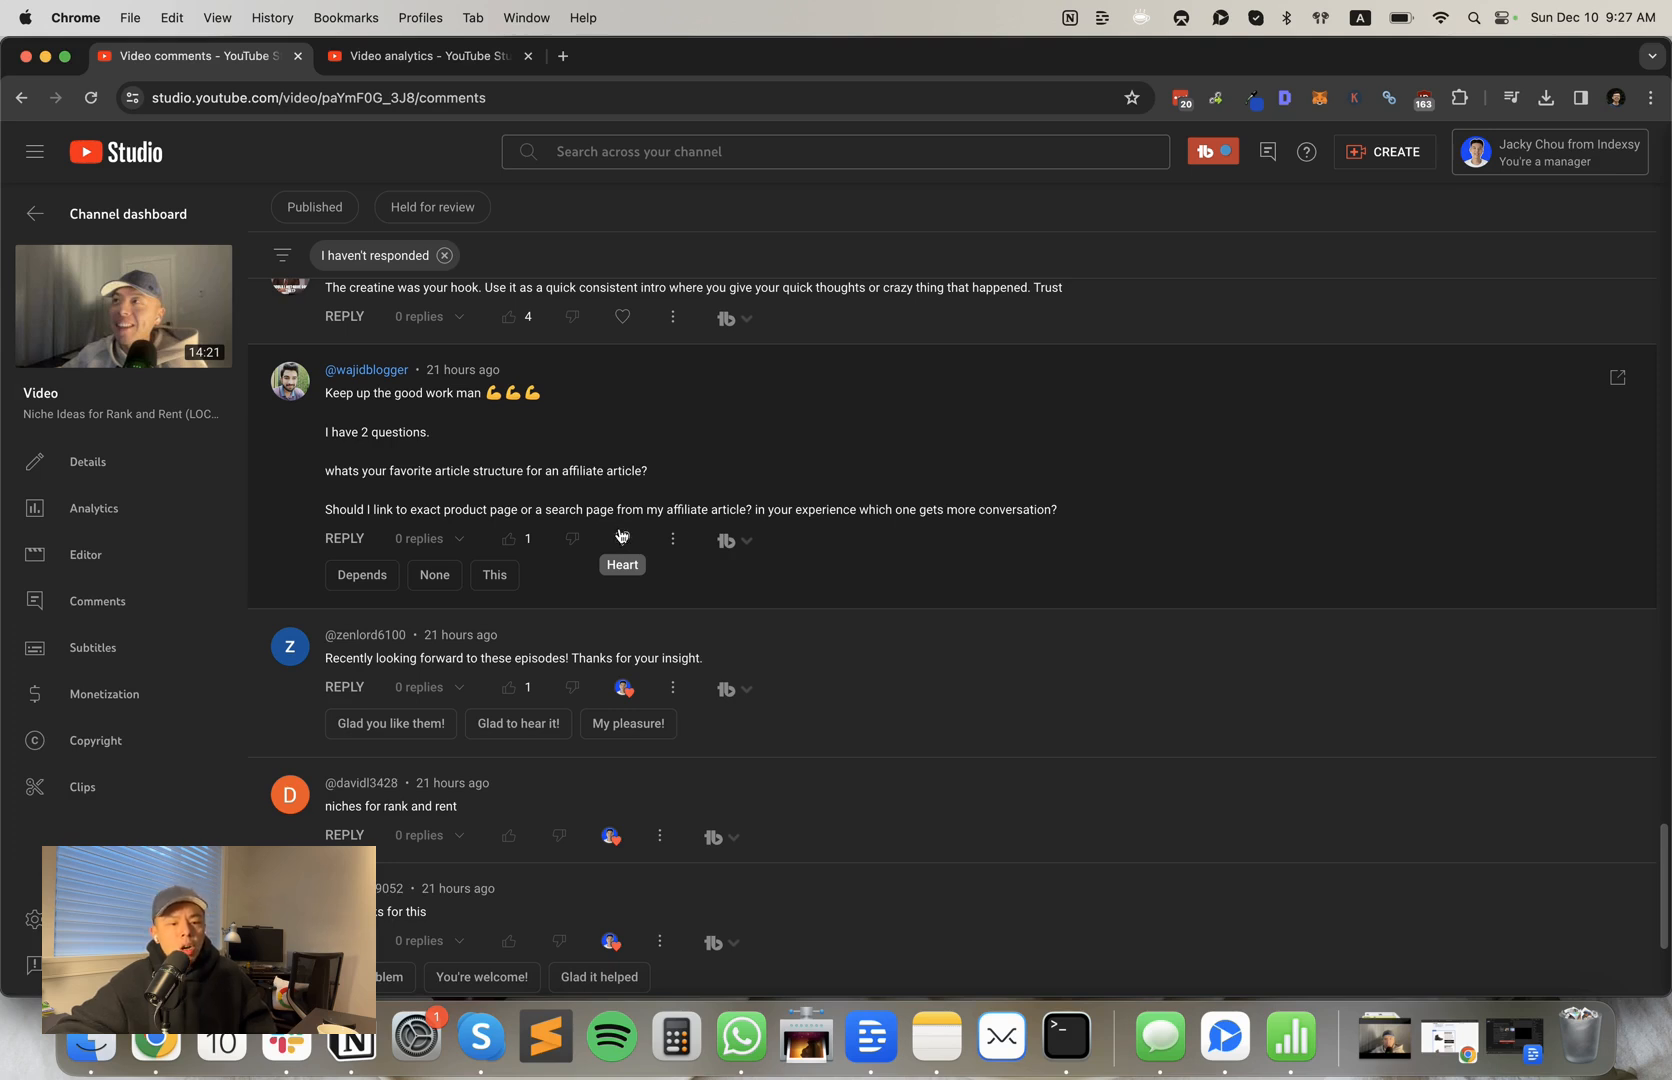
mouse_move(628, 517)
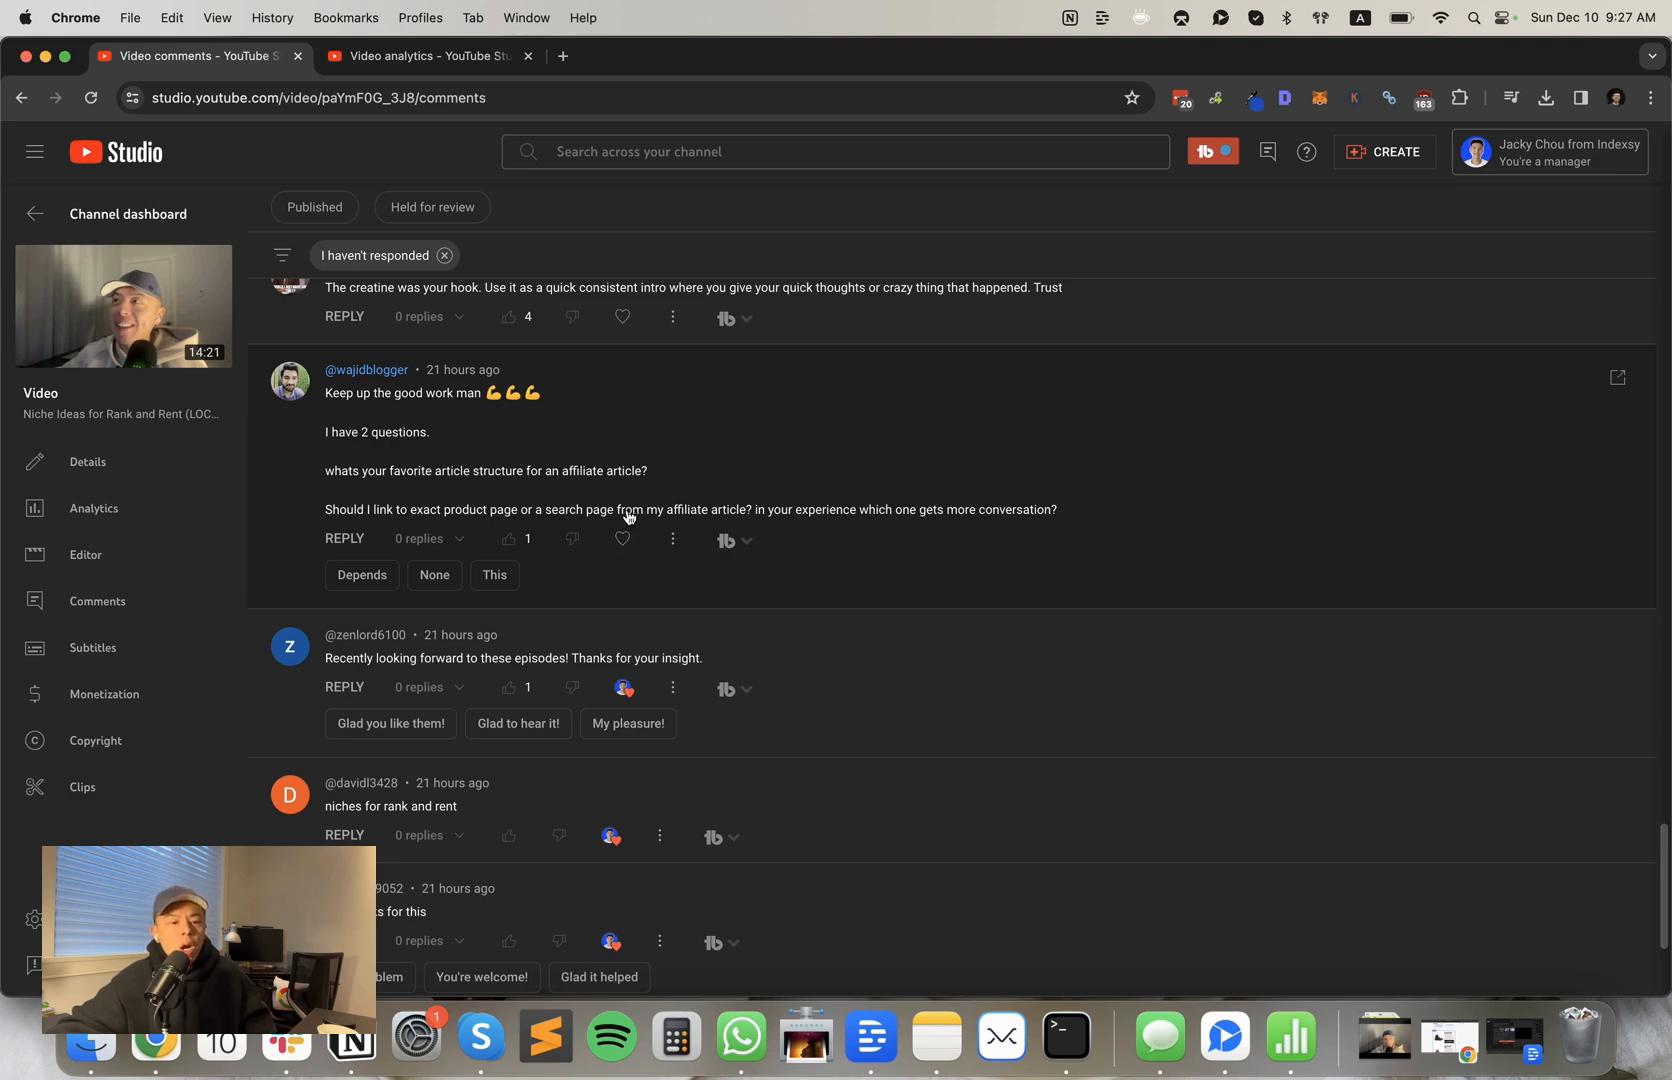
Step: Heart the creatine-hook comment and the domain authority video request
scroll("down", 3)
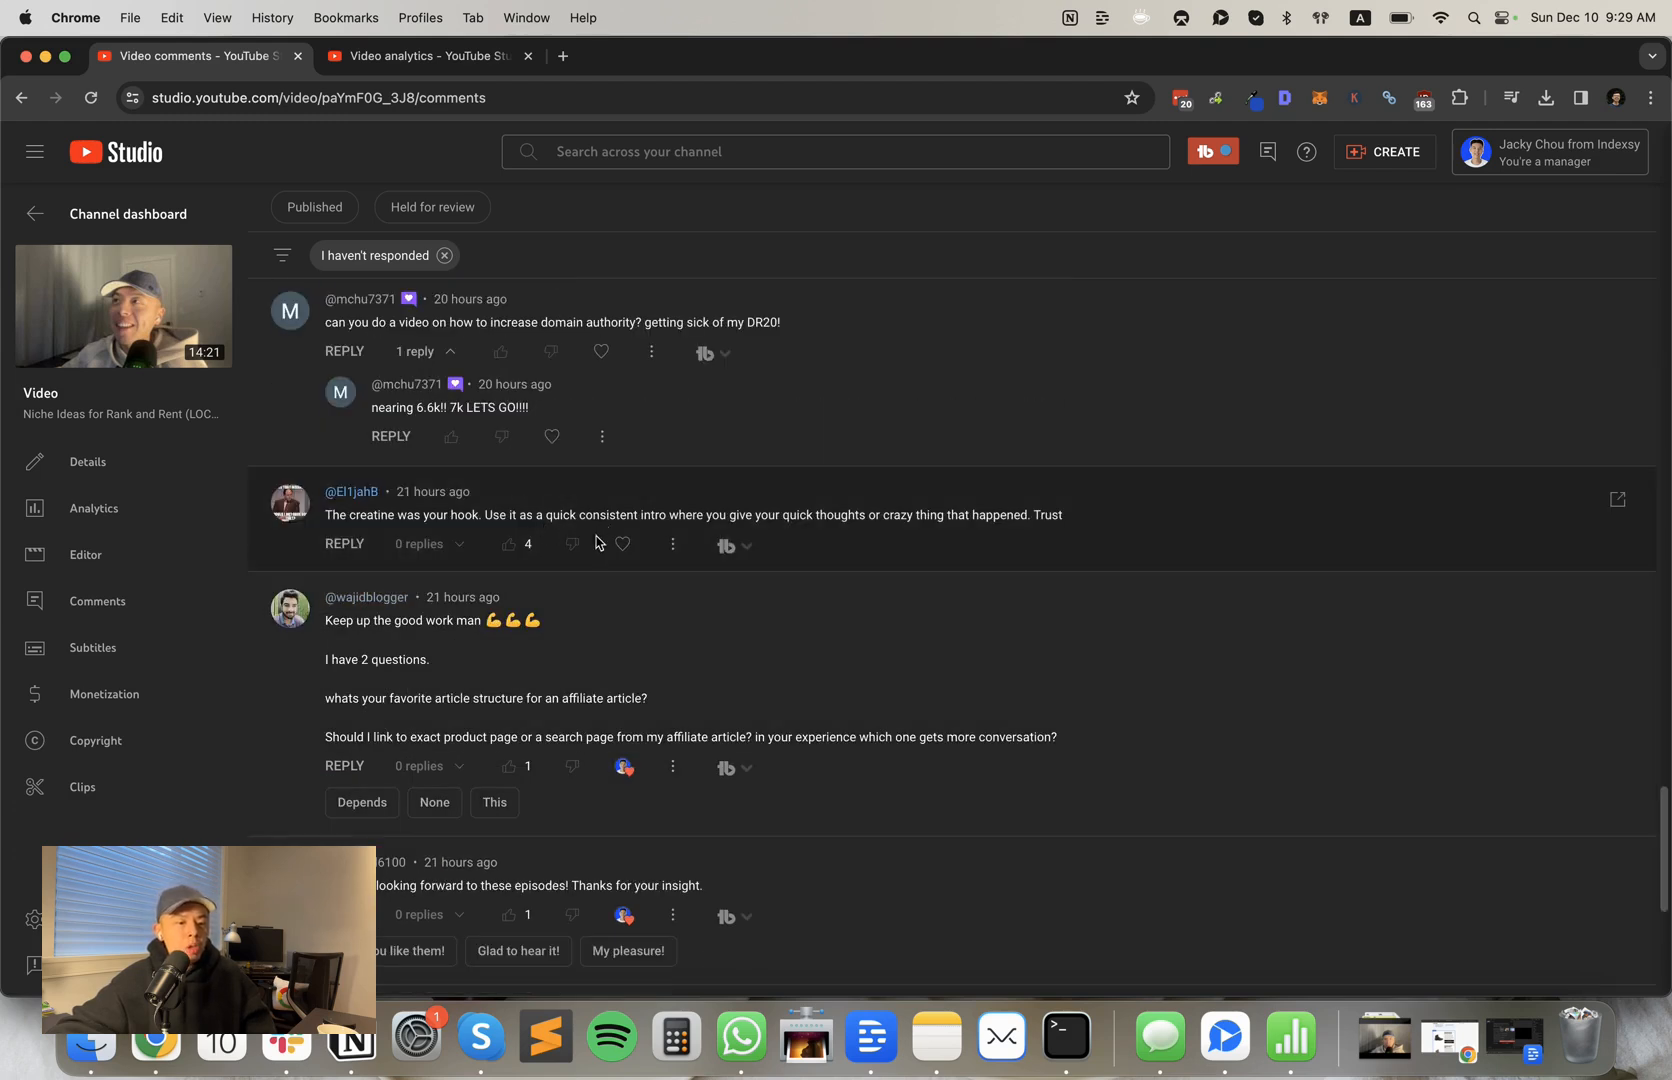
mouse_move(622, 545)
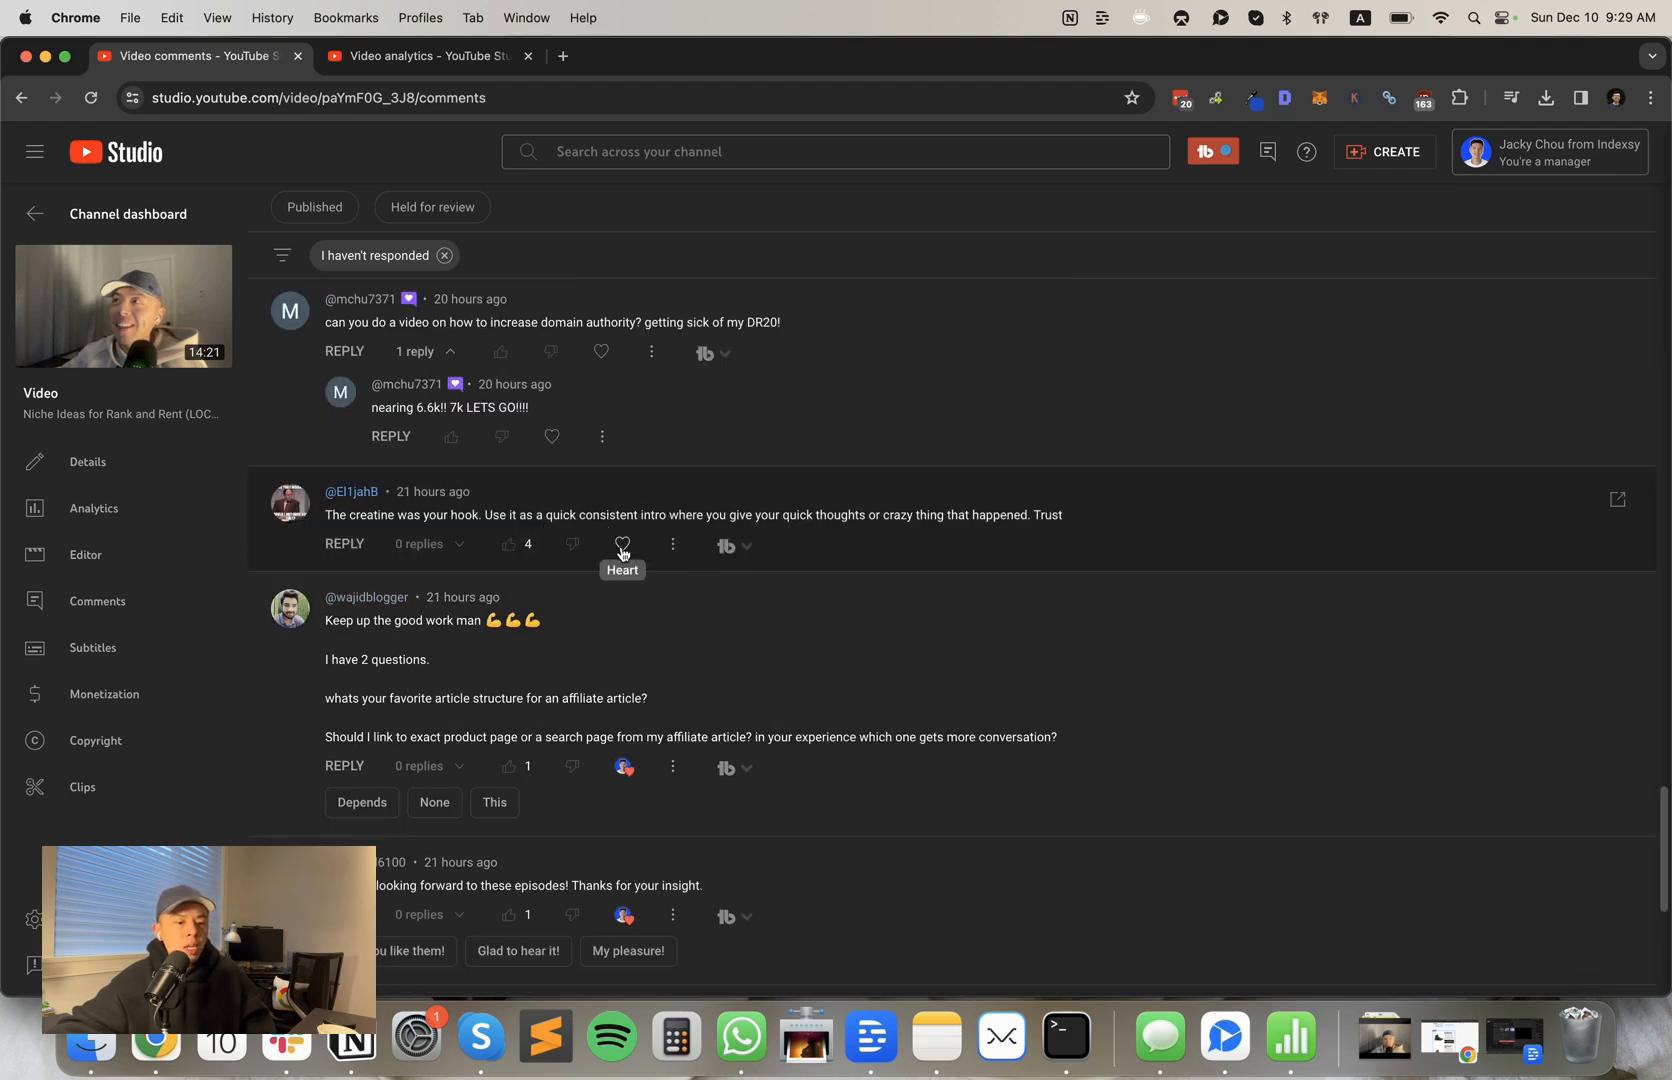
mouse_move(613, 545)
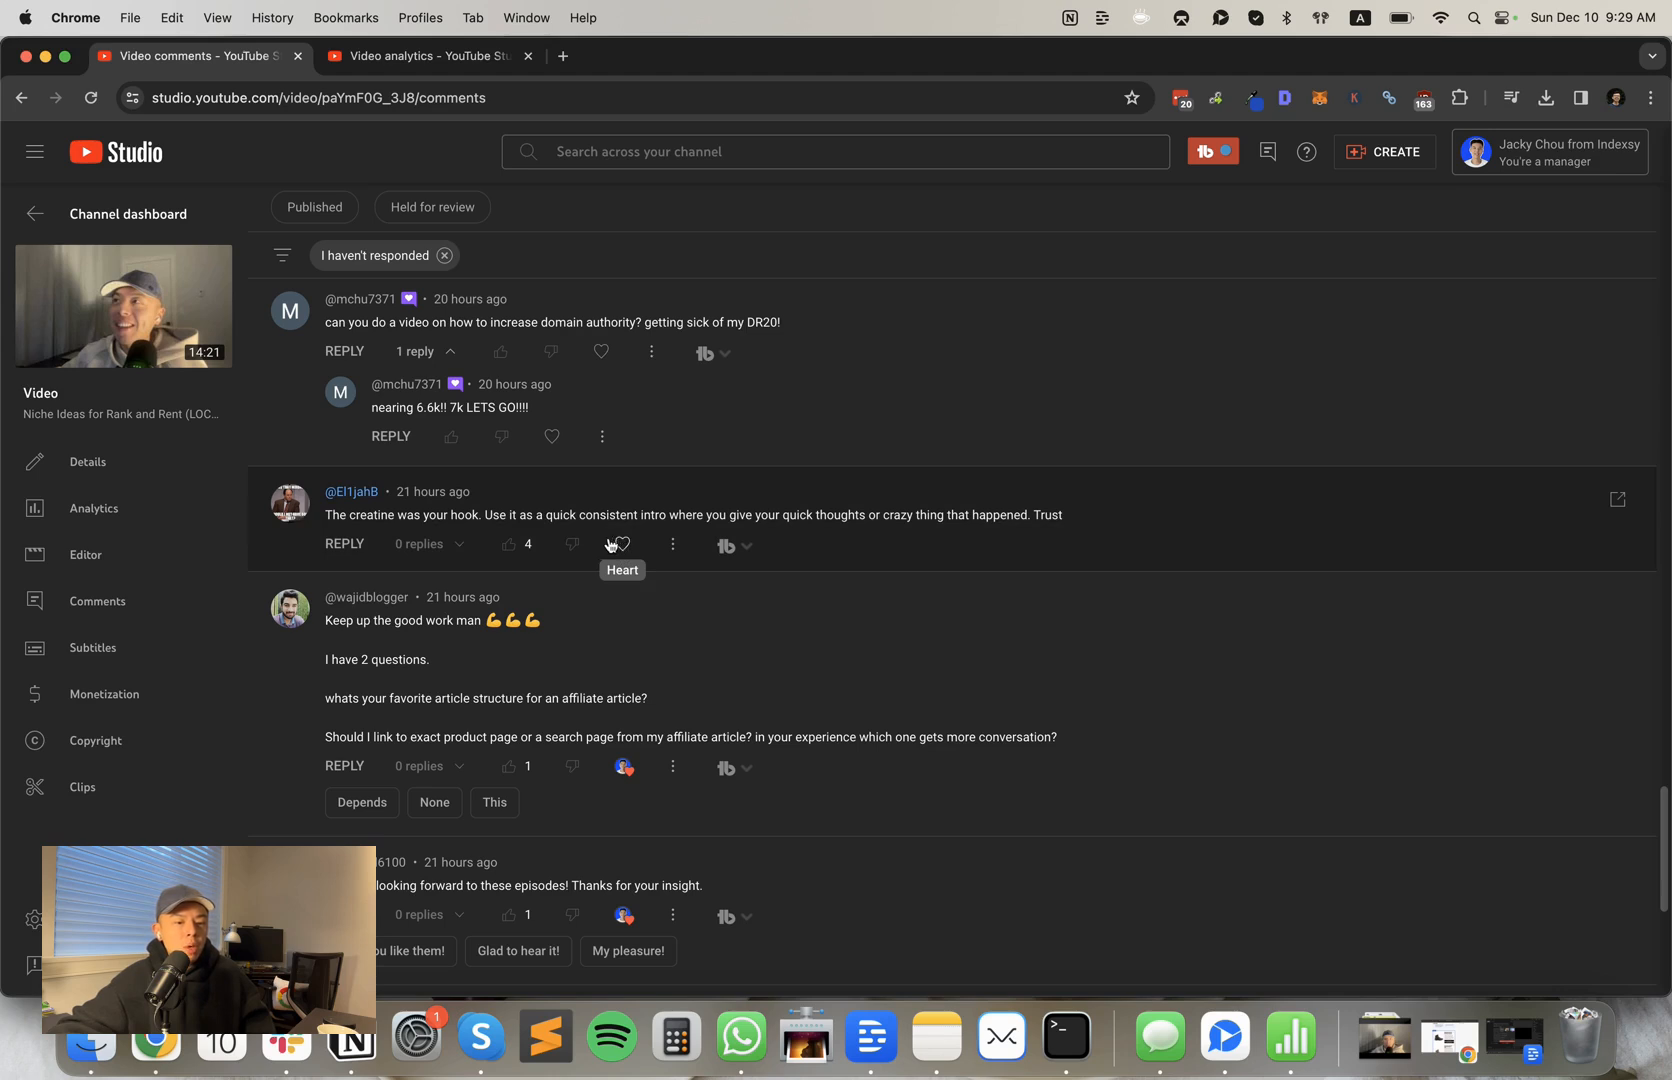
left_click(616, 544)
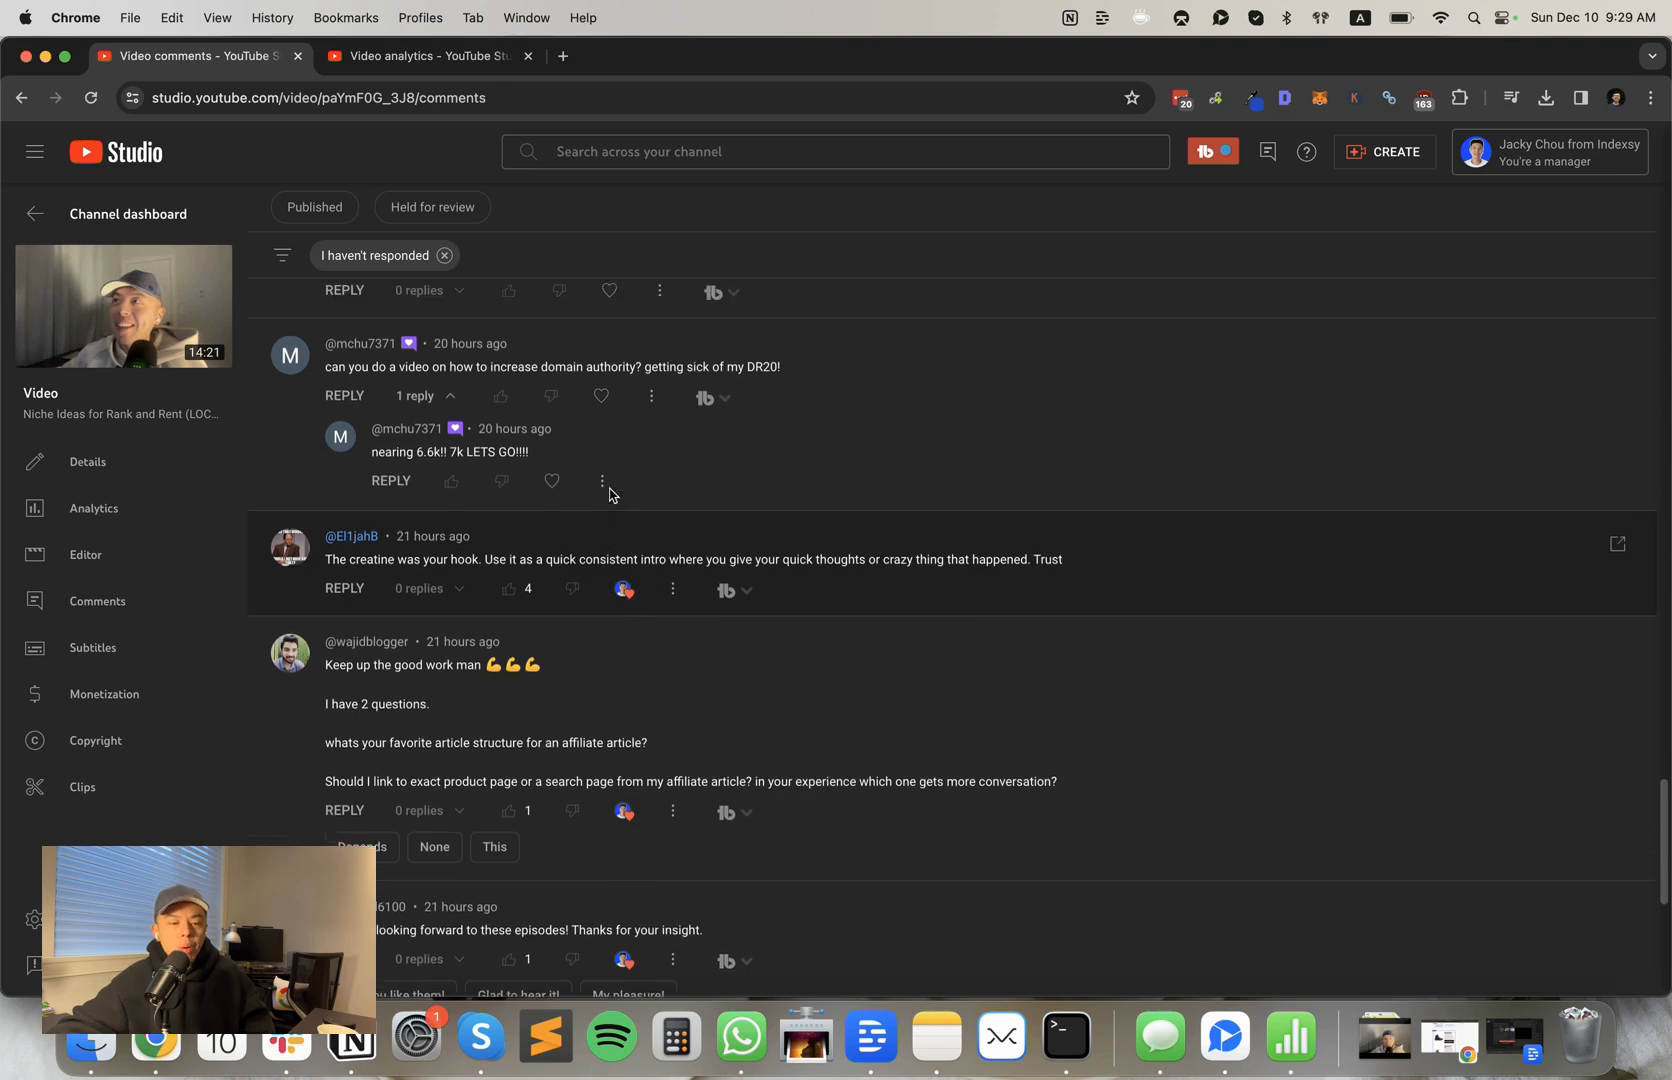
mouse_move(605, 449)
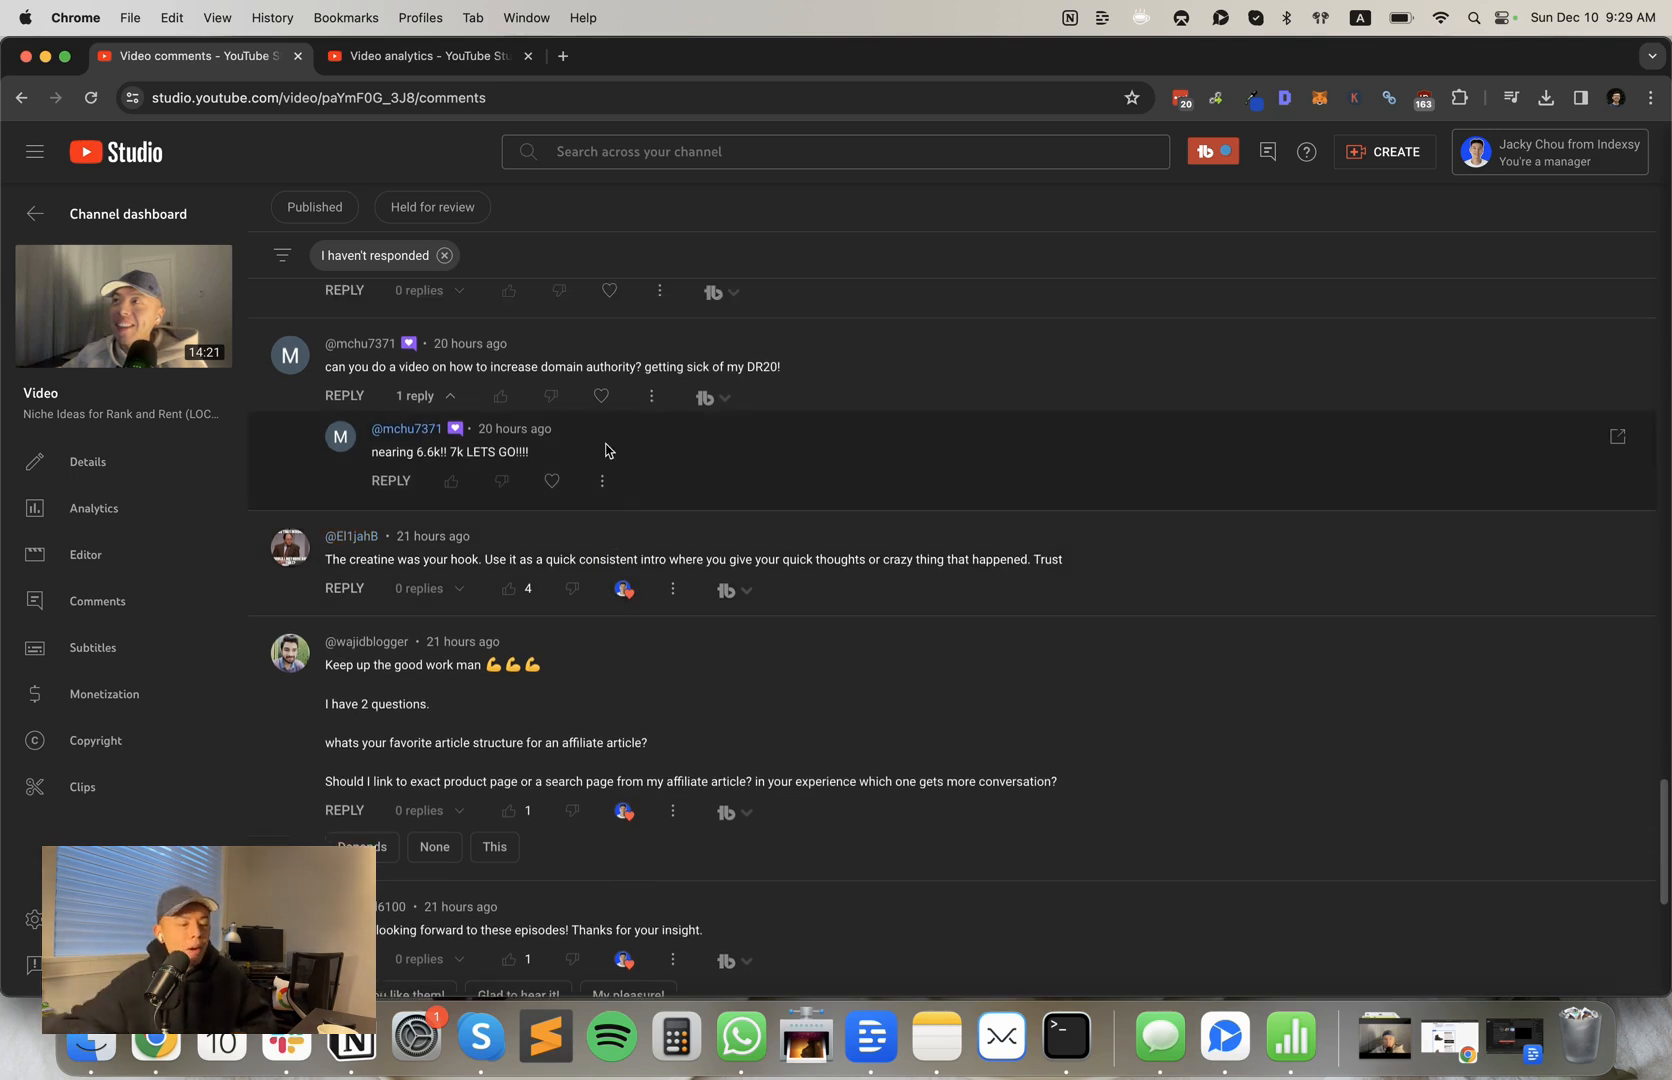
mouse_move(600, 397)
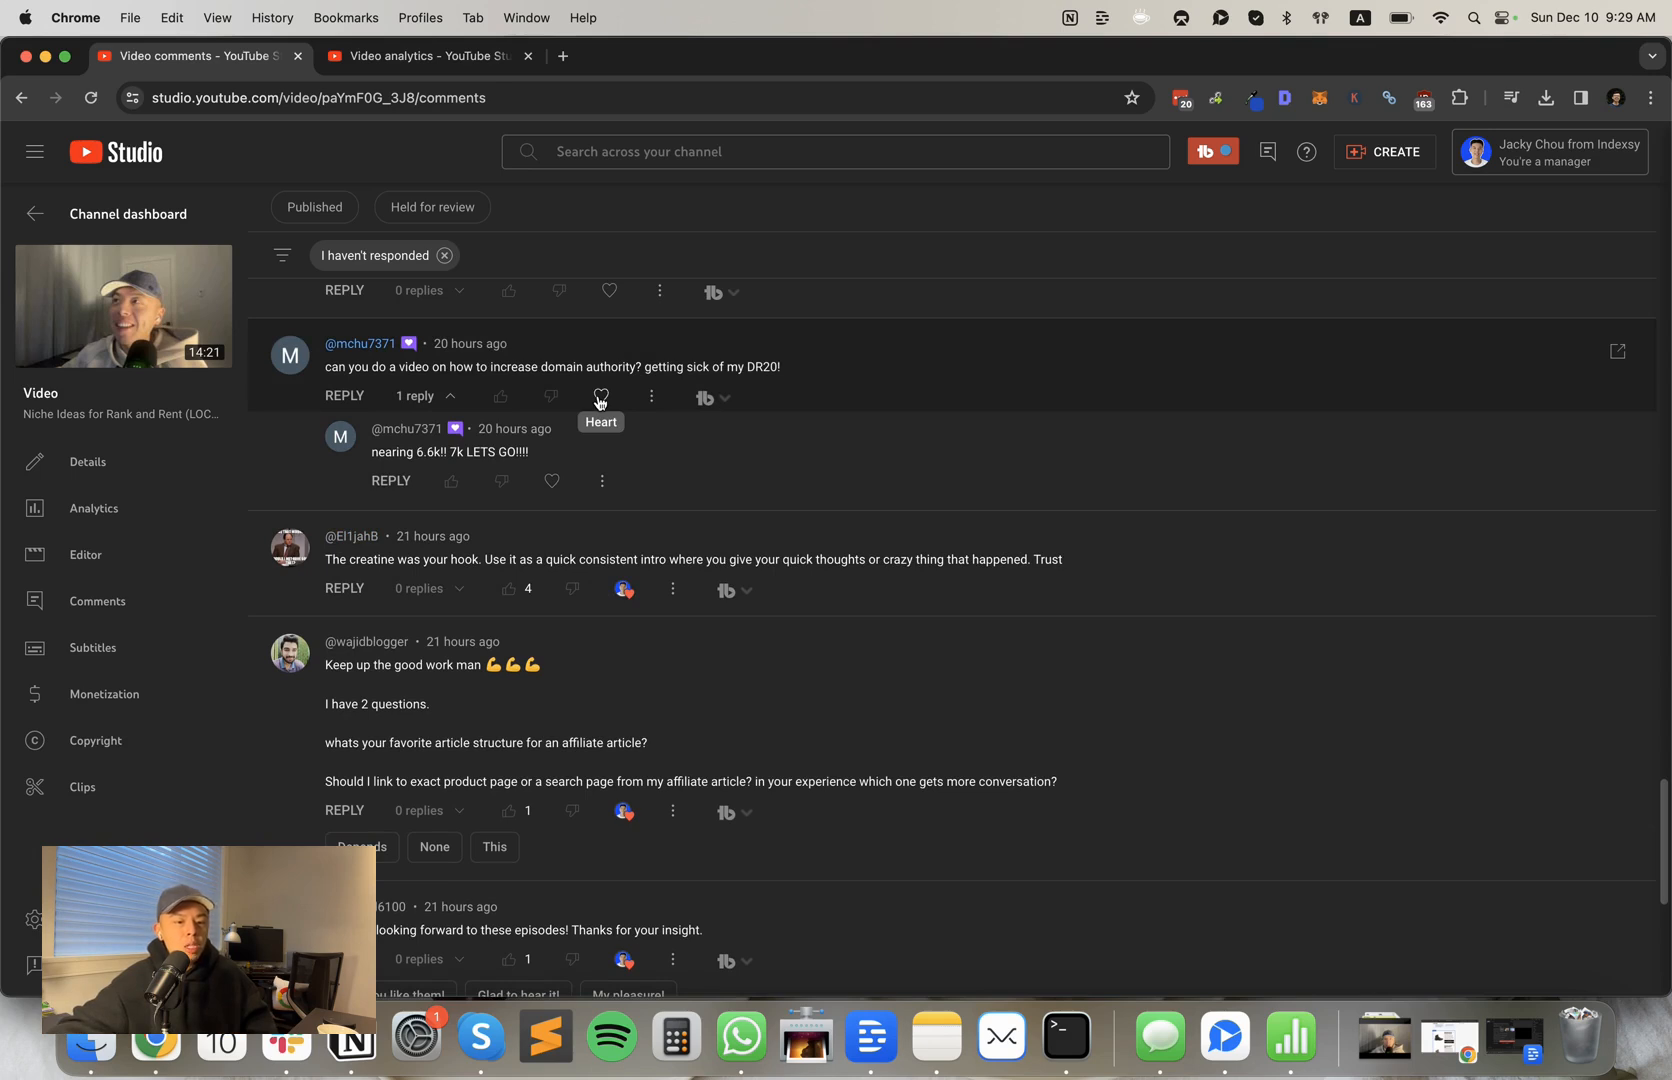
left_click(600, 396)
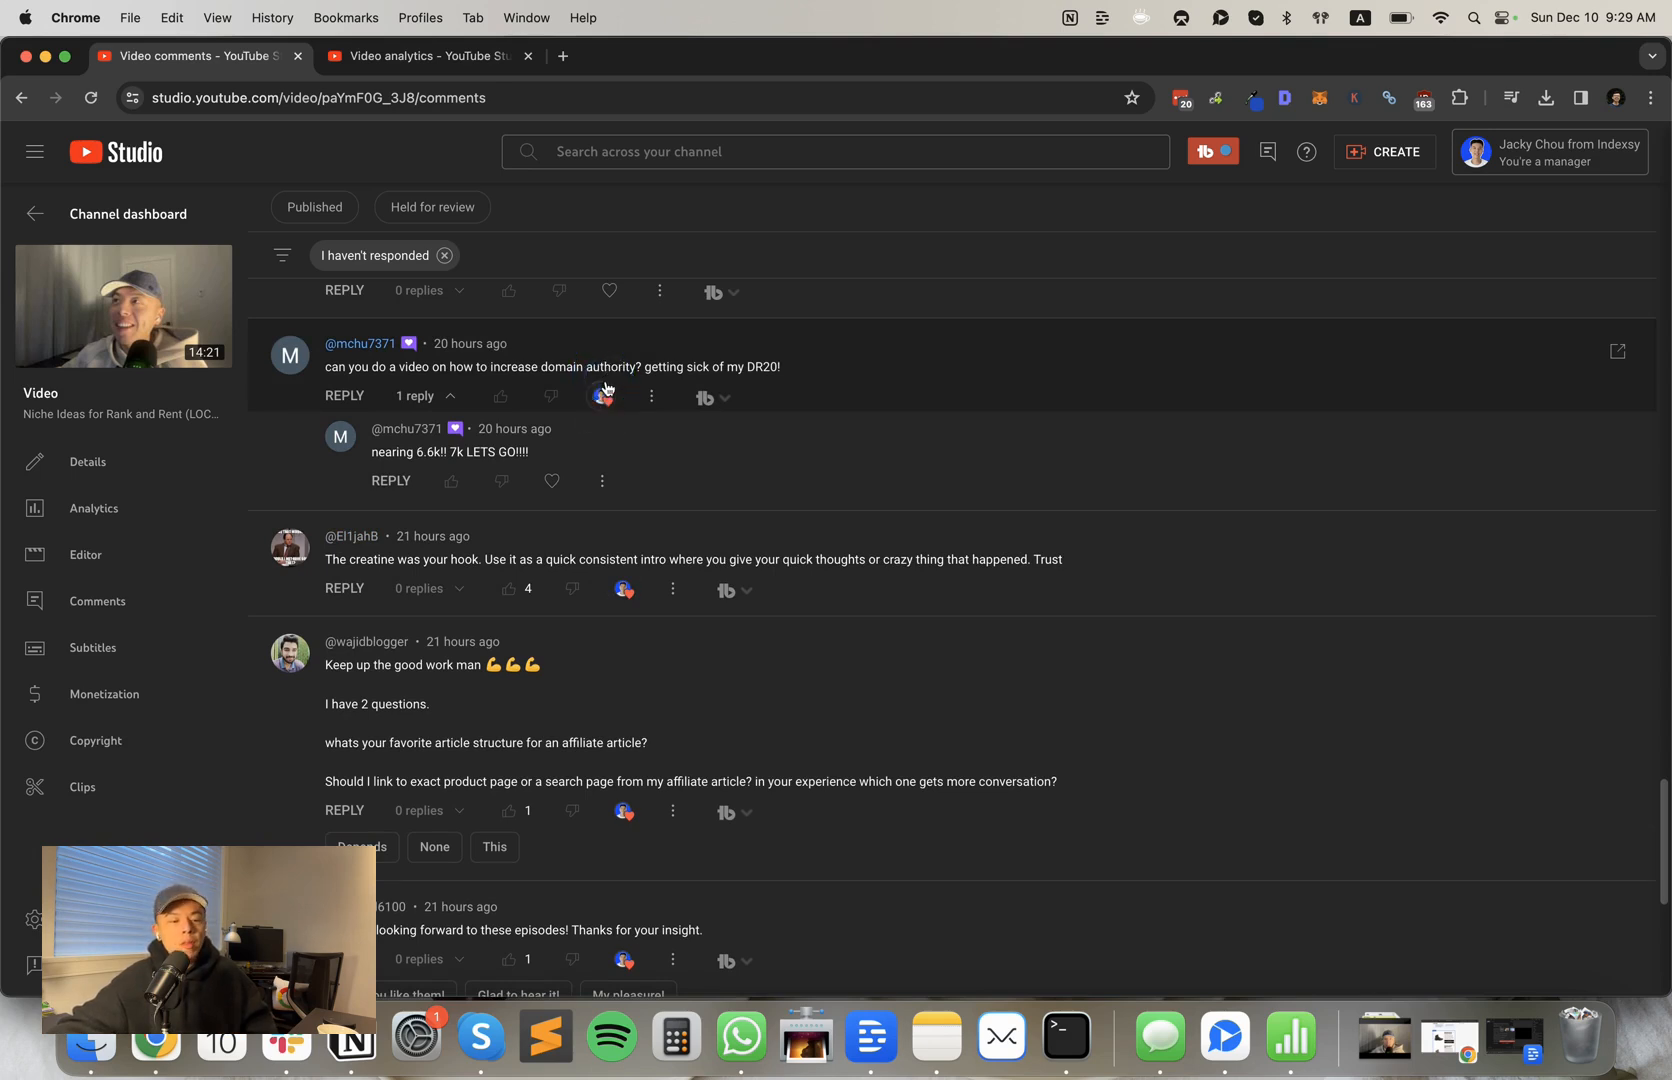
scroll("up", 3)
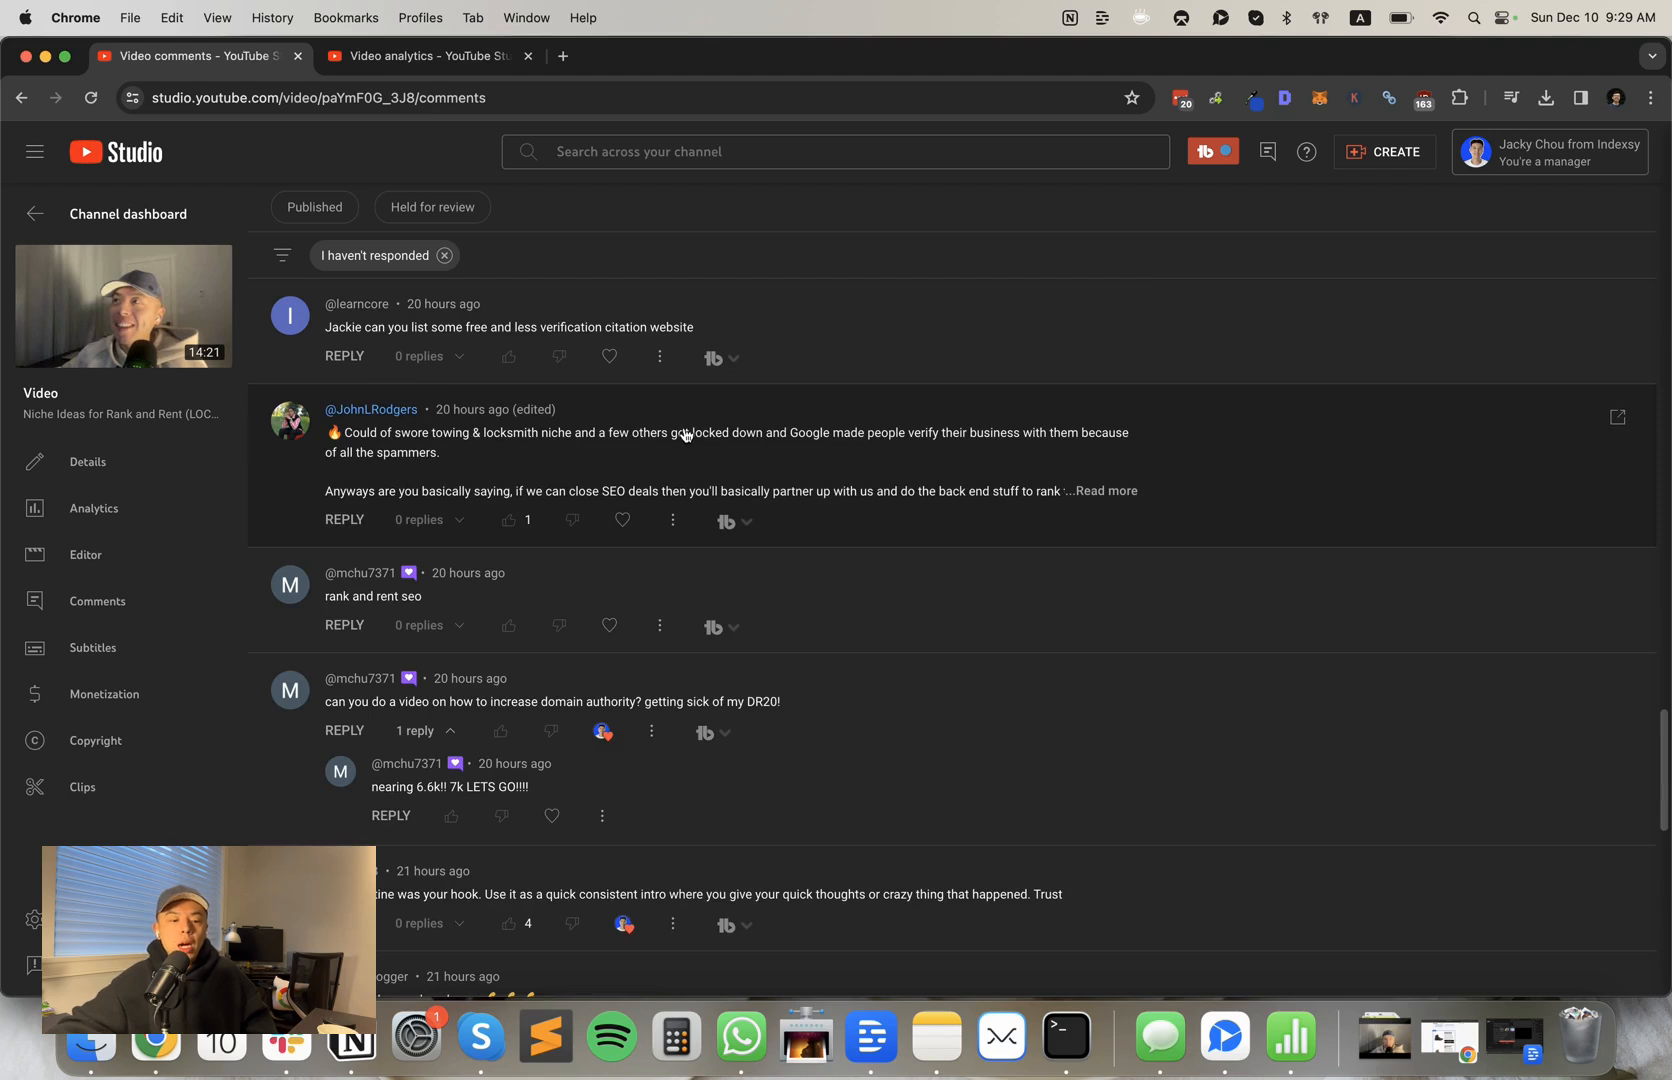
mouse_move(648, 564)
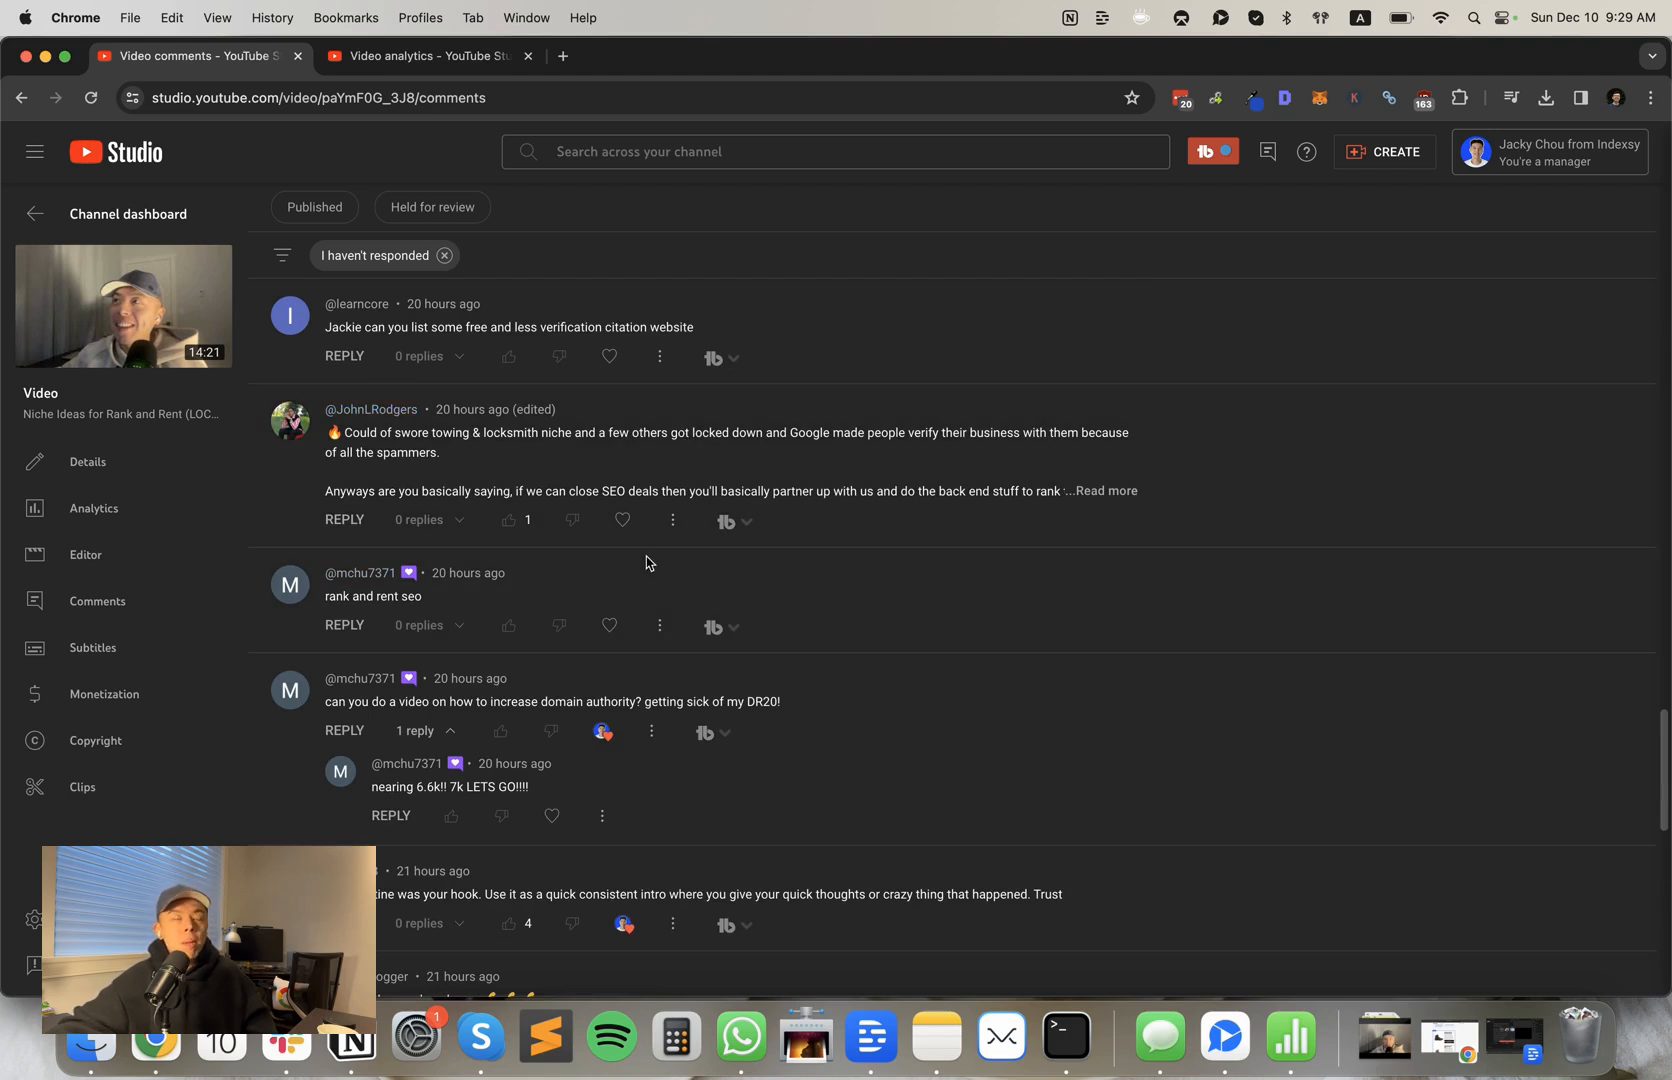
mouse_move(609, 625)
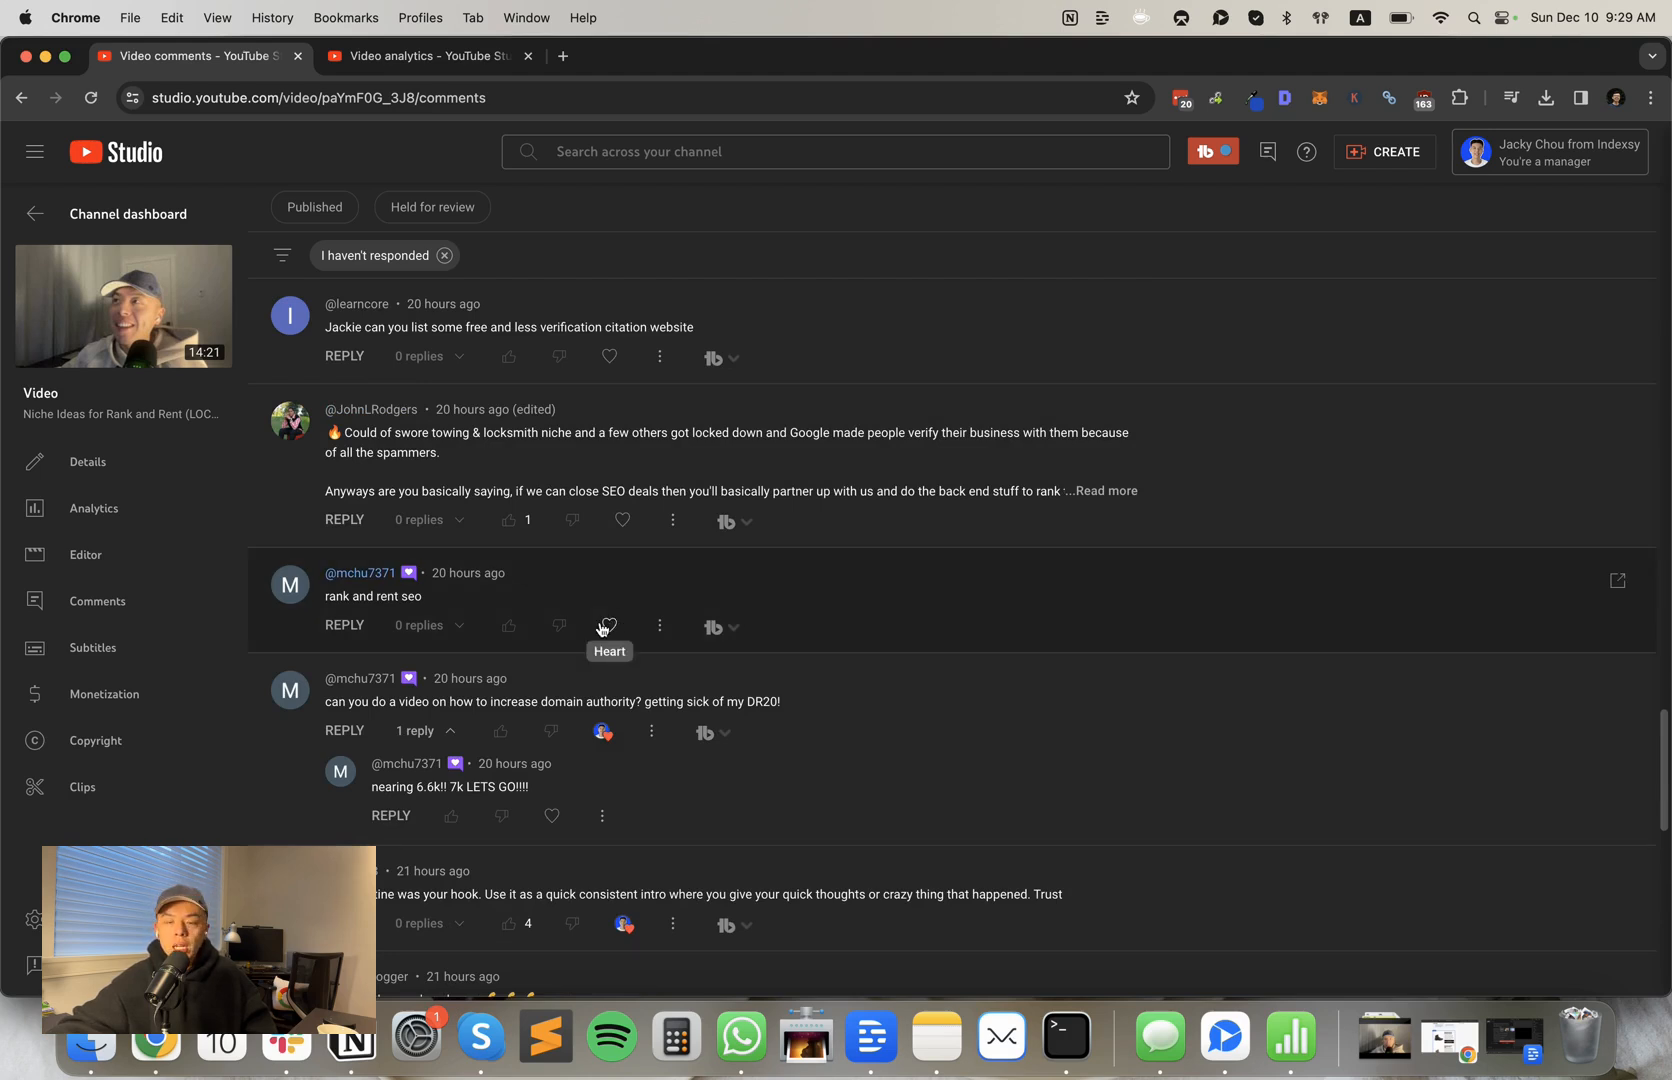
mouse_move(593, 609)
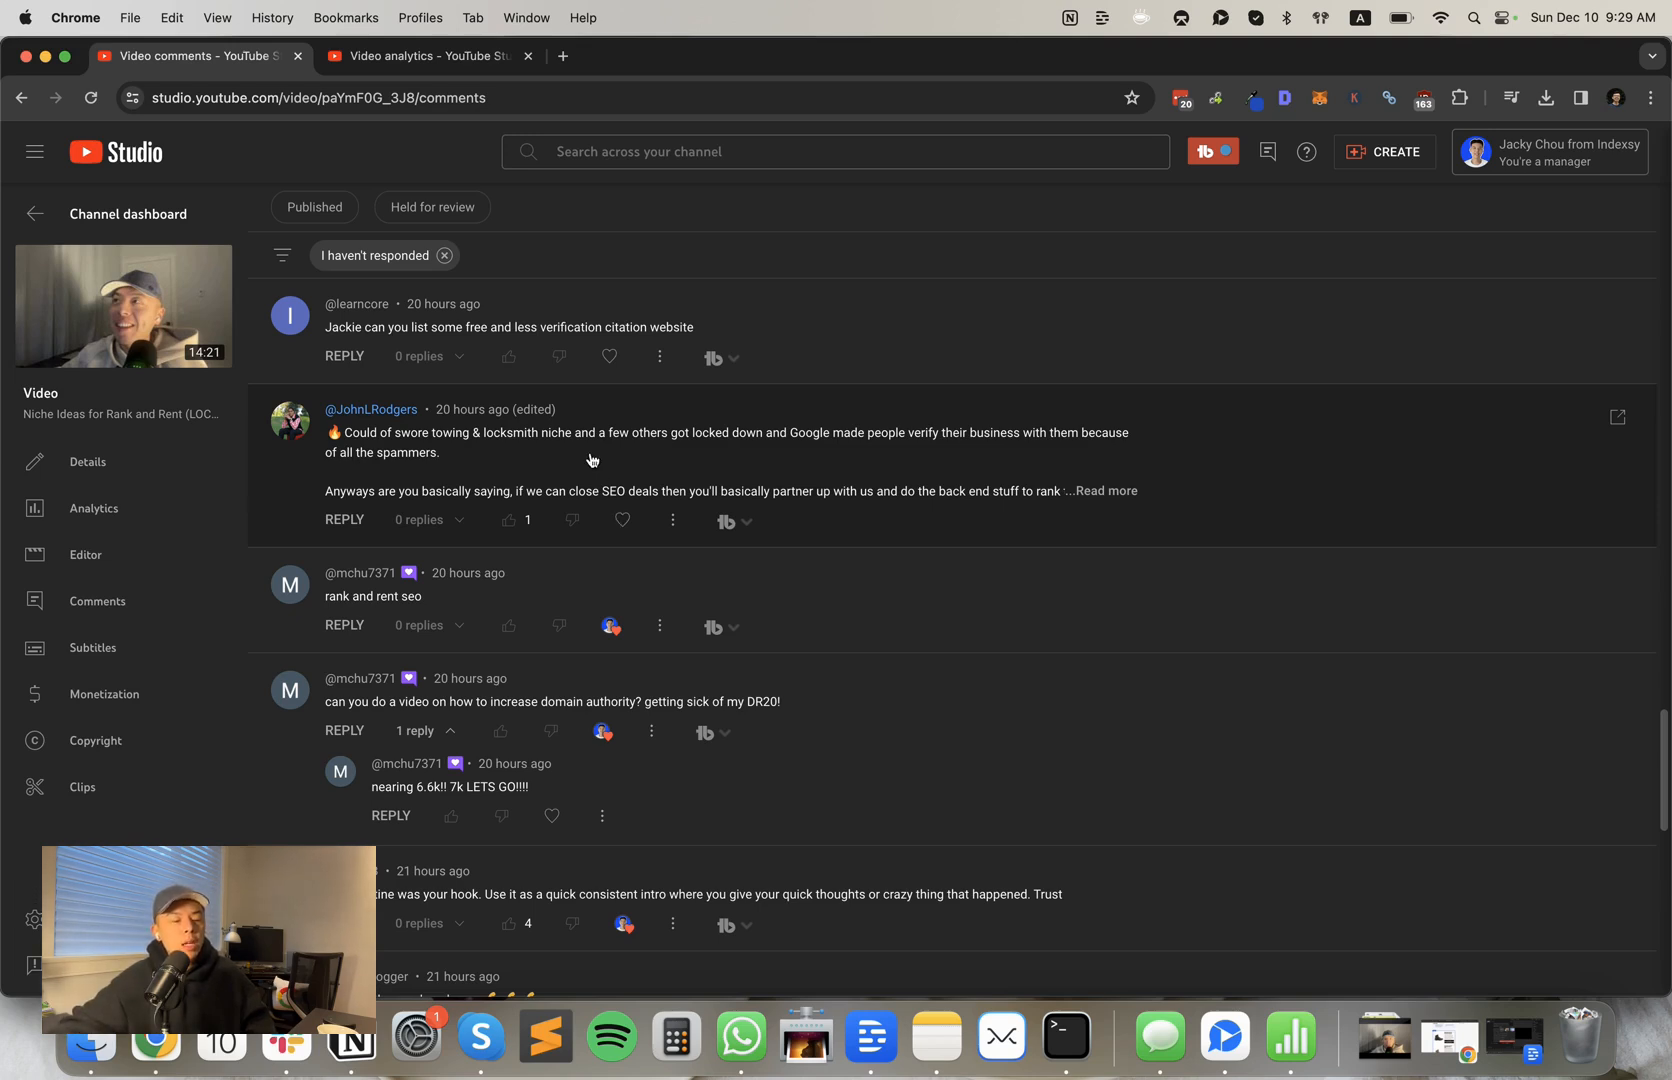
mouse_move(622, 520)
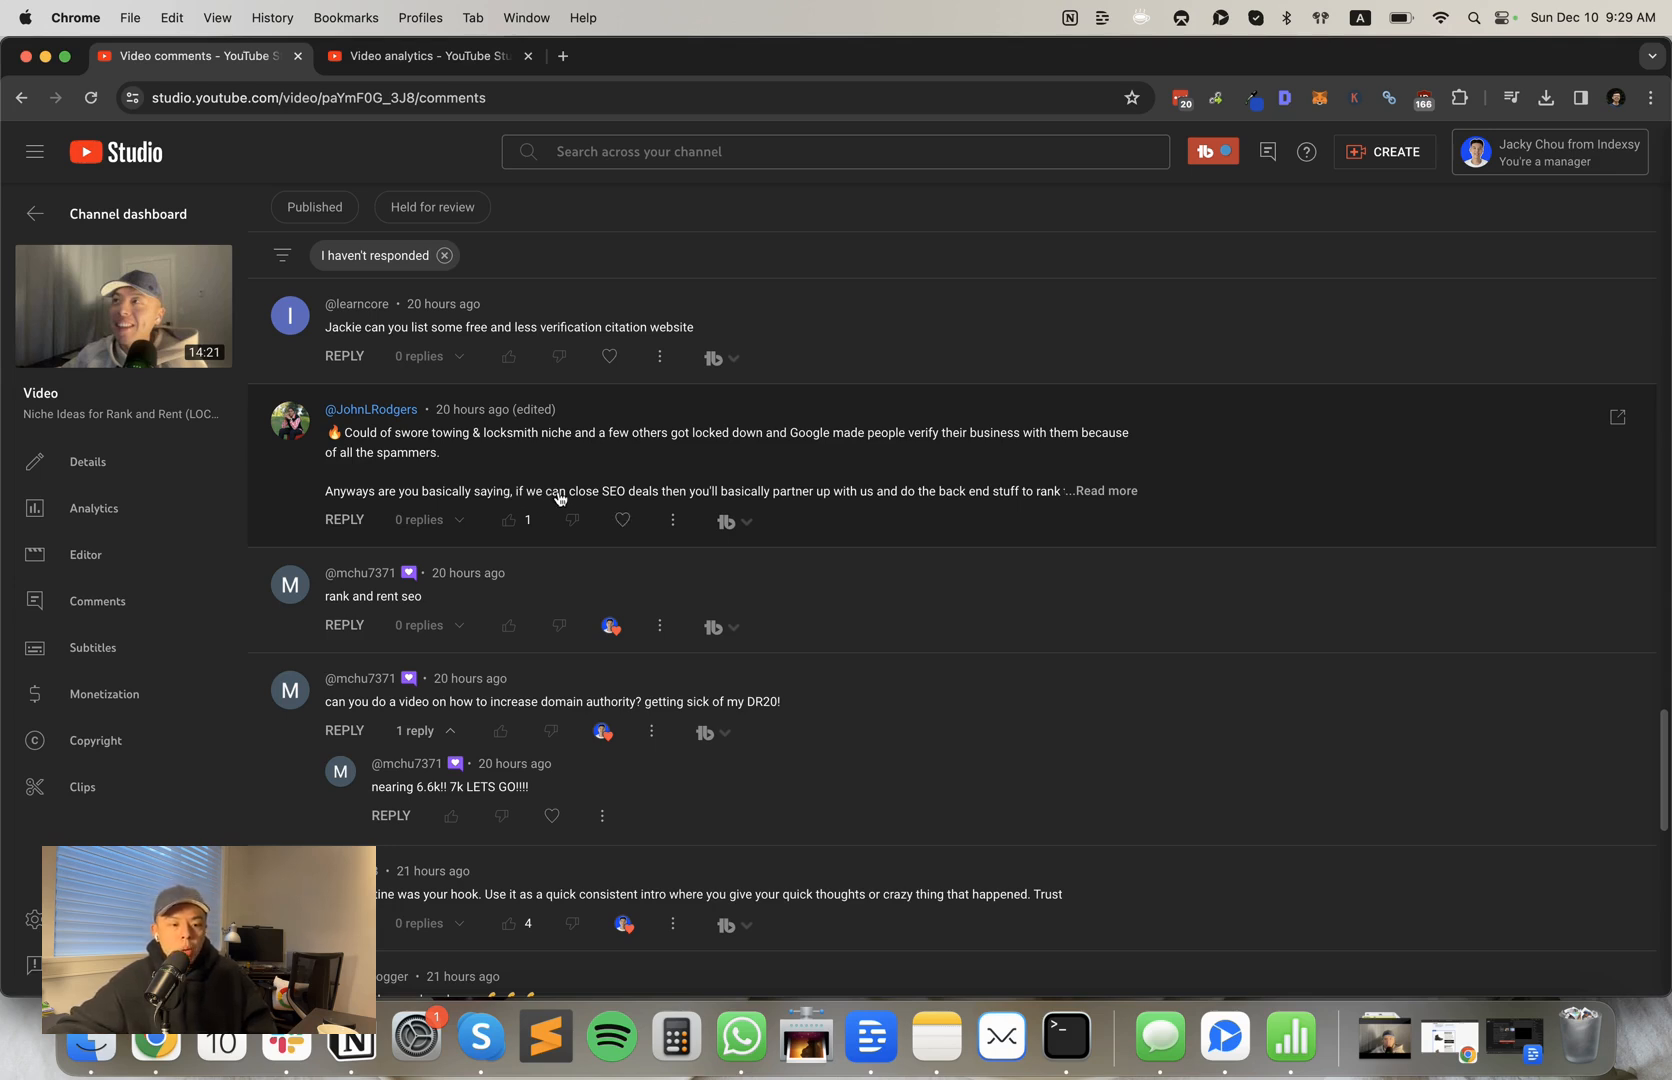
mouse_move(594, 516)
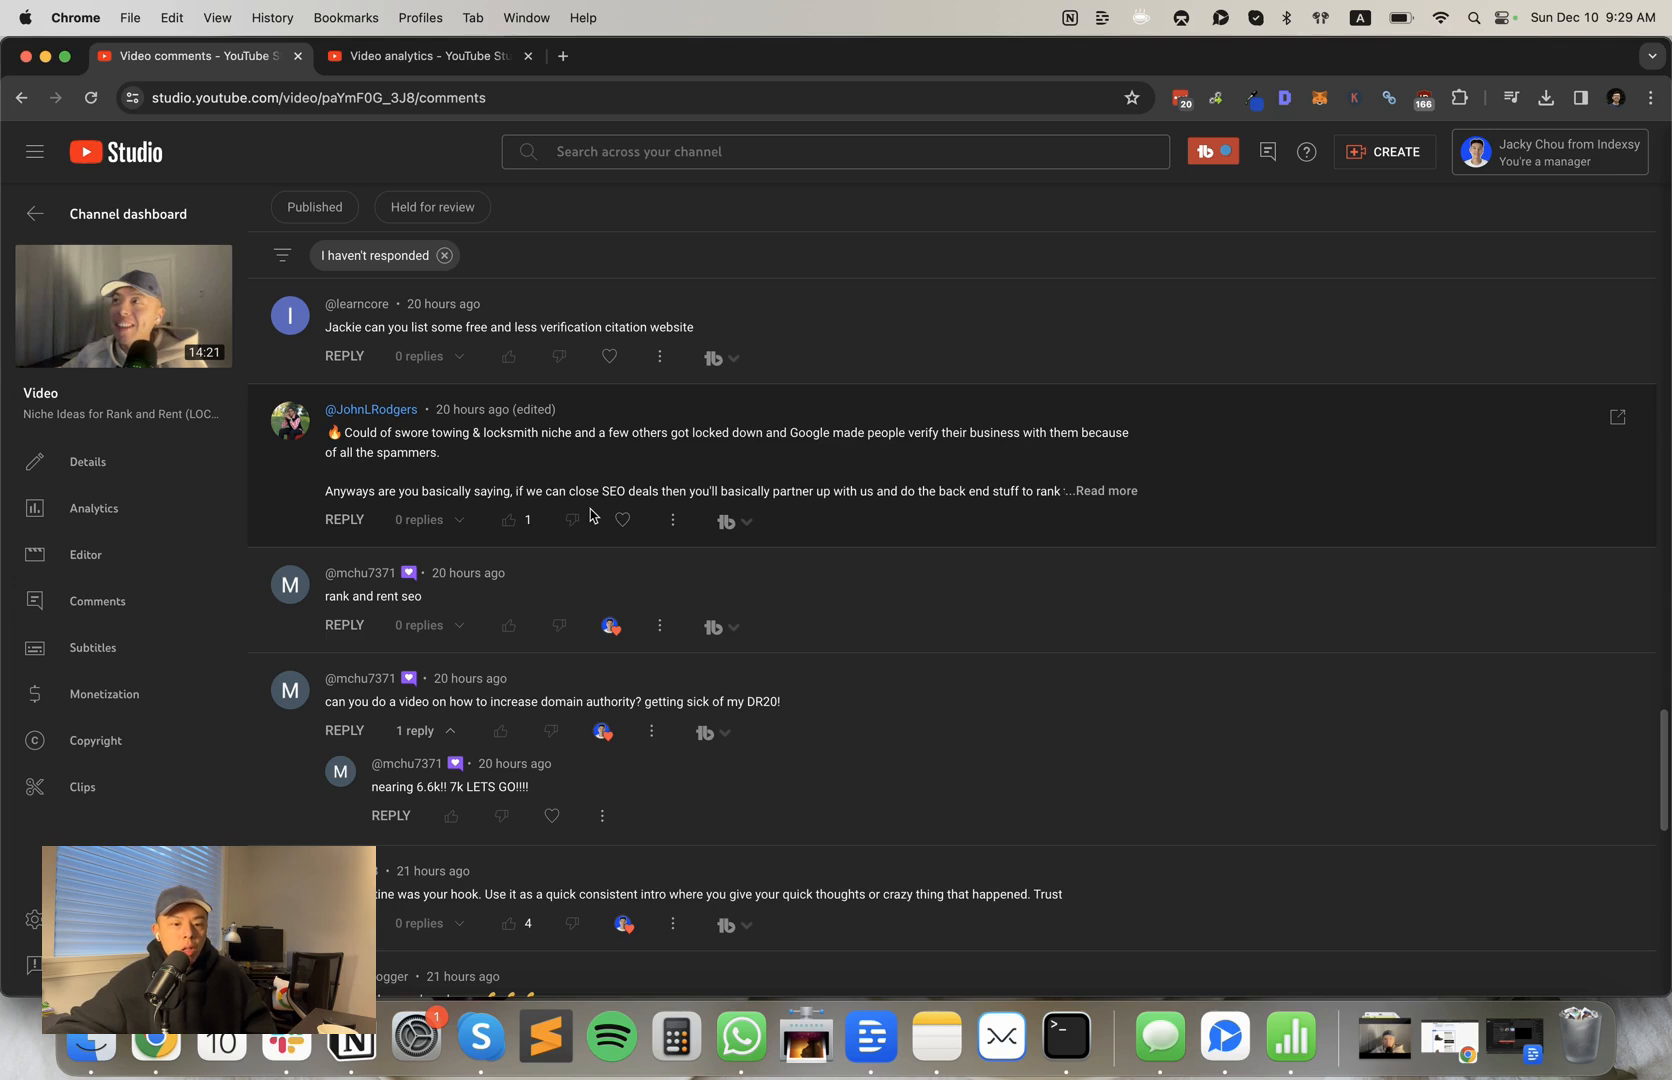
mouse_move(573, 520)
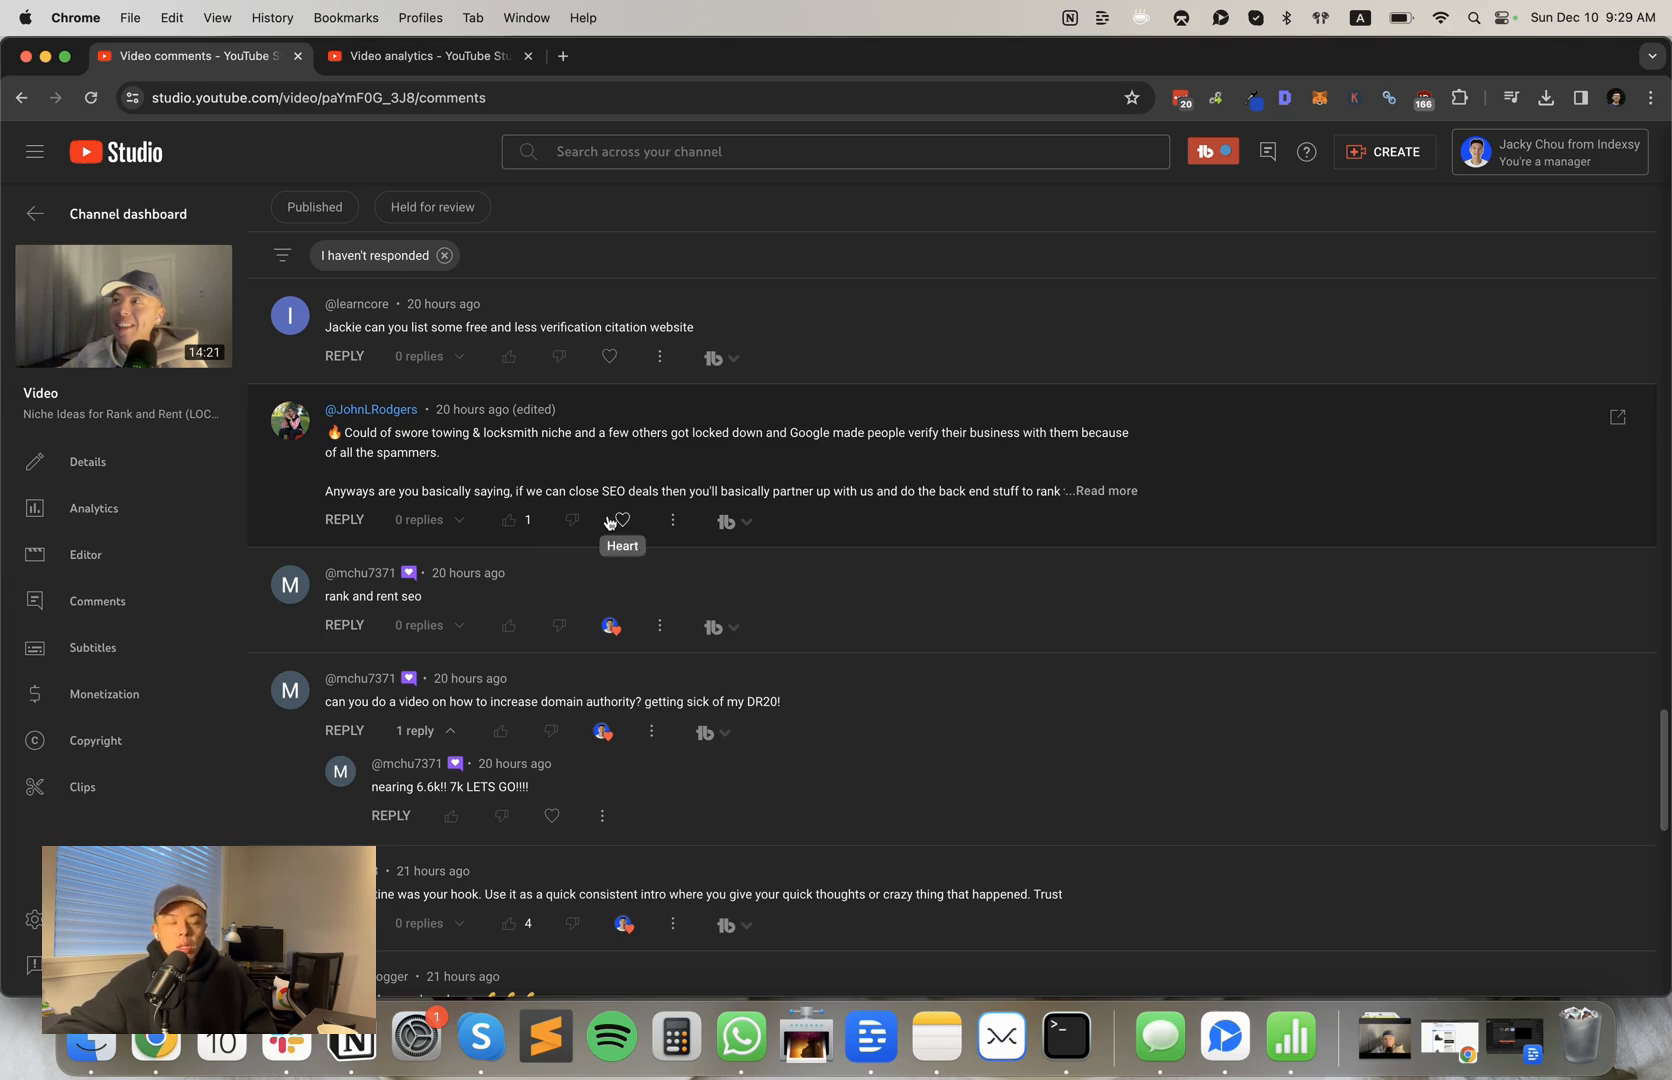
mouse_move(598, 509)
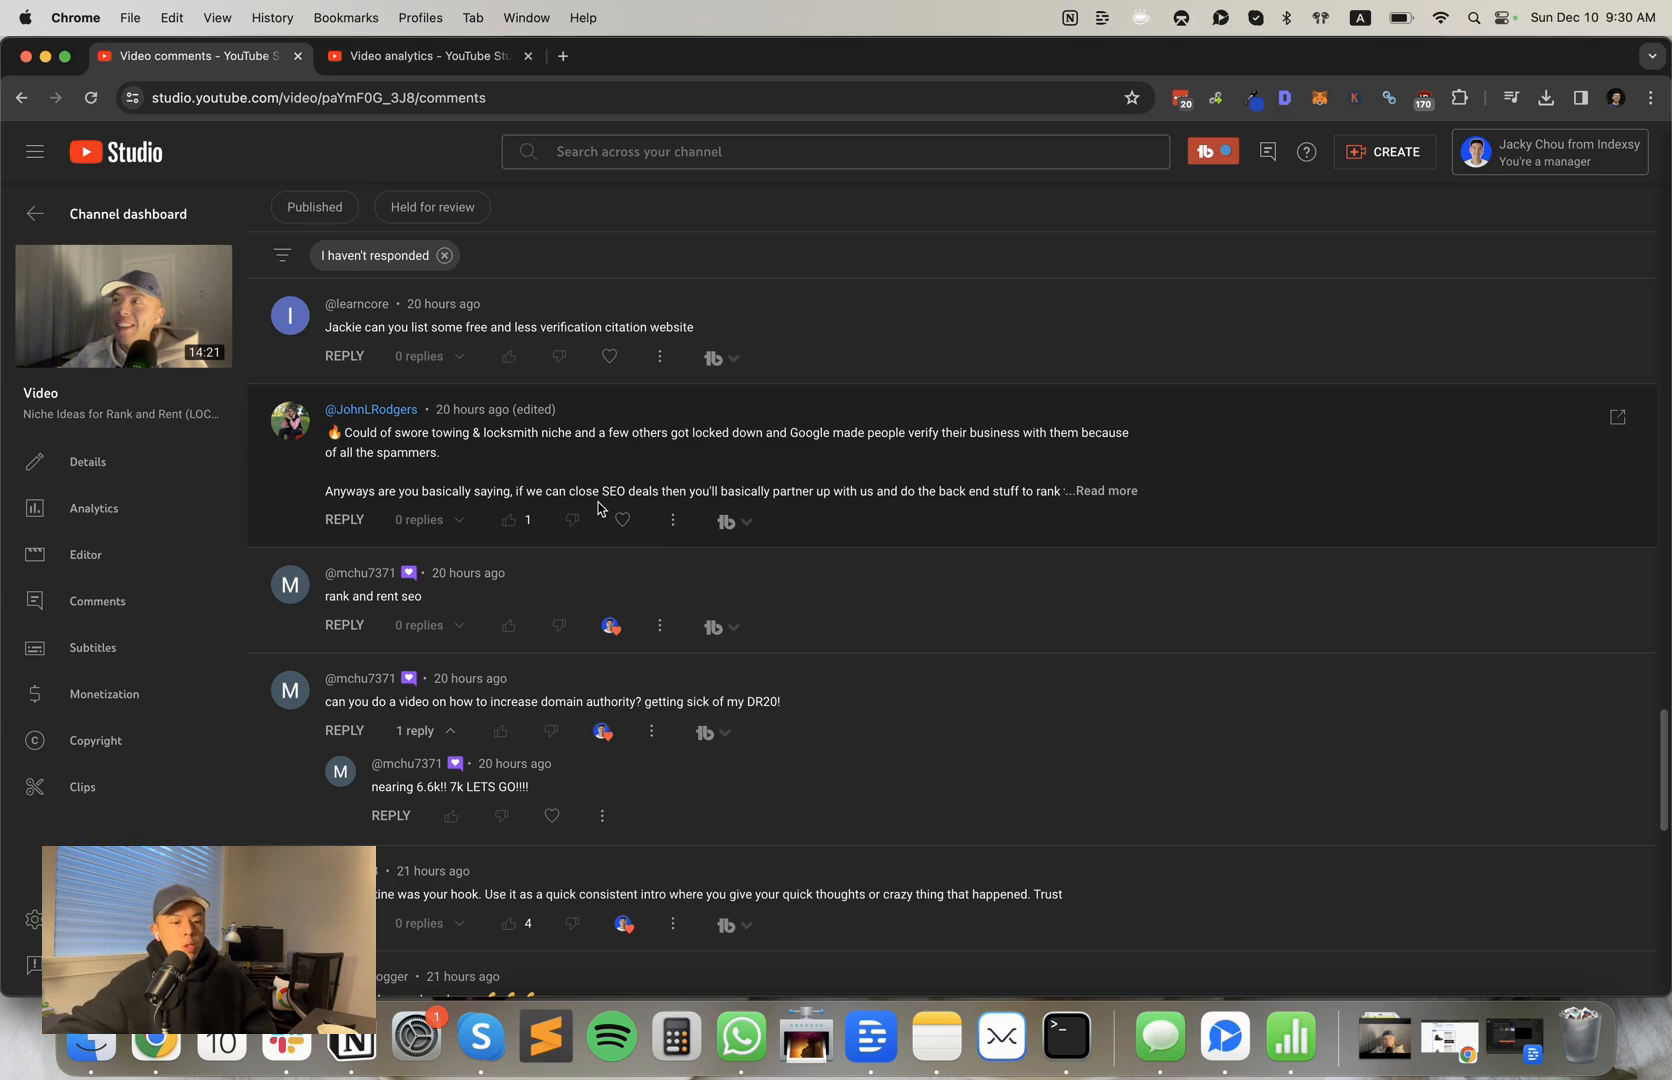
mouse_move(622, 521)
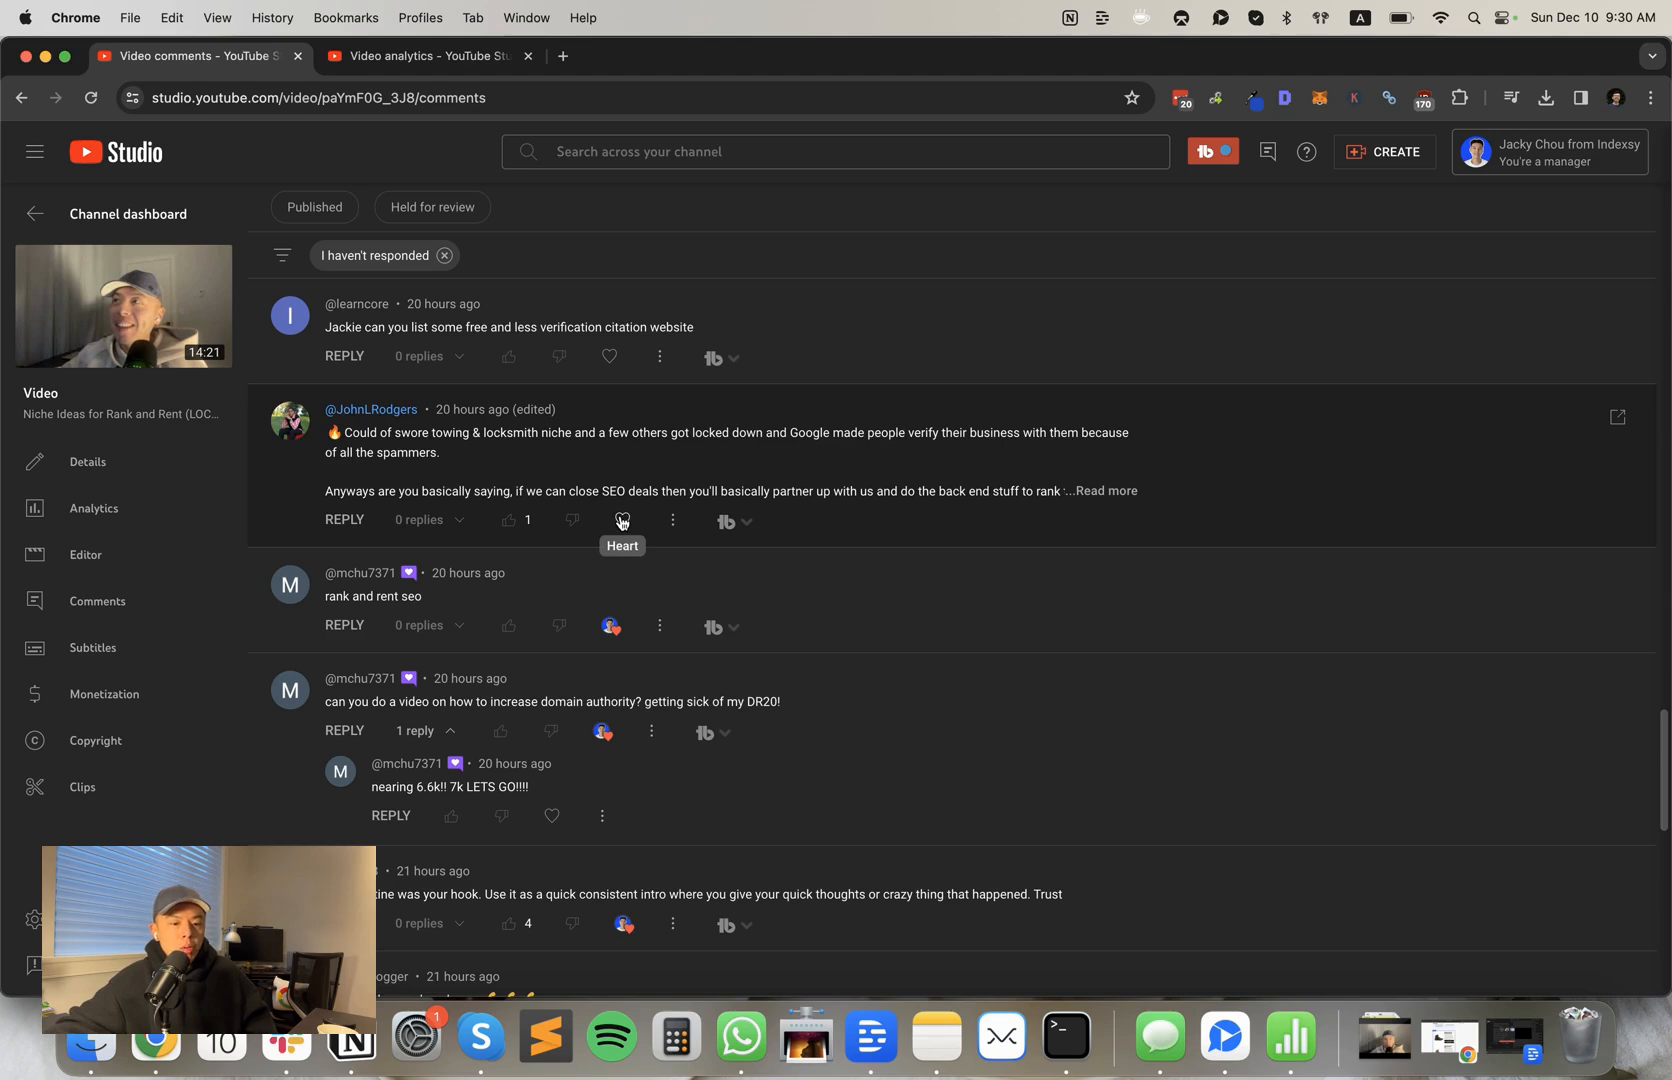
Step: Expand the locksmith niche comment and heart the free citation websites question
left_click(1099, 489)
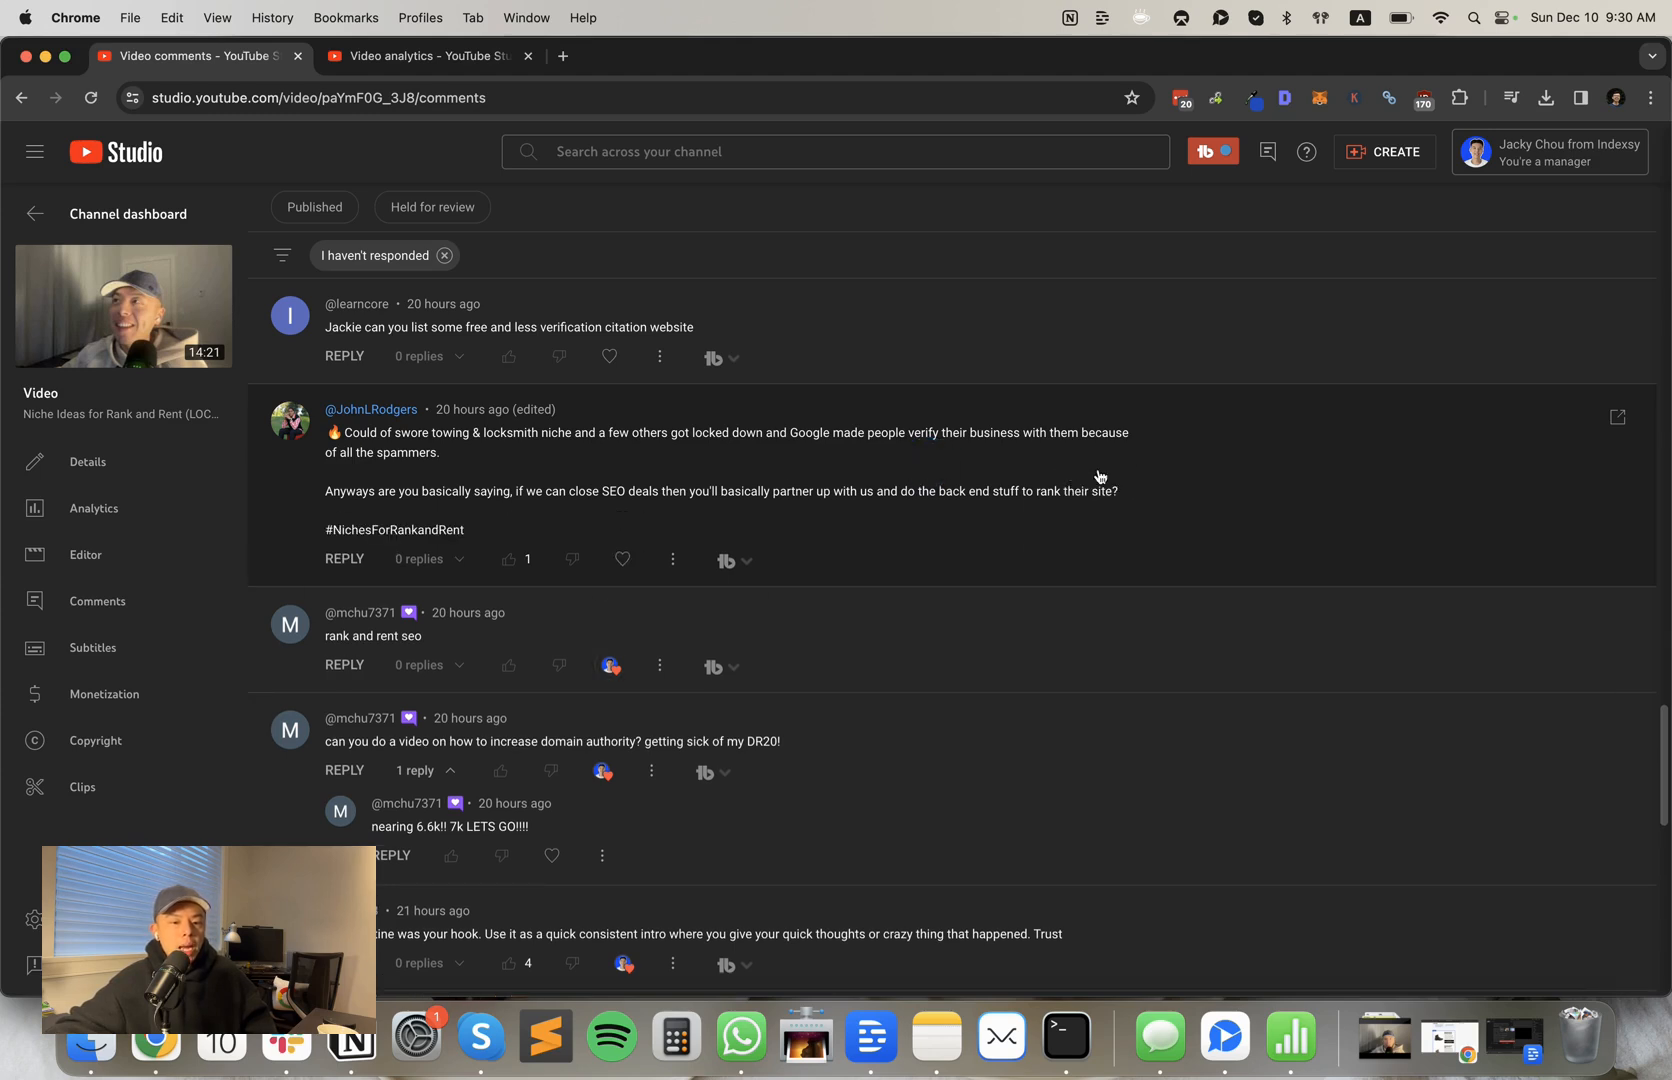
mouse_move(623, 559)
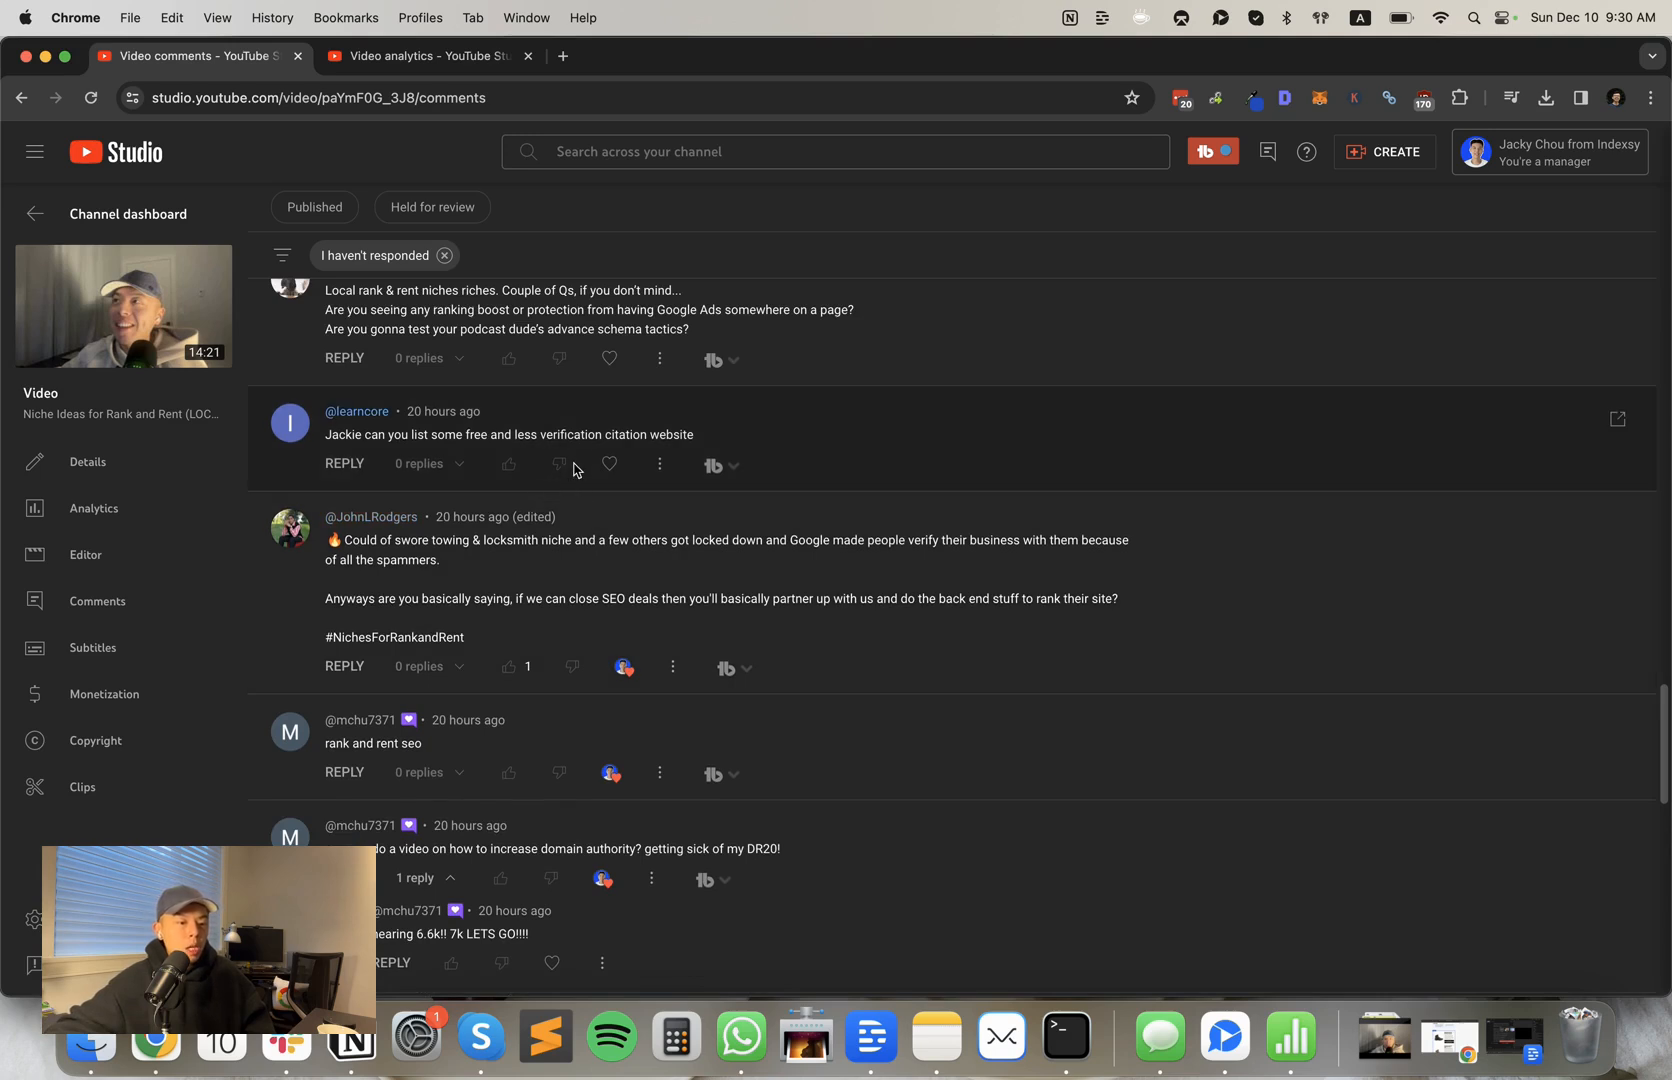
mouse_move(609, 464)
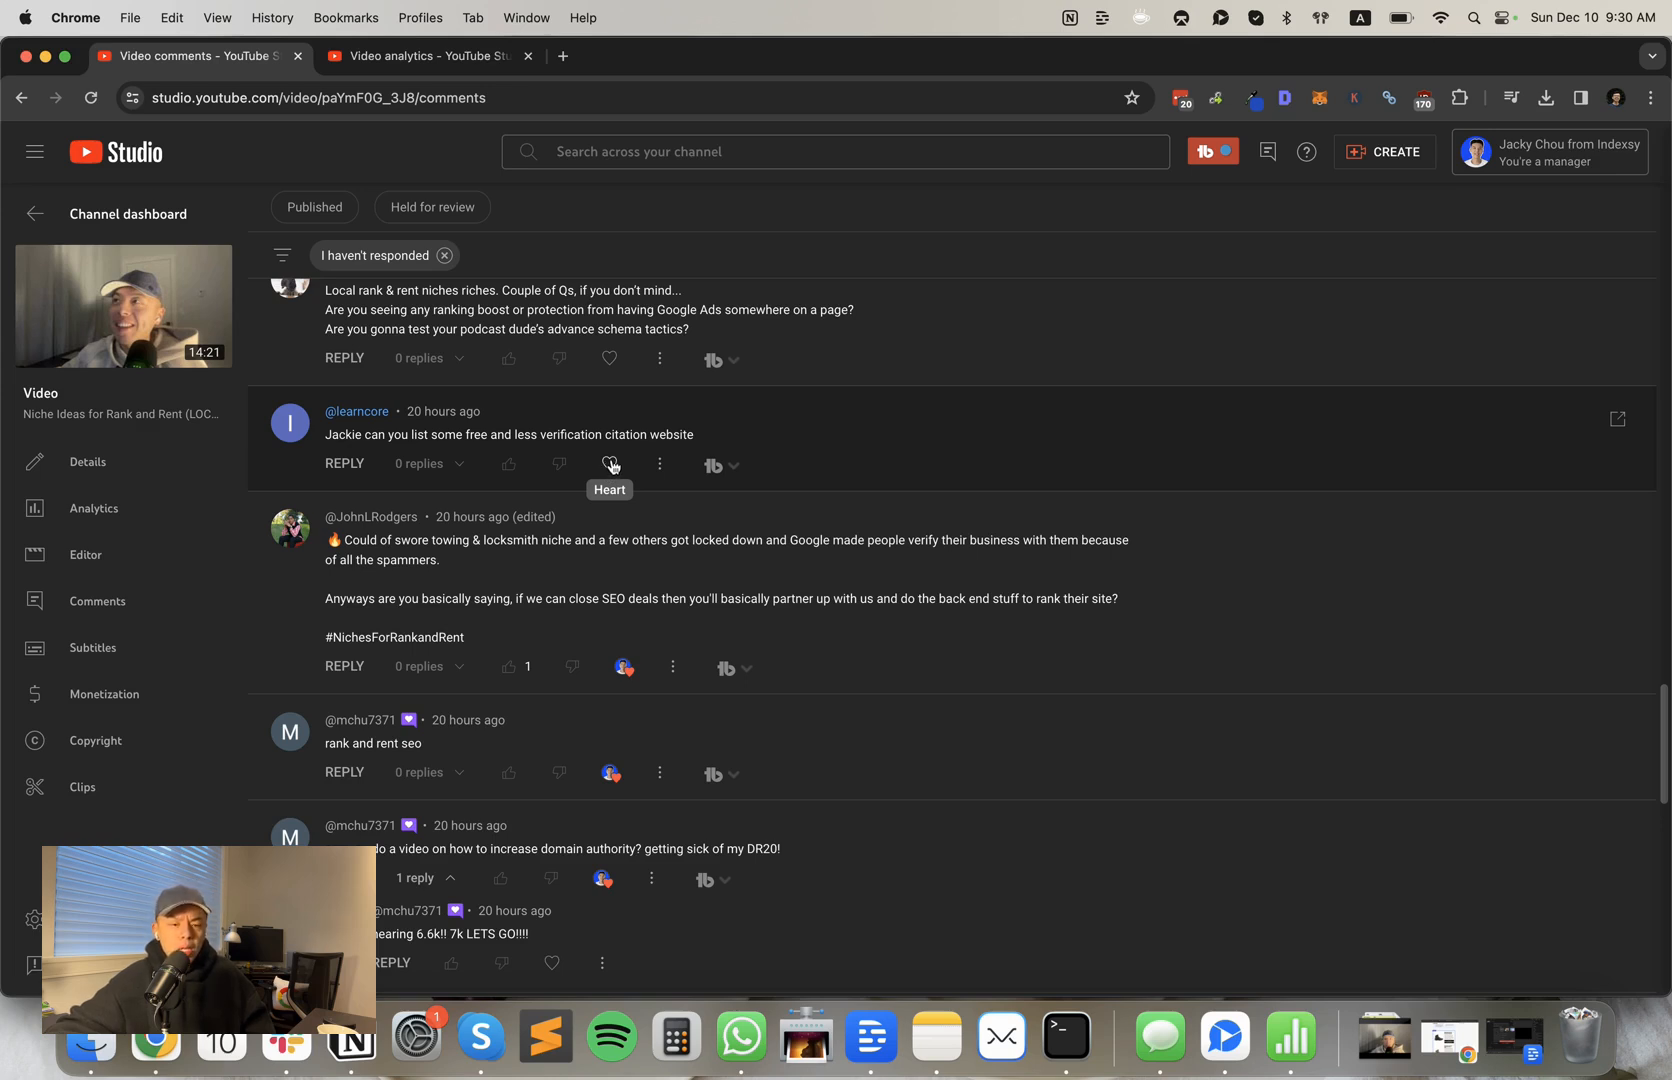
left_click(609, 465)
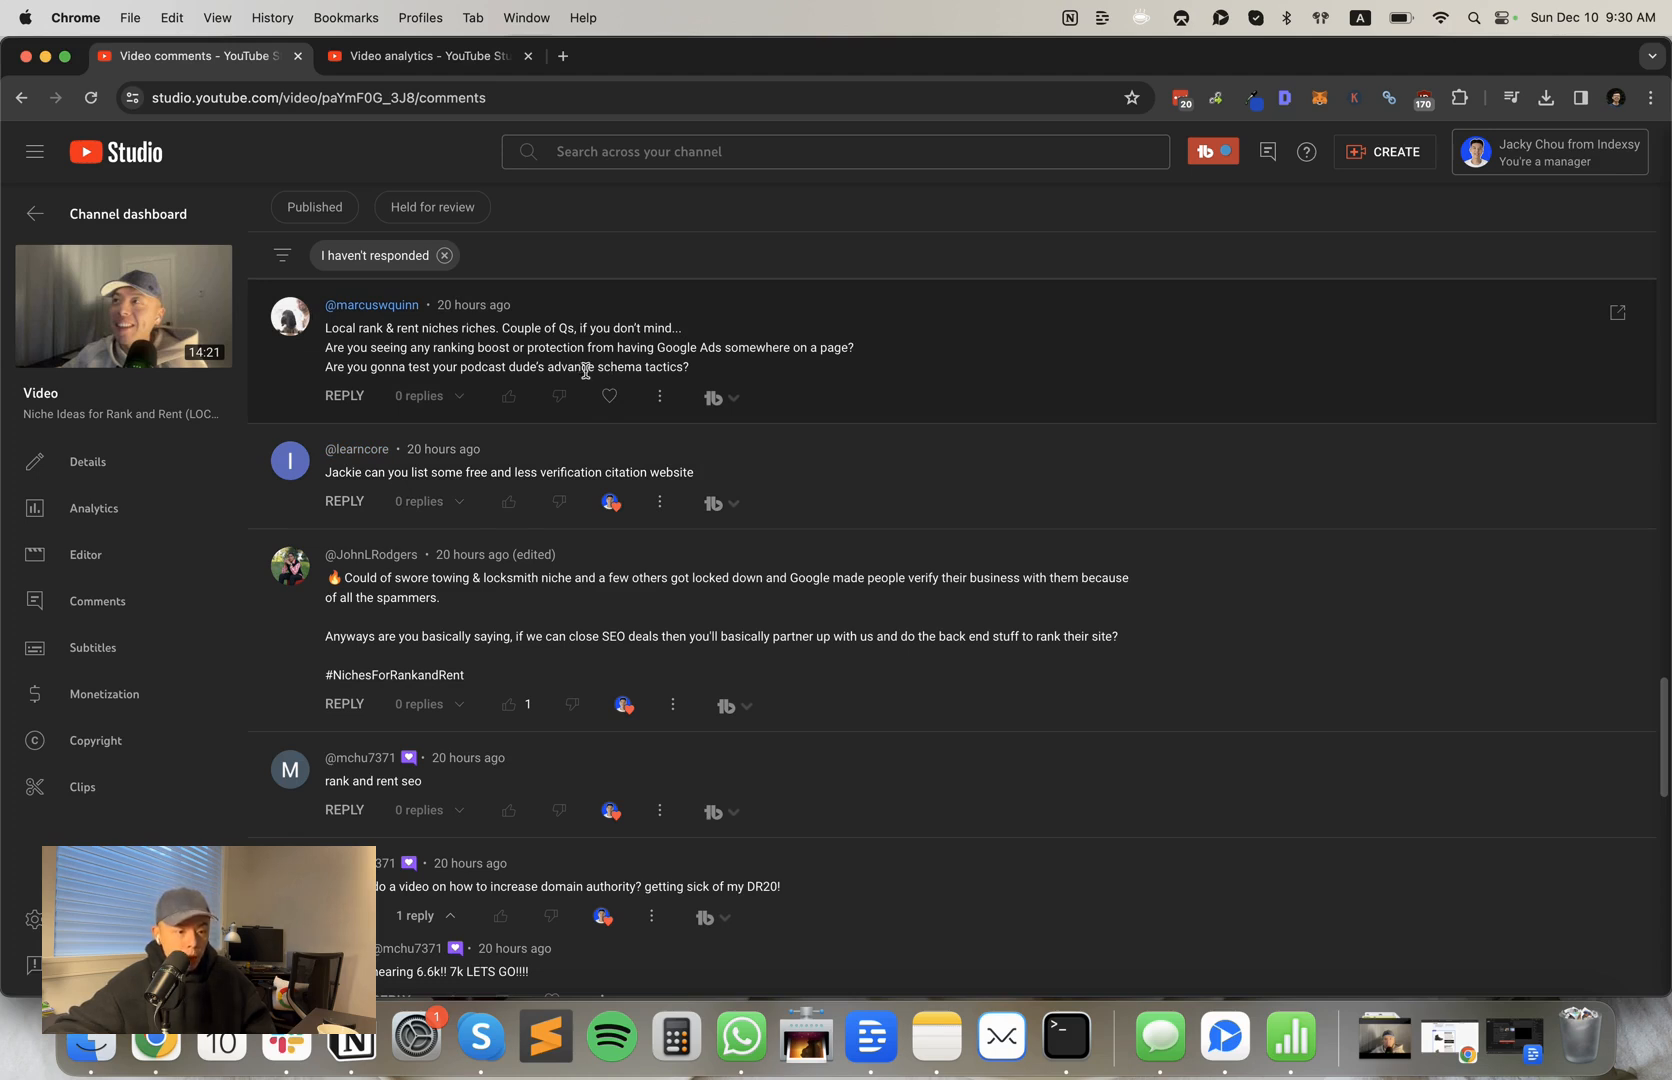
mouse_move(609, 397)
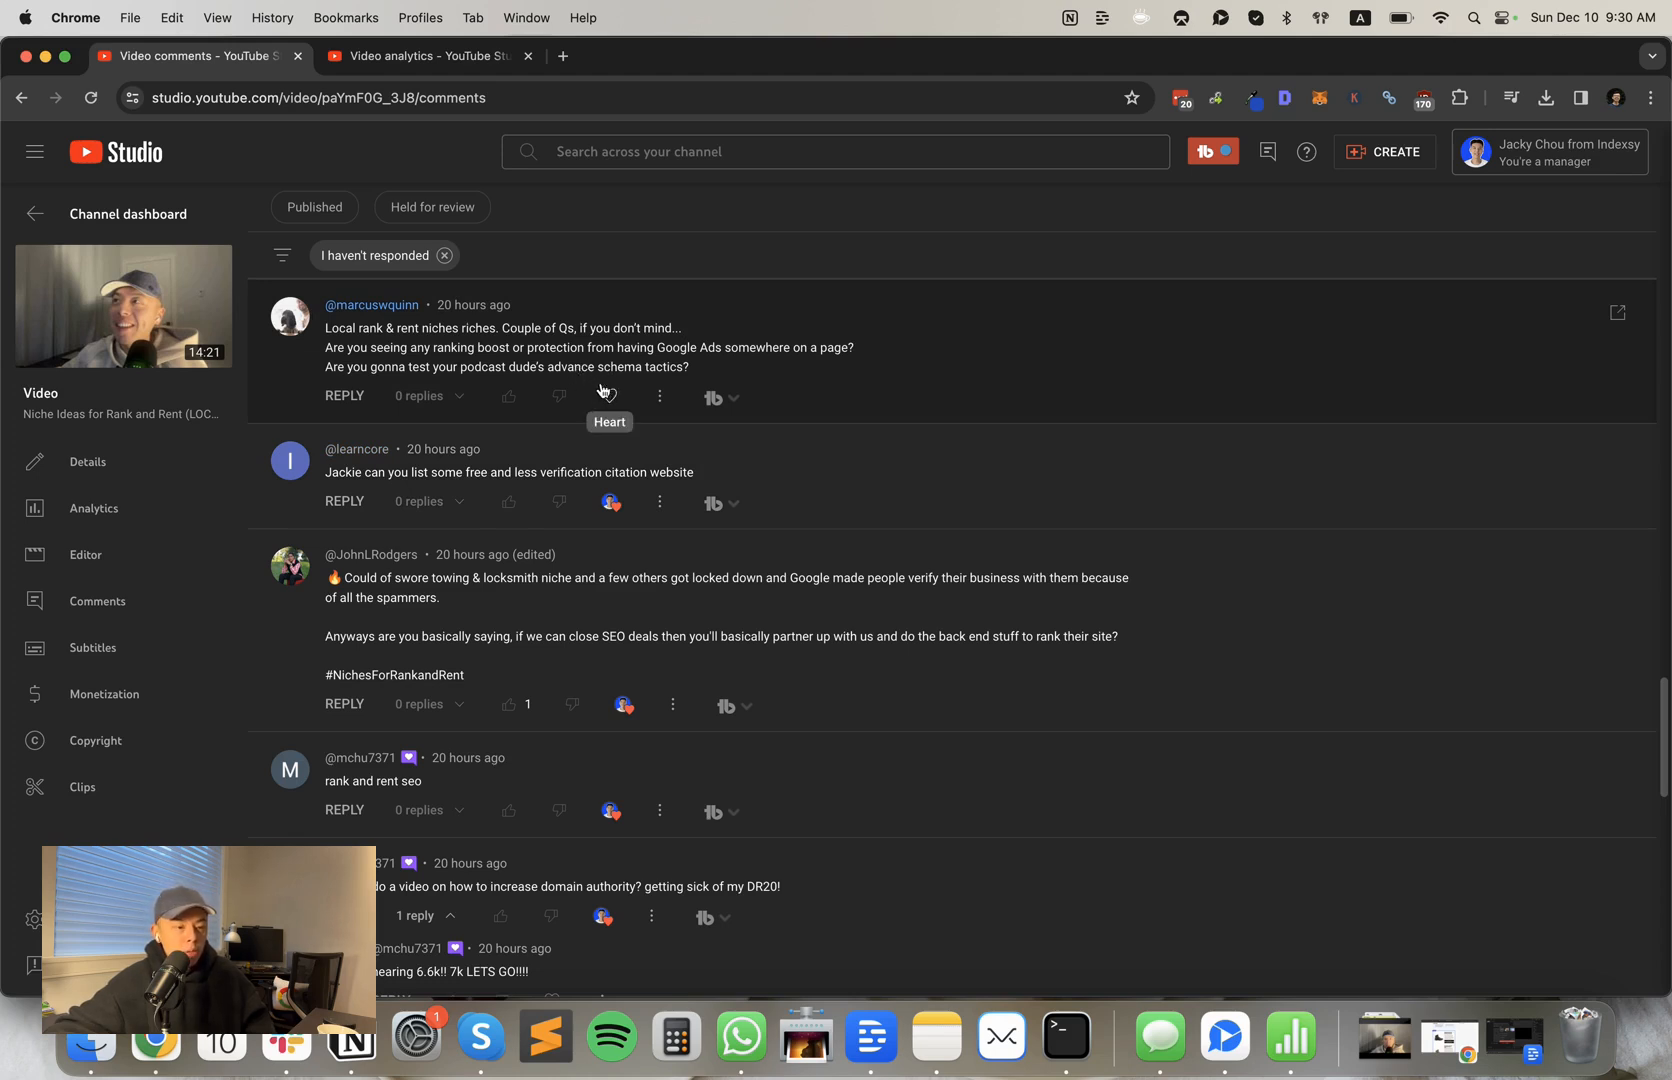
mouse_move(608, 396)
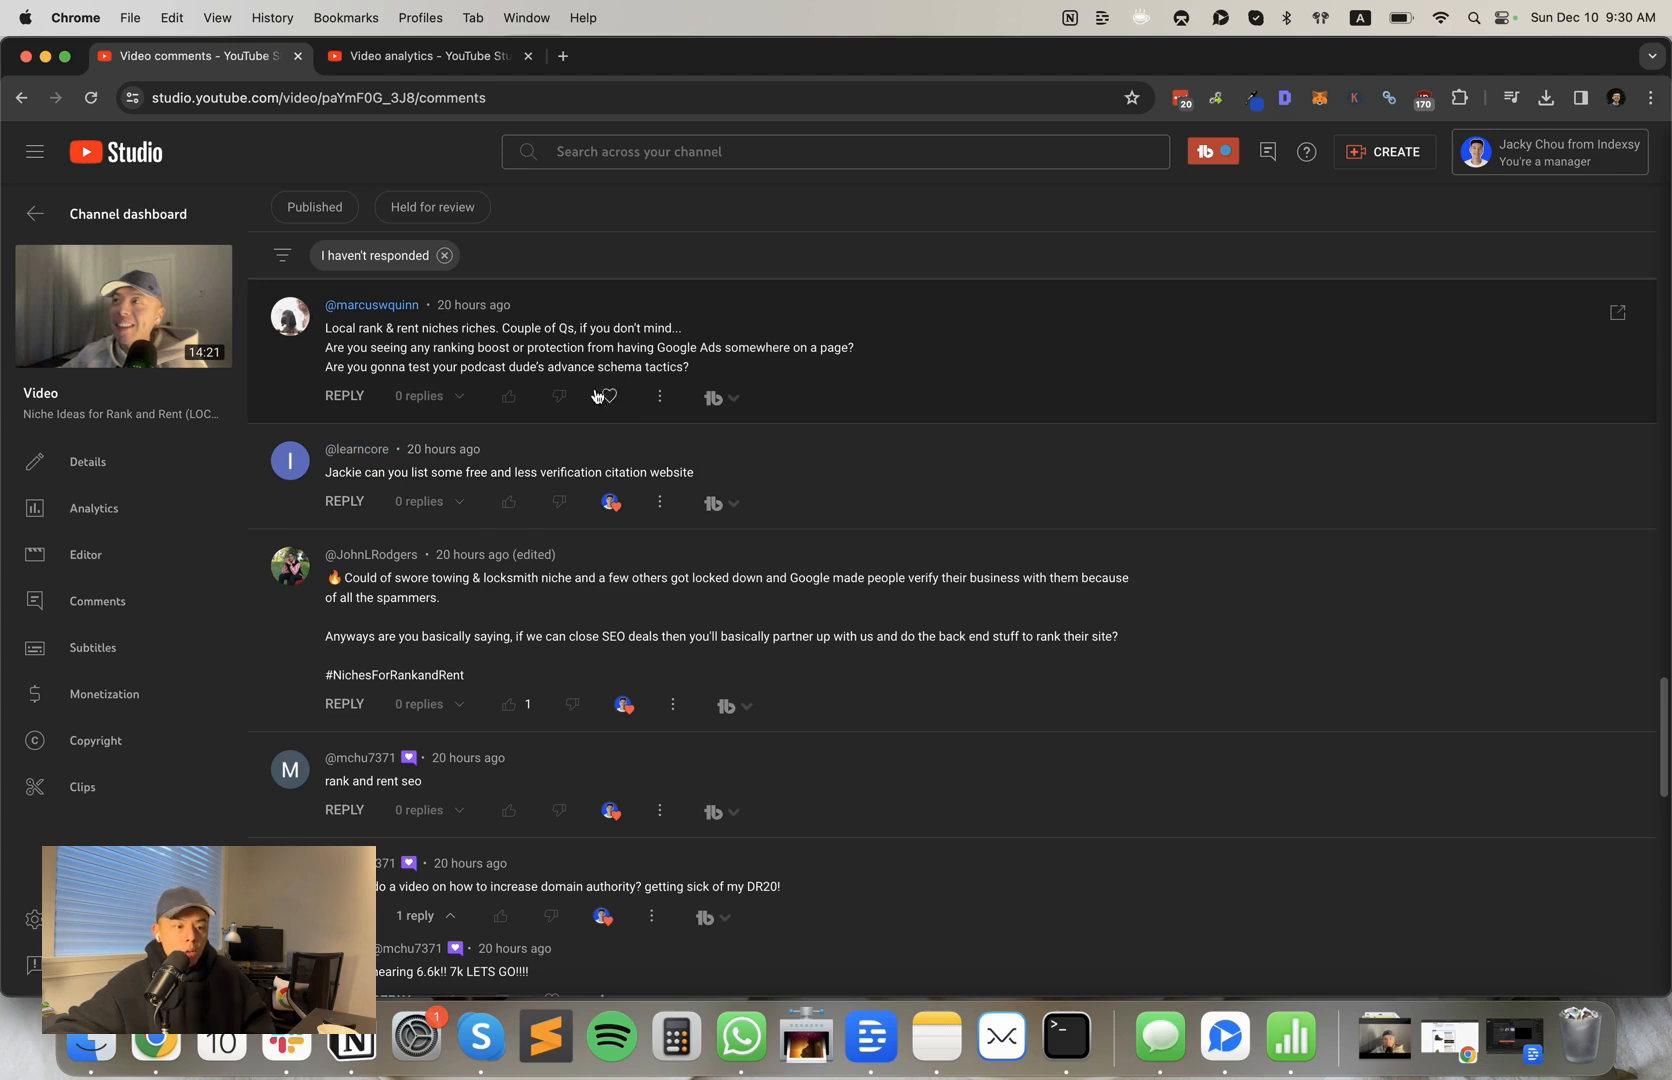
mouse_move(608, 397)
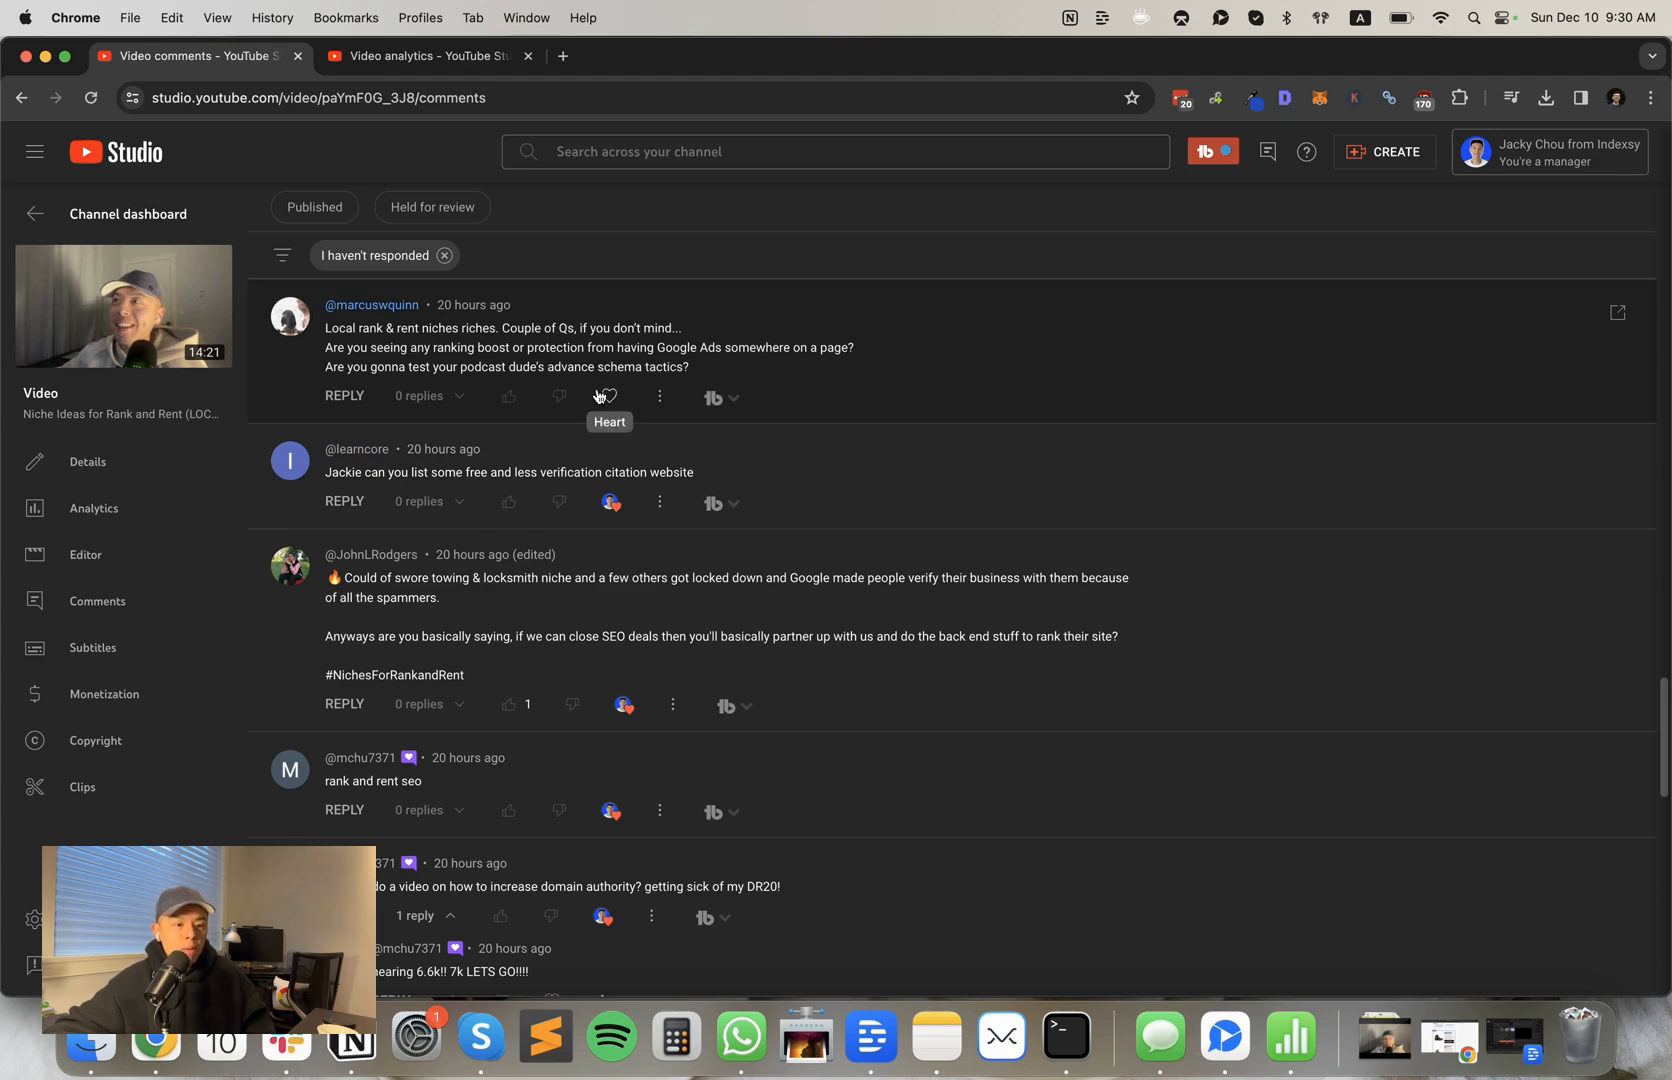
mouse_move(596, 391)
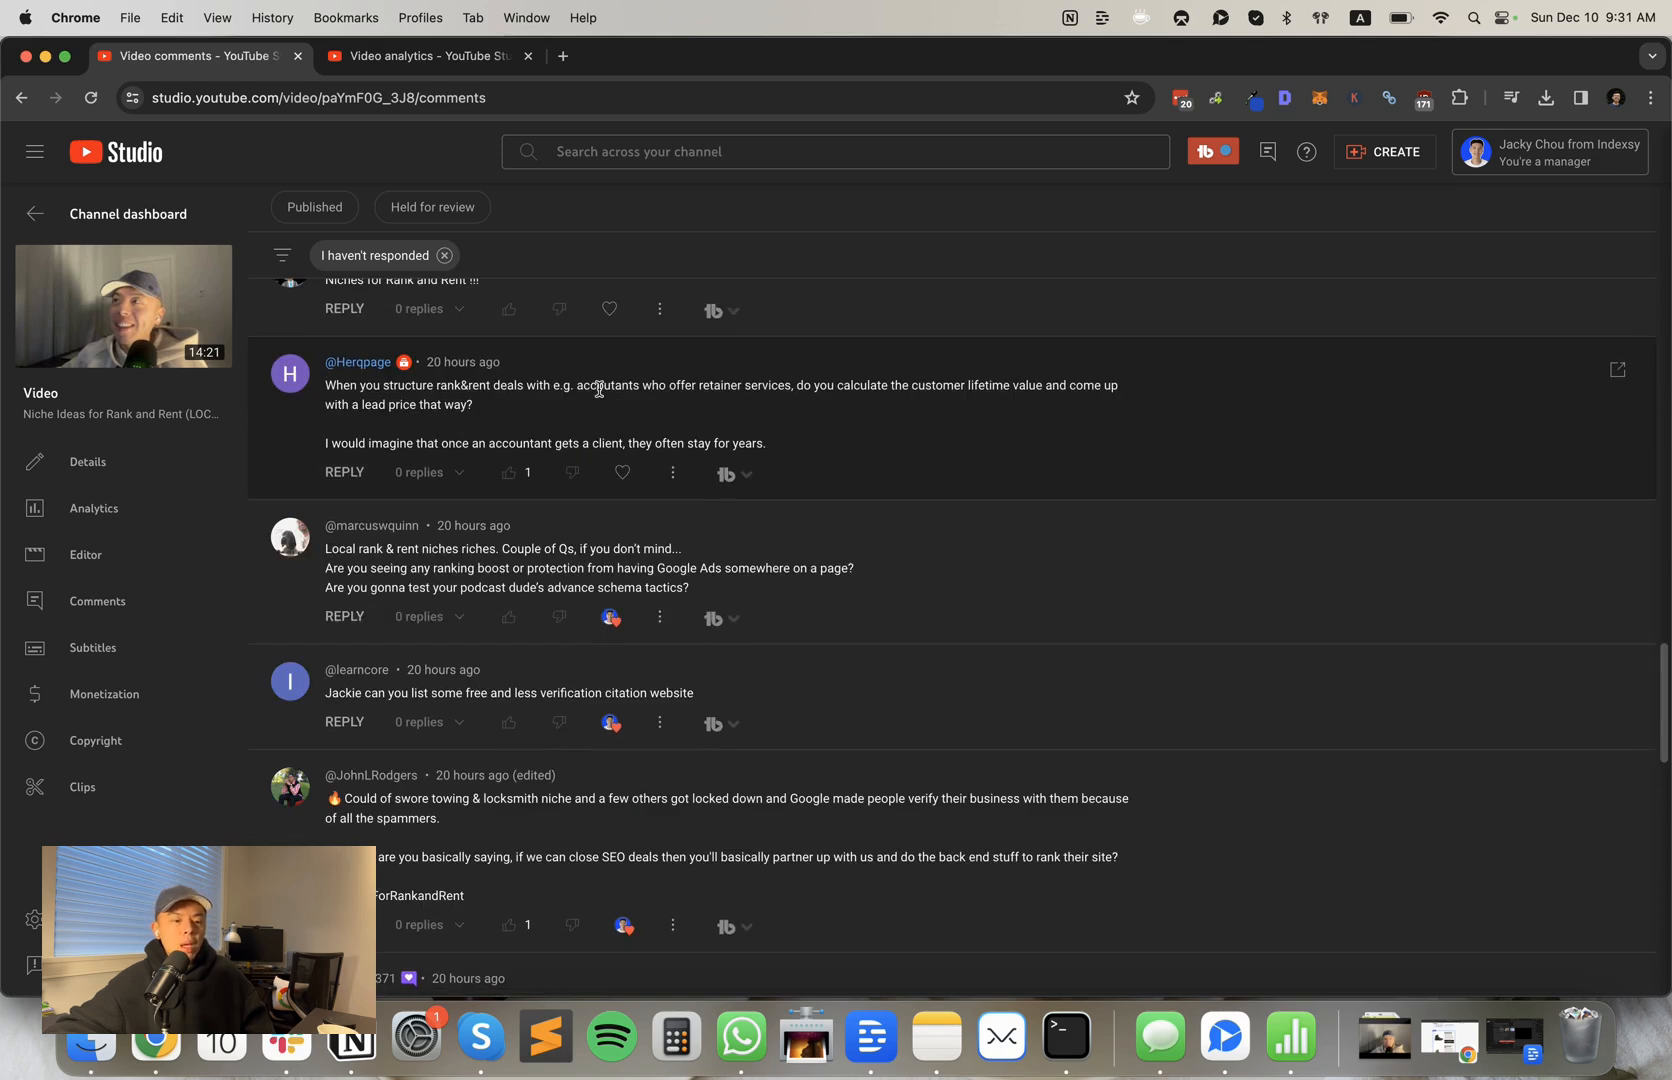
mouse_move(622, 471)
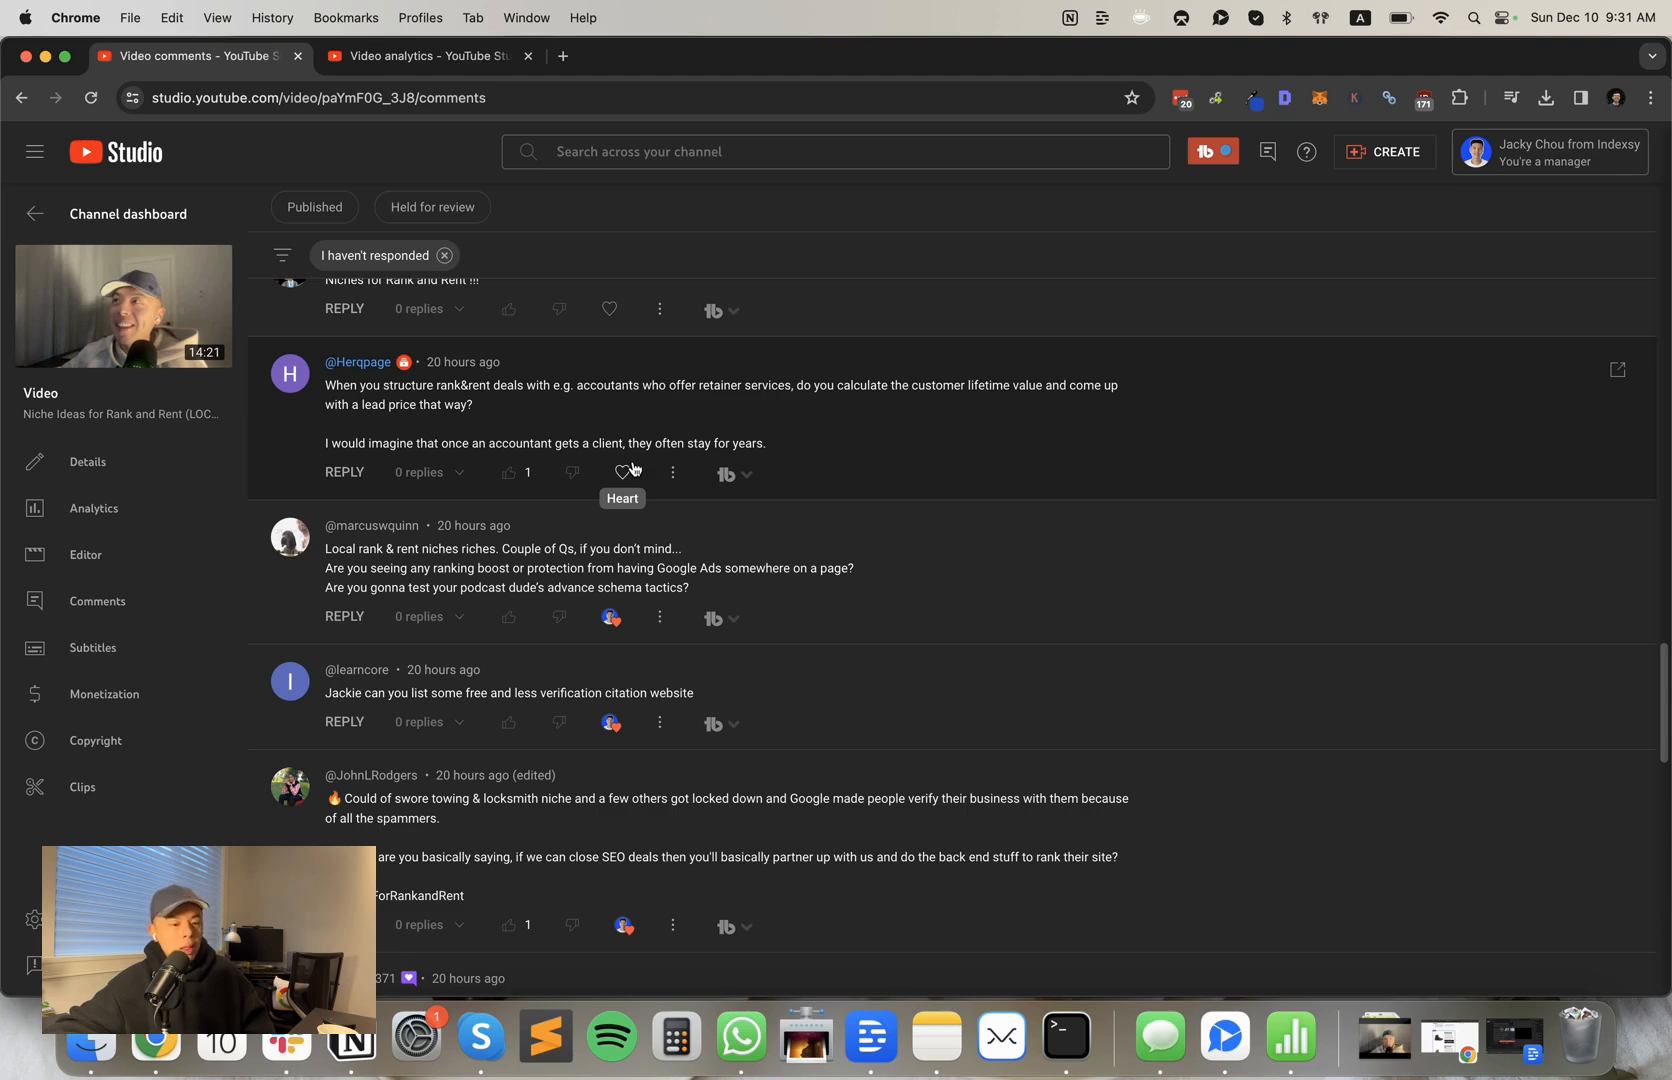
scroll("down", 3)
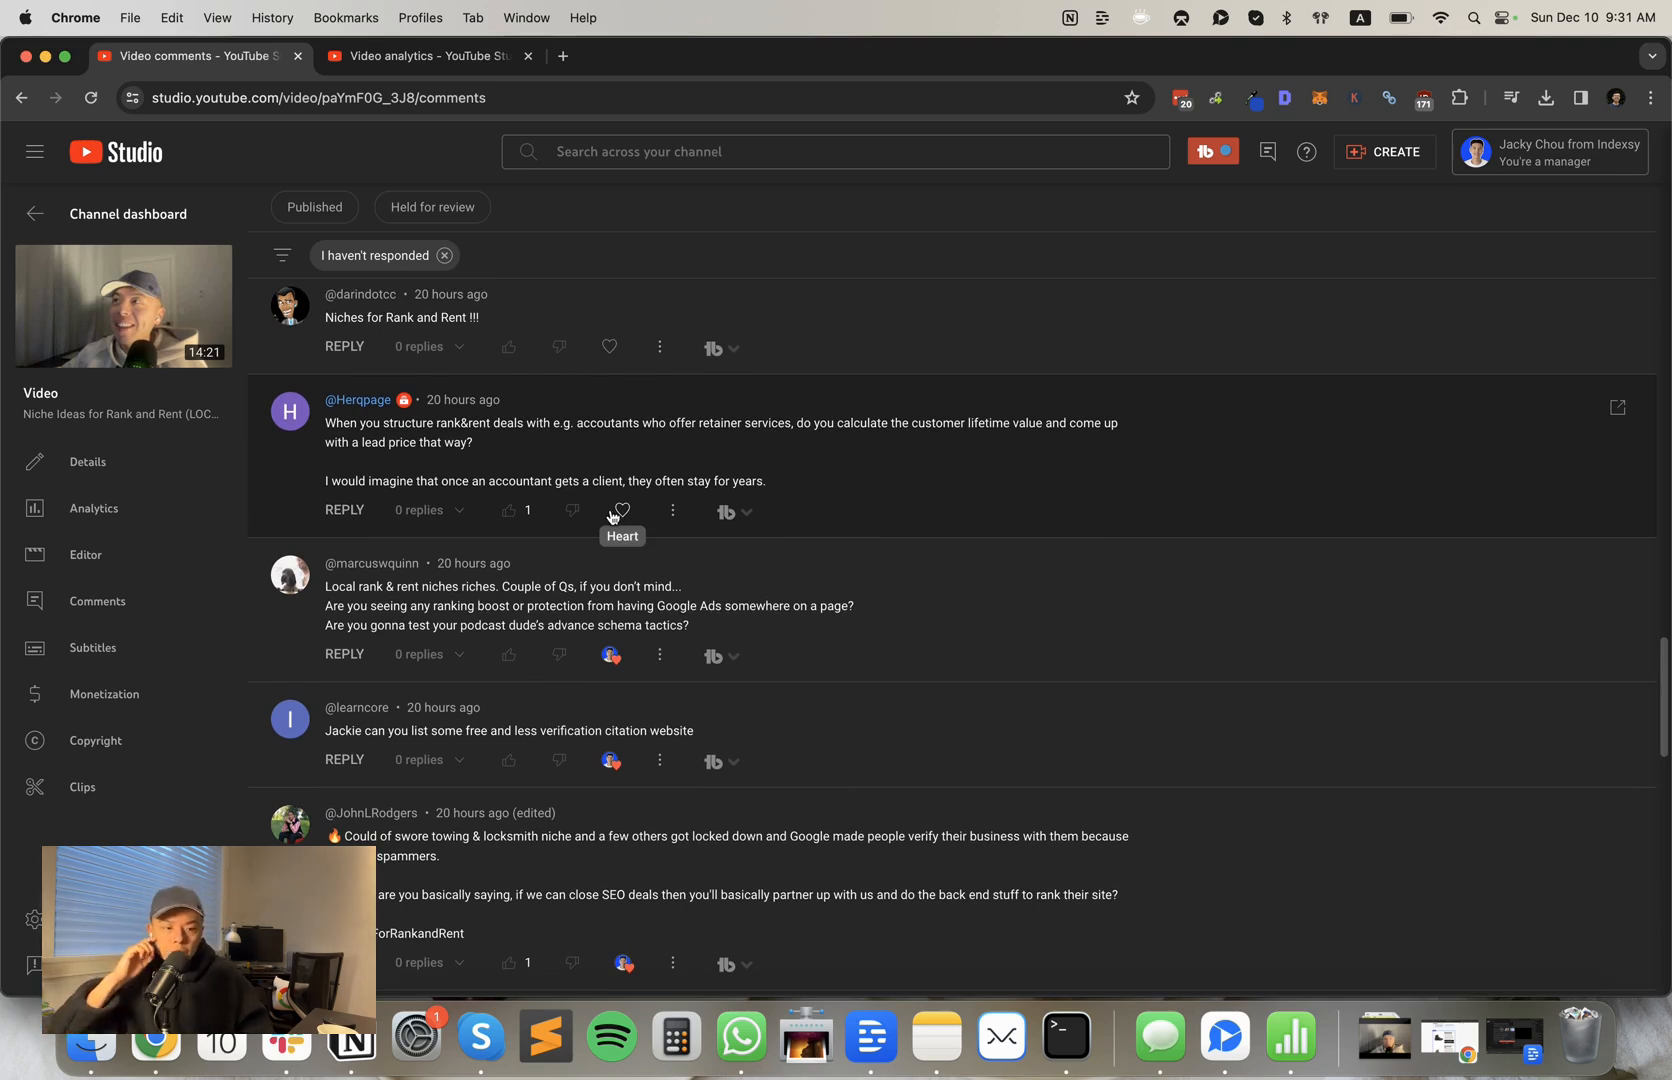
left_click(622, 512)
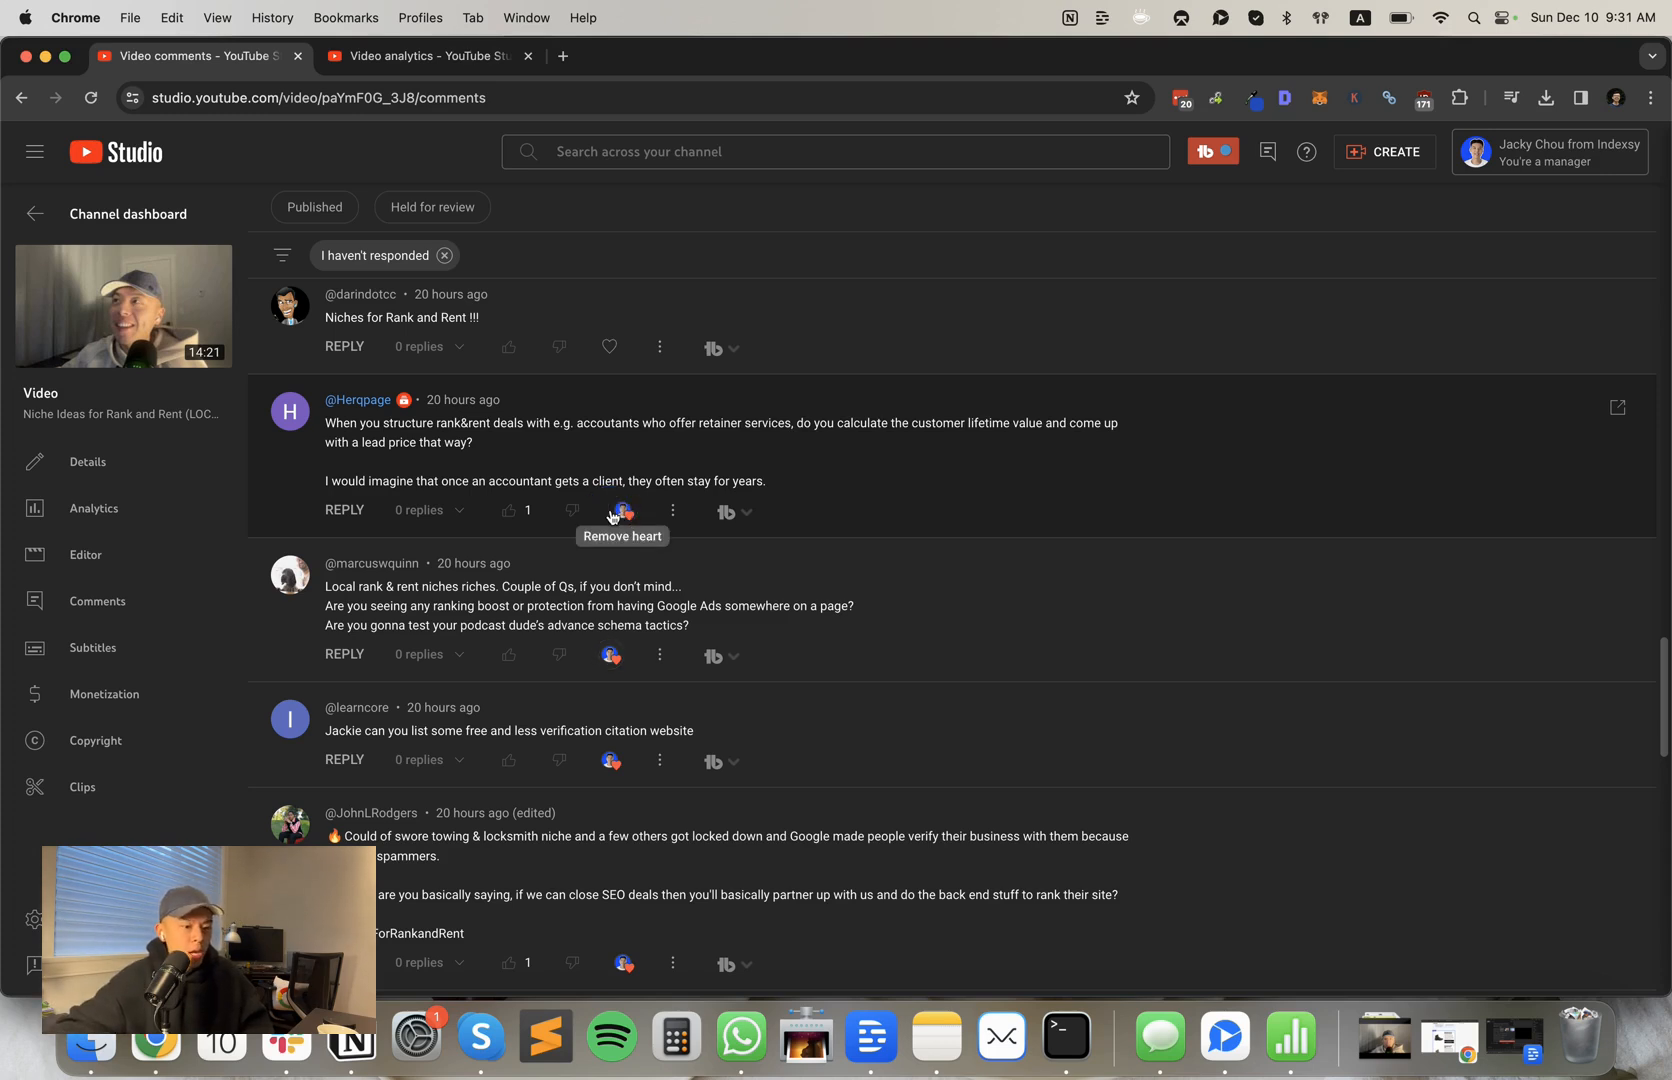
mouse_move(724, 547)
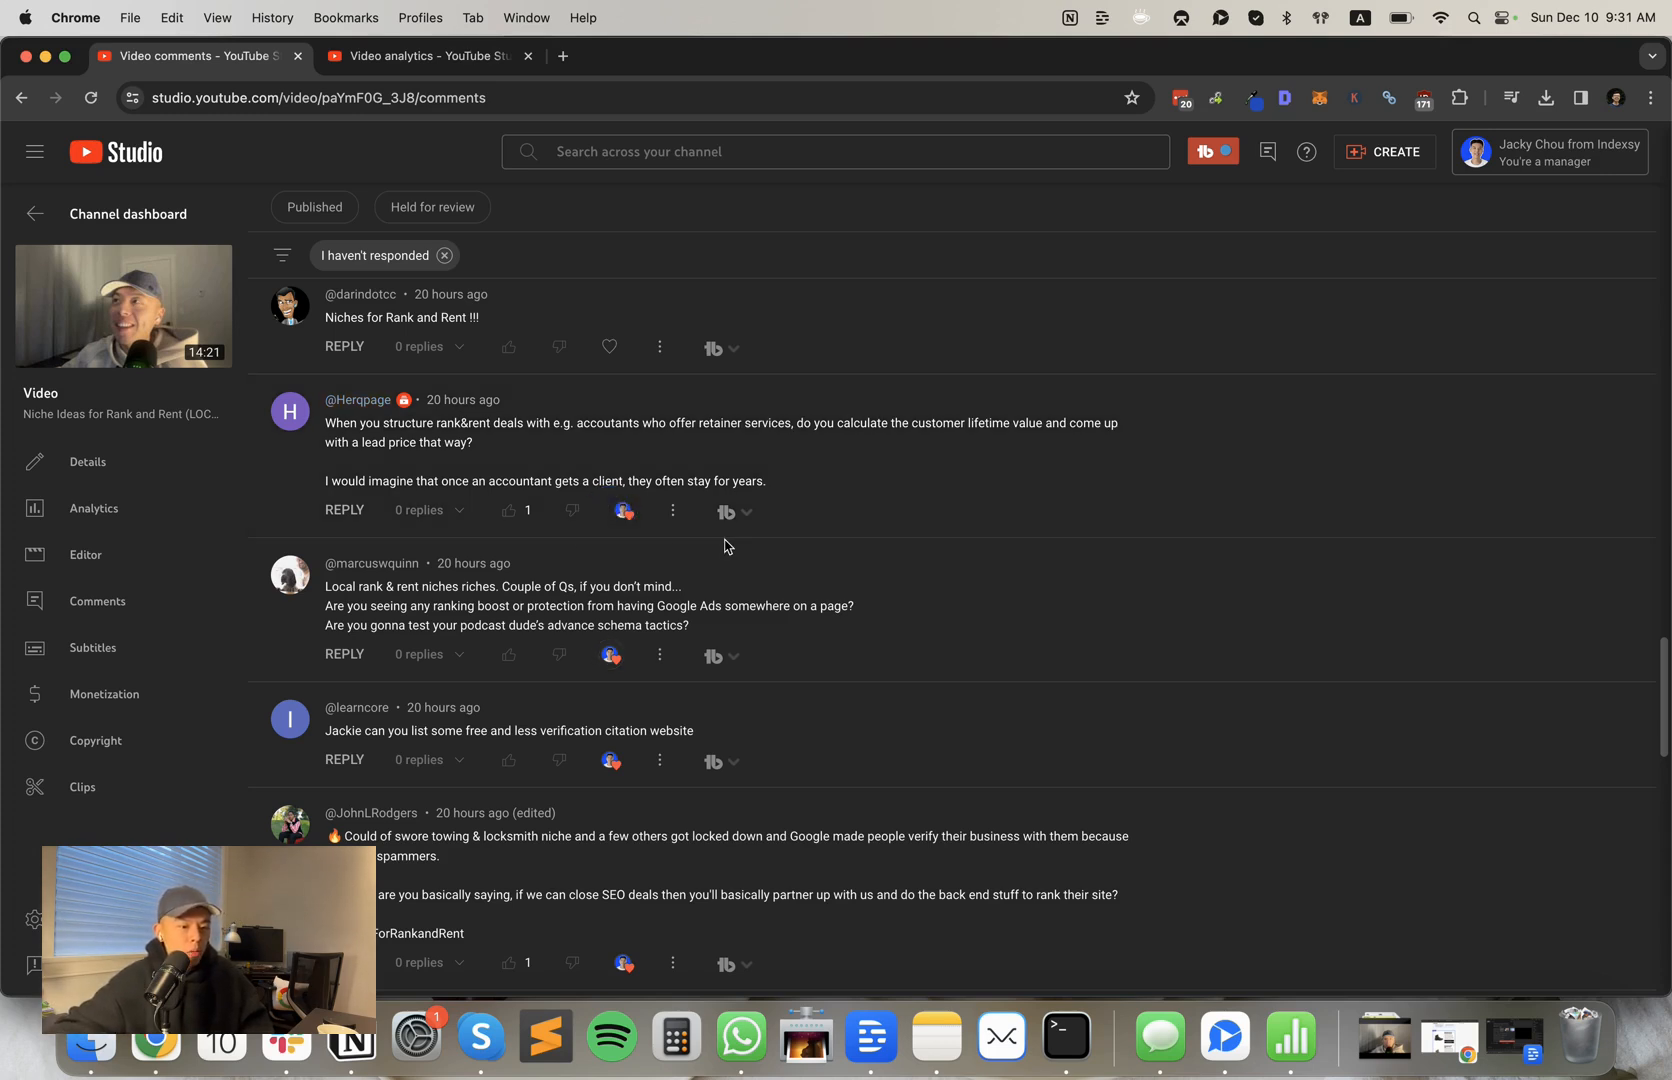
mouse_move(702, 544)
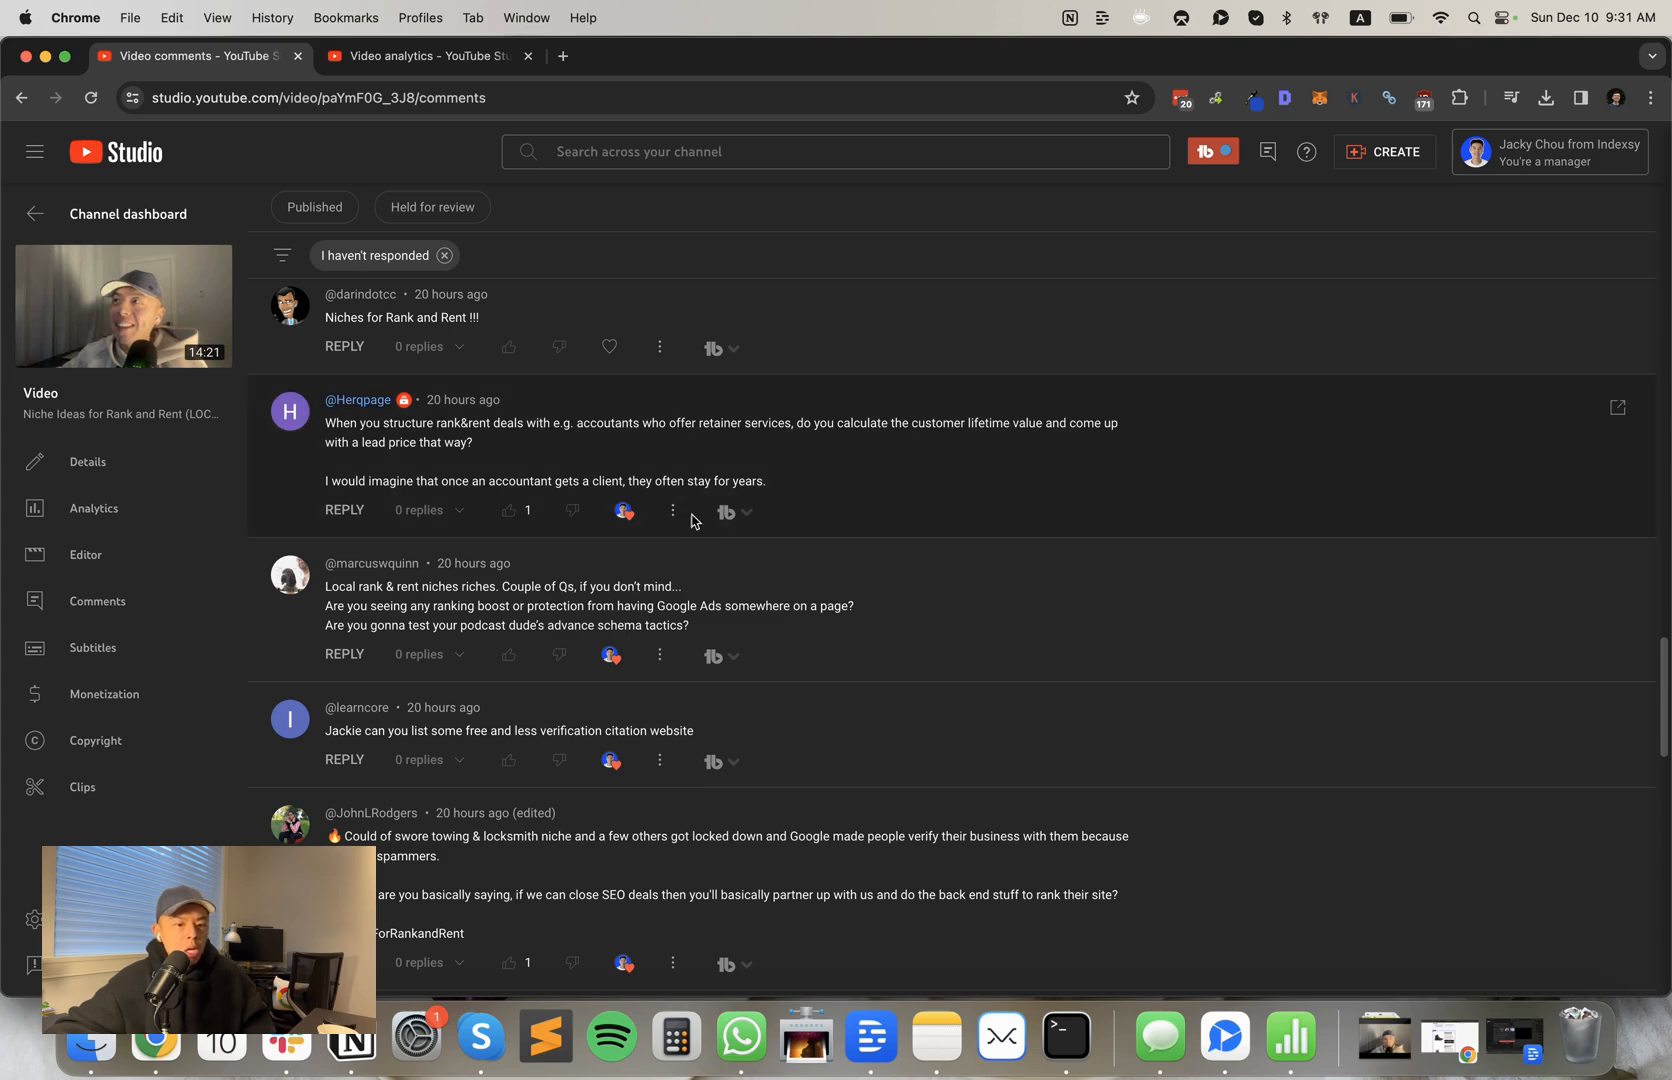
mouse_move(673, 511)
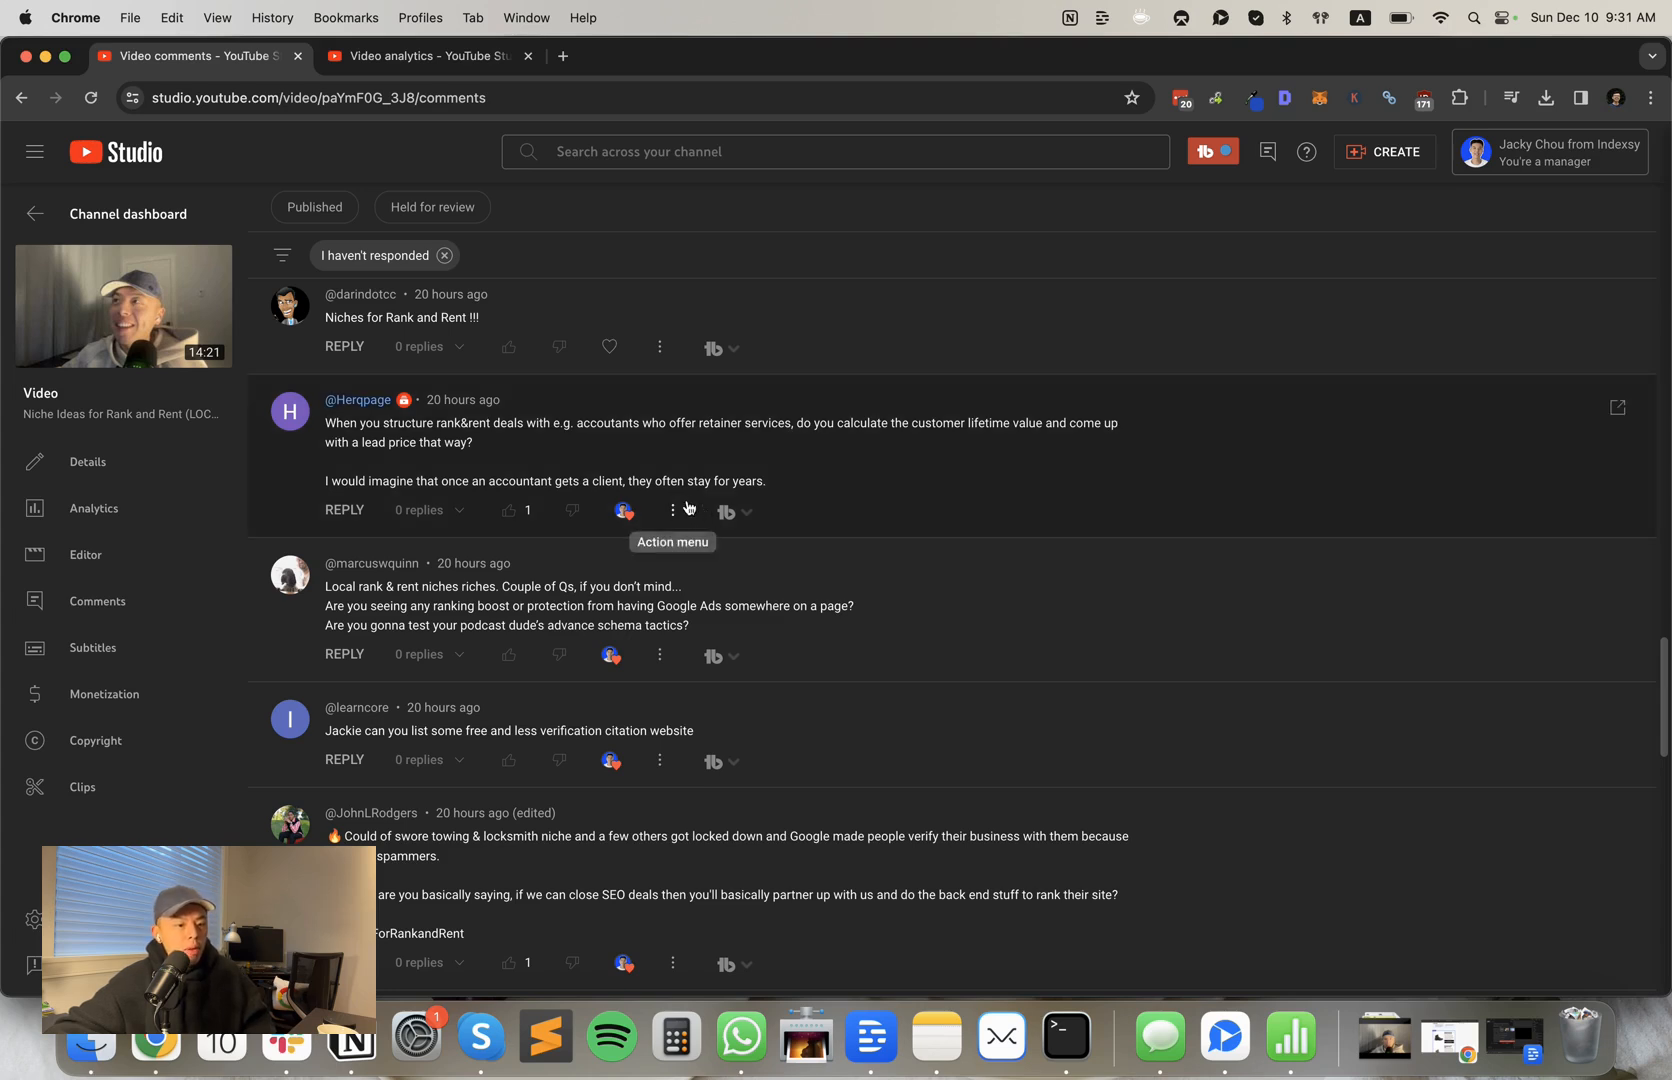
mouse_move(678, 505)
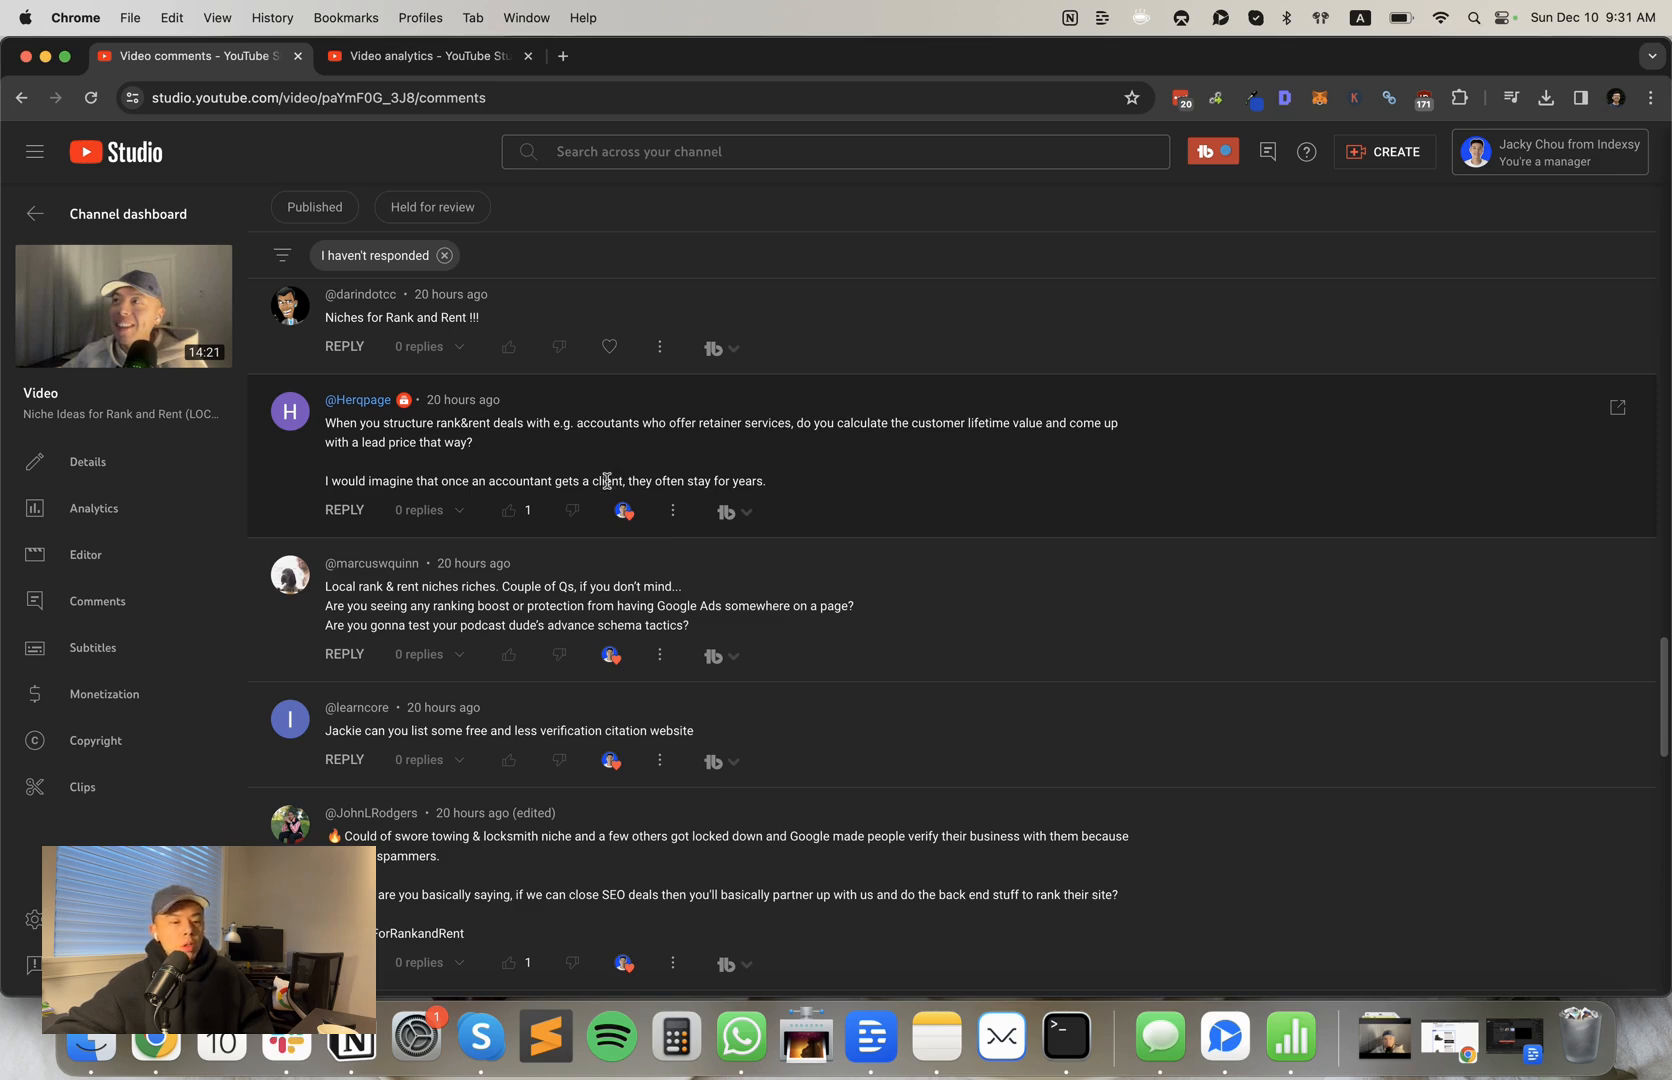
mouse_move(623, 512)
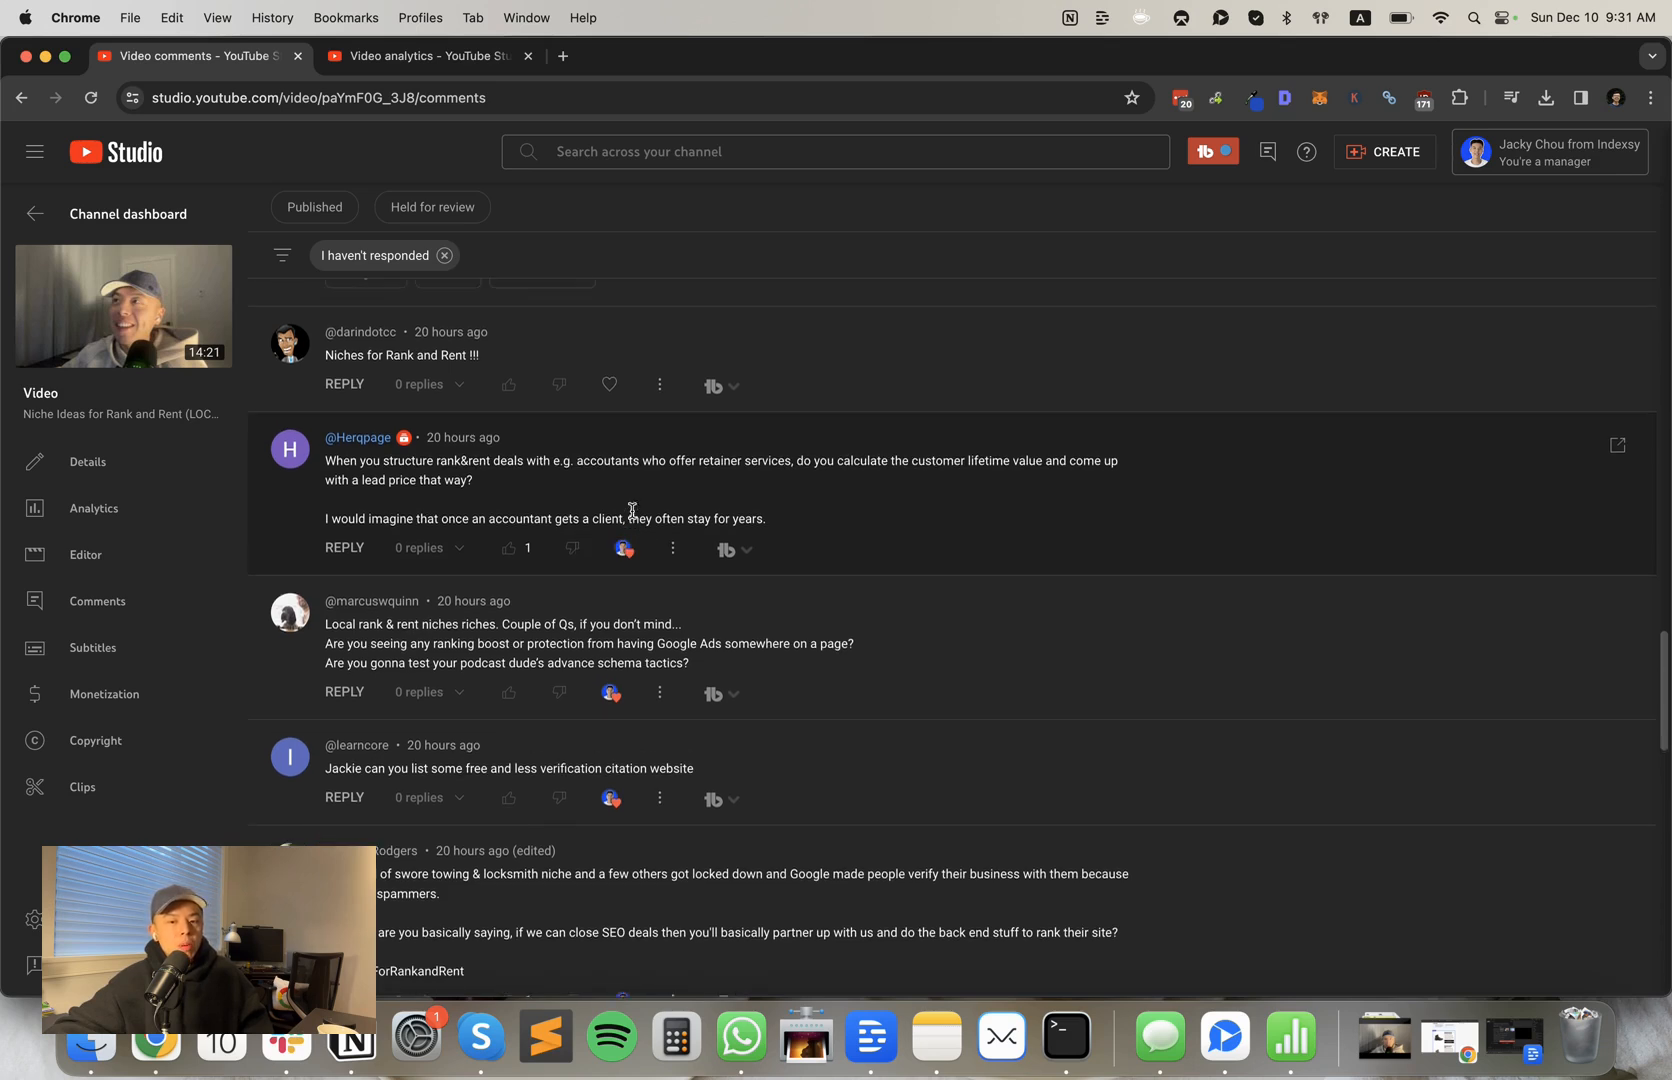
mouse_move(568, 500)
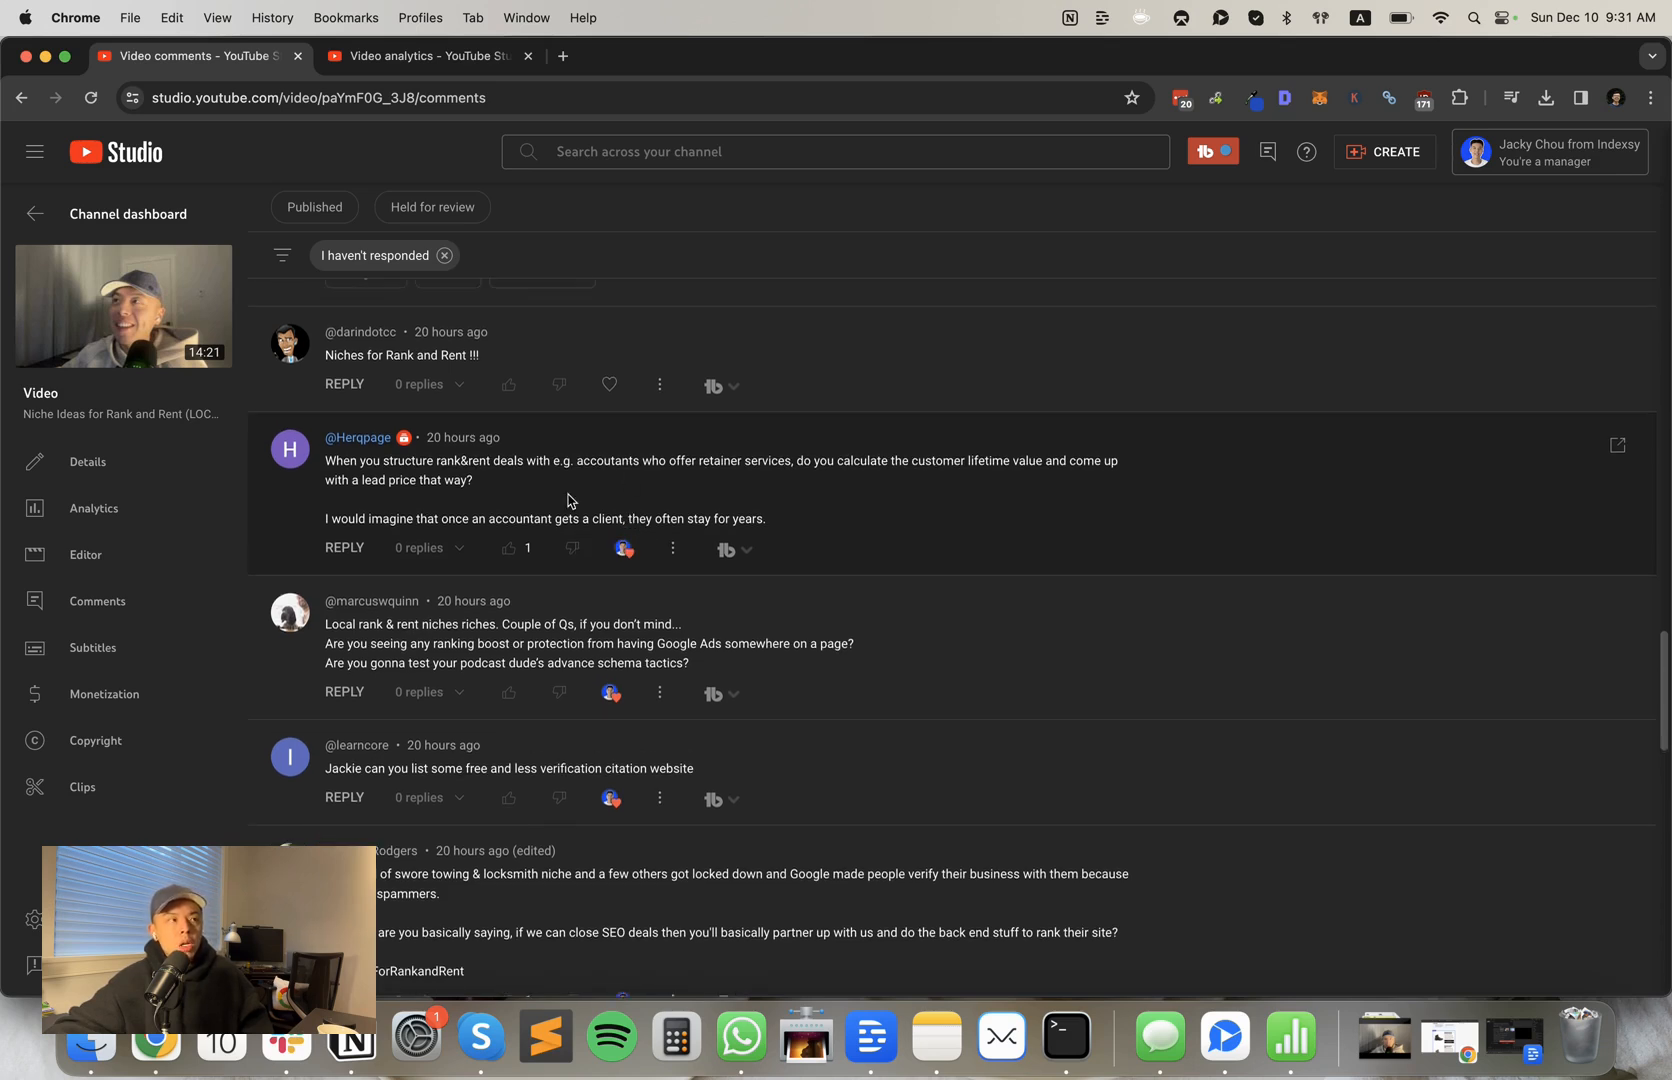
mouse_move(609, 385)
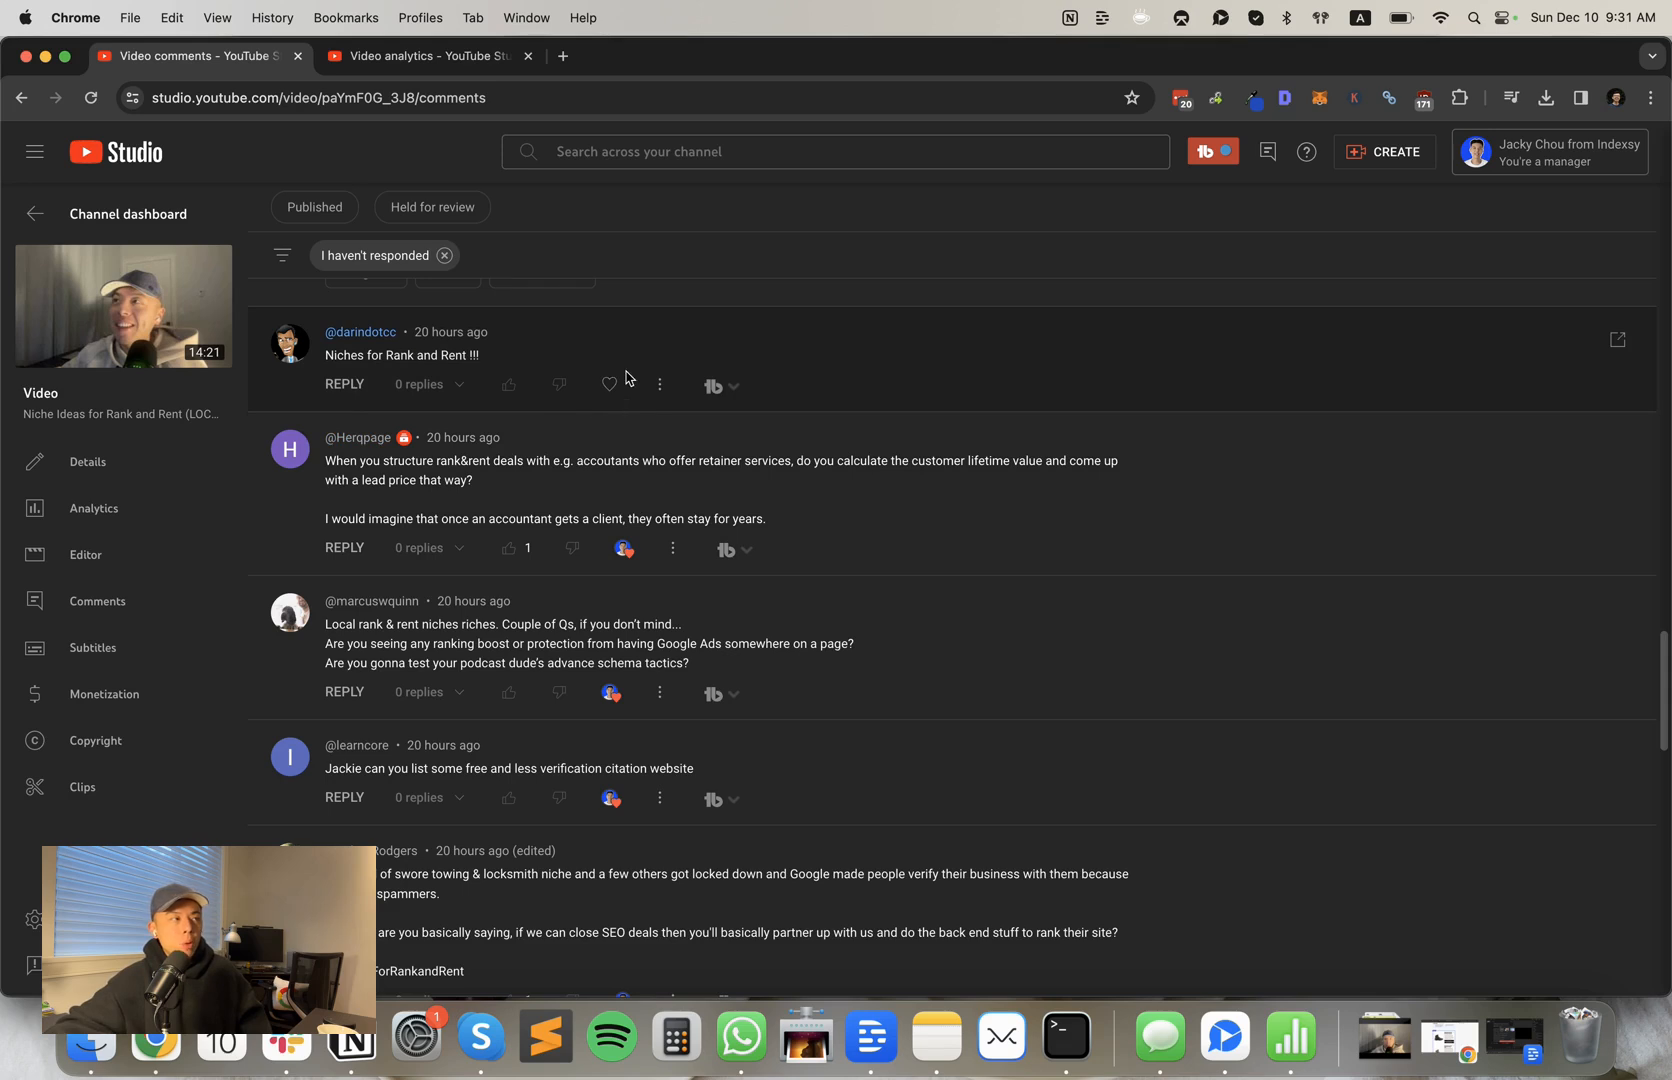
mouse_move(609, 383)
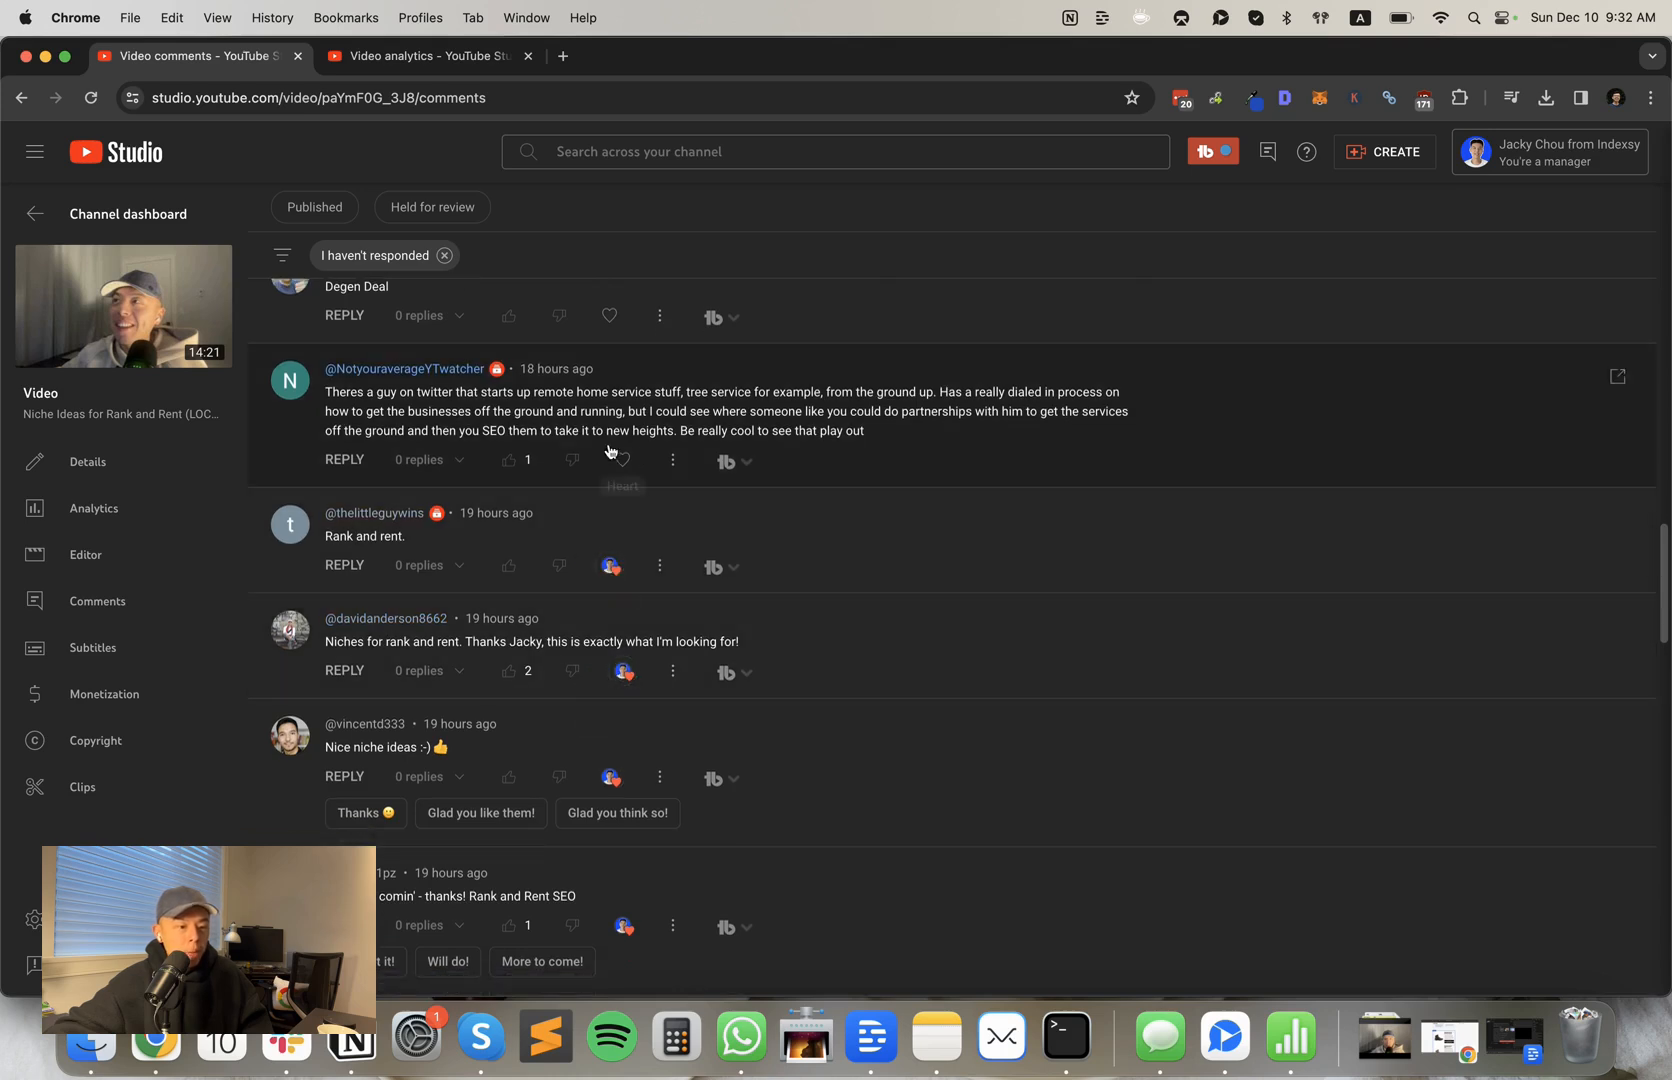
mouse_move(622, 458)
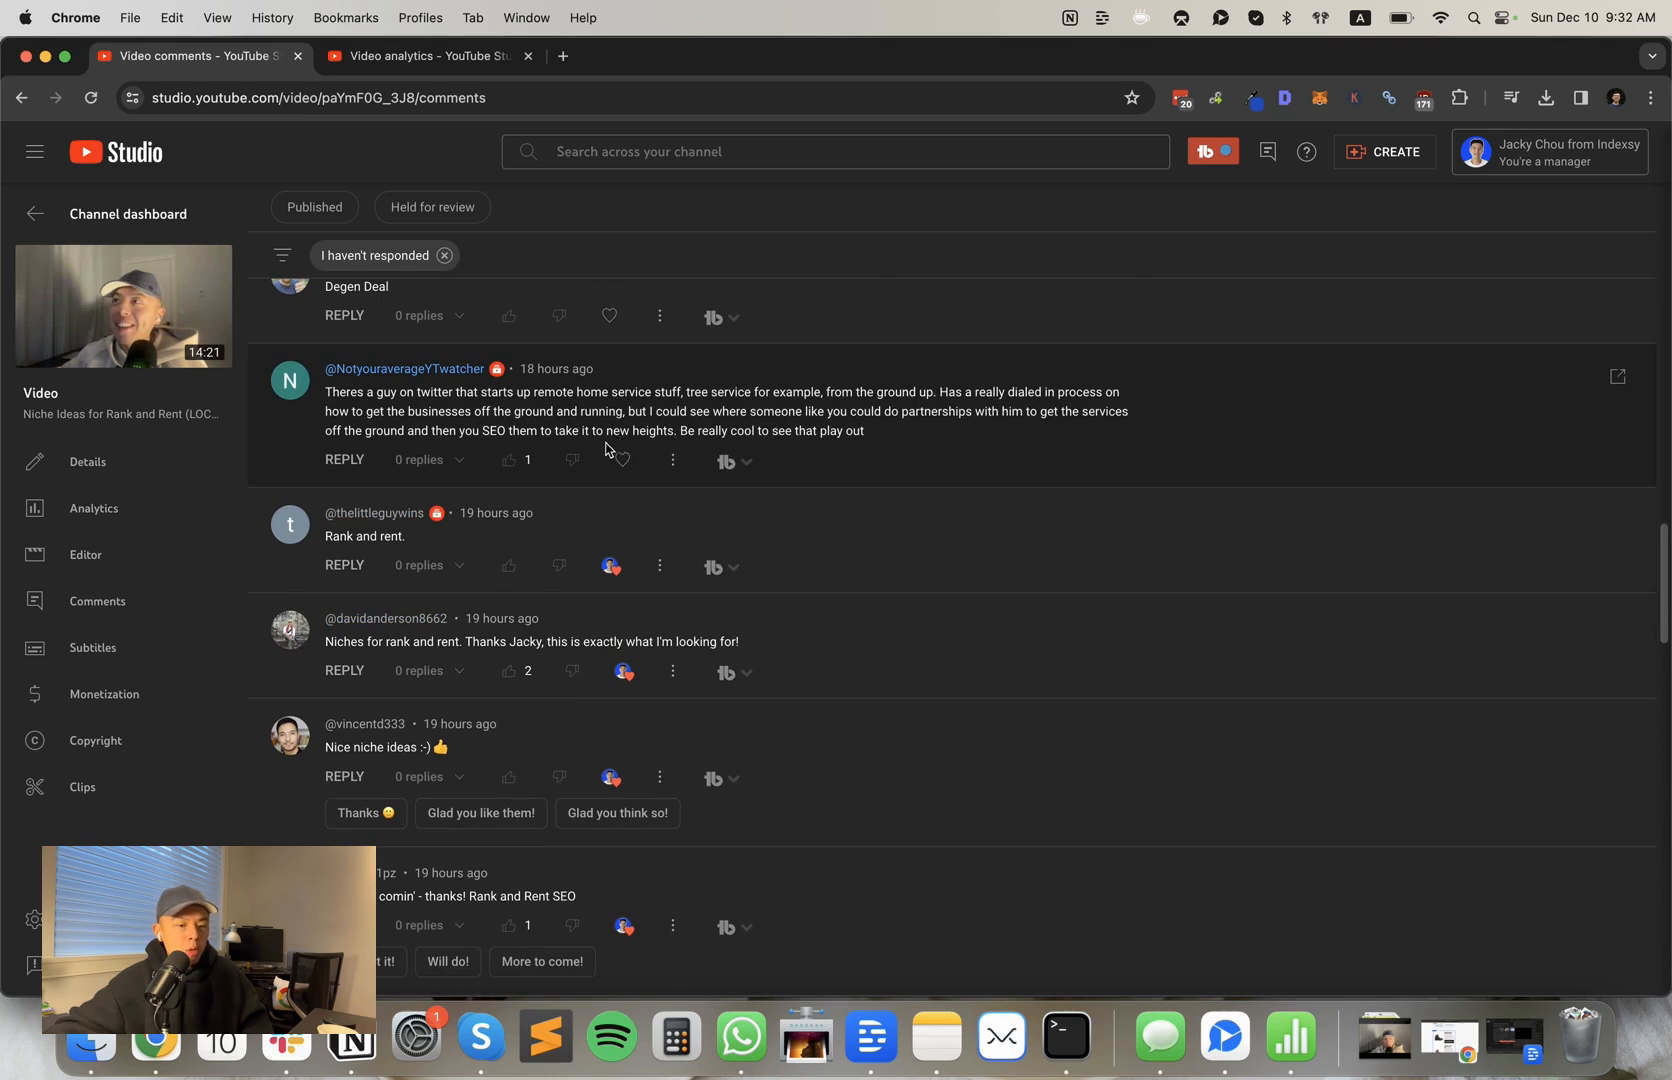
mouse_move(620, 461)
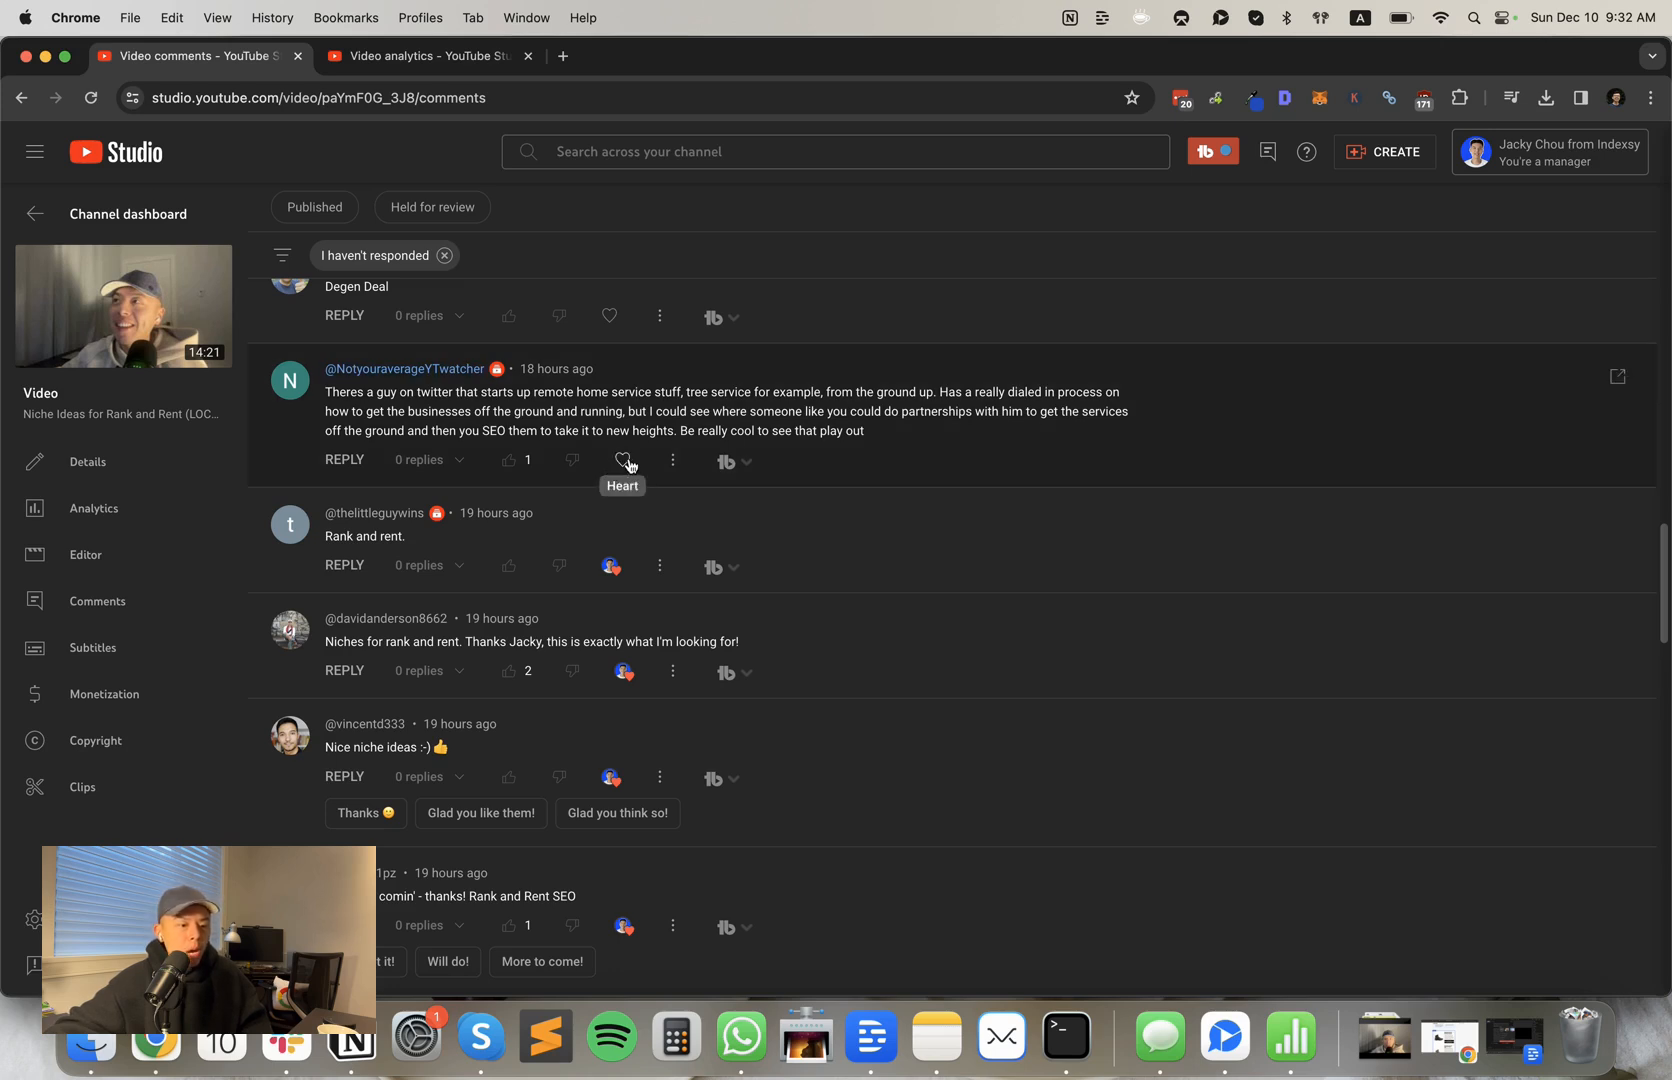
Step: Heart the tree-service partnership comment and the Degen Deal comment
left_click(624, 461)
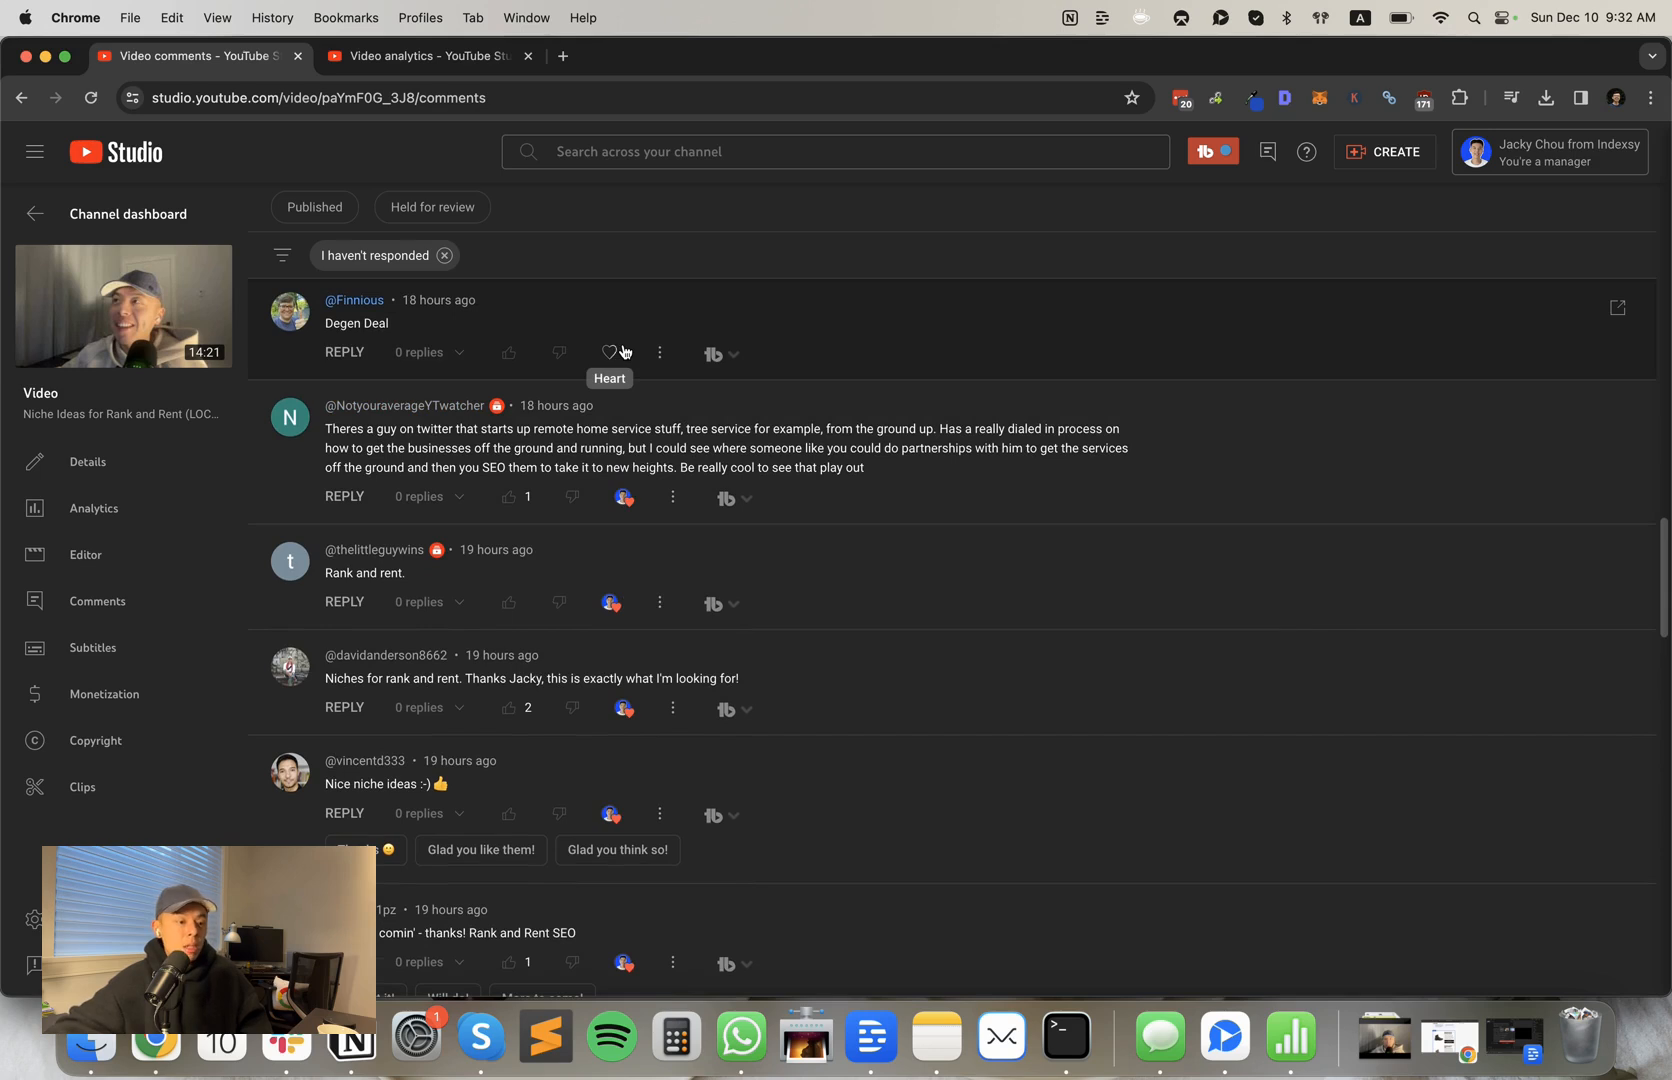
left_click(609, 353)
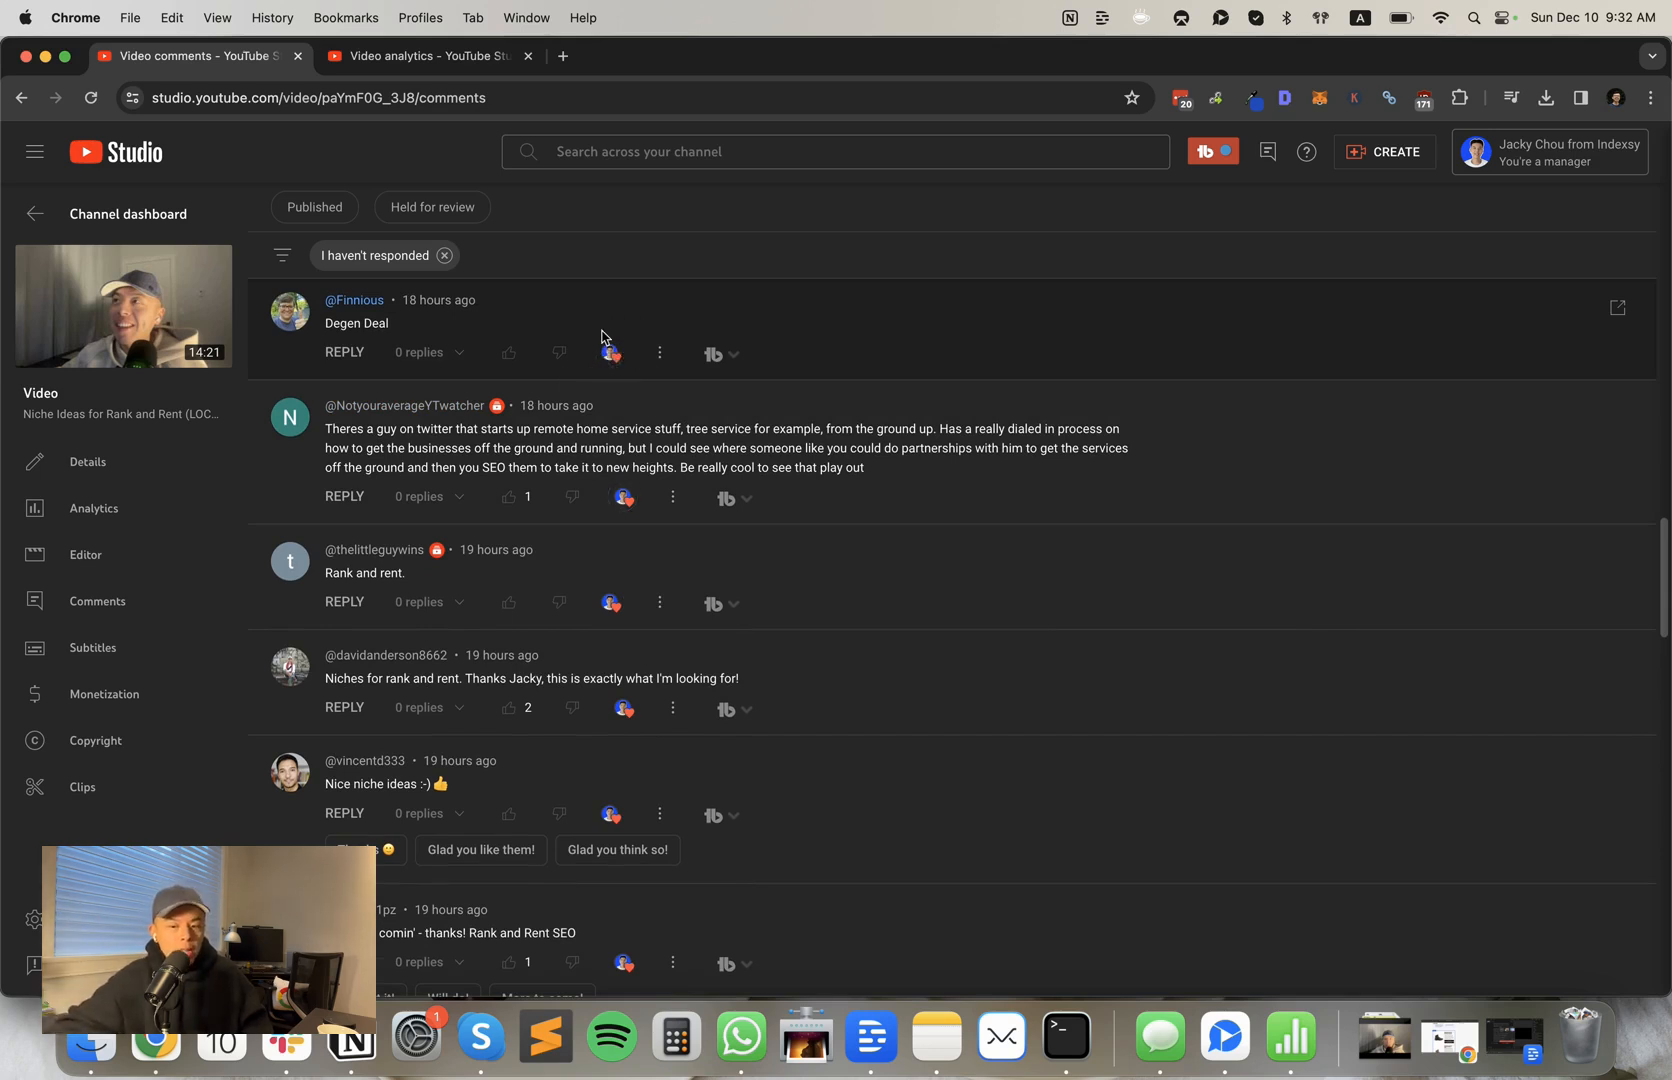
scroll("down", 3)
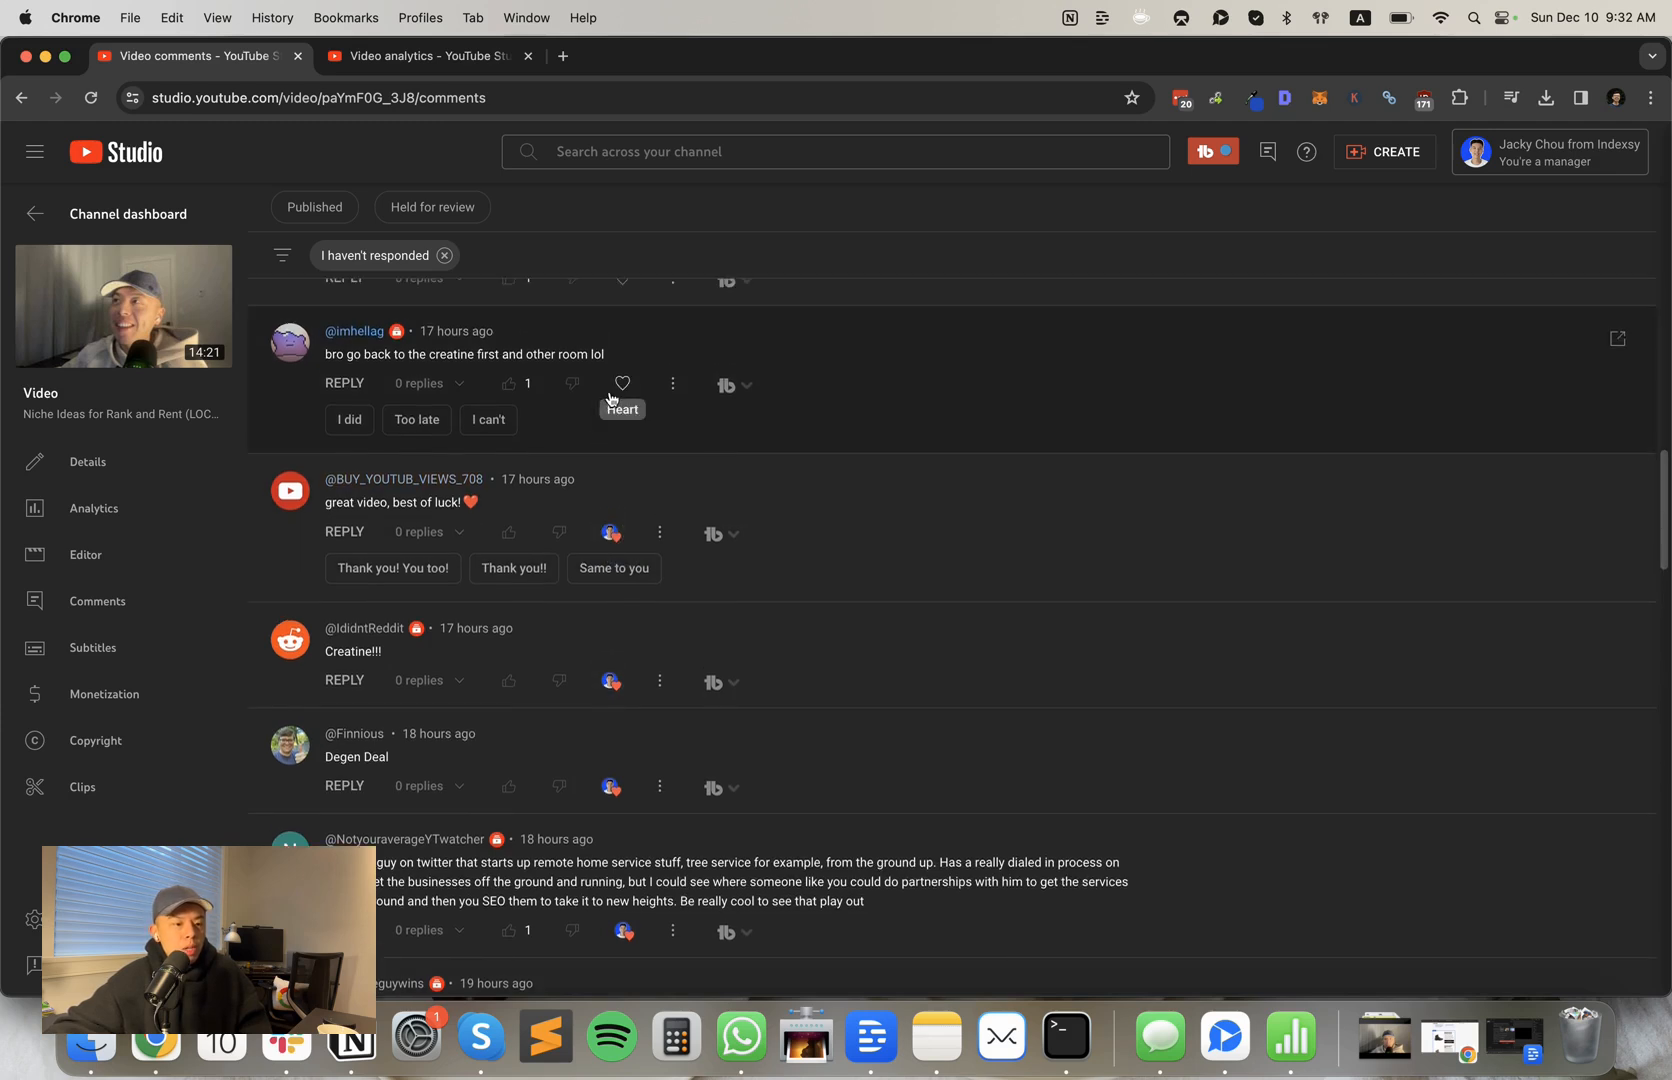
left_click(622, 383)
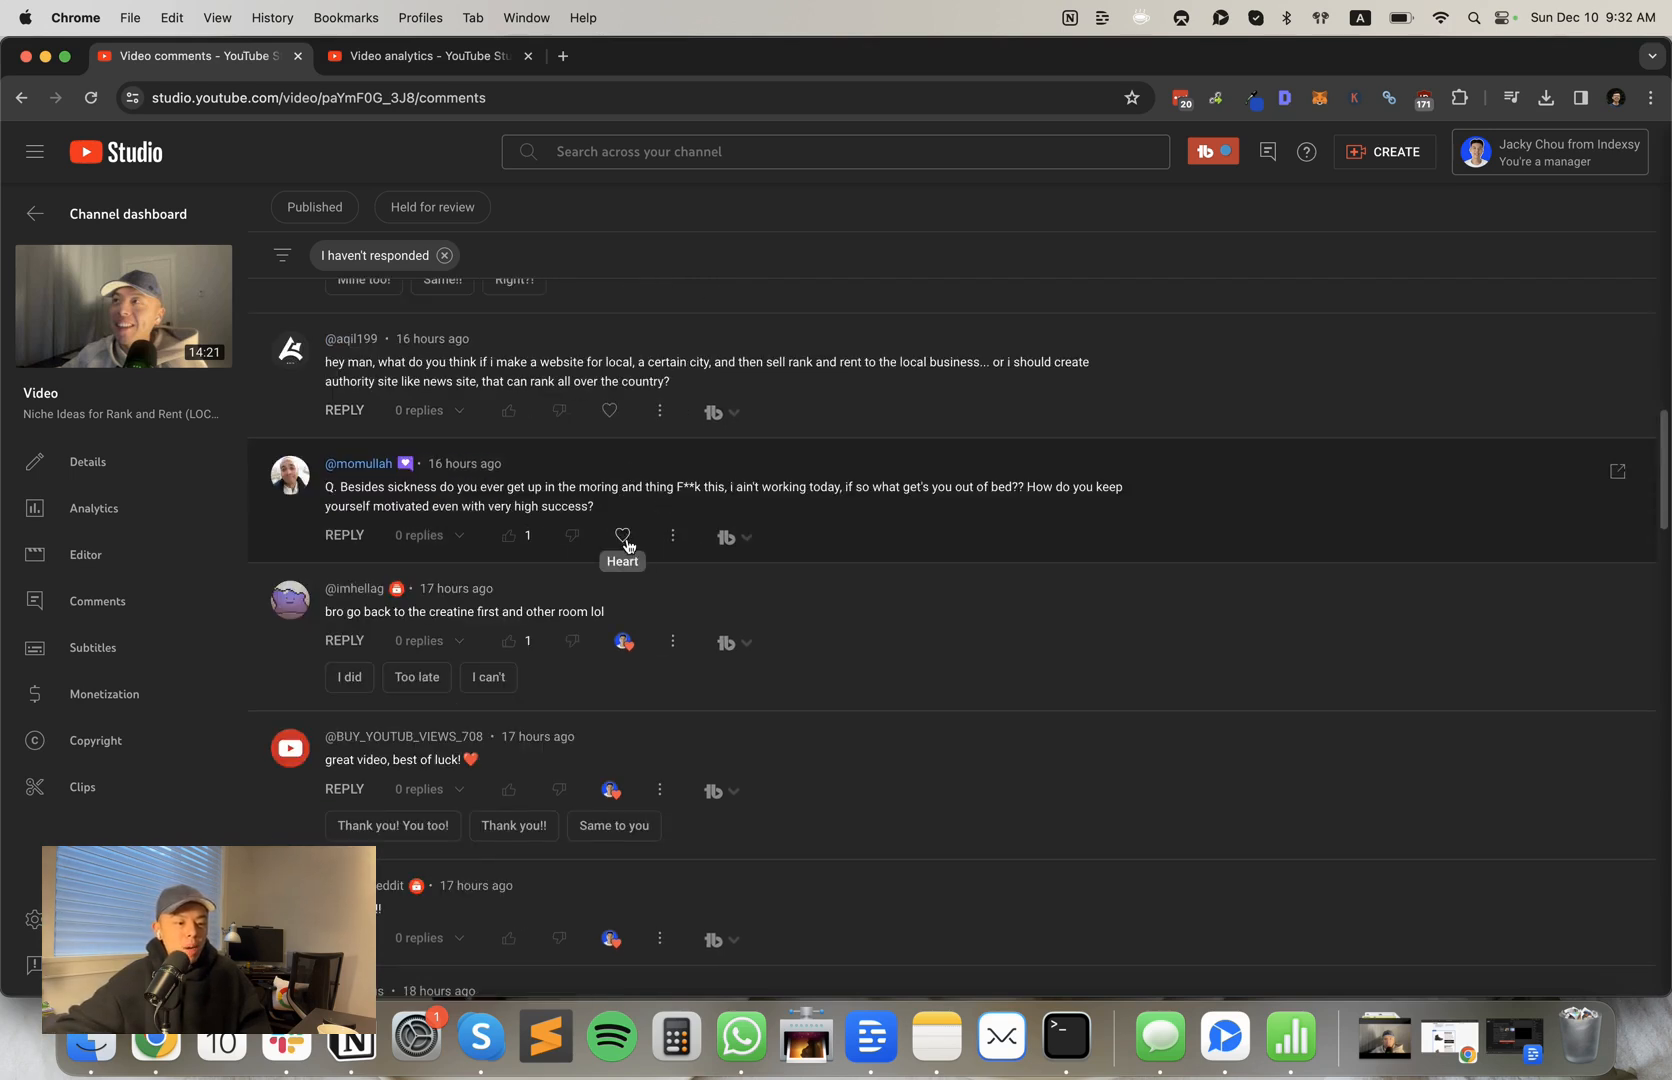
left_click(623, 535)
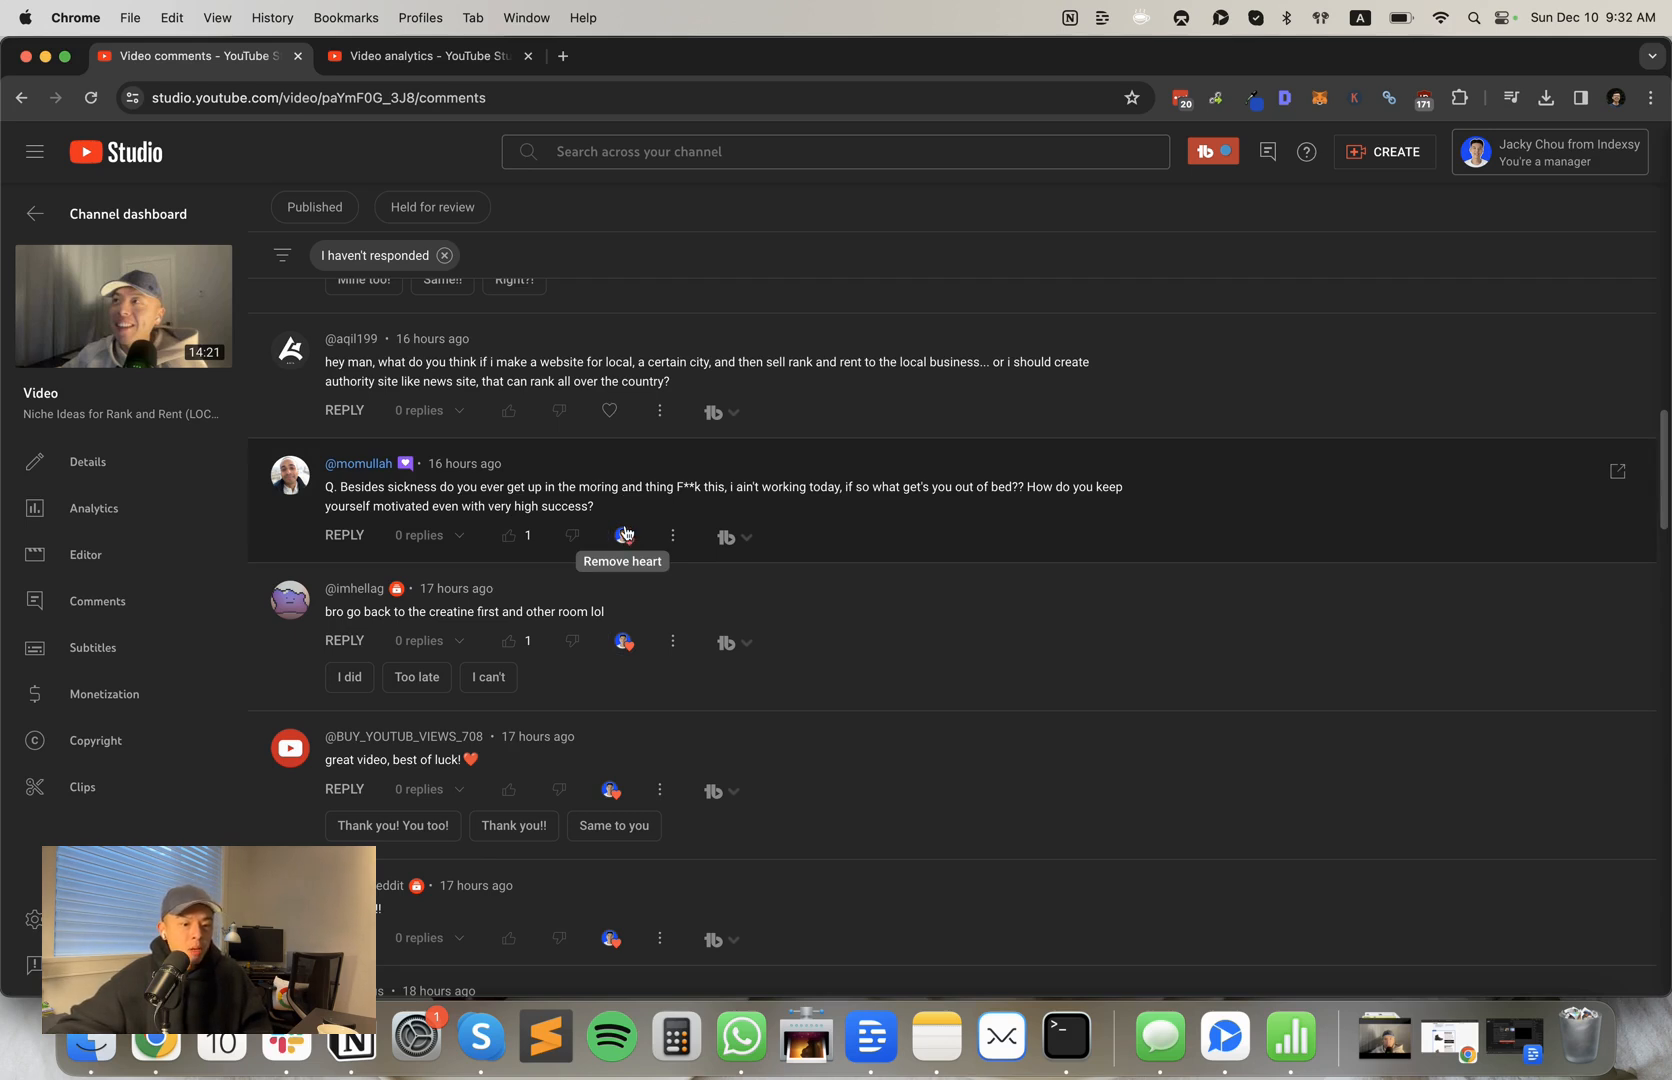
mouse_move(597, 523)
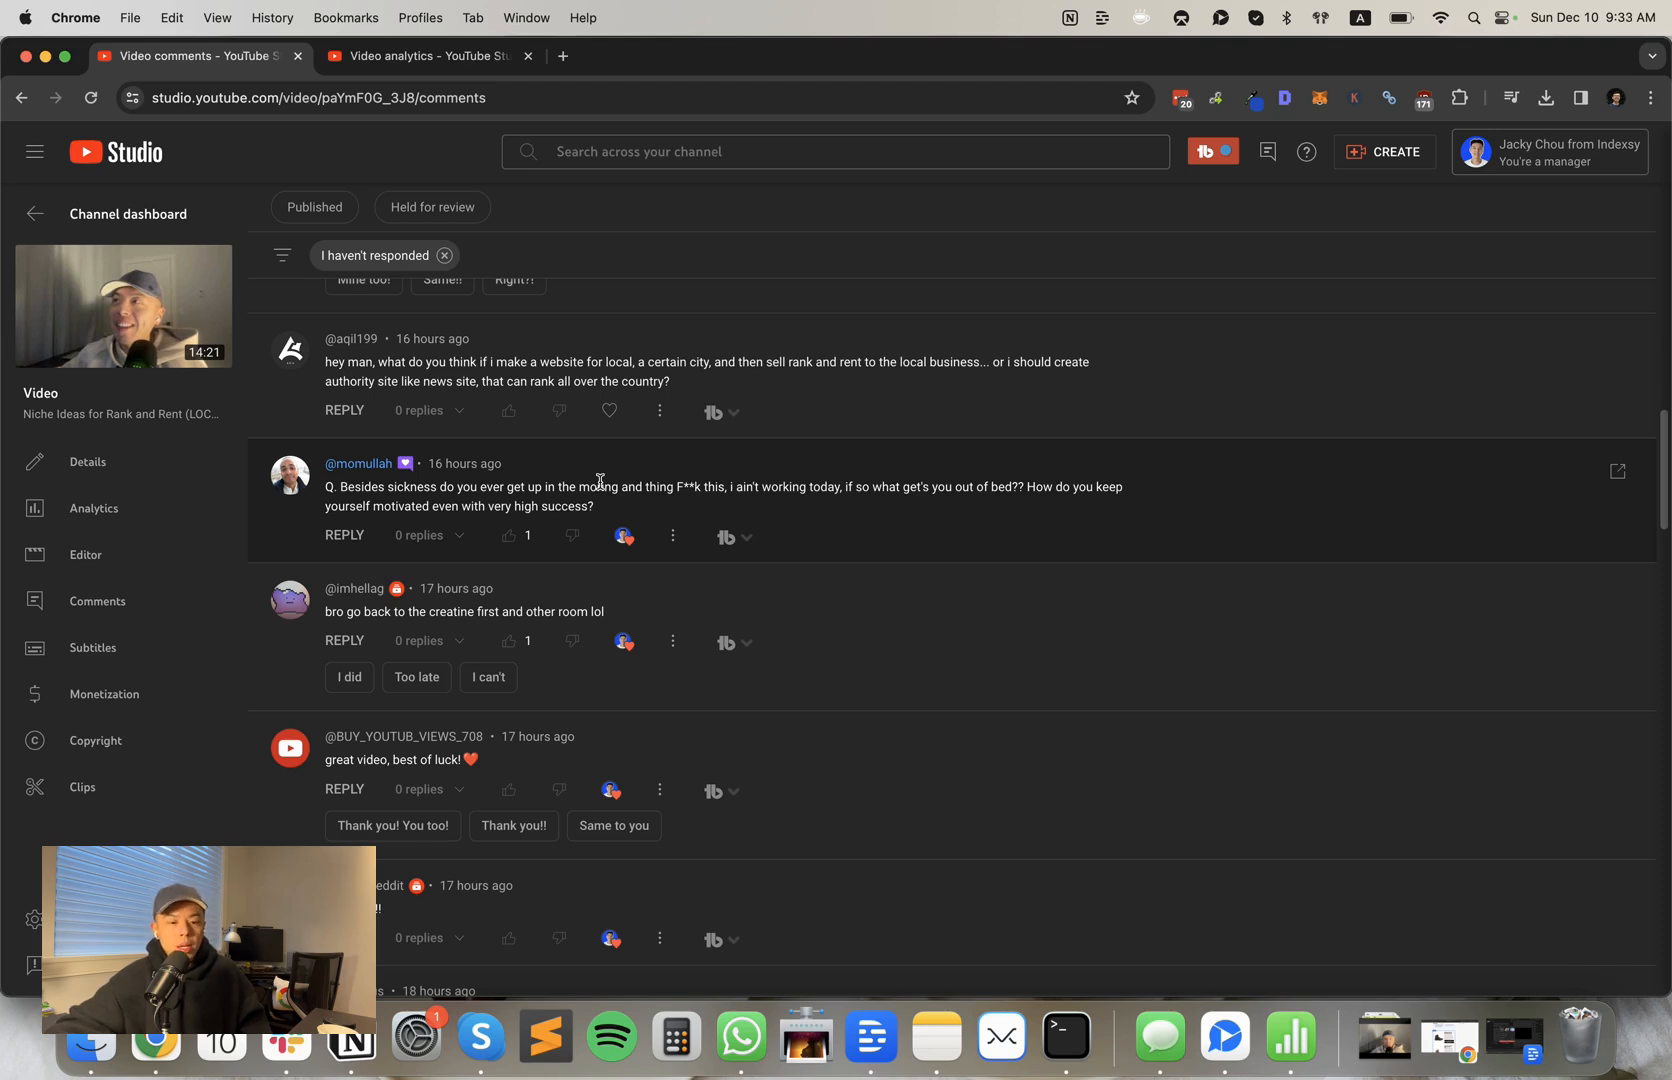
mouse_move(624, 535)
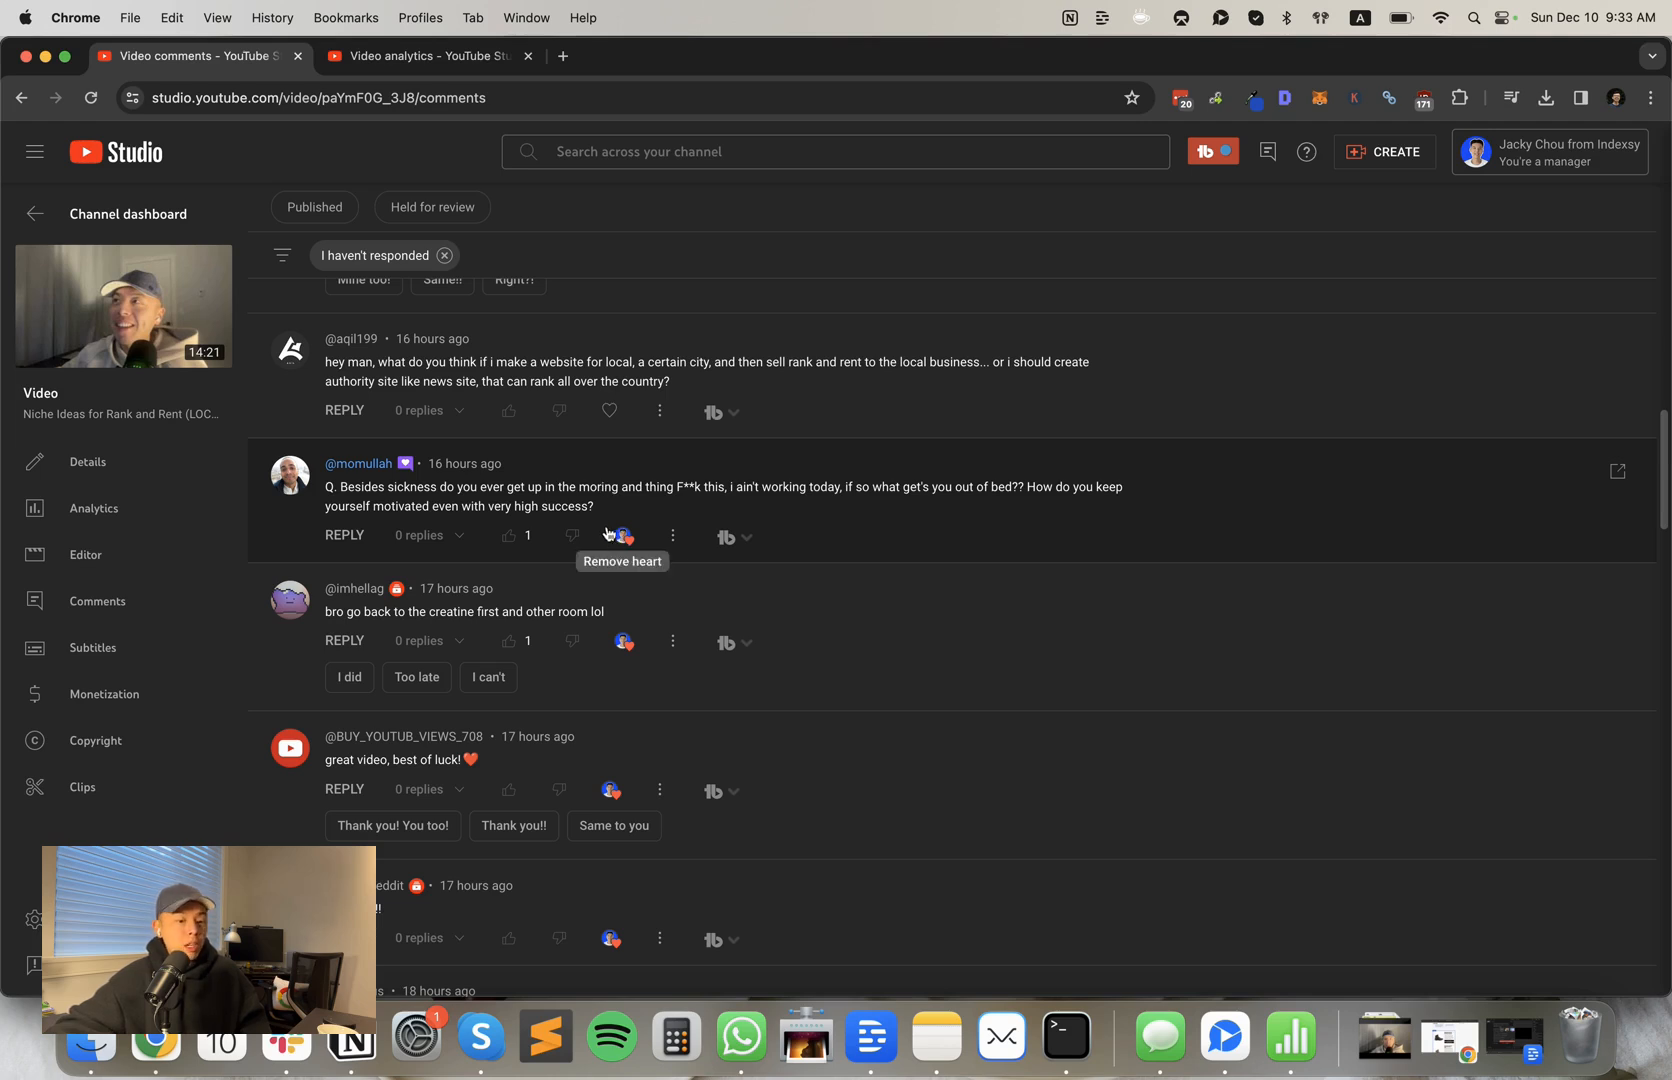
mouse_move(605, 530)
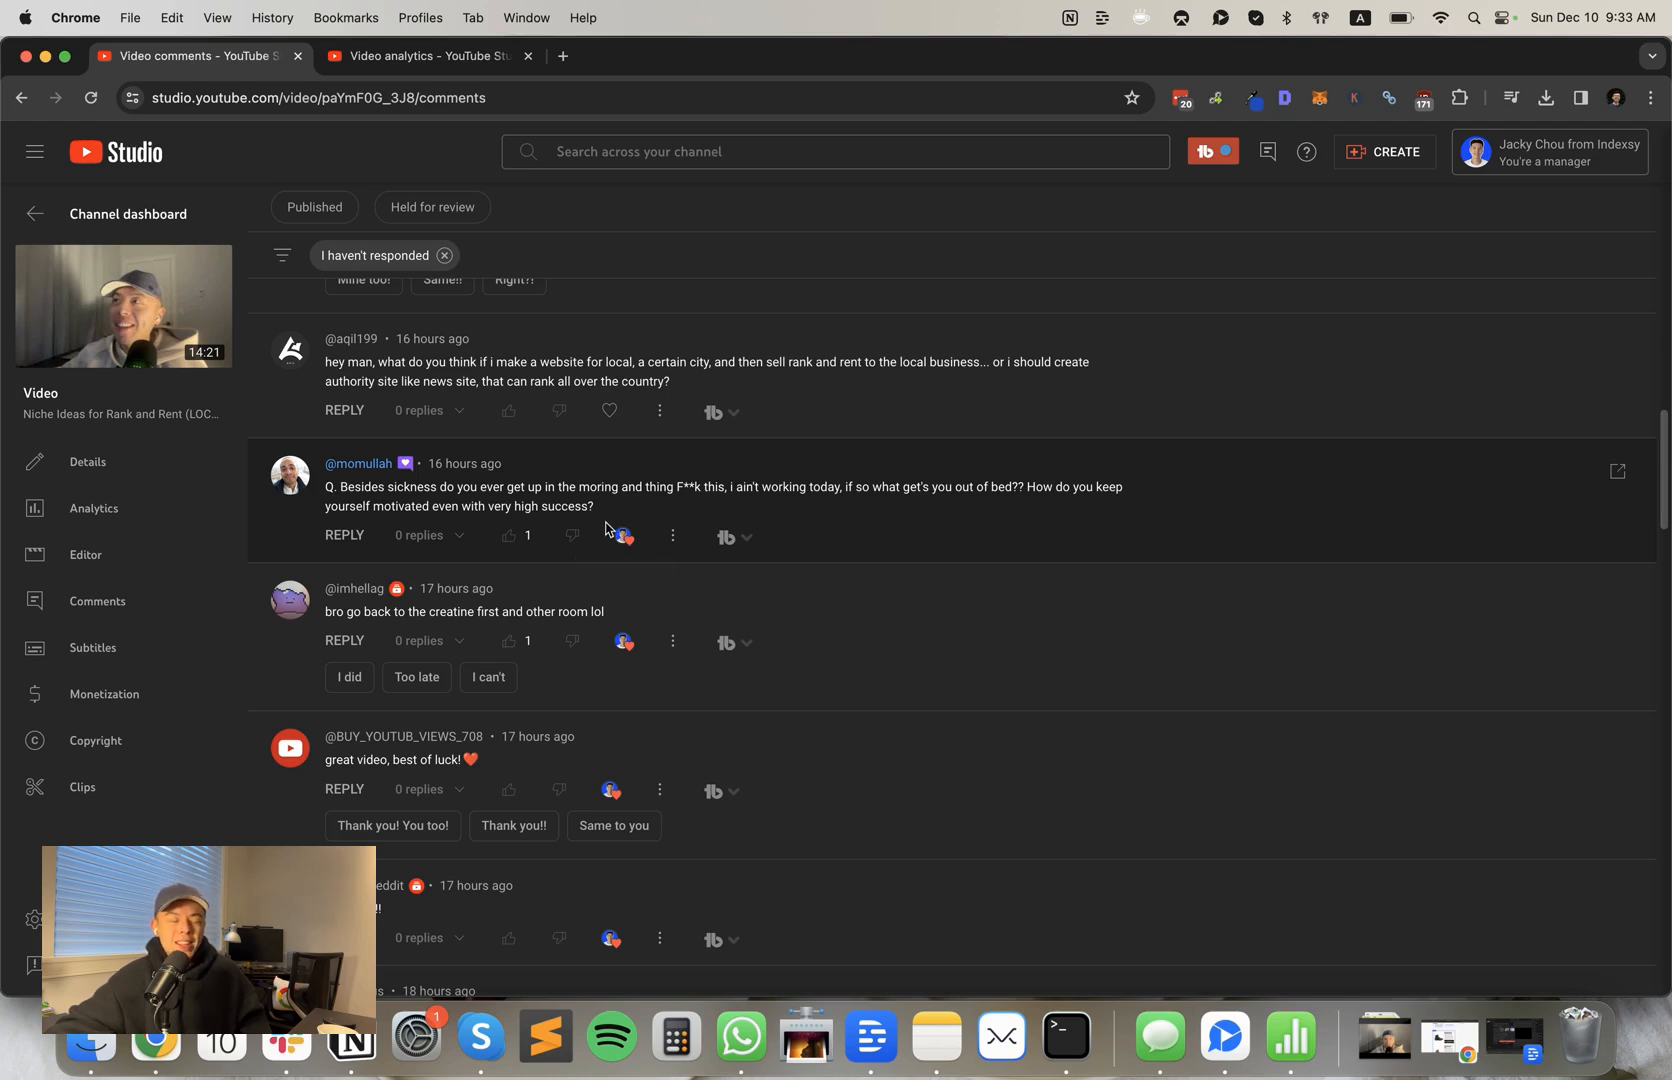
mouse_move(674, 530)
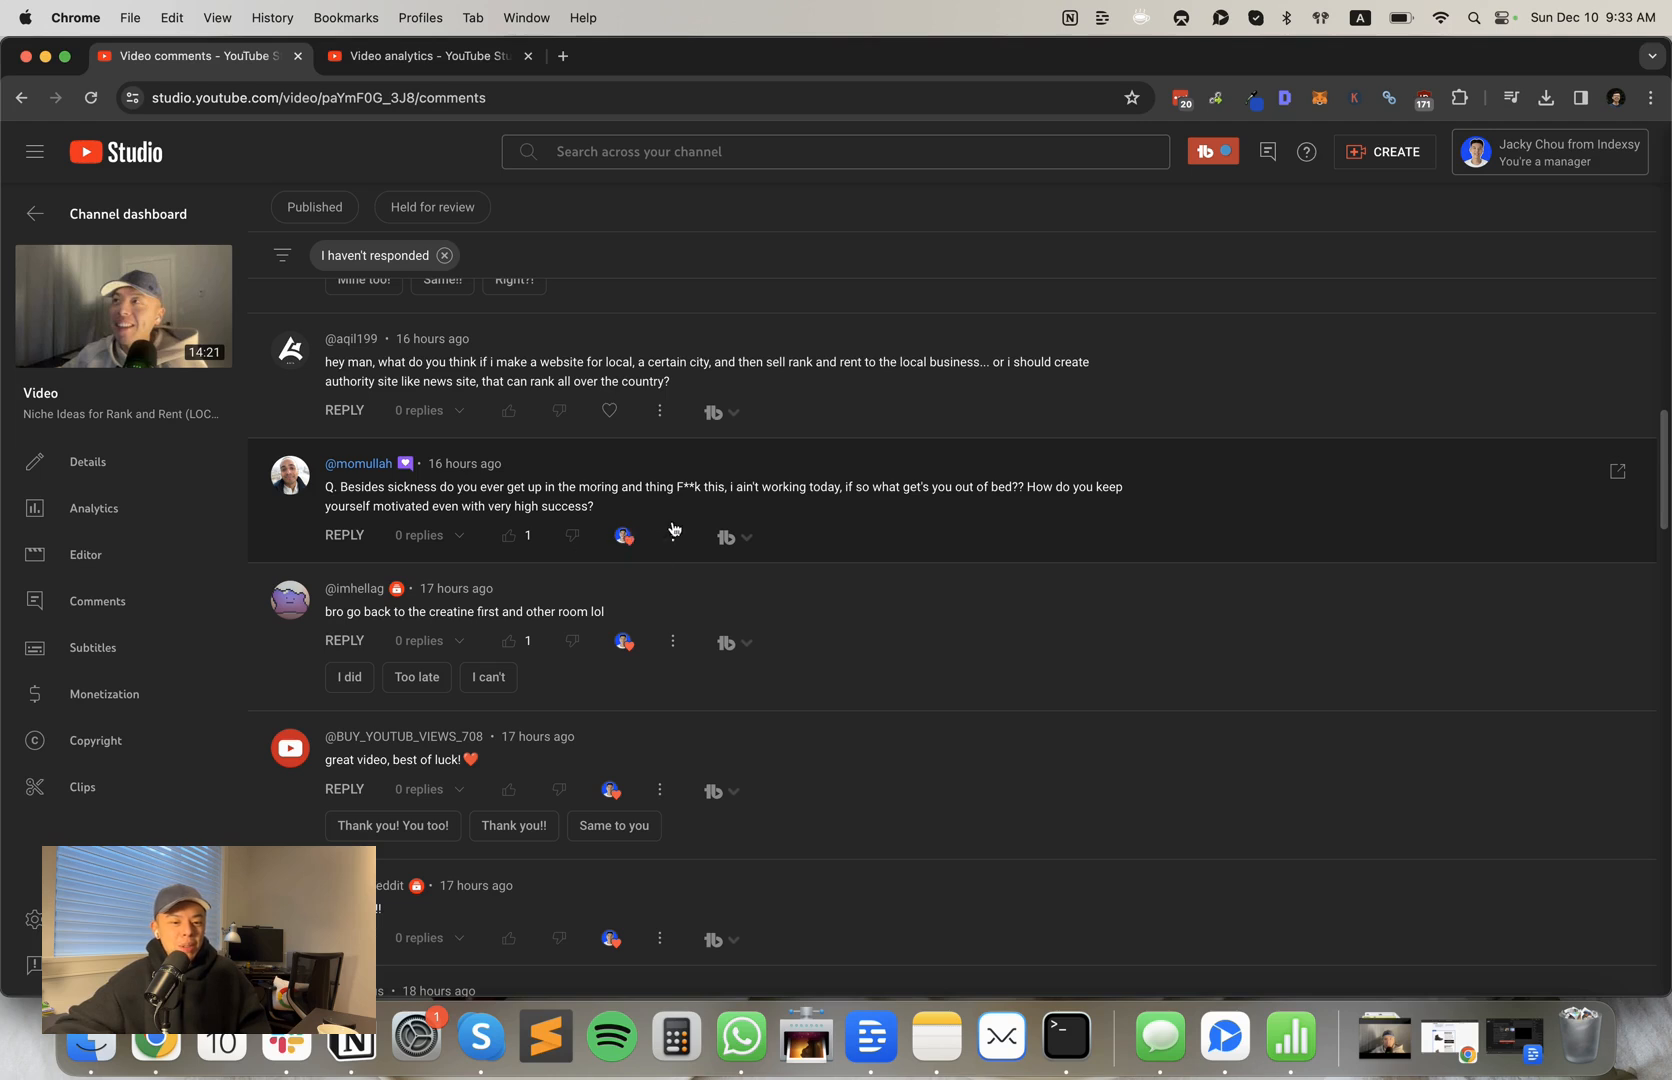
mouse_move(976, 522)
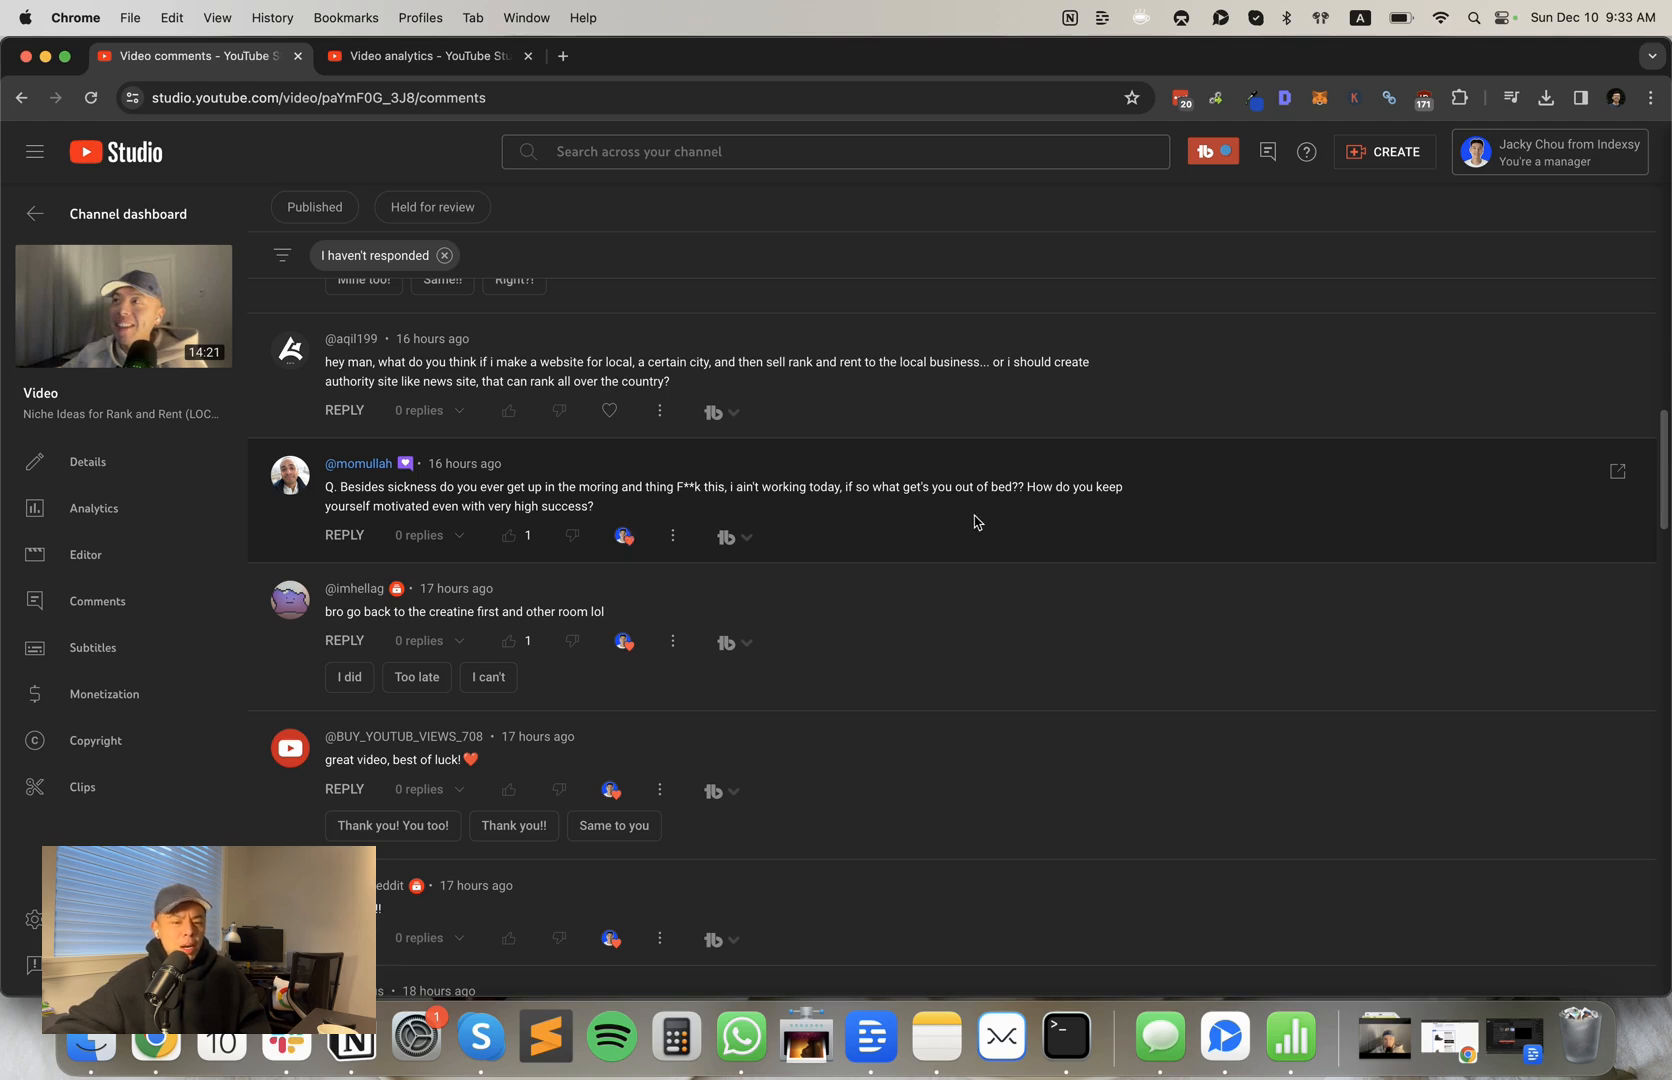
mouse_move(968, 510)
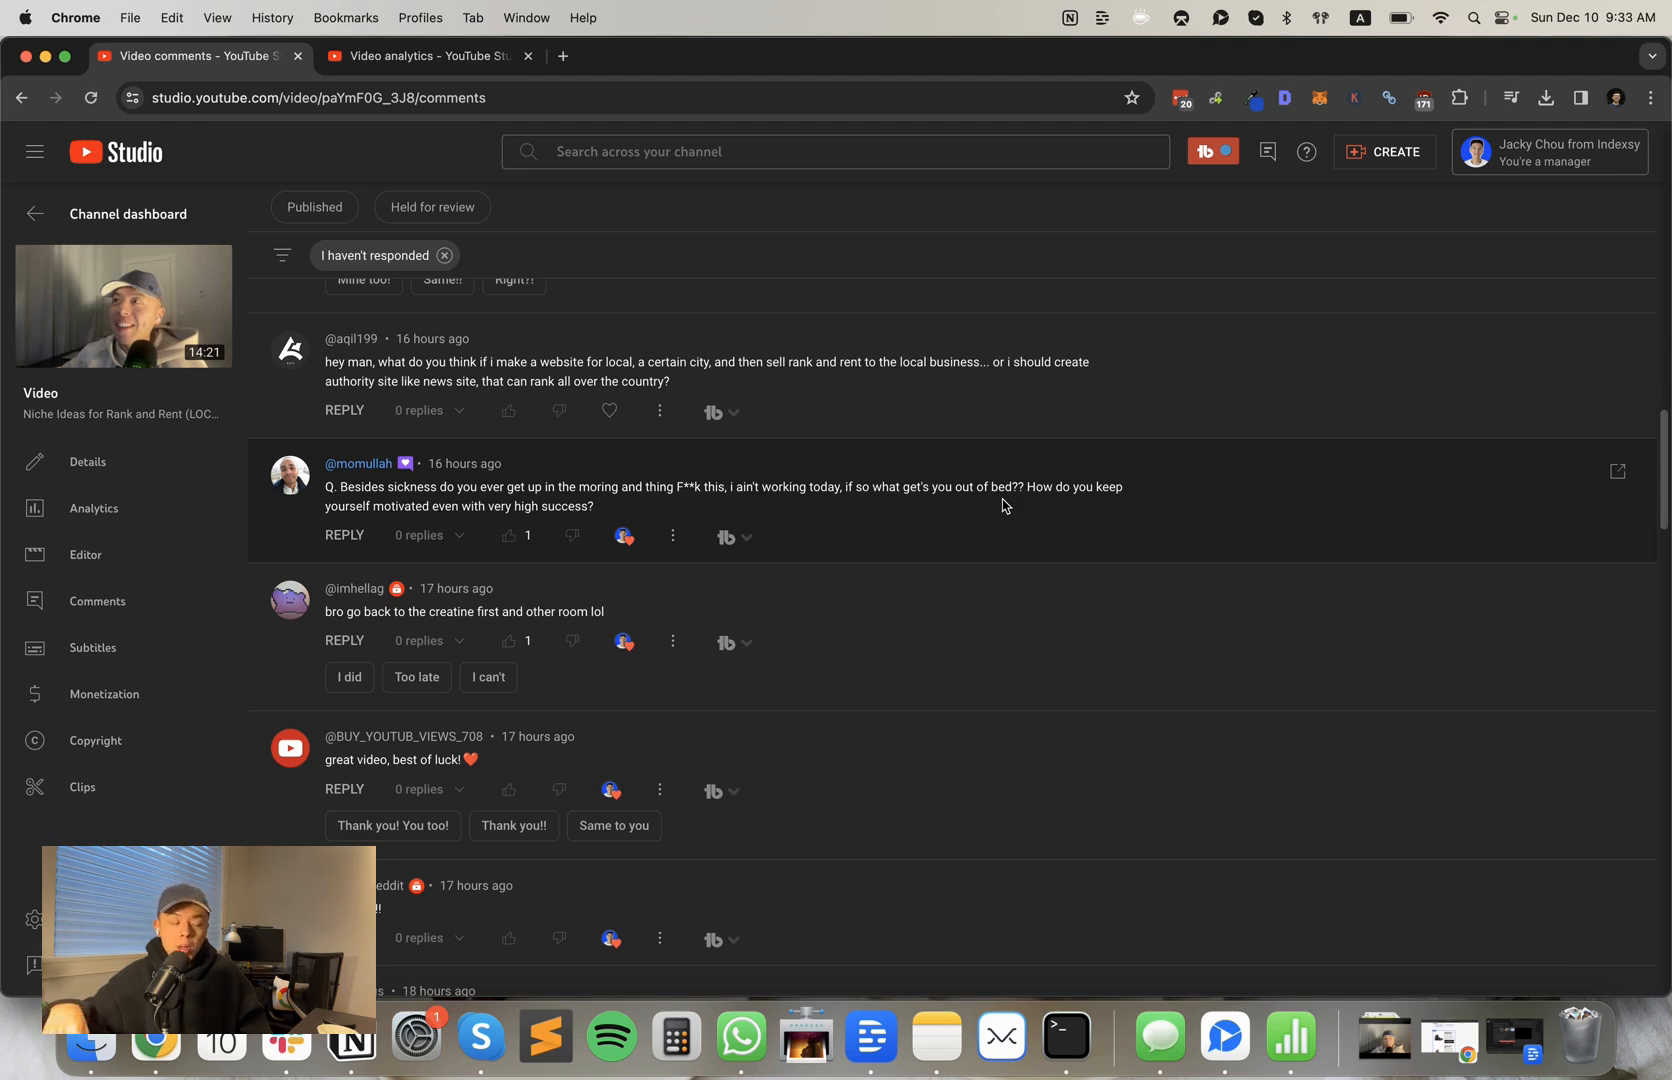
mouse_move(969, 518)
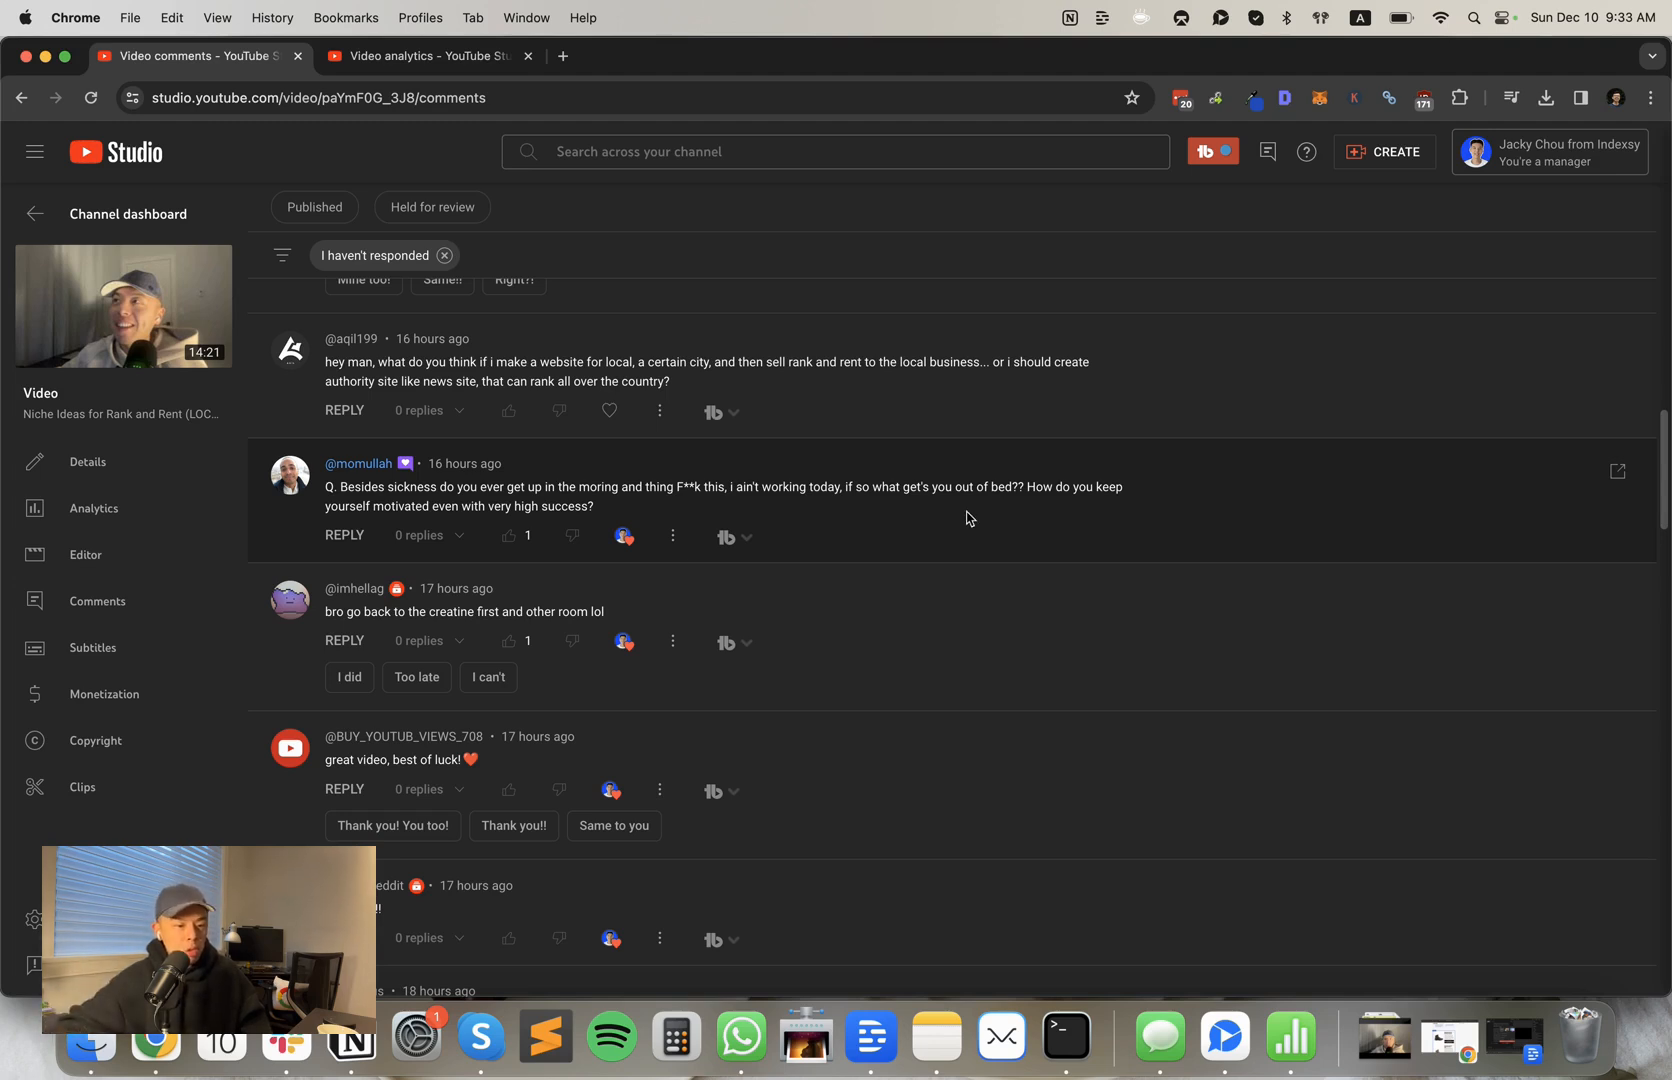
mouse_move(722, 523)
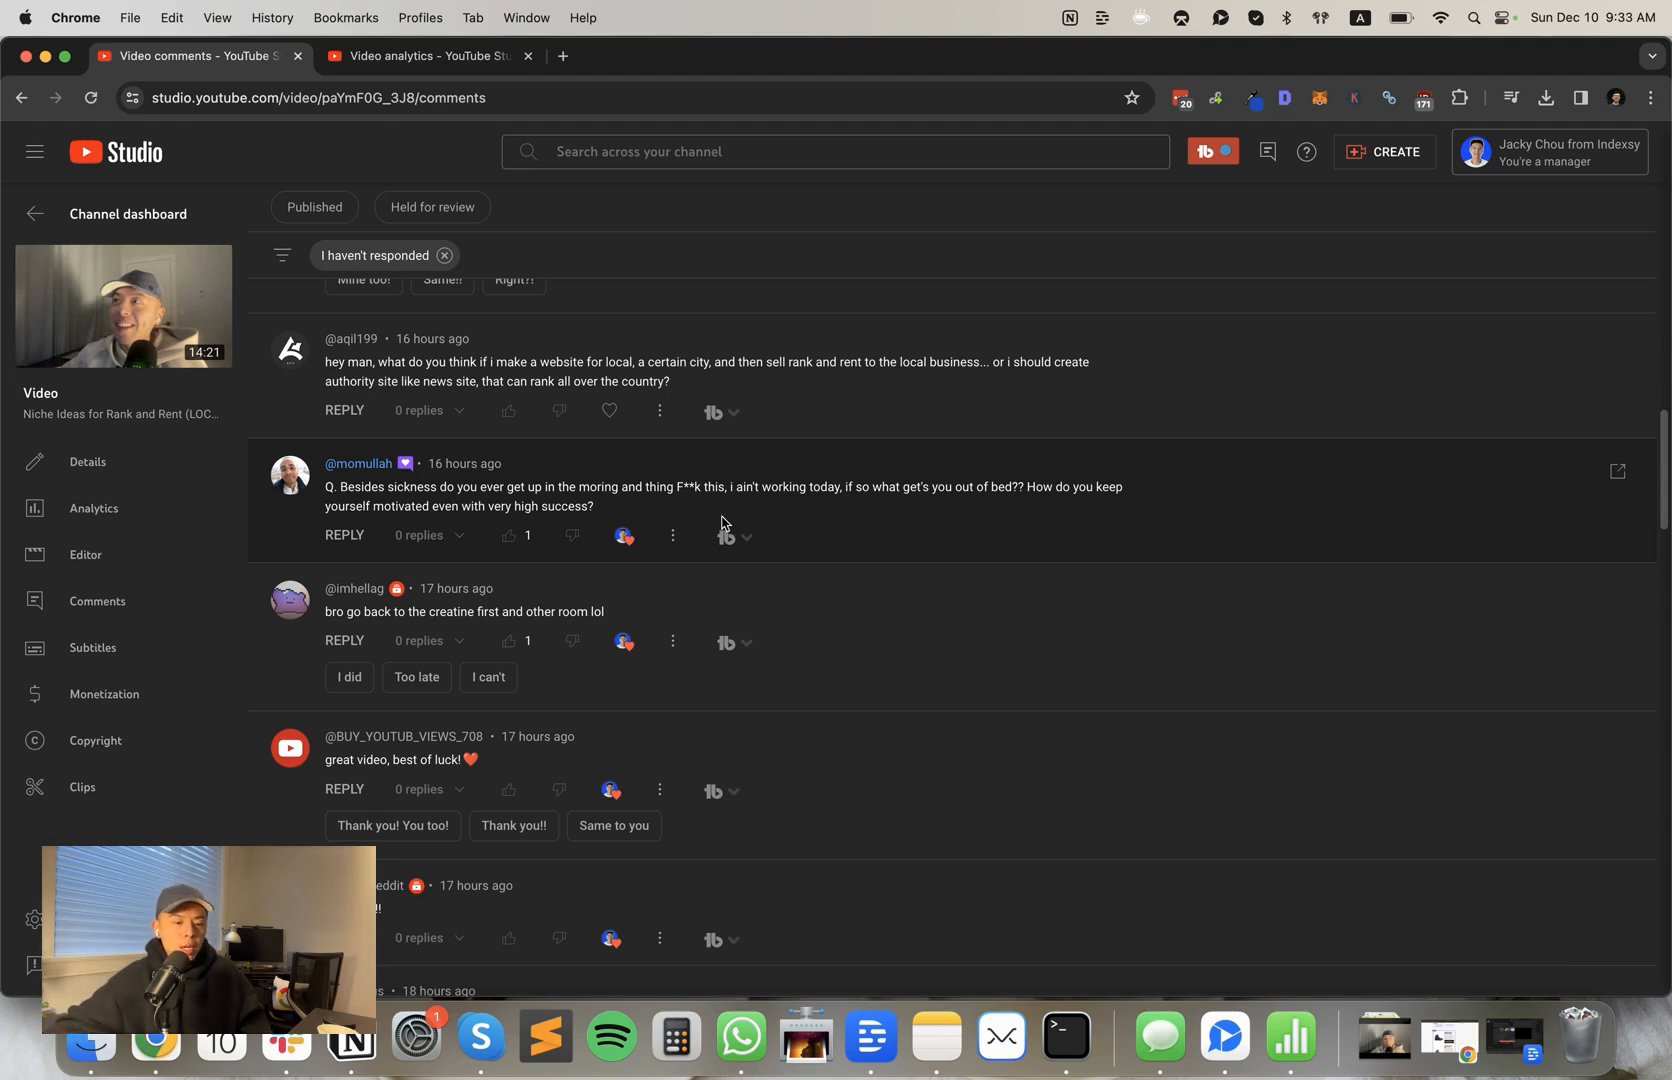
mouse_move(623, 534)
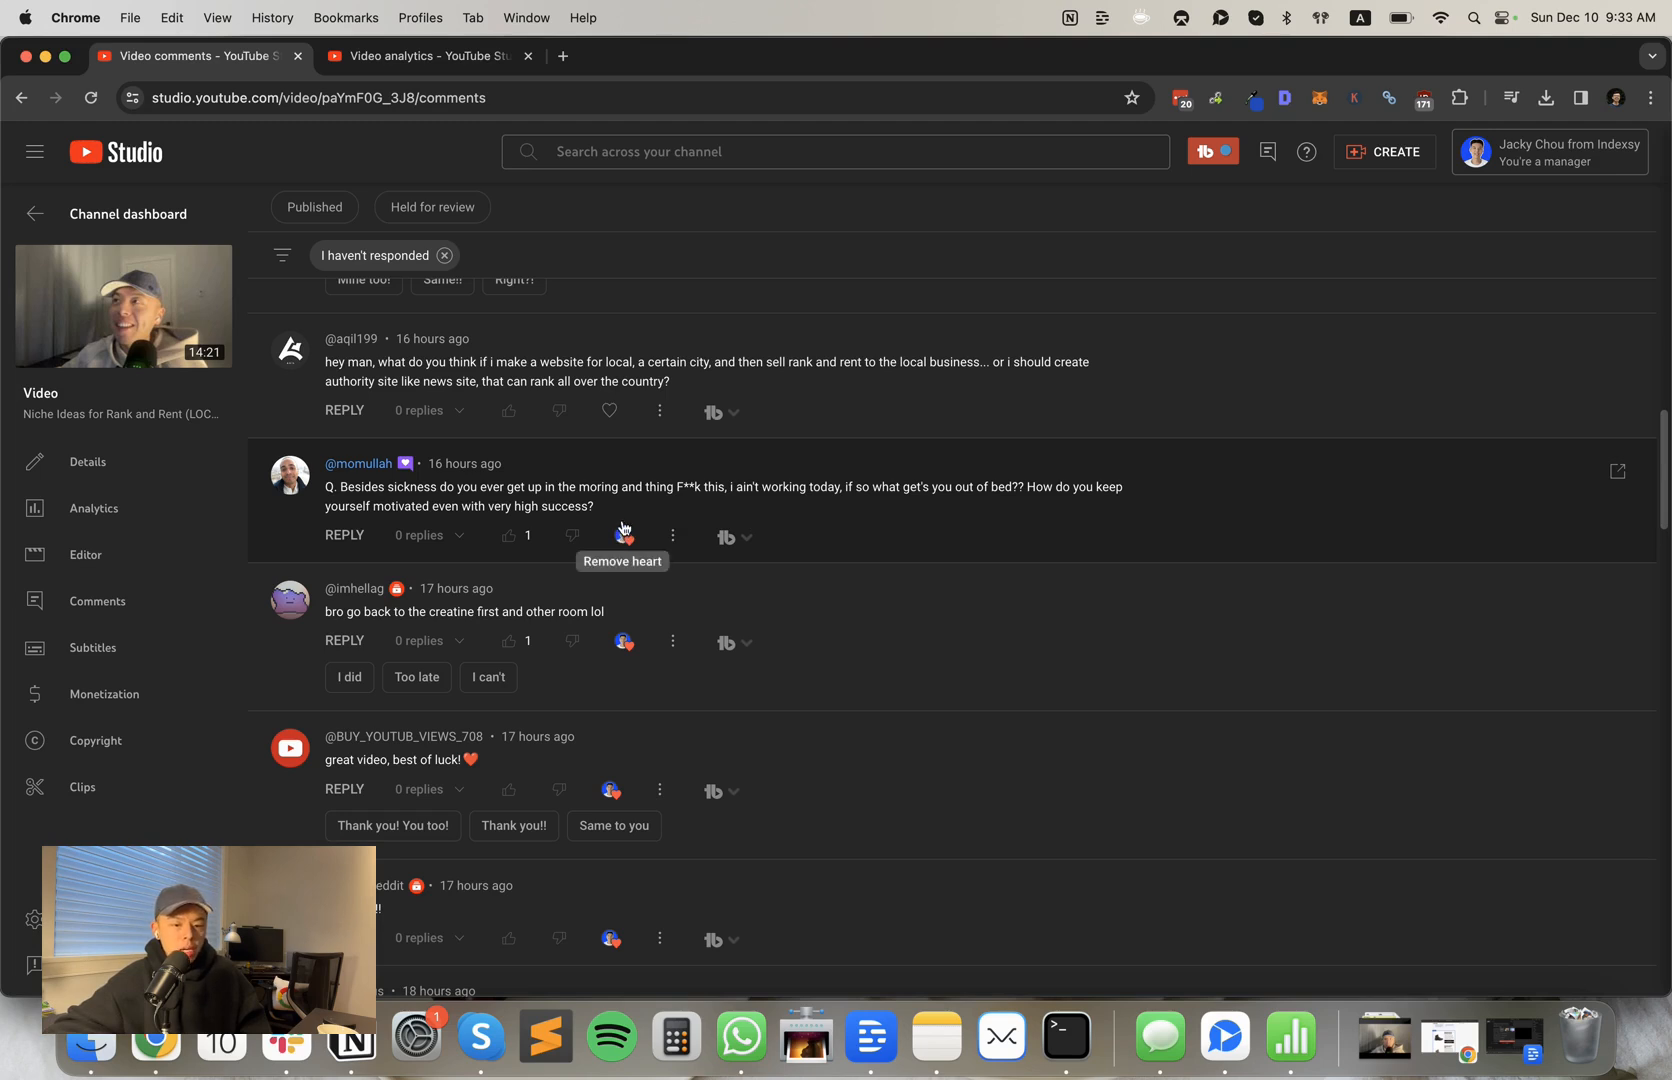
mouse_move(530, 553)
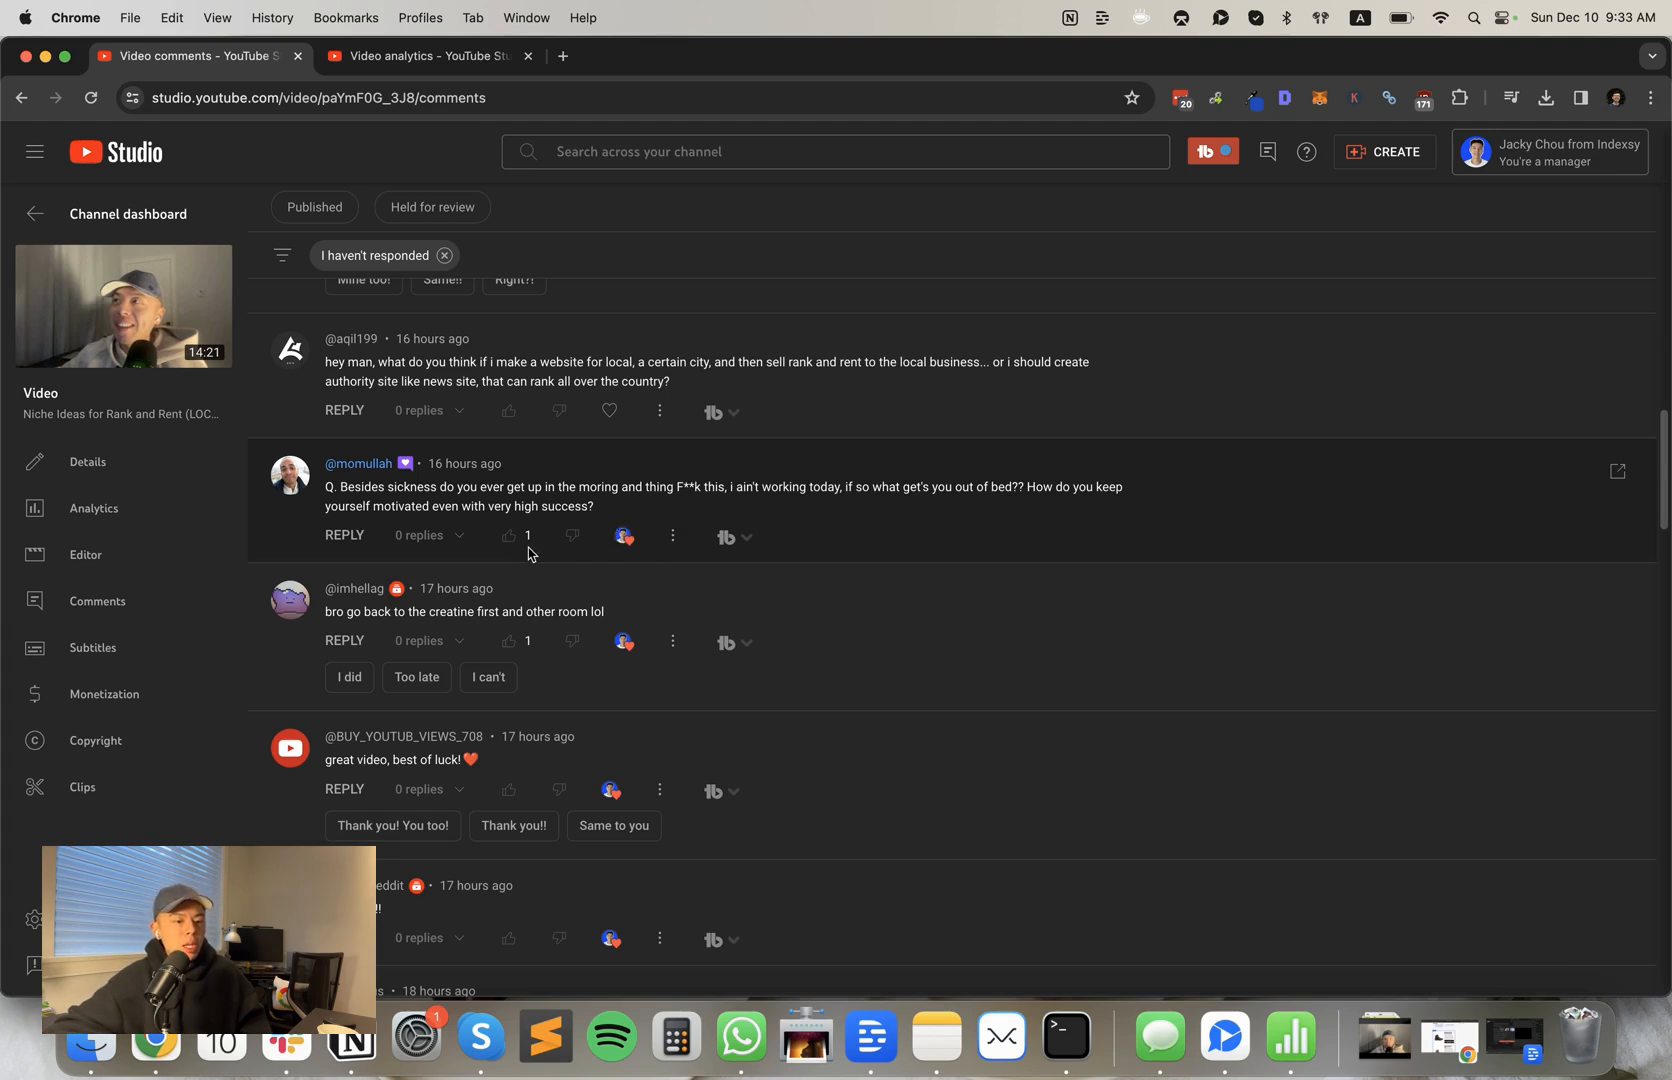
scroll("down", 3)
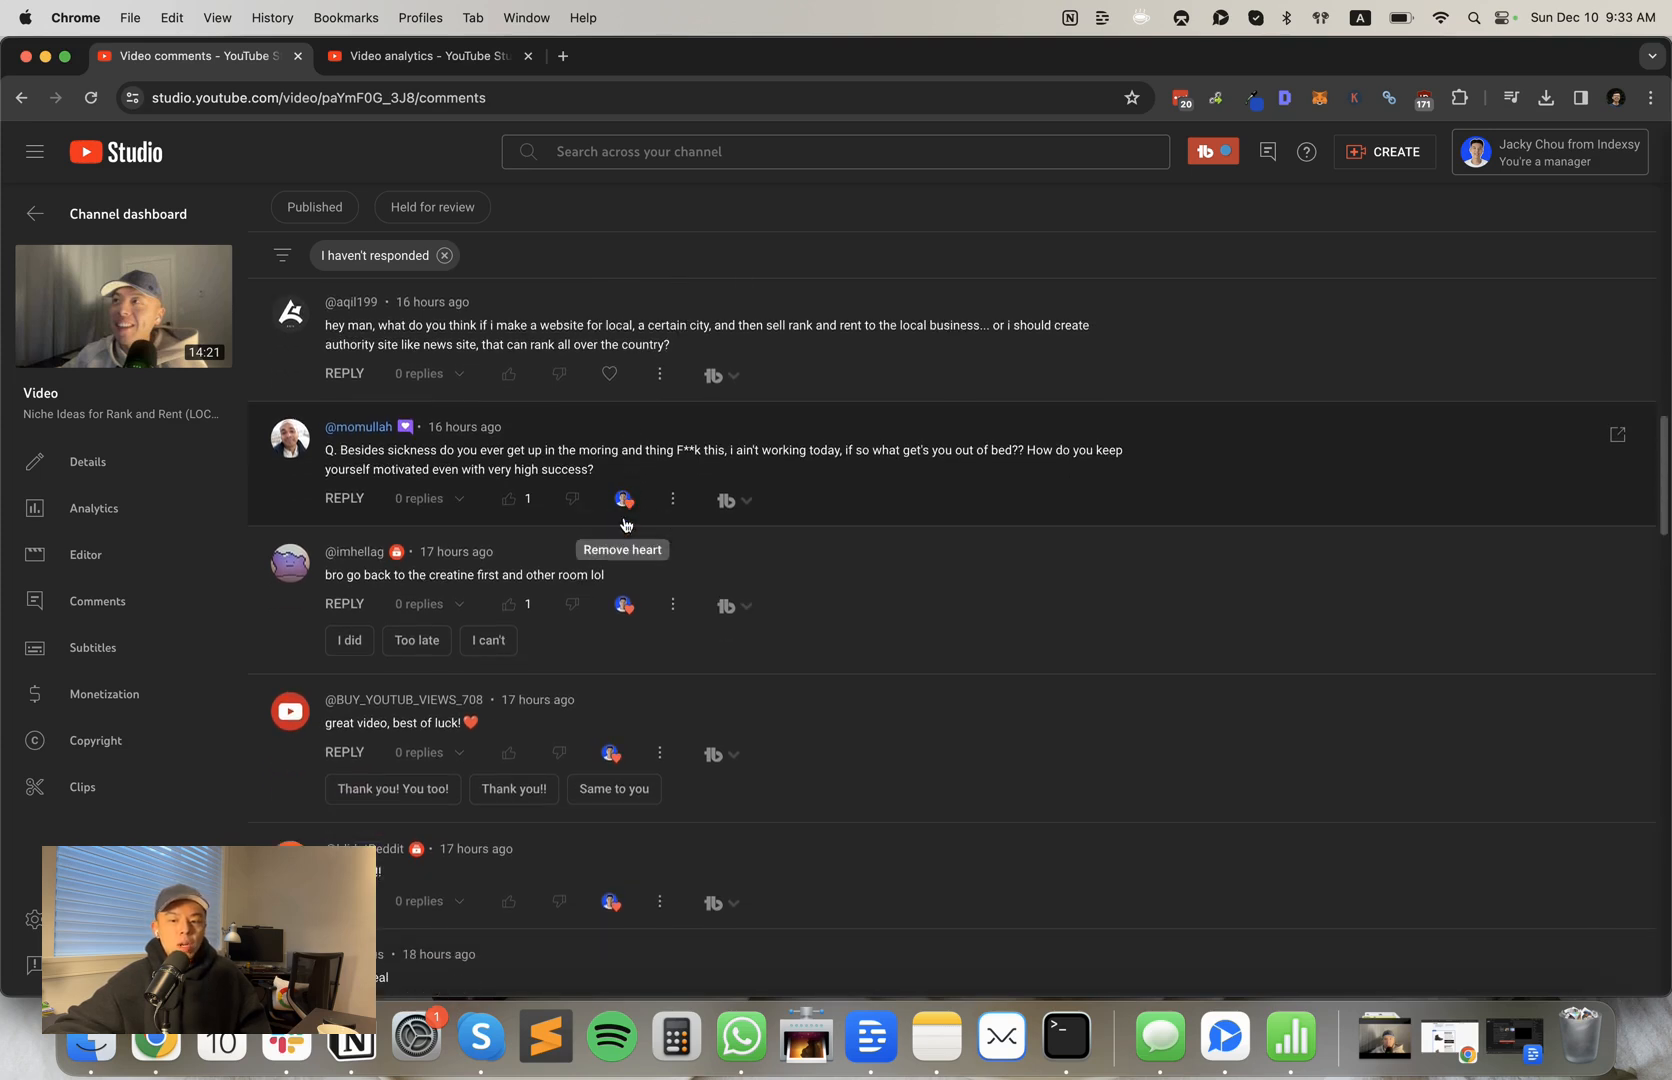
scroll("down", 3)
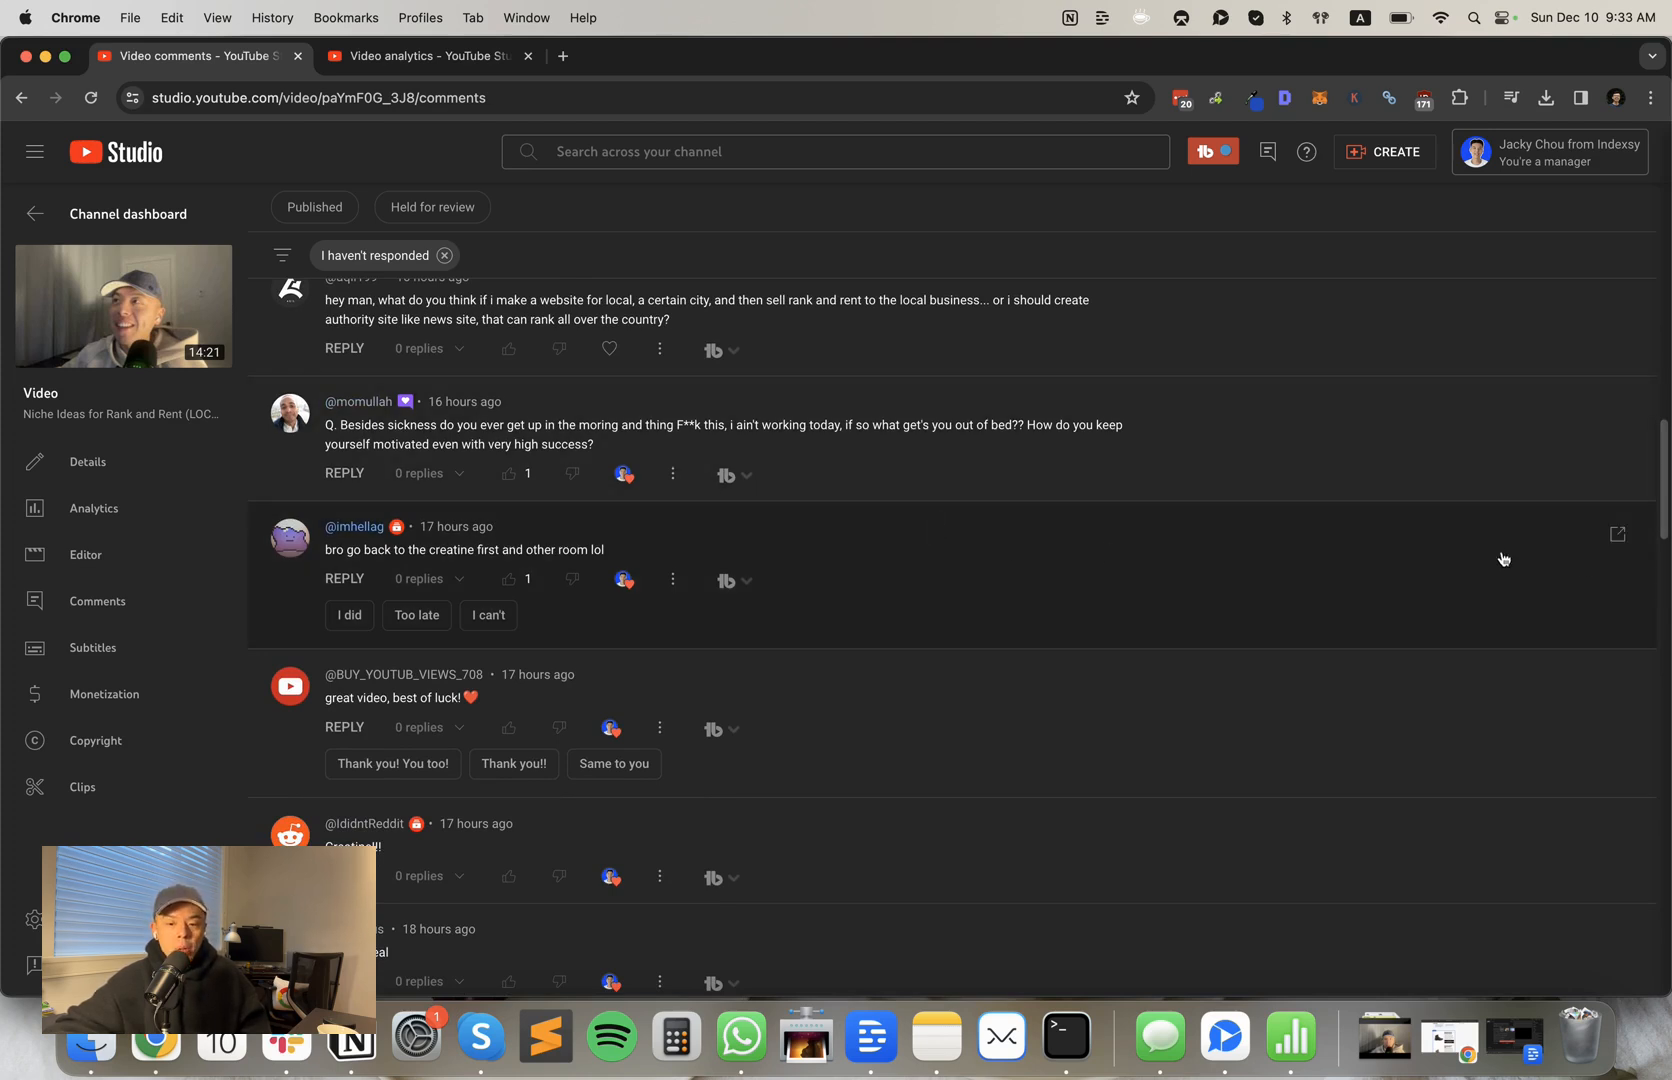
mouse_move(1617, 534)
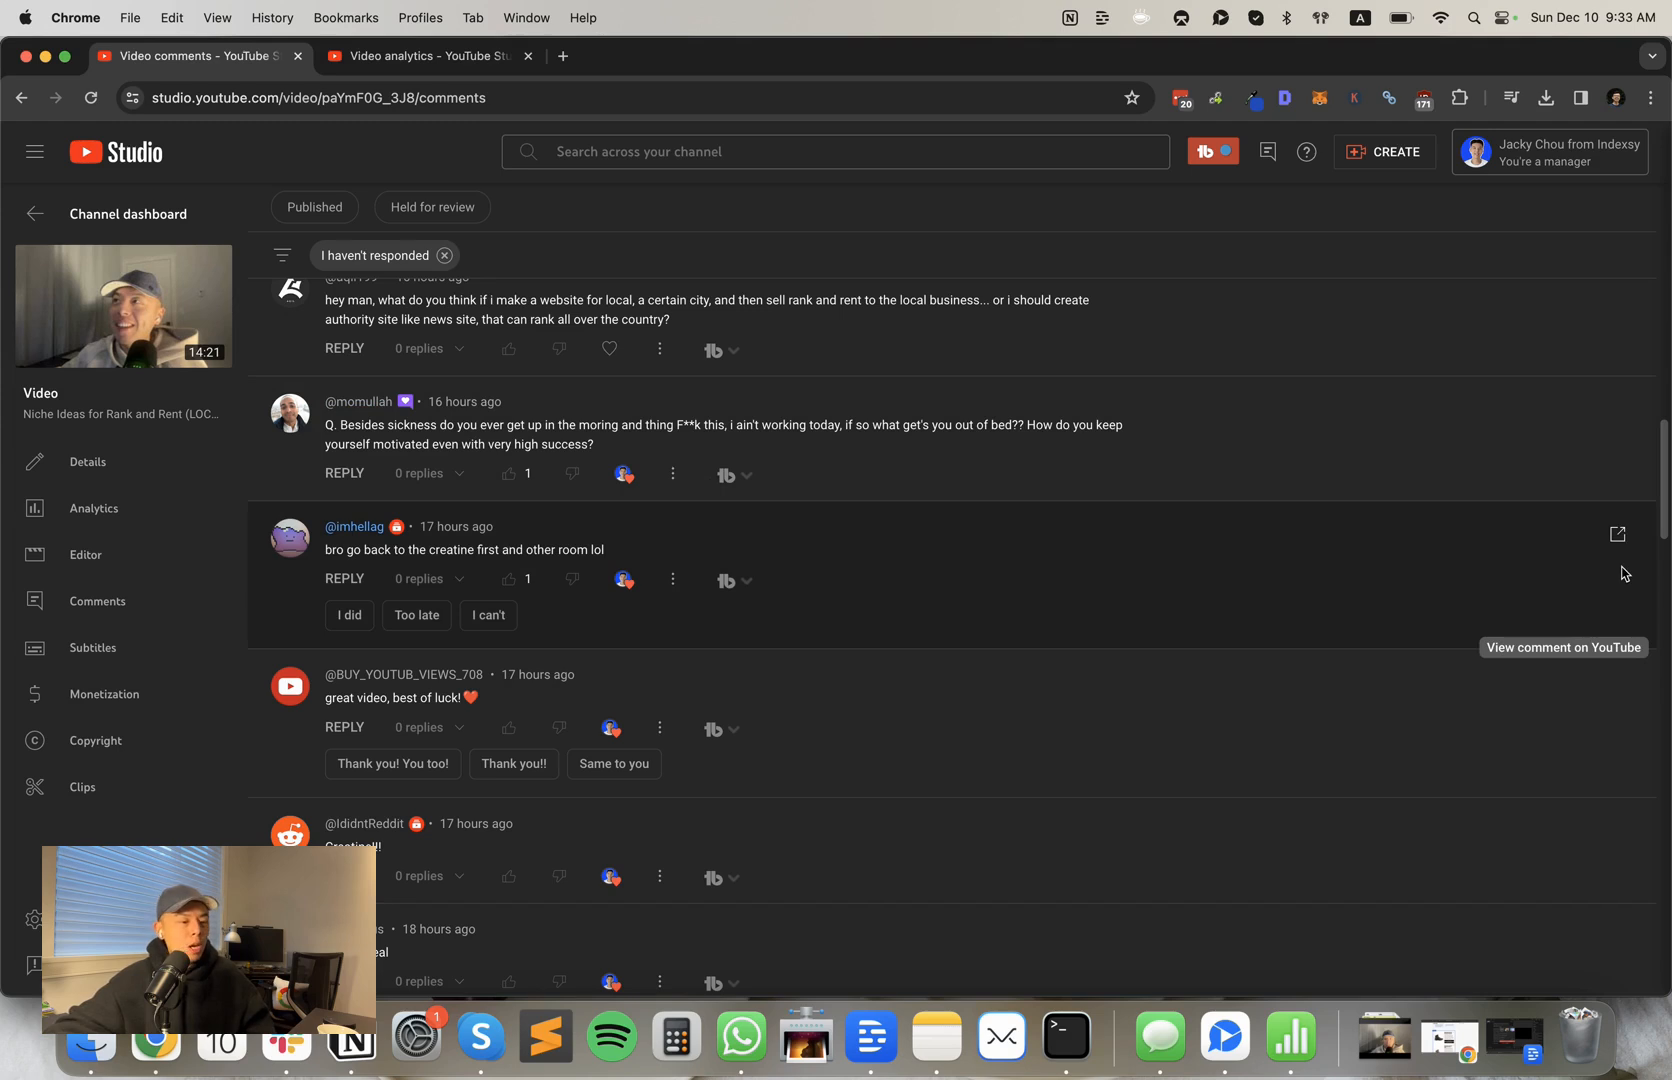
mouse_move(1649, 573)
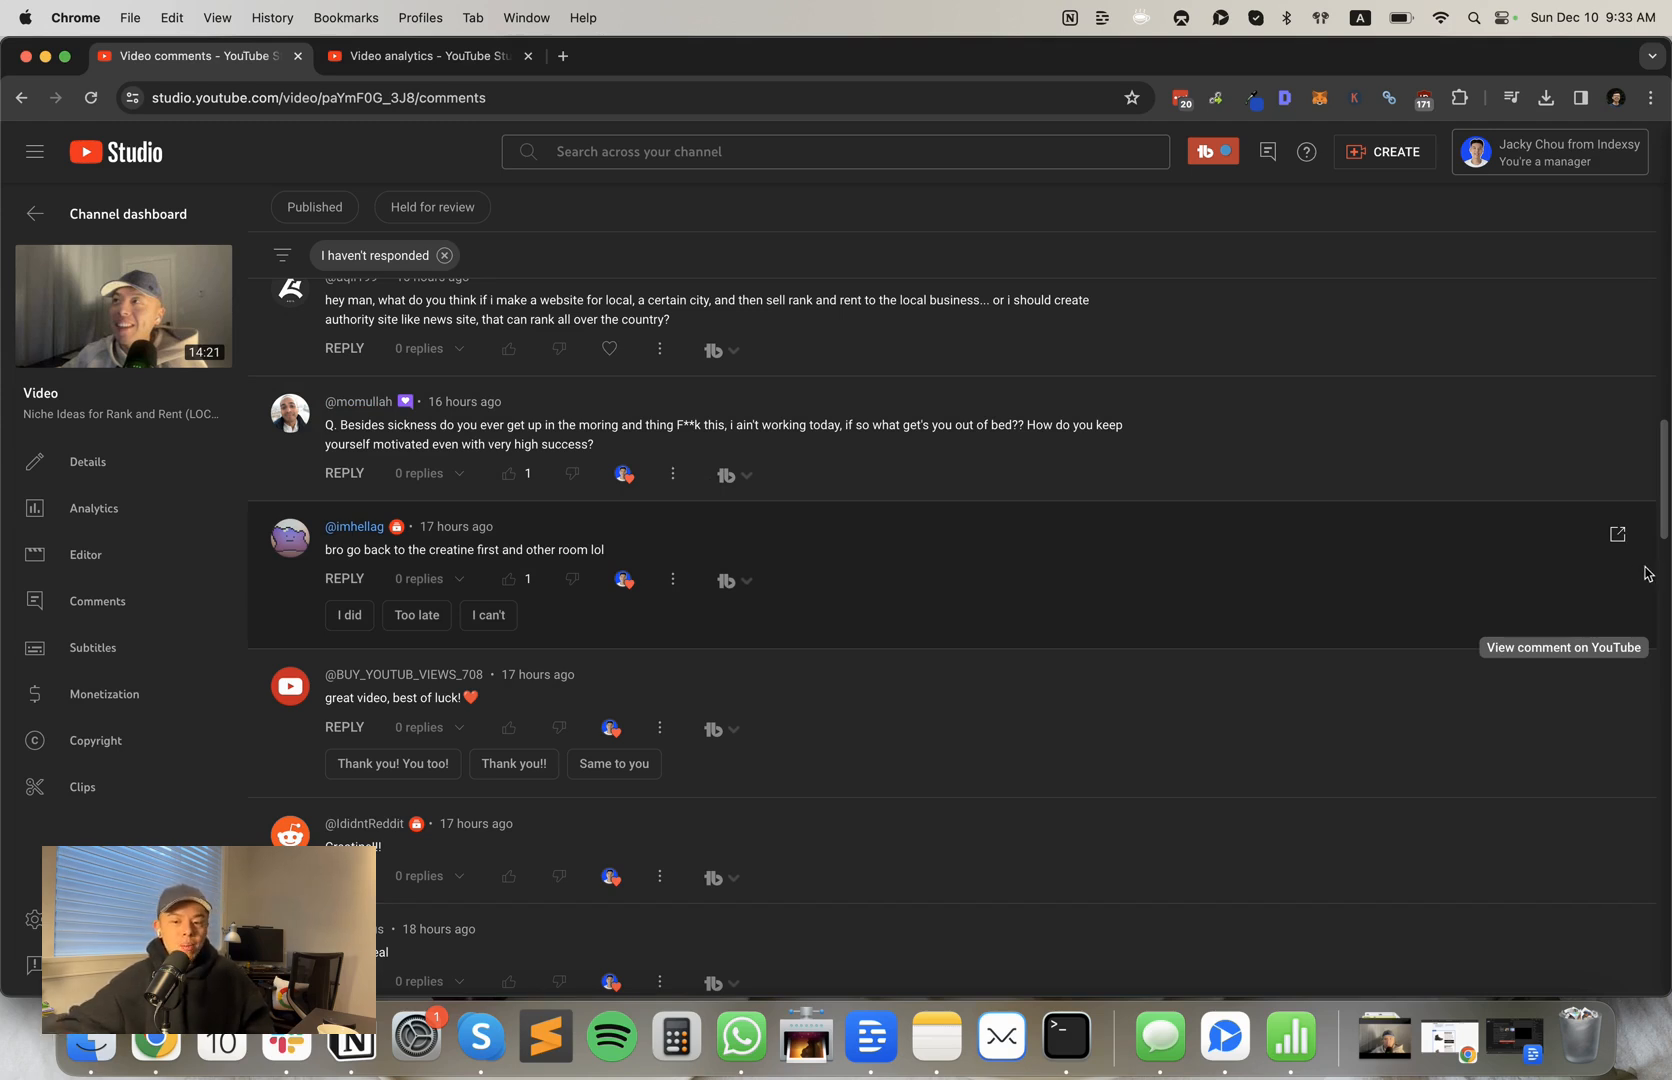